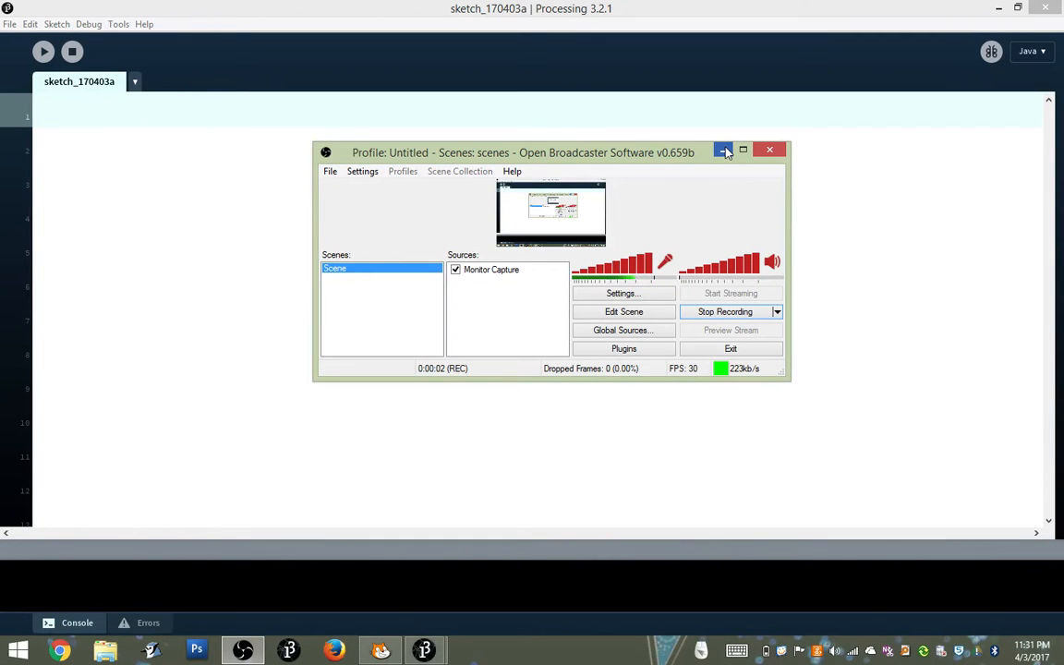
Write setup() calling size(600, 600, FX2D) and an empty draw() function
left_click(721, 150)
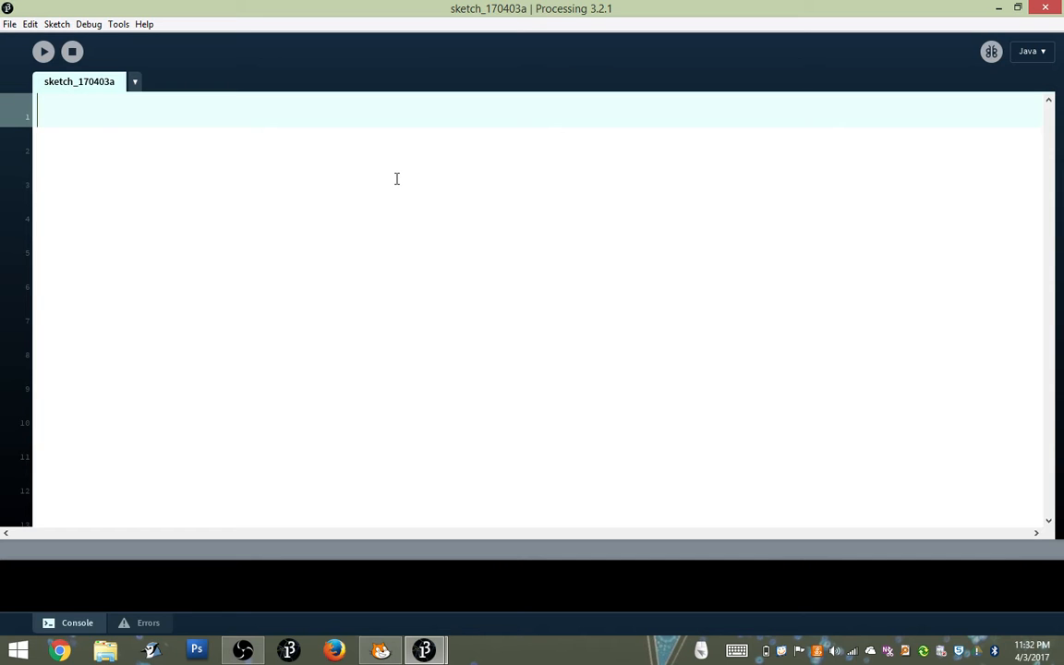
type("void")
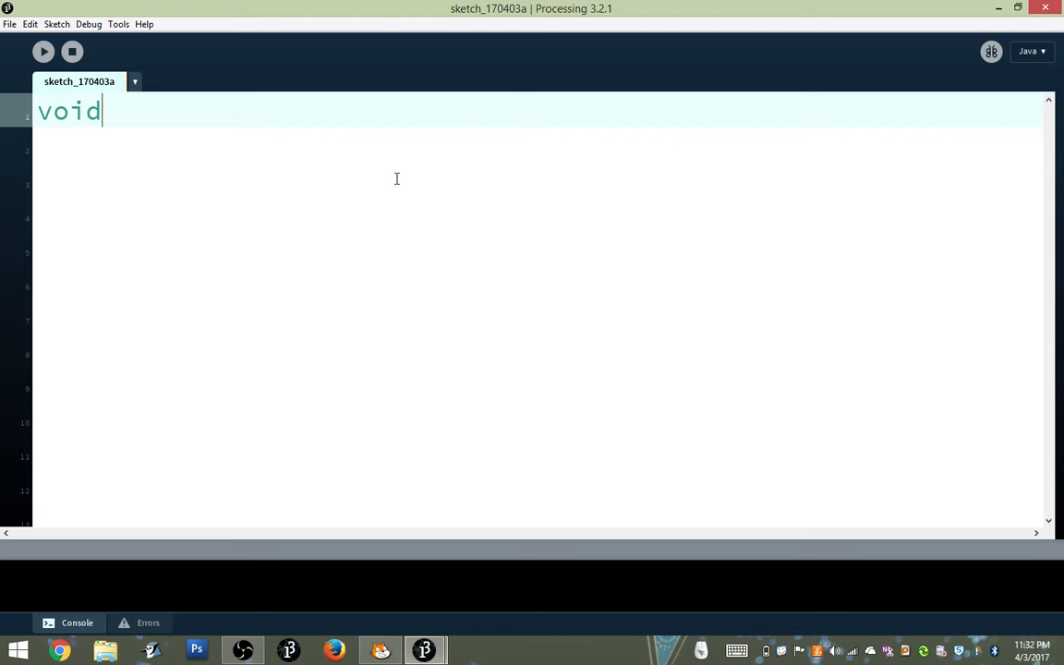
type("setup() {")
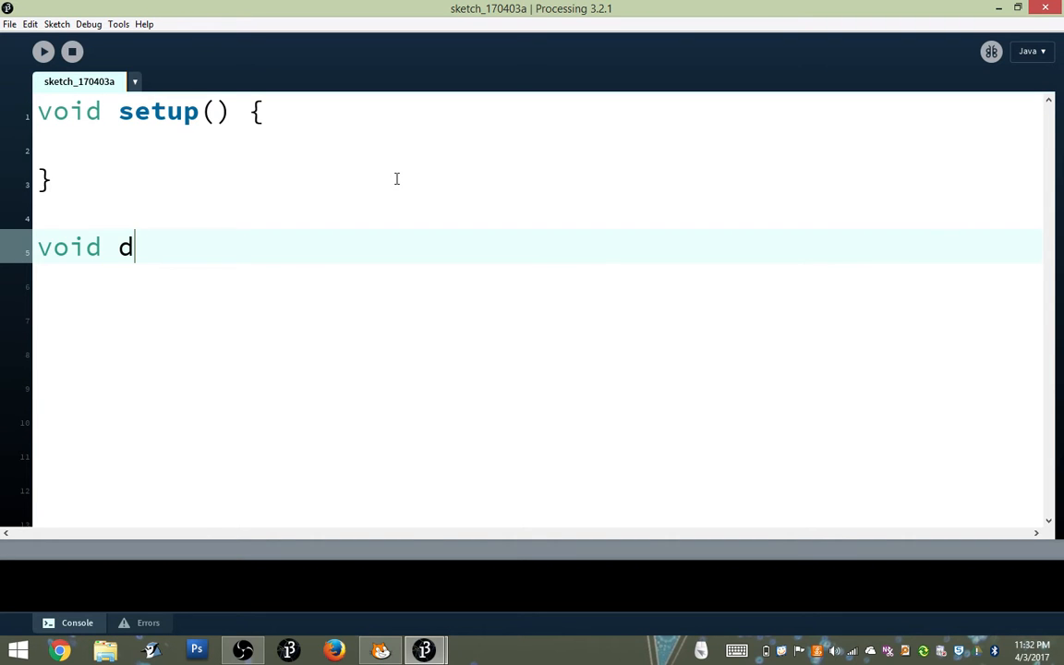
type("raw() {")
left_click(538, 316)
type("}")
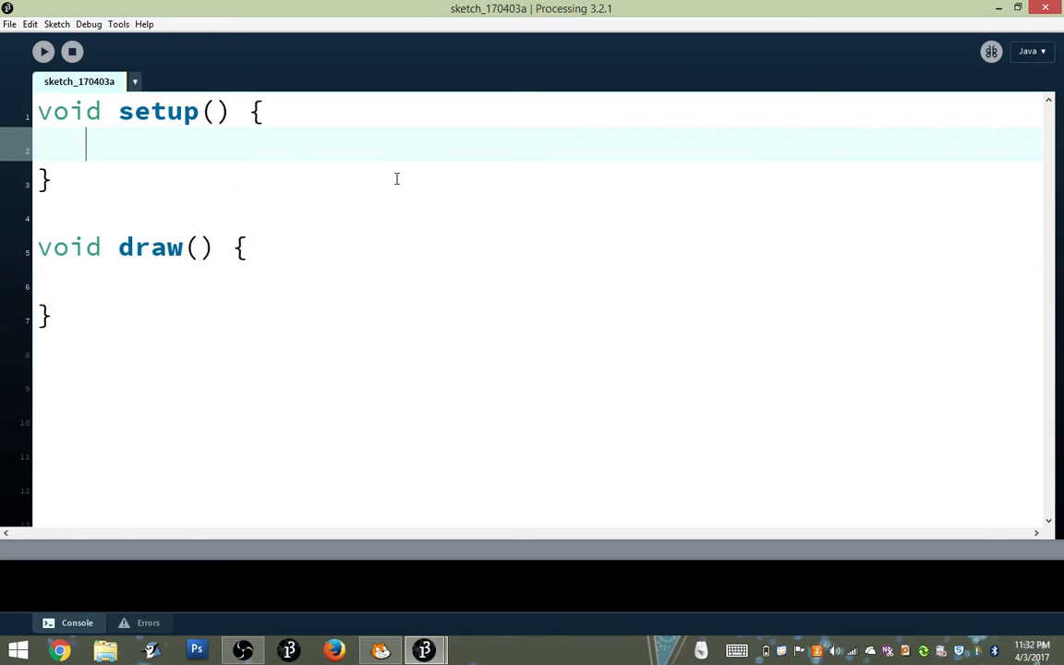
type("size(")
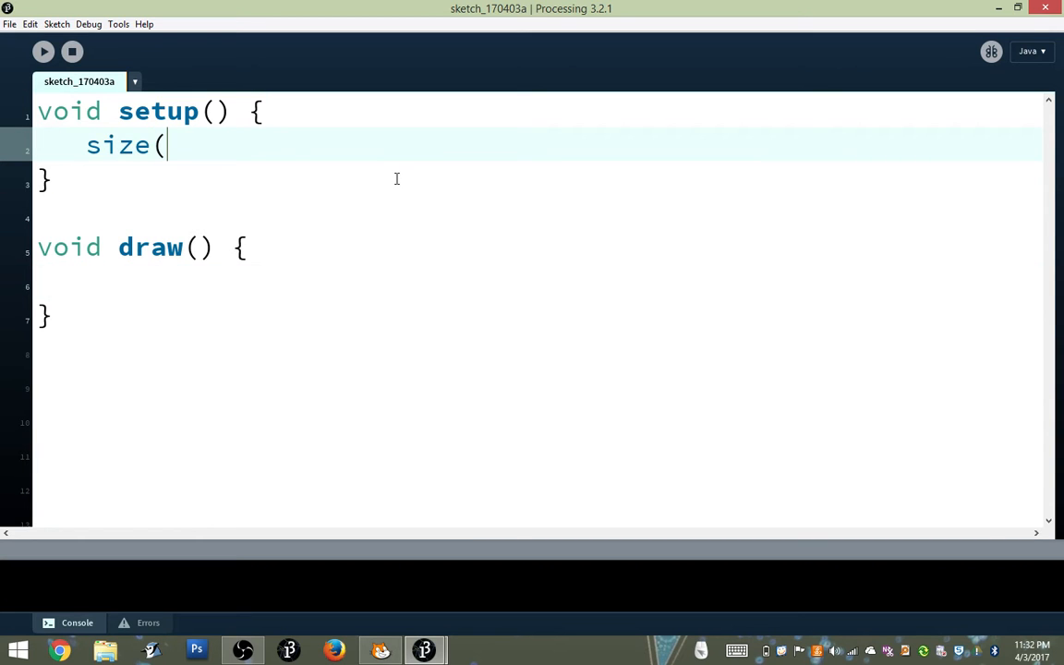
type("600, 600, F")
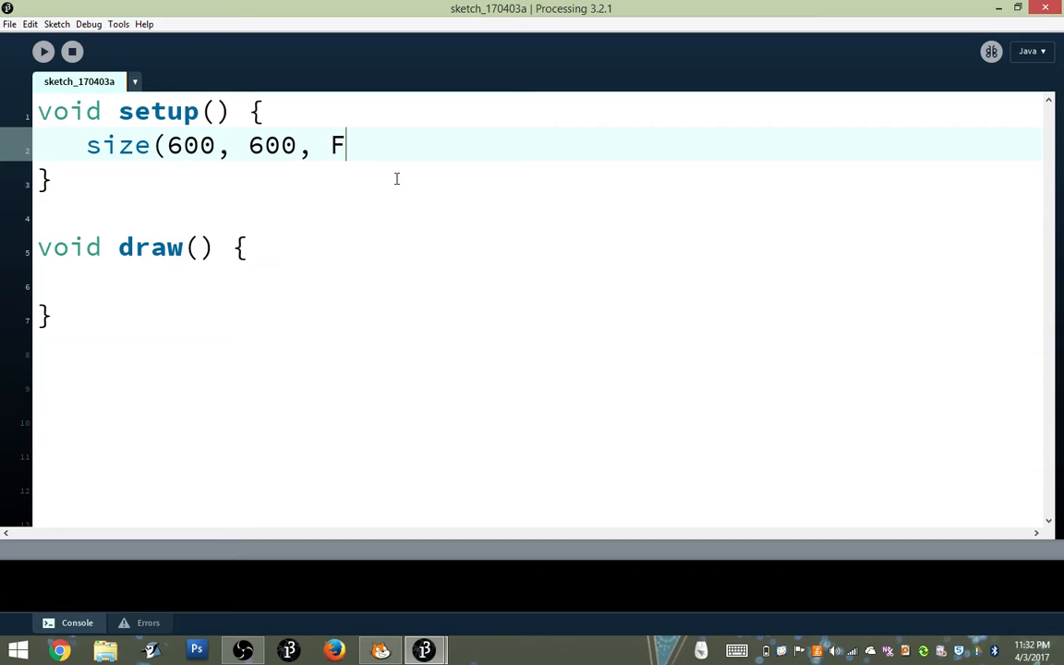
type("X2D);")
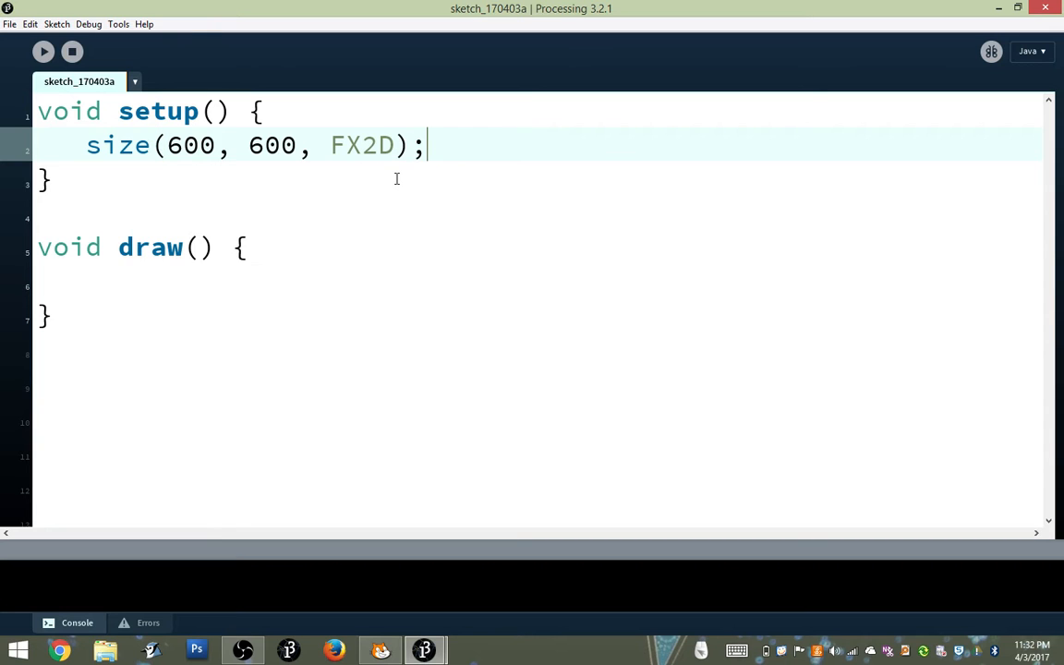
mouse_move(387, 266)
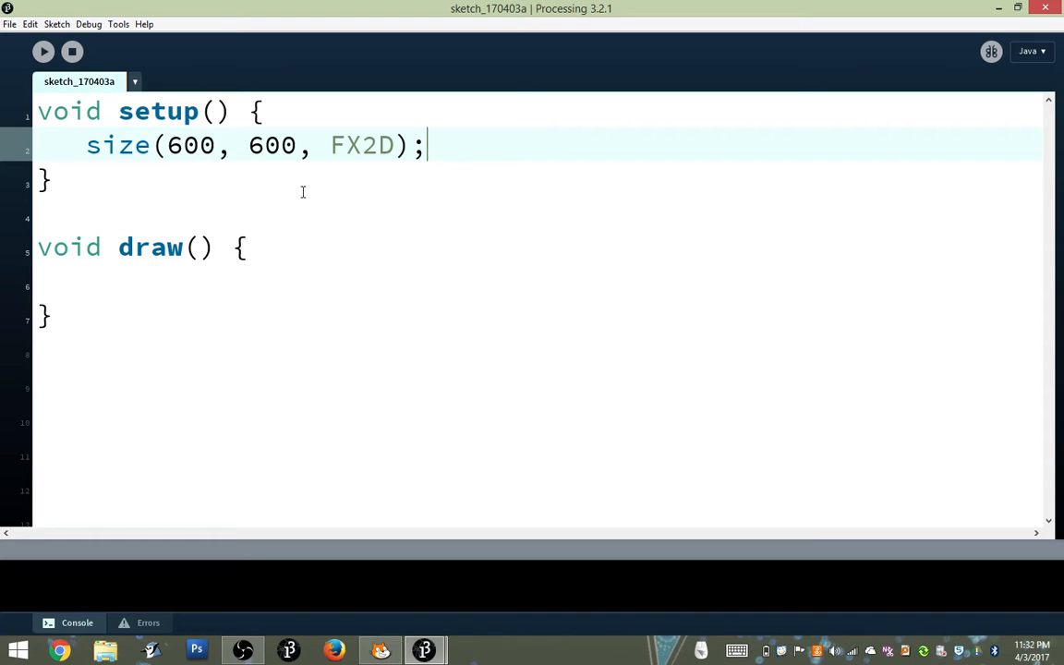
left_click_drag(164, 144, 322, 144)
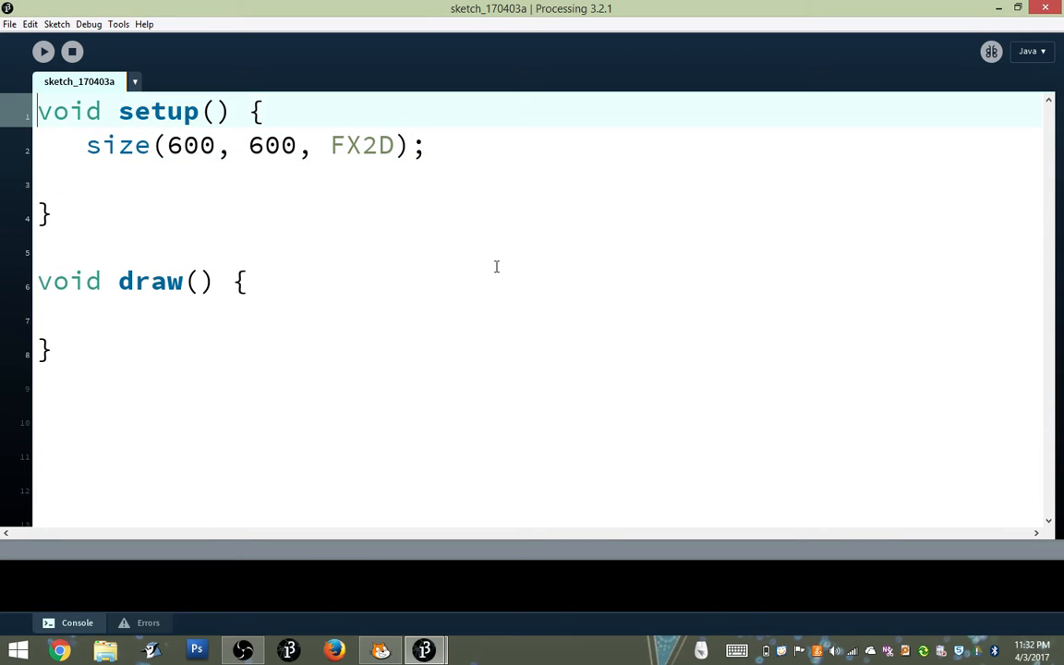
Declare ArrayList<GameObject> engine at the top, fixing the GameObjects typo
type("A")
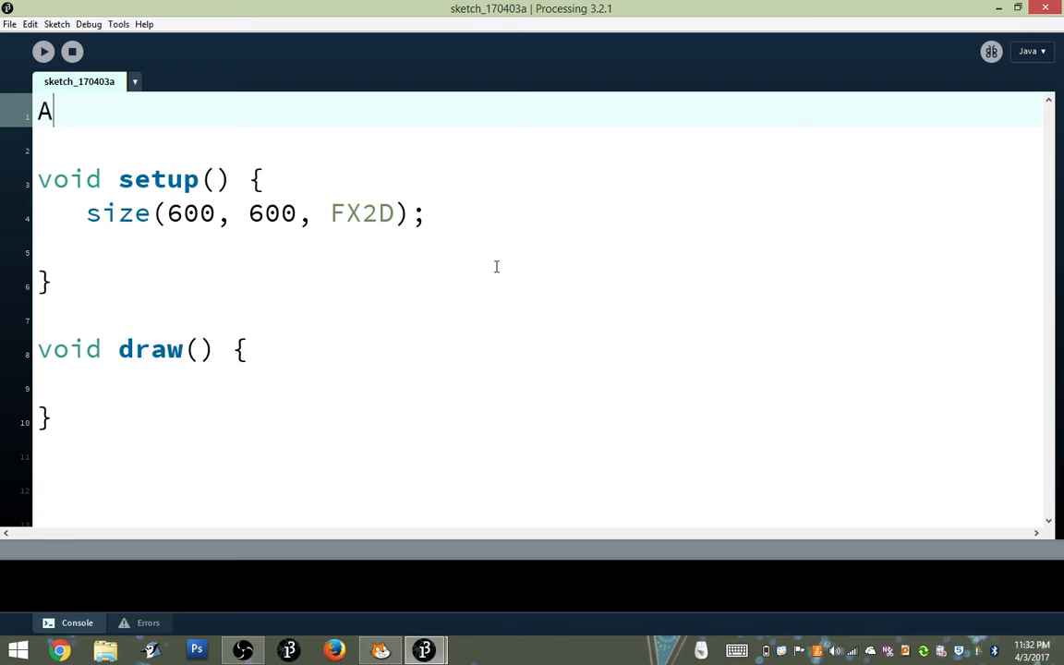
type("rrayList")
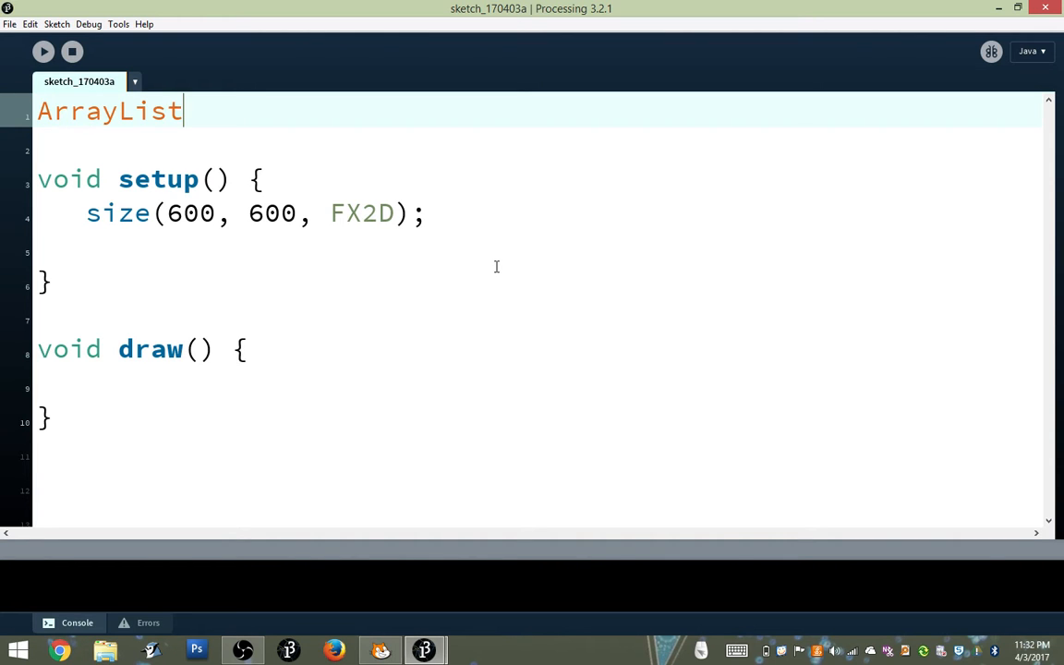
type("<")
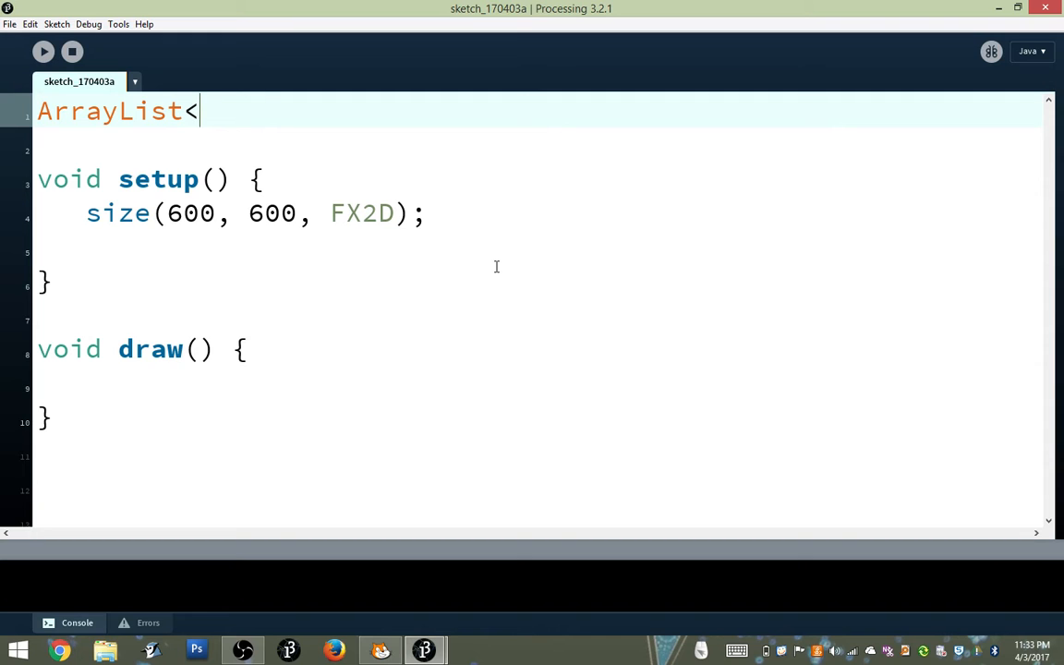
type("GameObjects")
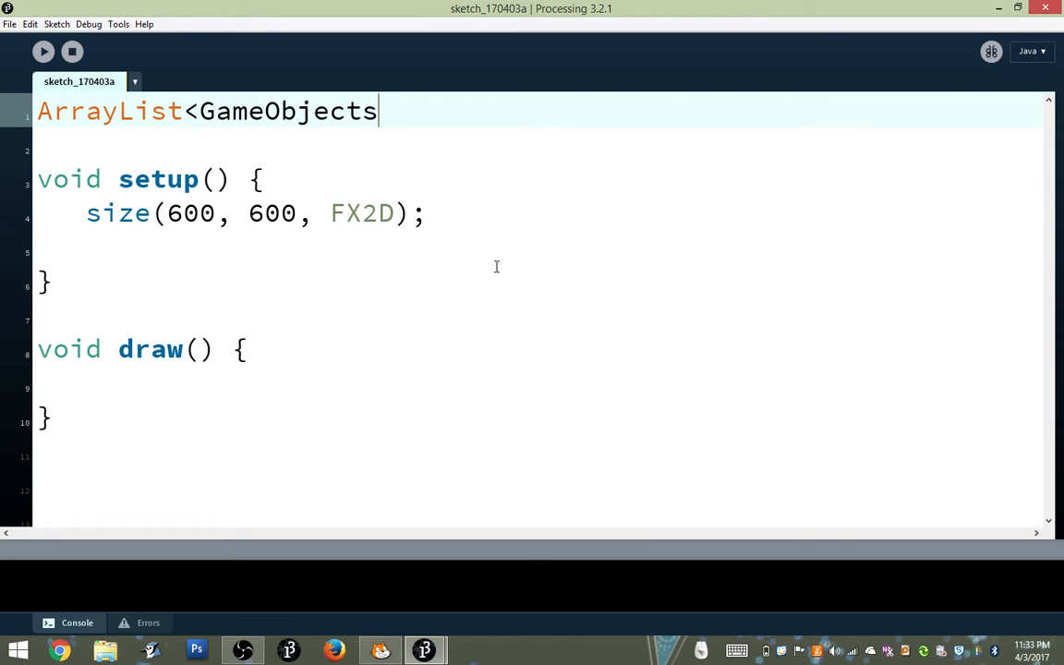
type("> eng")
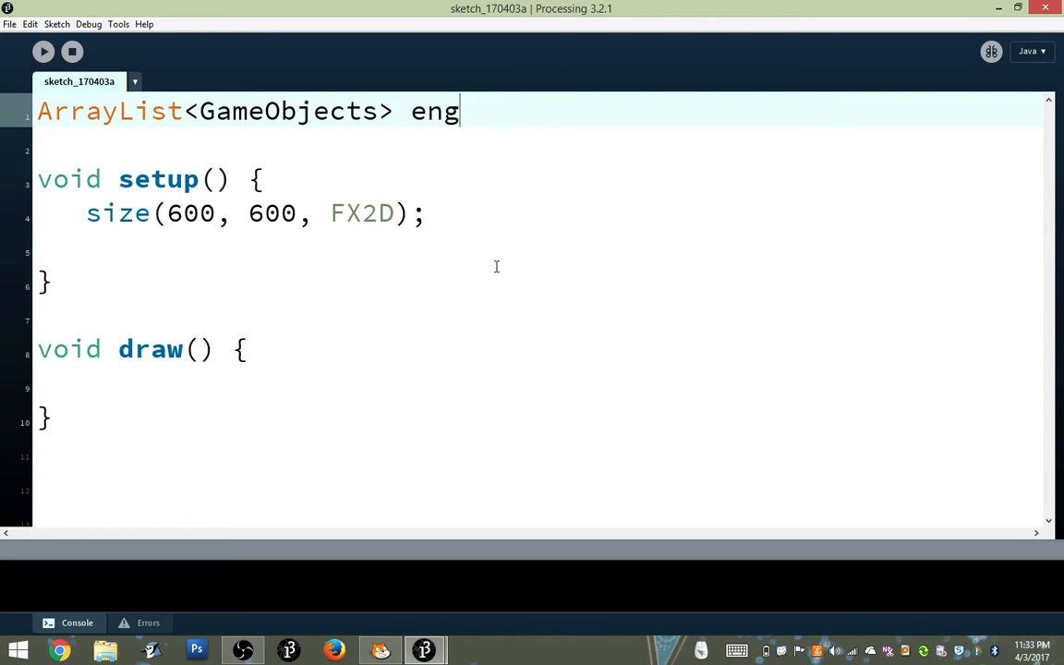
type("ine")
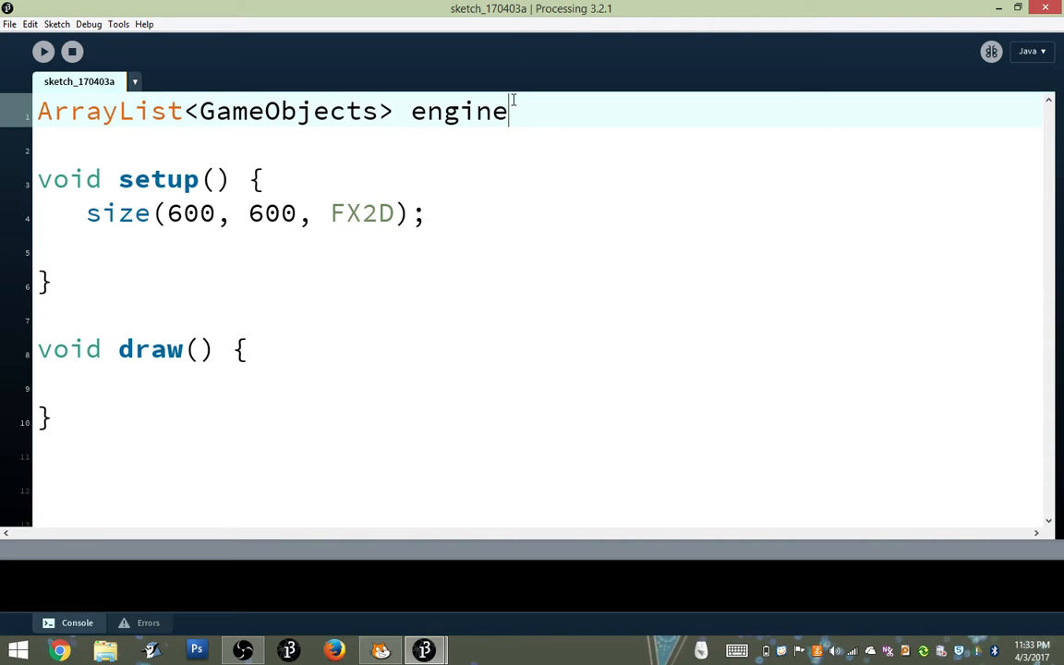
type(";")
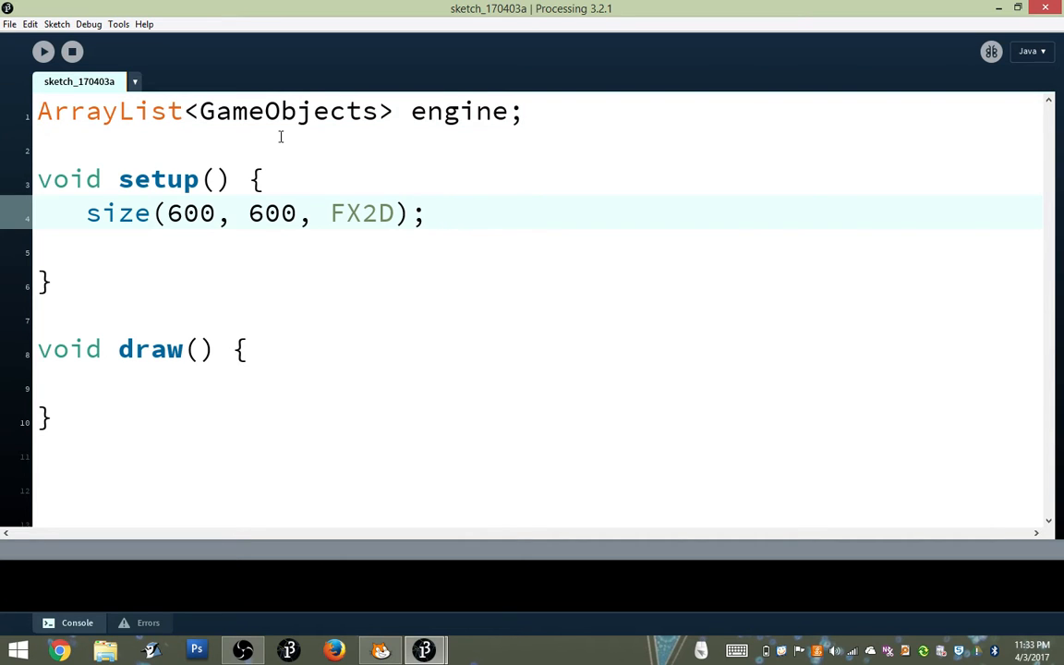
double_click(288, 111)
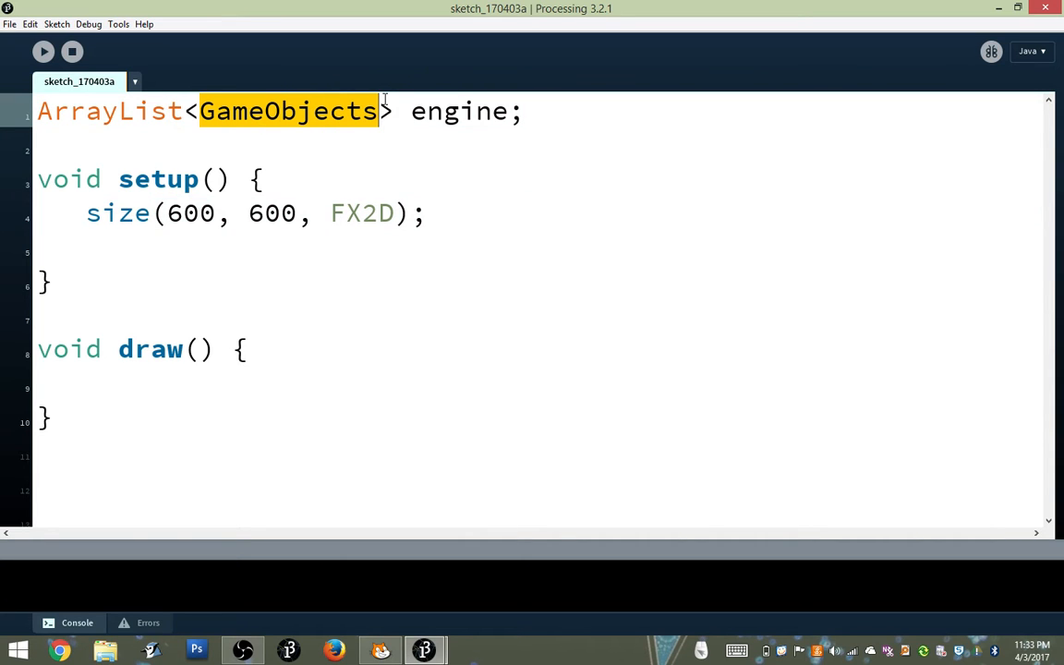
mouse_move(445, 203)
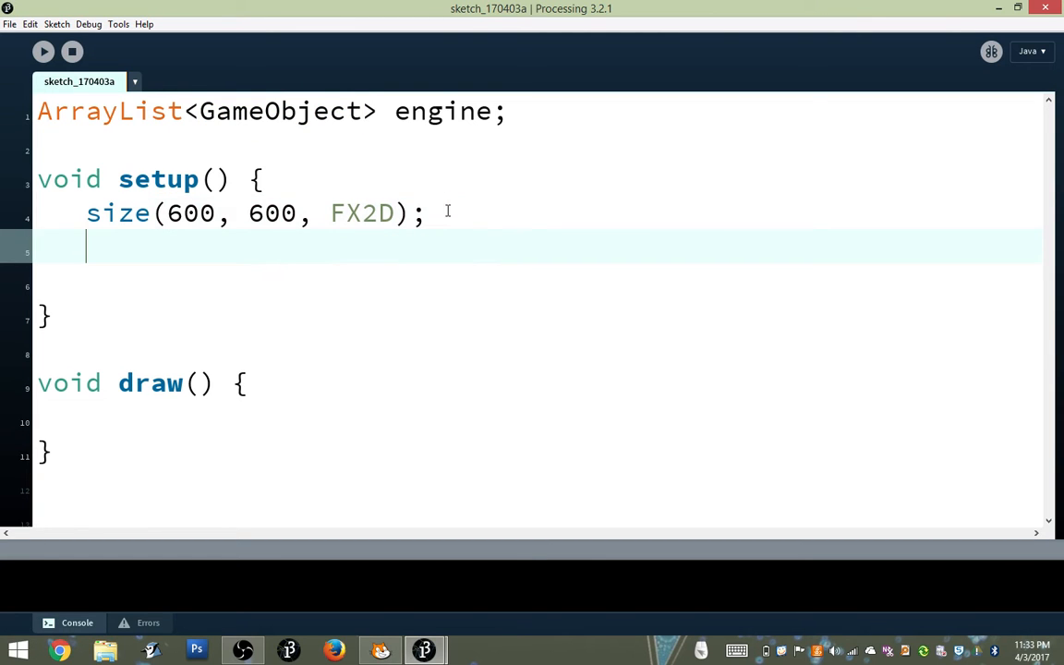
Initialise engine = new ArrayList<GameObject>(); inside setup()
type("e")
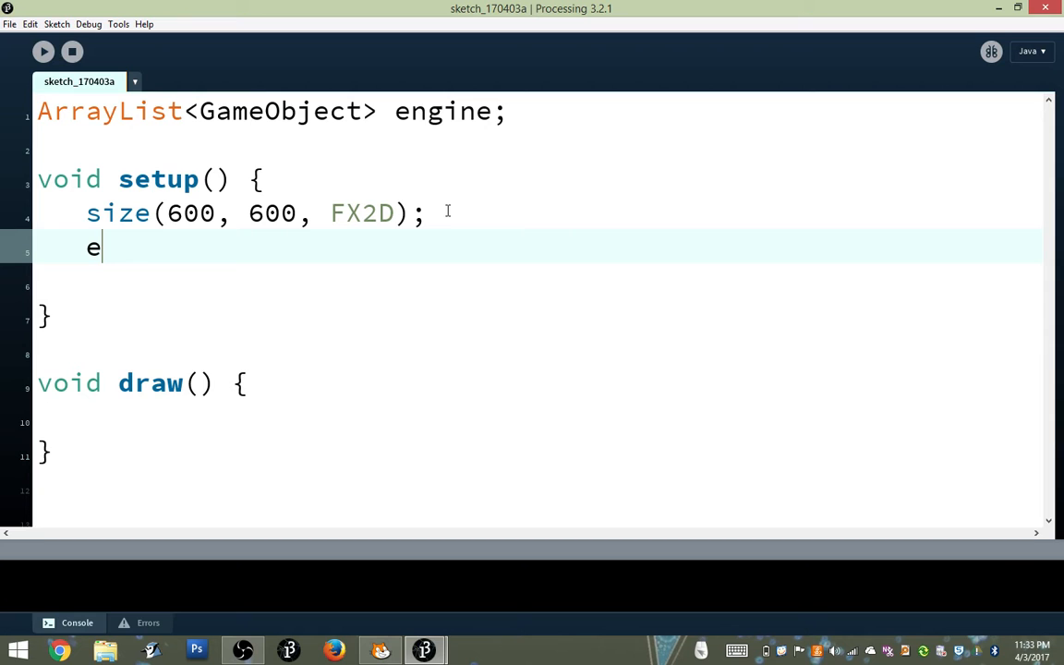
type("ngine =")
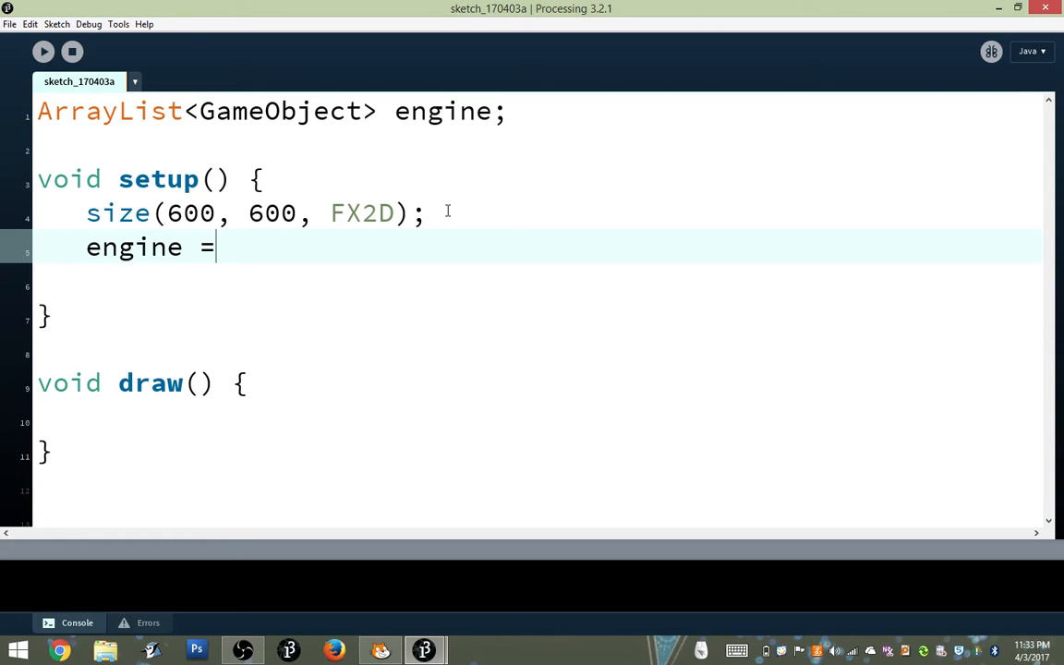
type("new Arra")
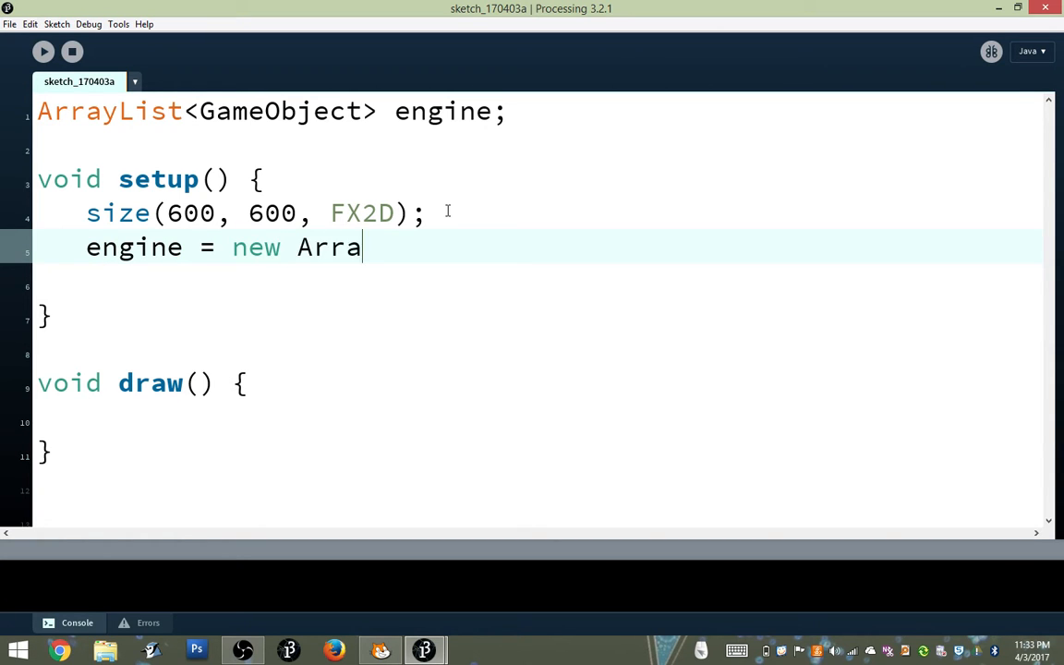
type("yList<B")
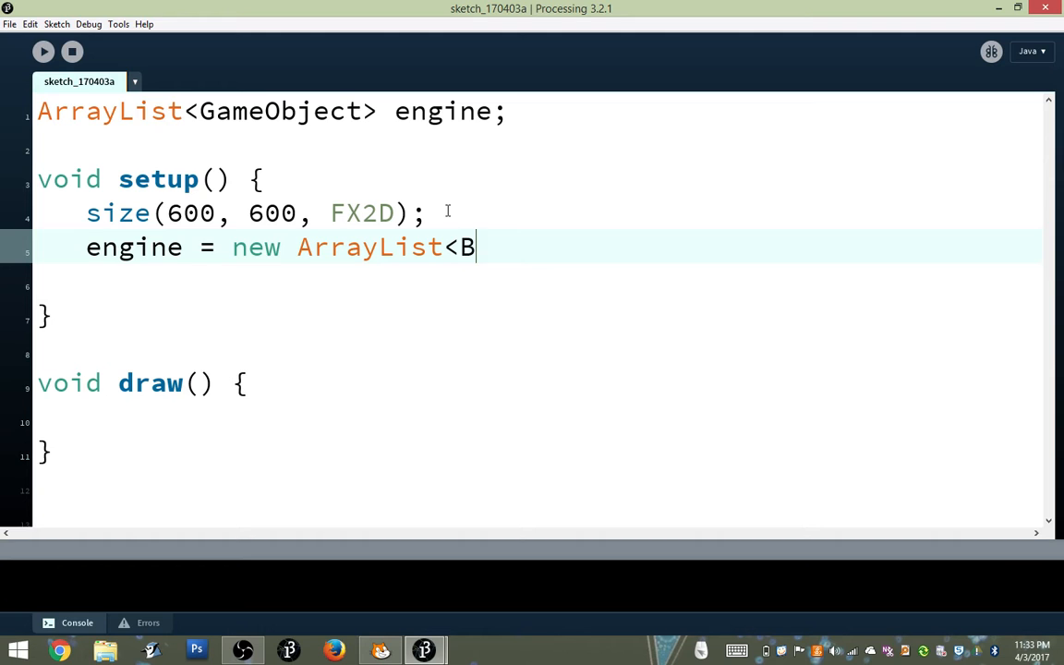
type("ameObject")
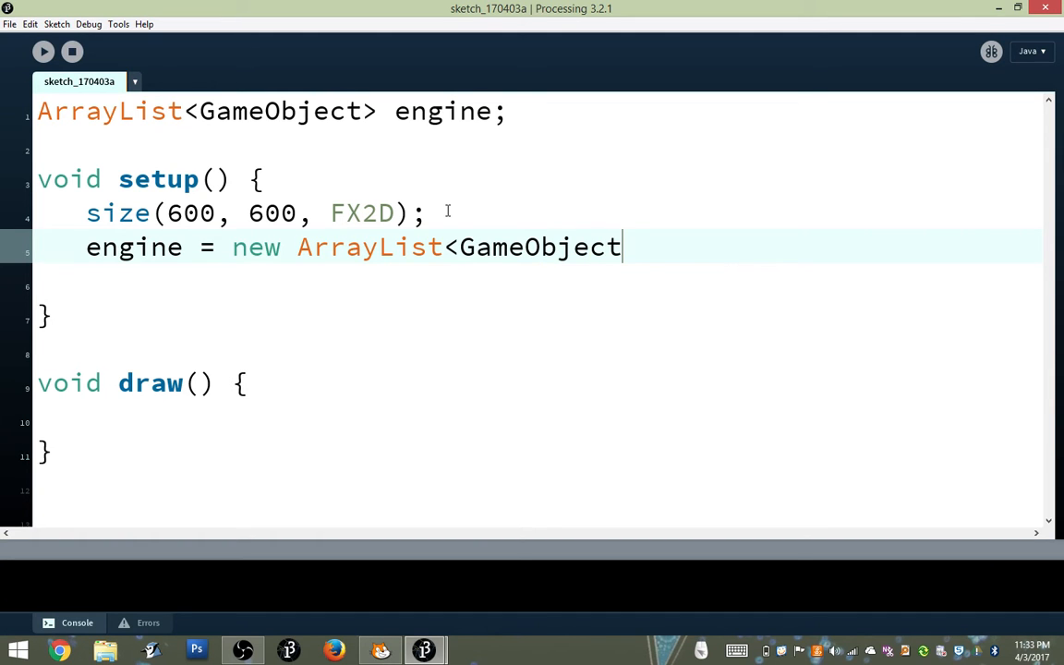
type(">();")
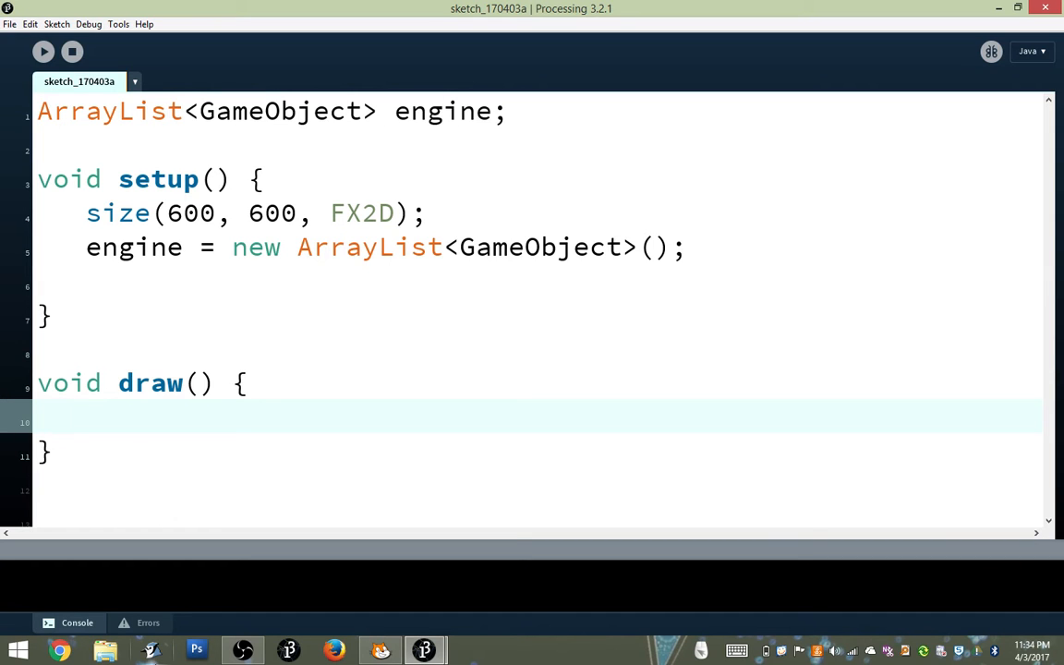
mouse_move(248, 490)
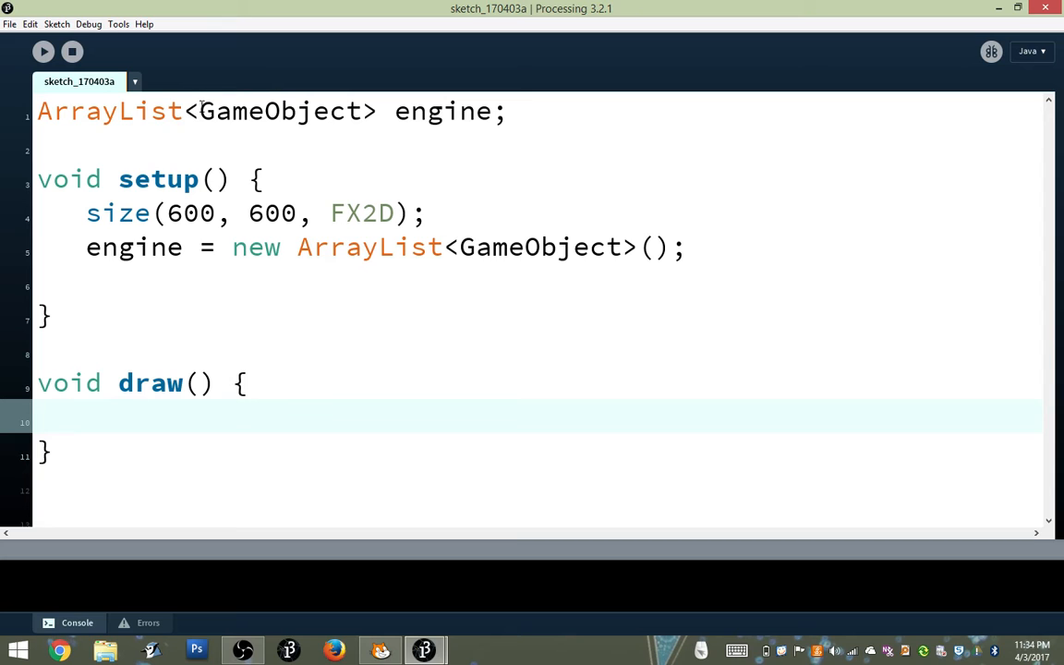
left_click_drag(189, 111, 377, 111)
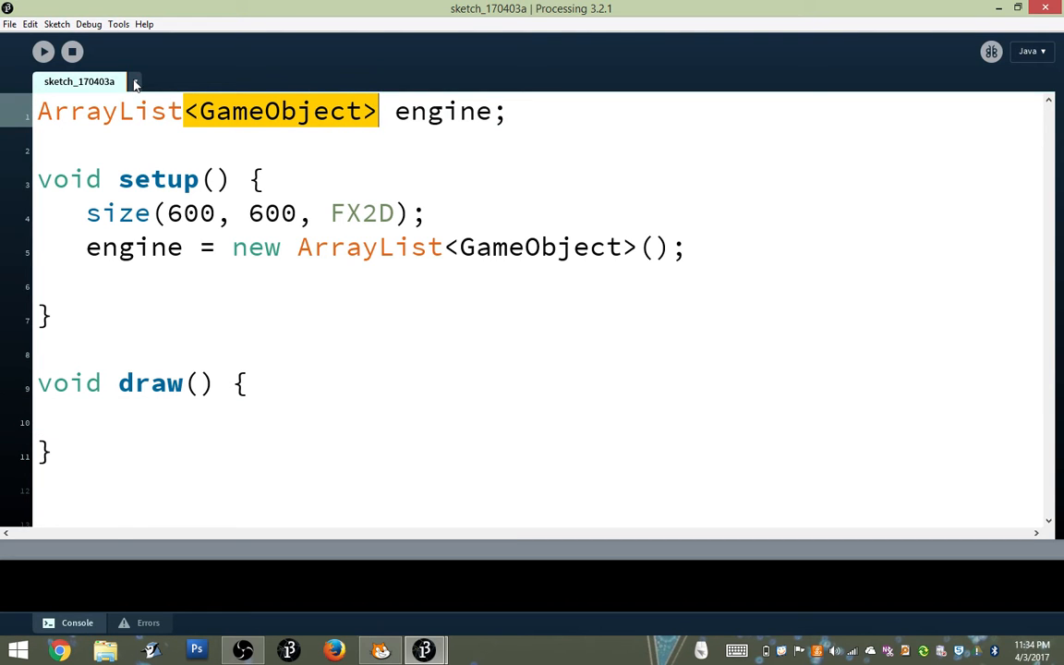
Create a new sketch tab named GameObject
left_click(135, 82)
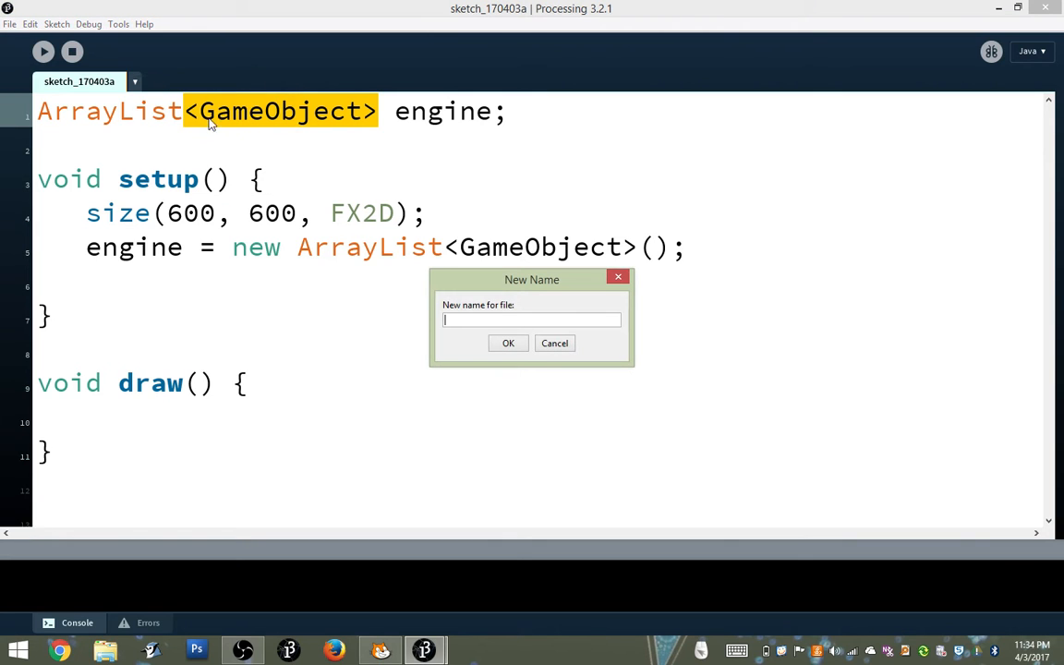
type("Game")
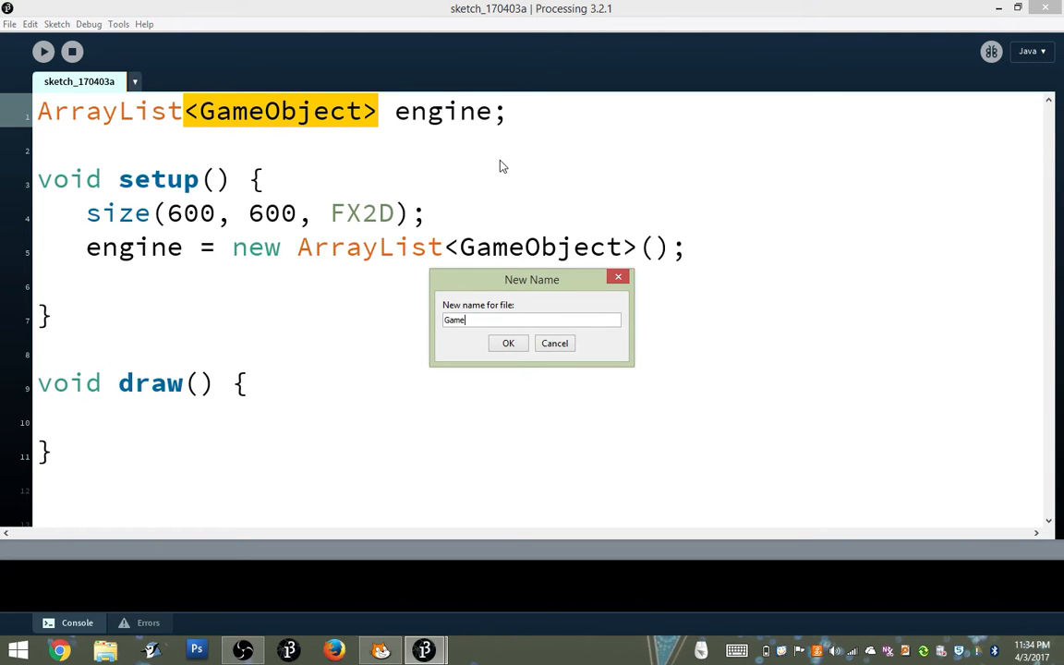
left_click(507, 342)
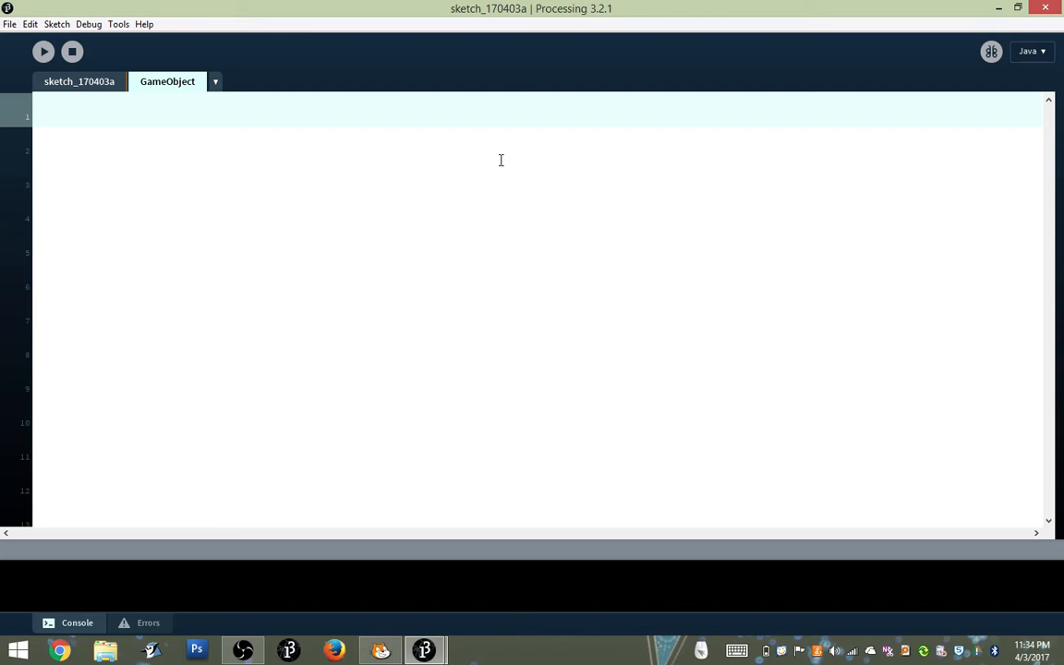
Write an empty abstract class GameObject with braces in the new tab
type("class")
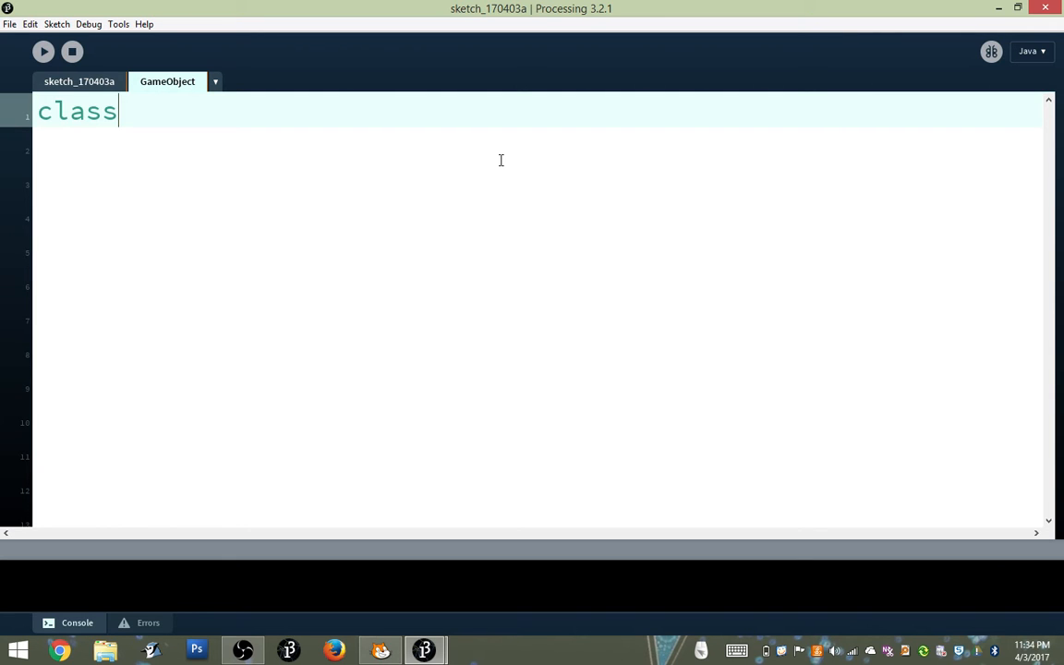
type("Game")
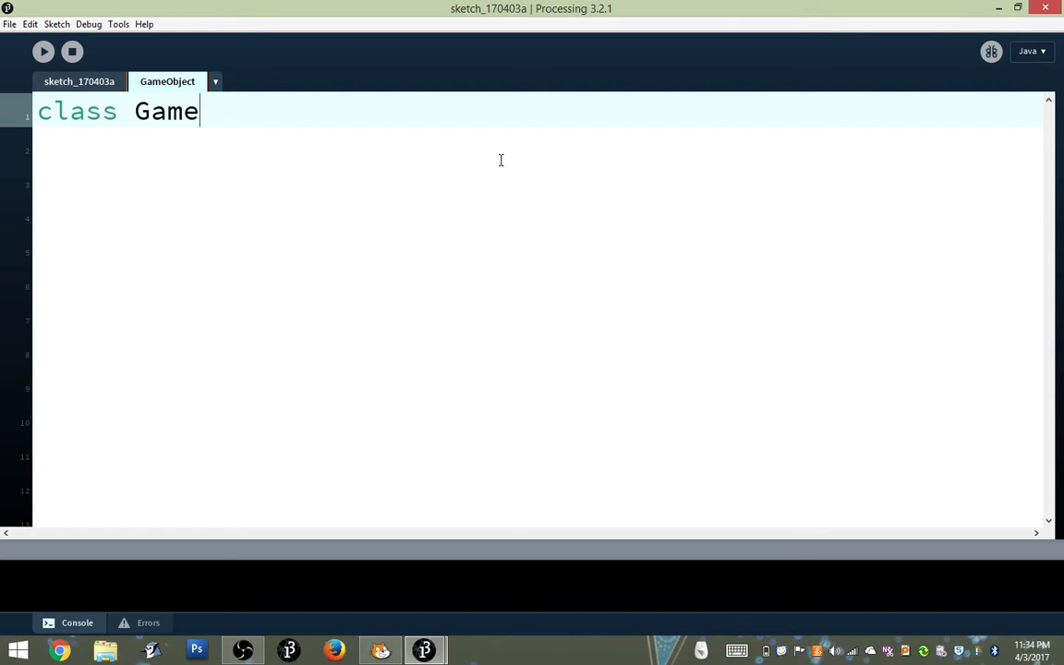
type("Object")
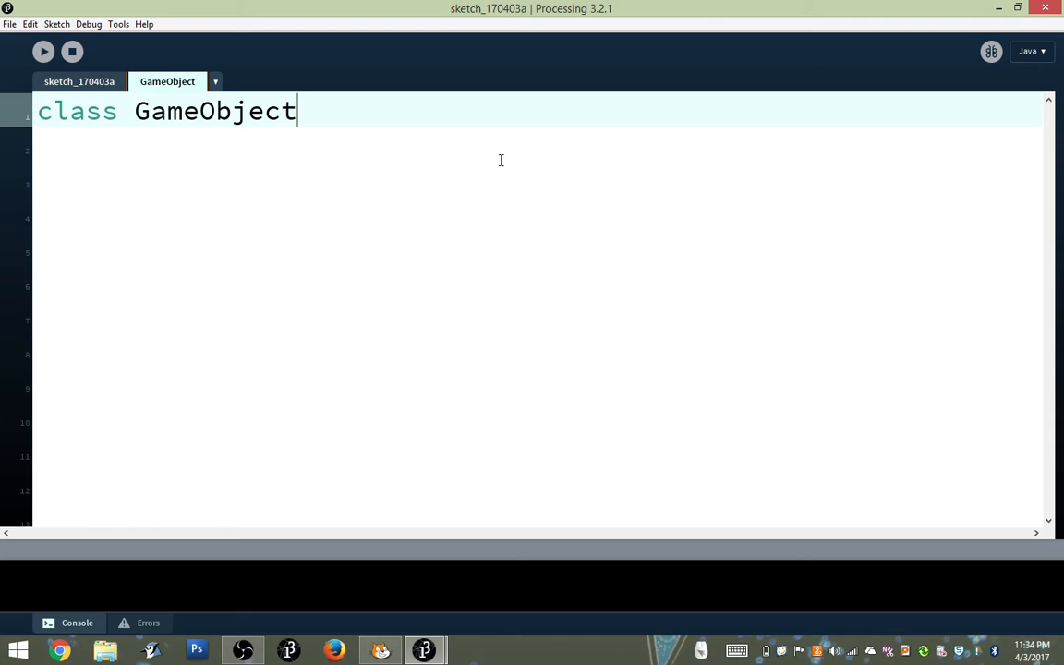
type("{")
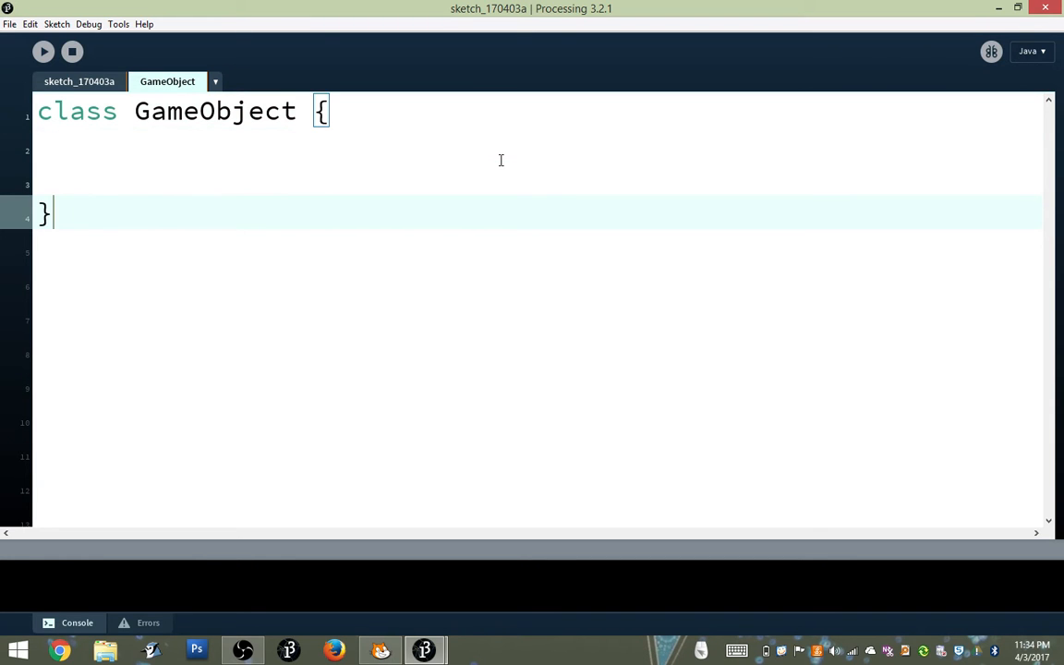
double_click(215, 111)
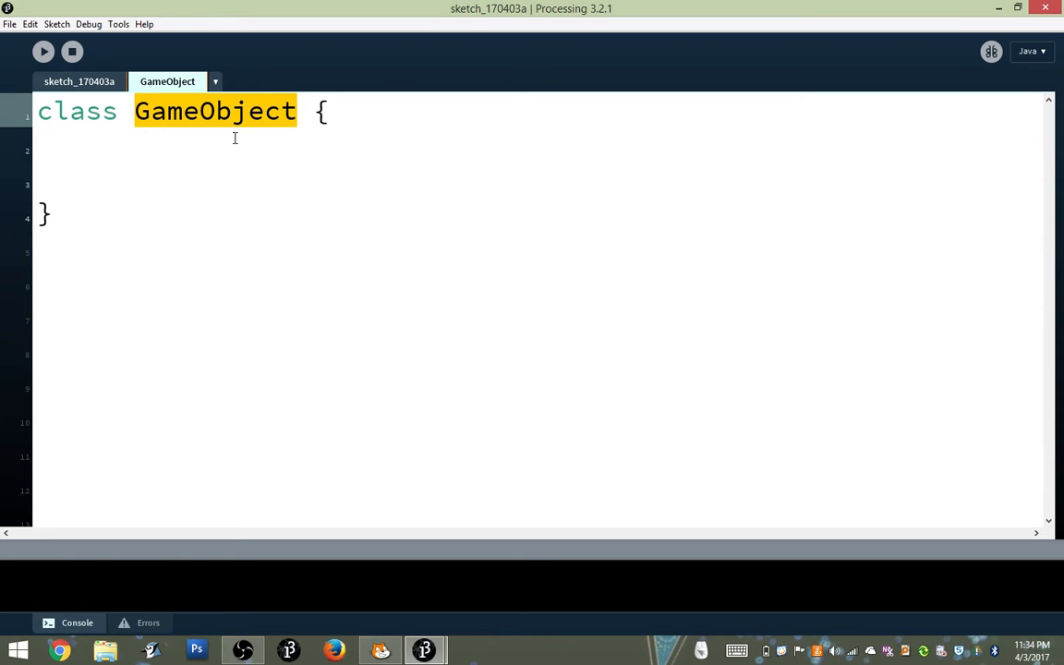
mouse_move(126, 125)
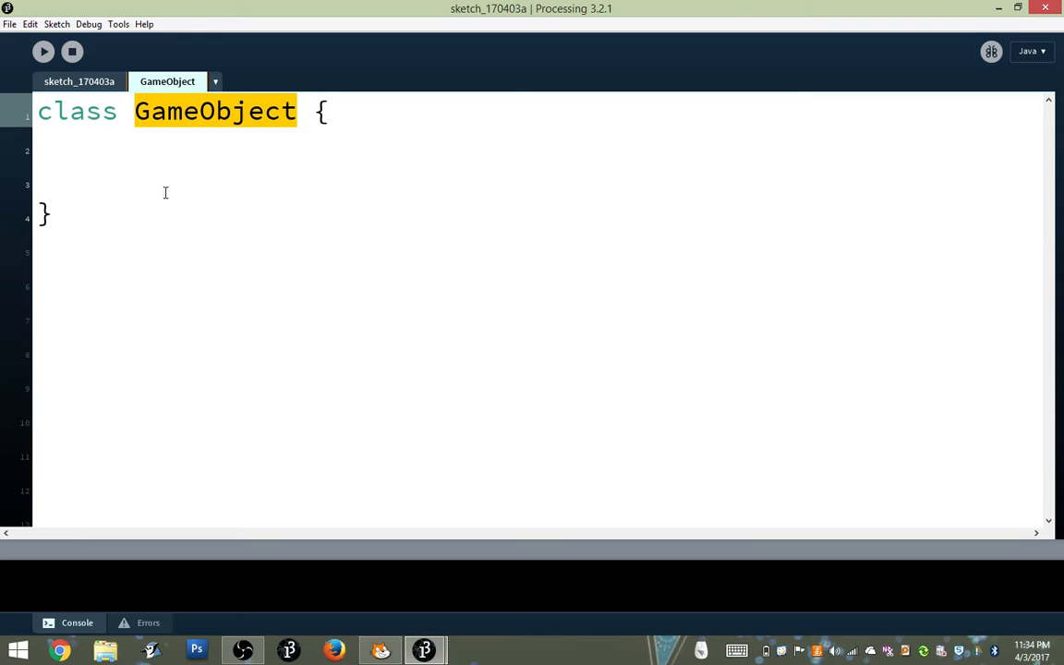
mouse_move(92, 131)
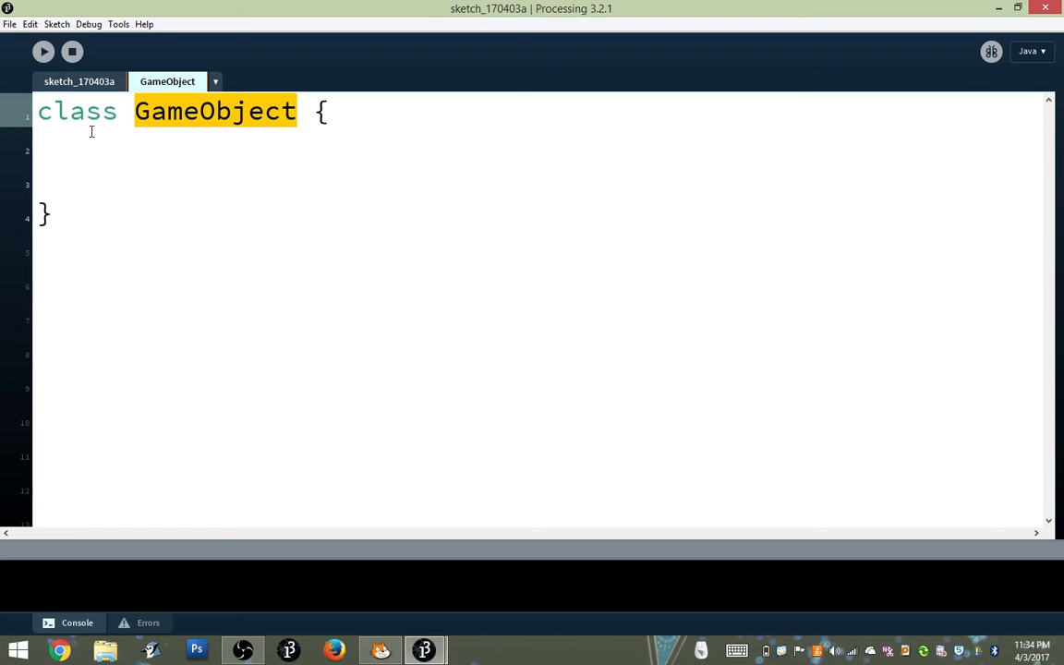
type("a")
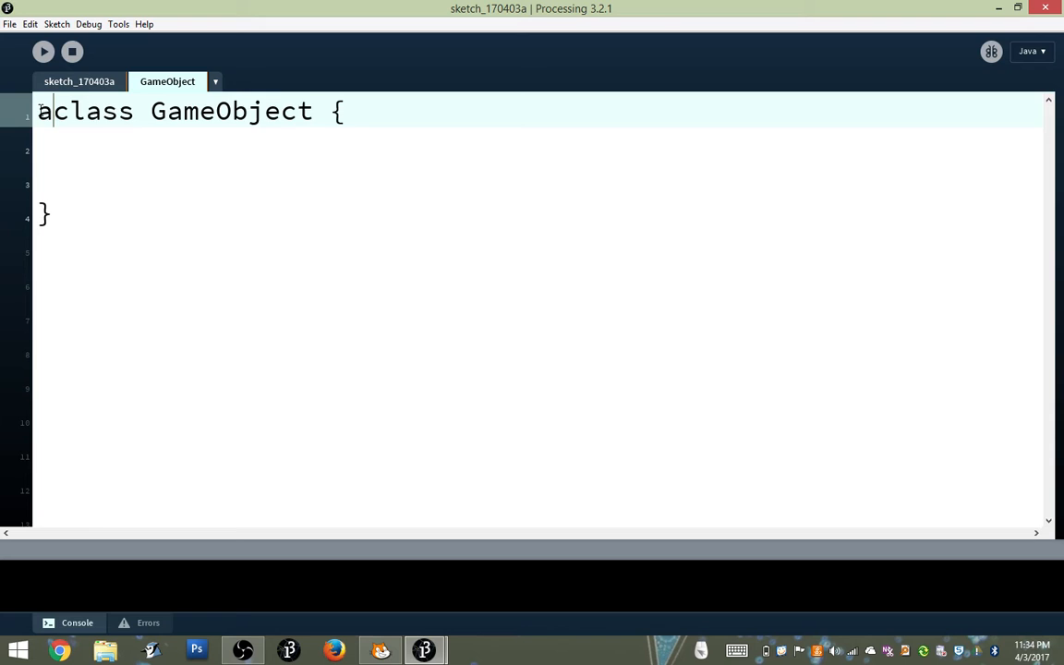
type("bstract")
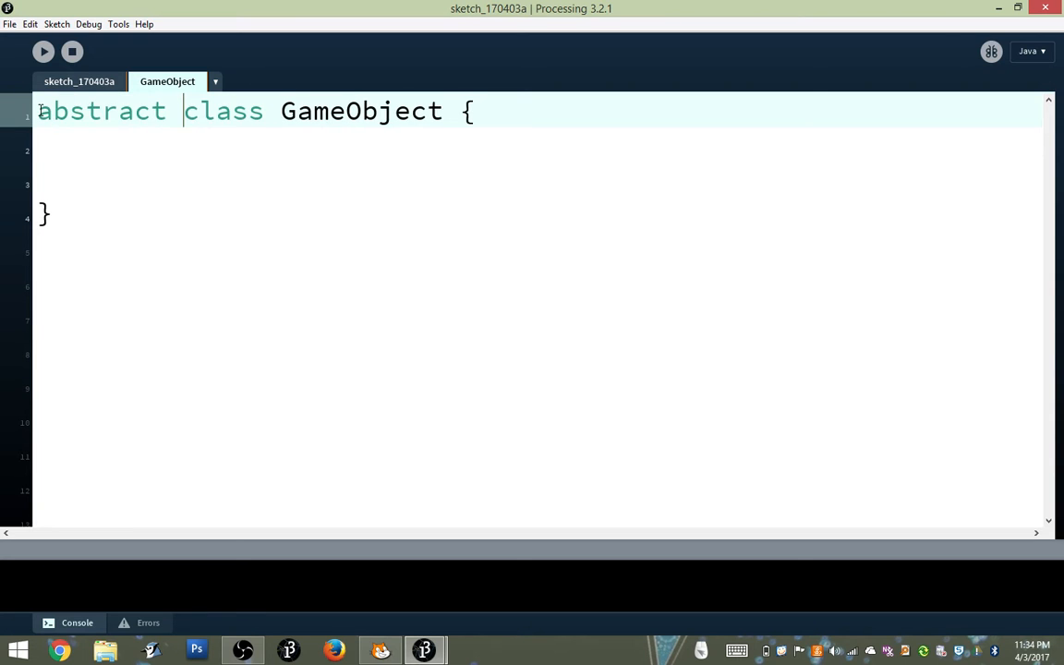
double_click(101, 111)
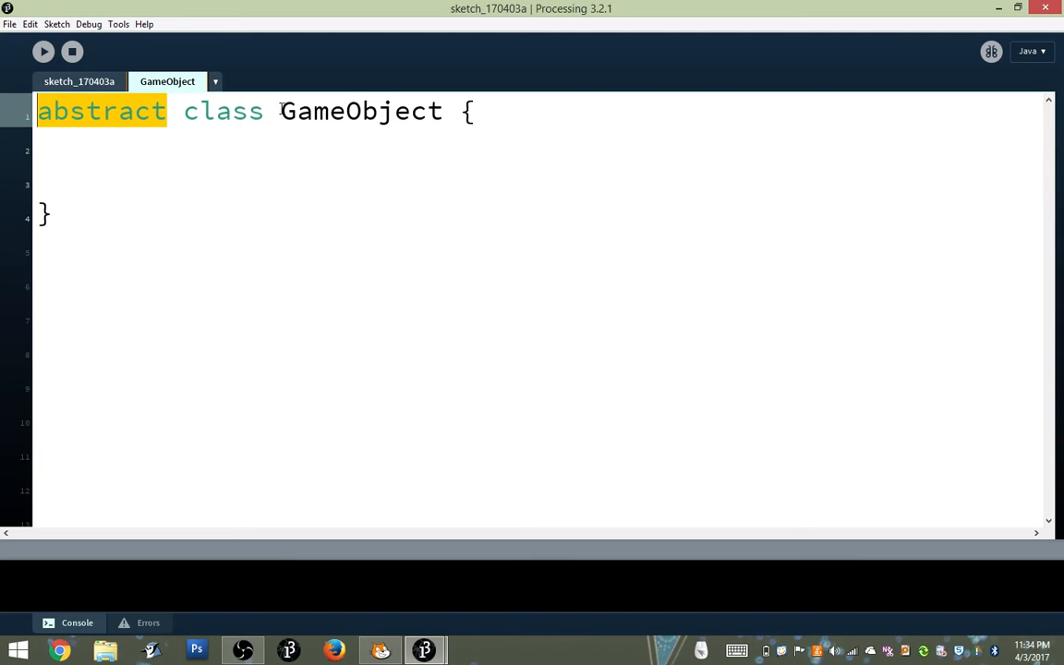
double_click(360, 111)
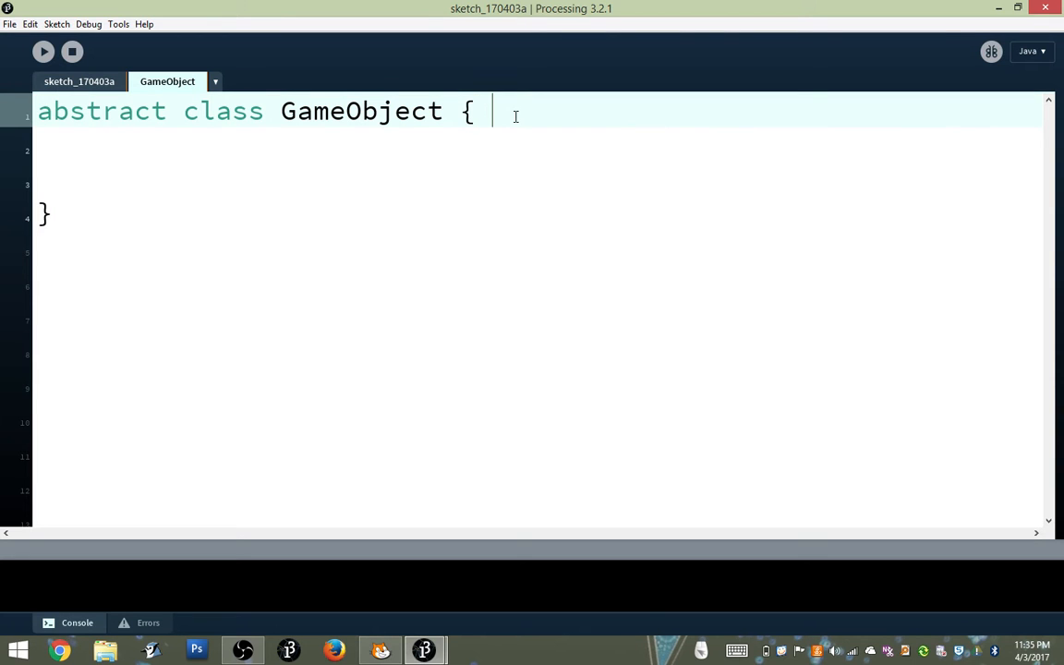
type("//")
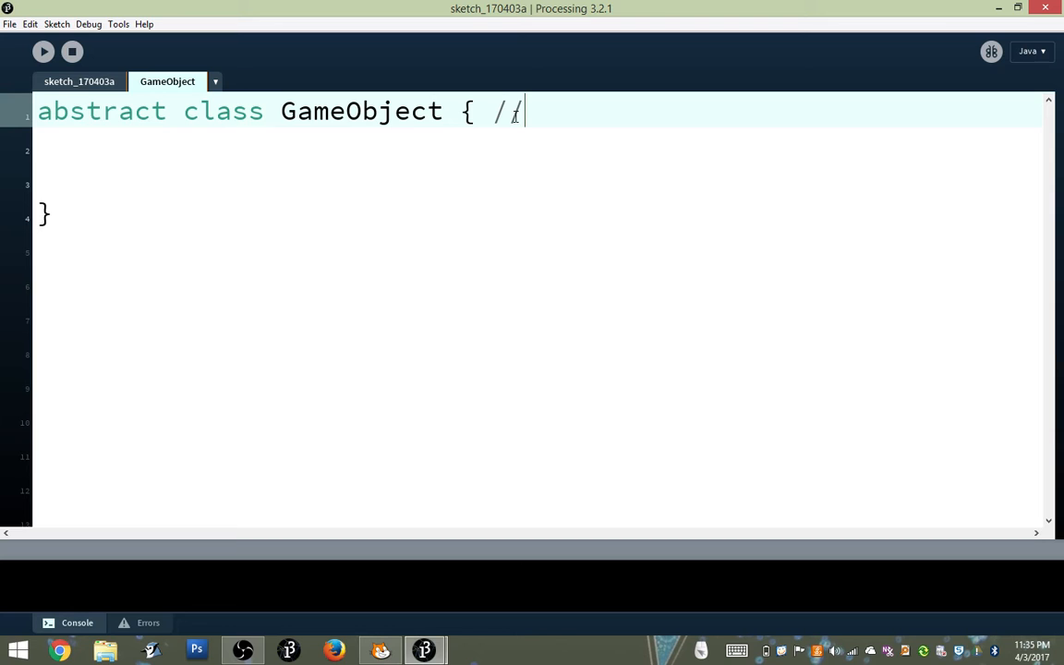
type("mammal")
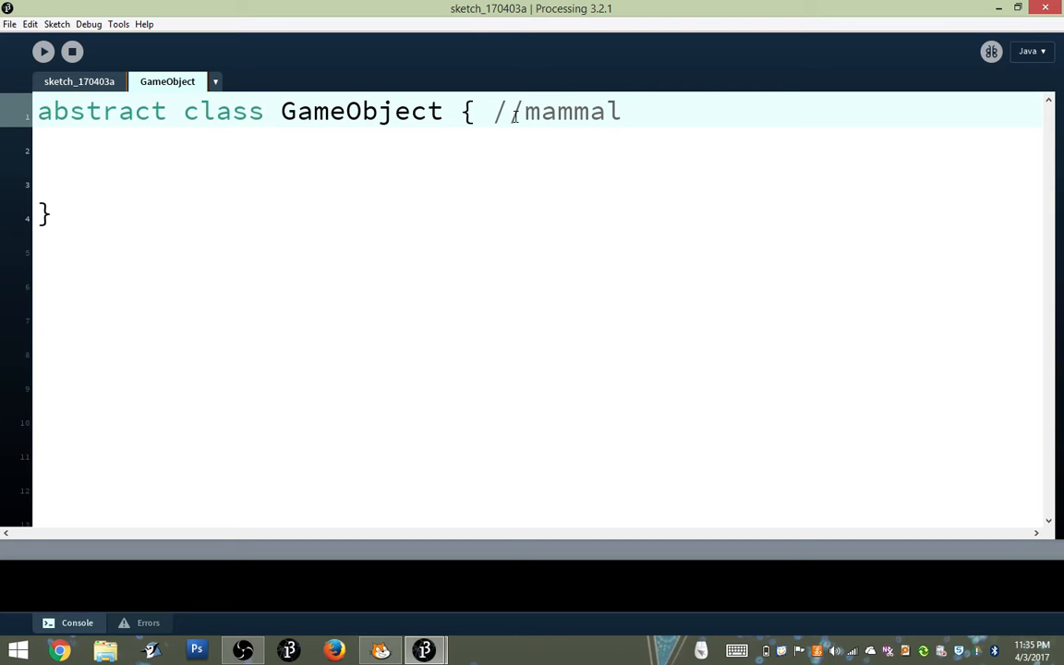
type("...")
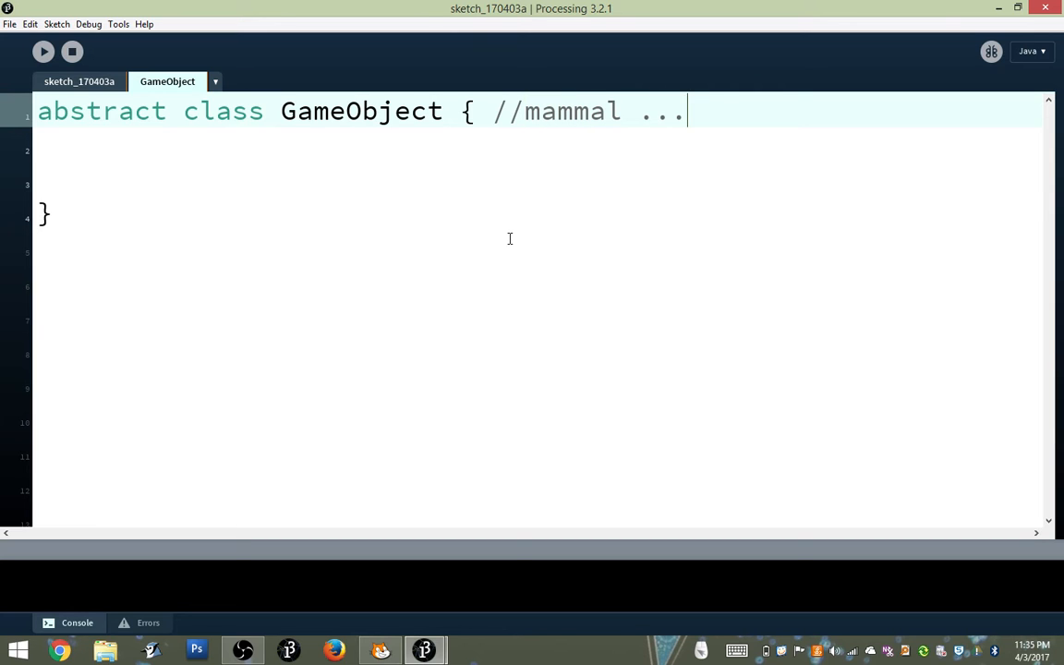
type("tiger")
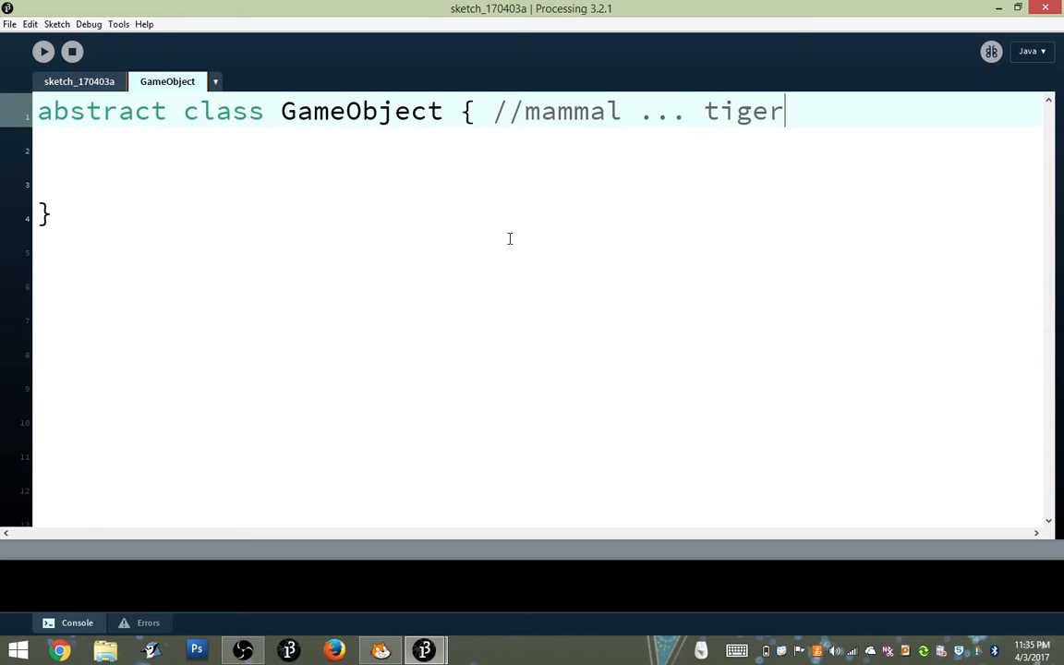
type("s, bears,")
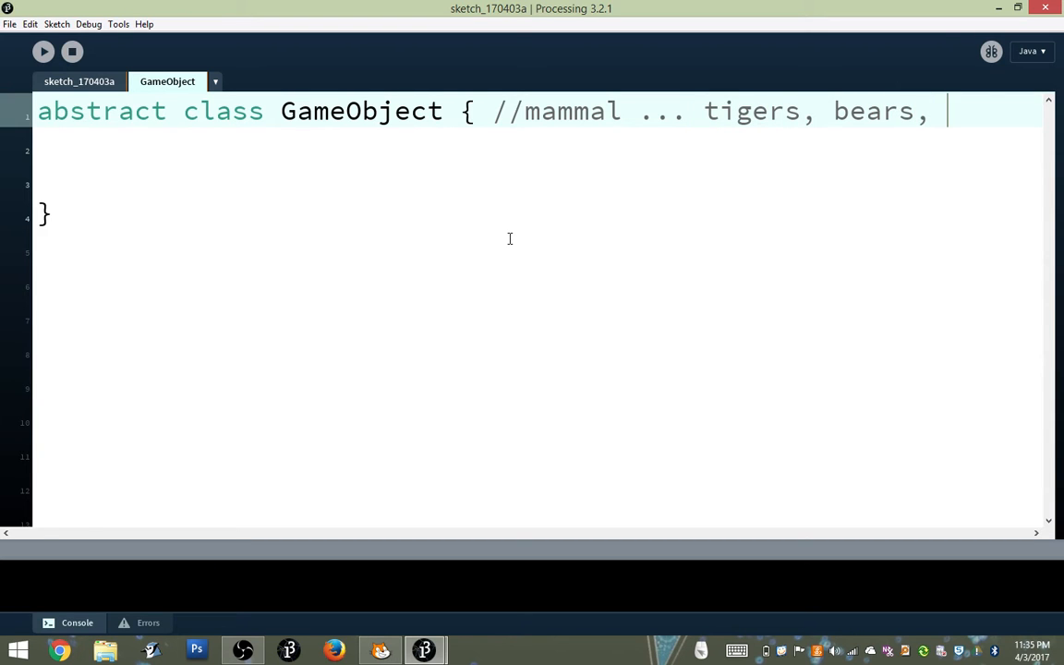
type("people")
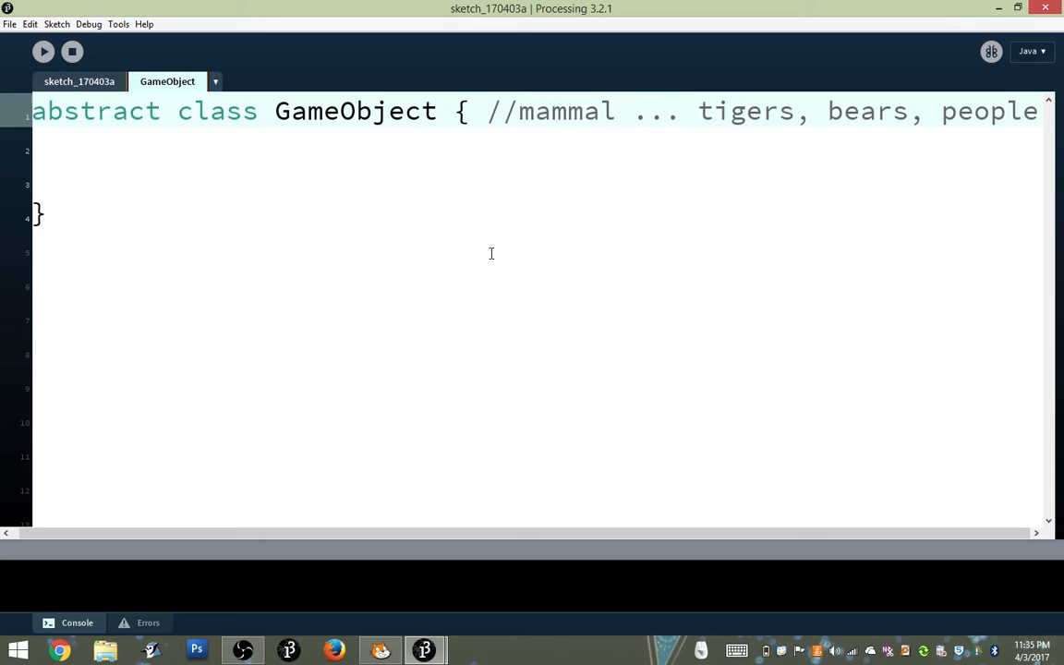
mouse_move(750, 126)
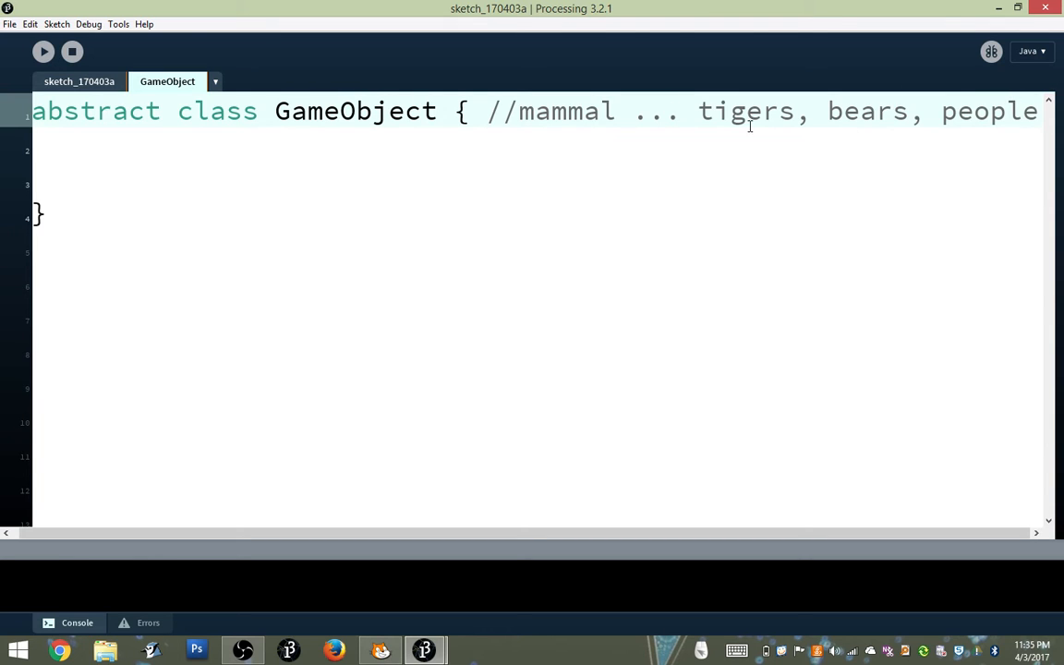
double_click(869, 111)
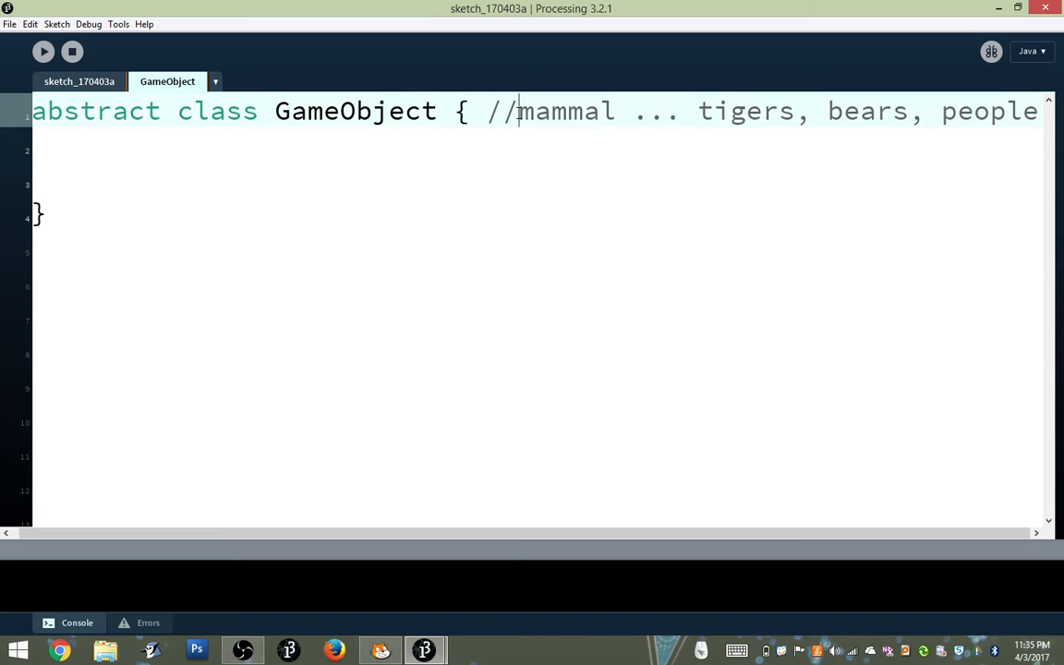
double_click(565, 111)
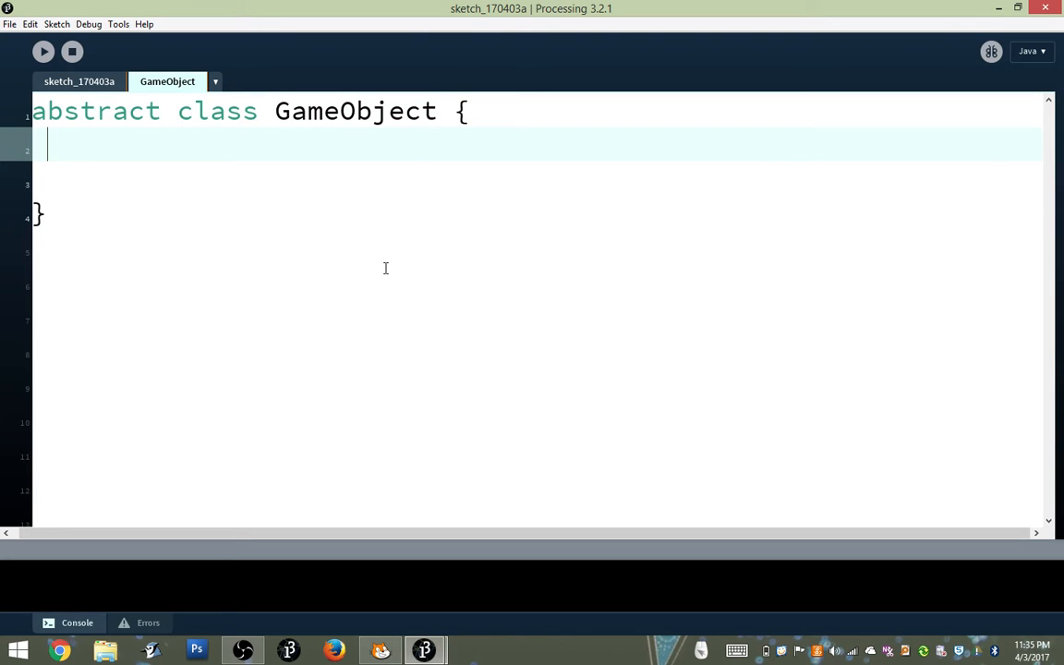
left_click(77, 81)
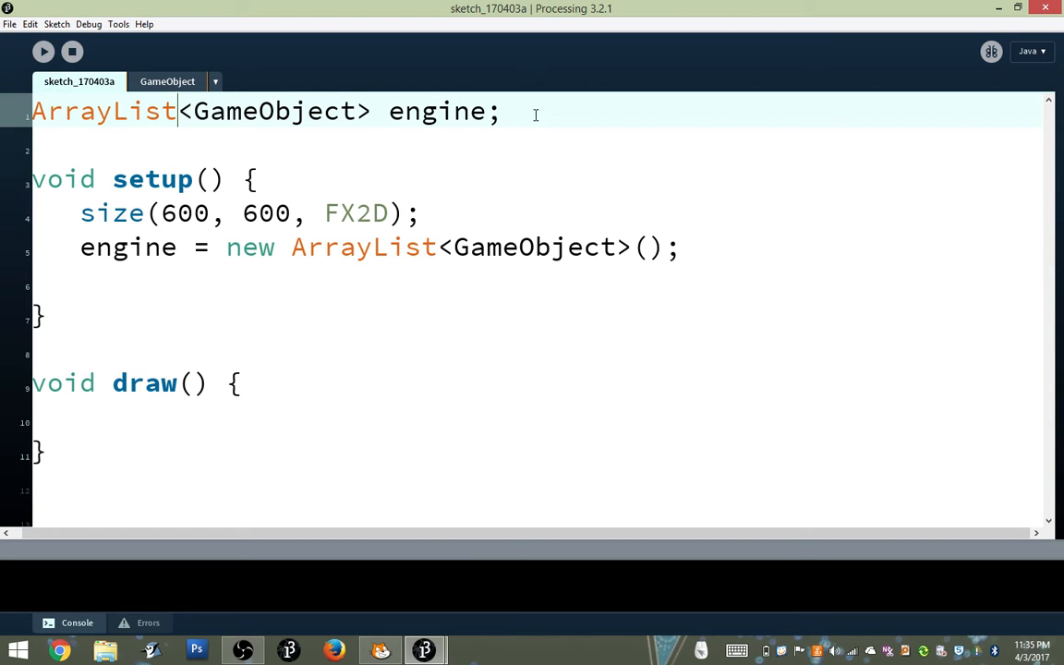
left_click(506, 110)
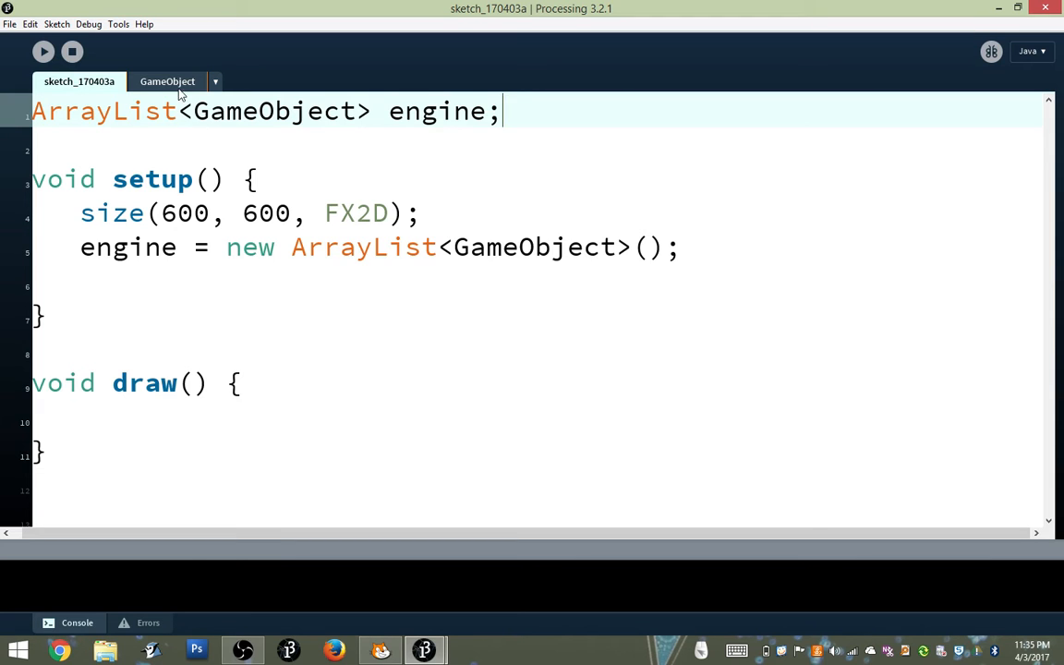
left_click(166, 81)
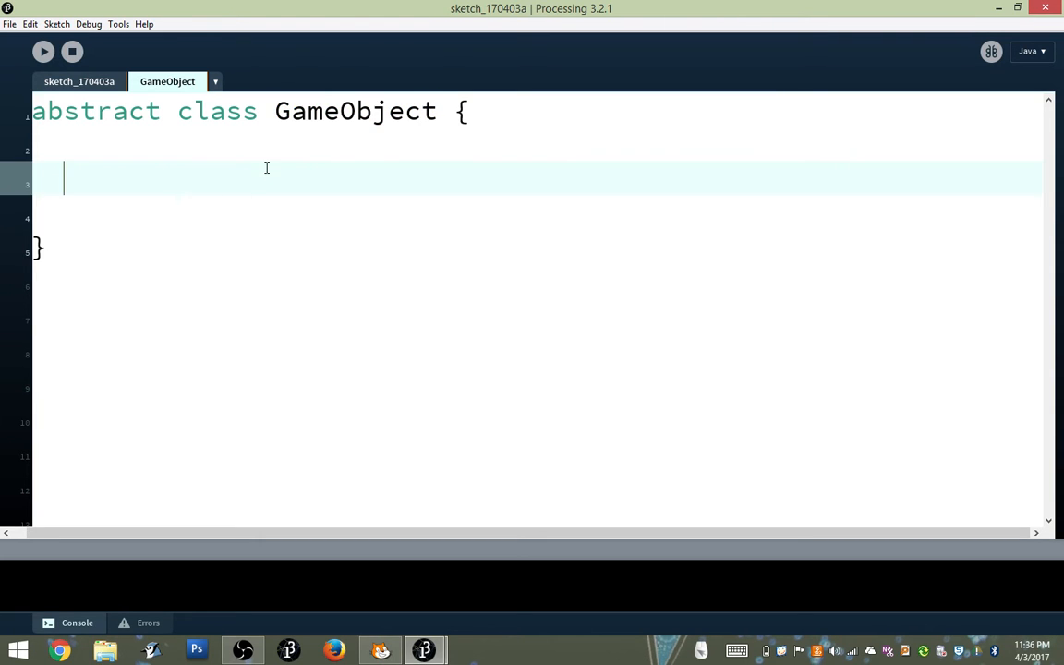
mouse_move(209, 168)
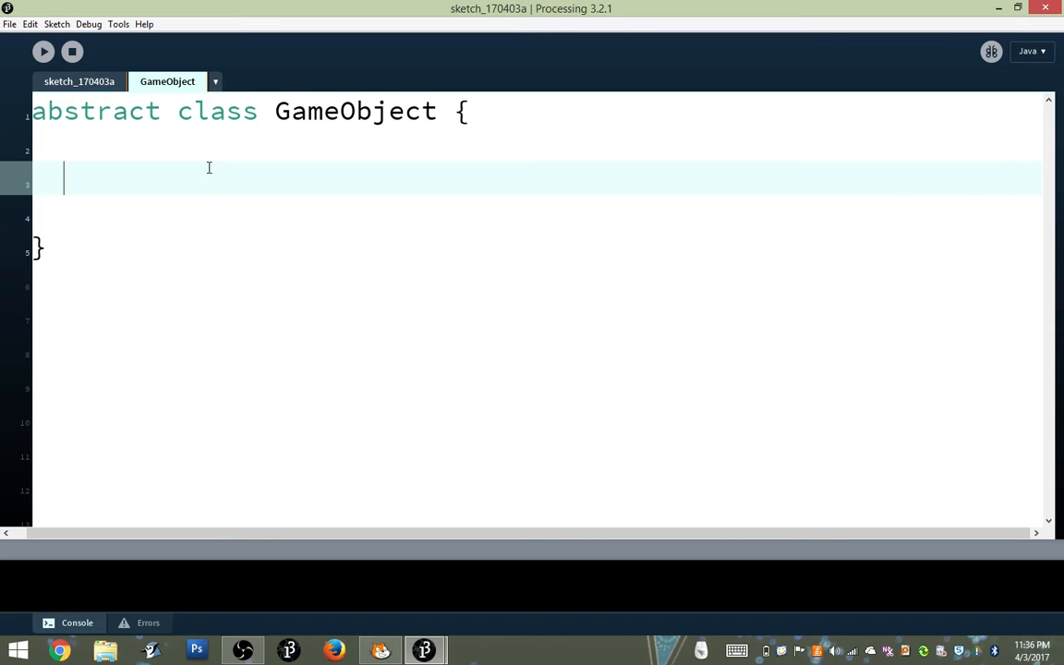
Declare float fields x, y, dx, dy inside the GameObject class
type("float x,")
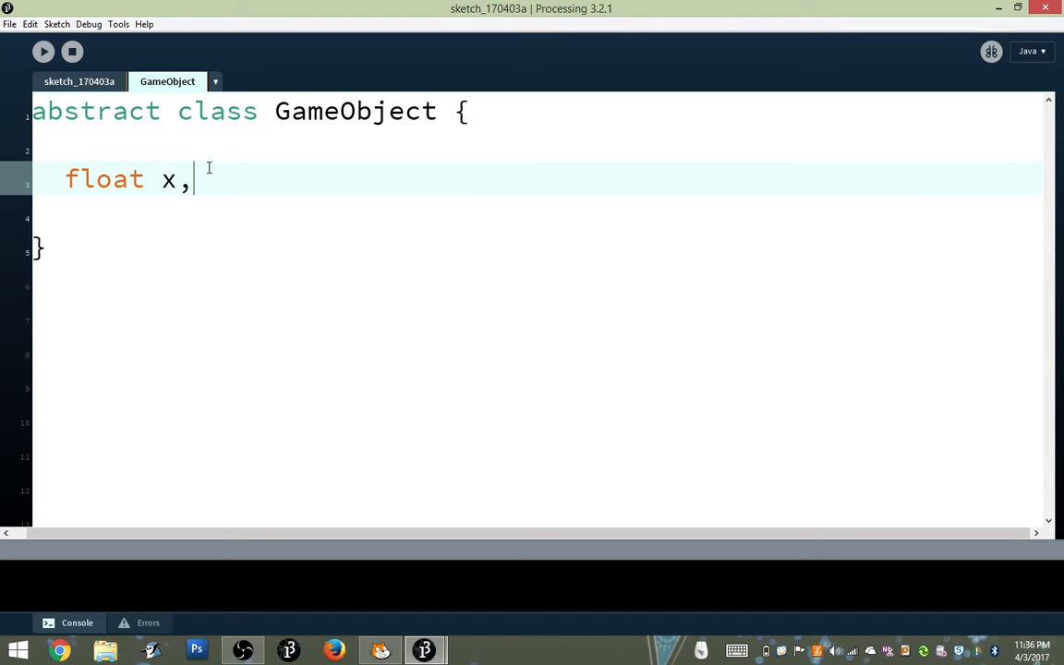
type("y,")
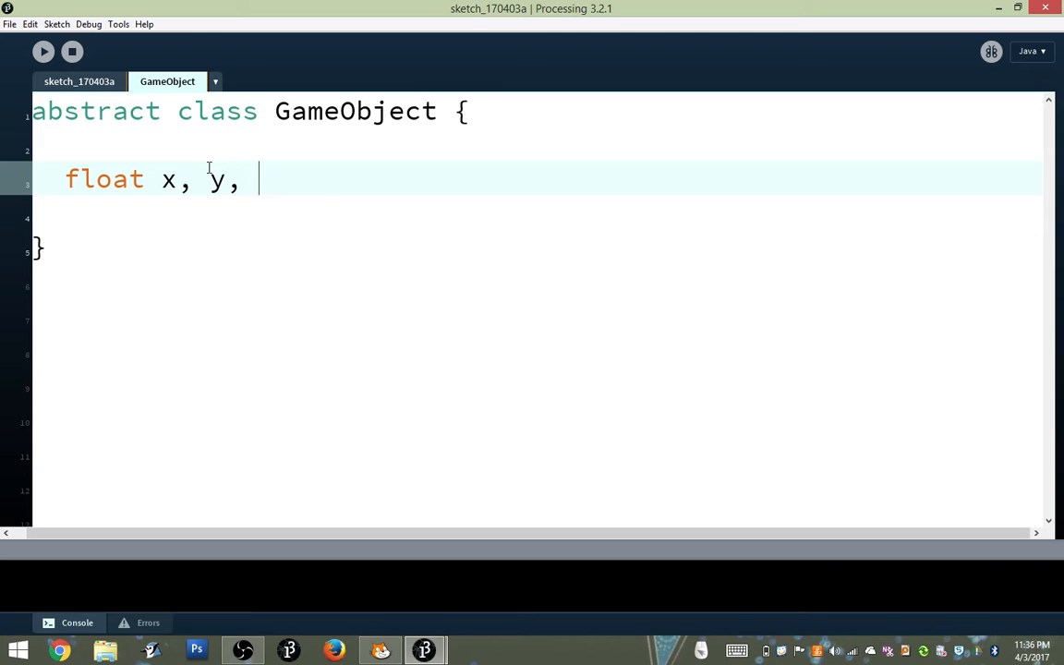
type("dx, dy")
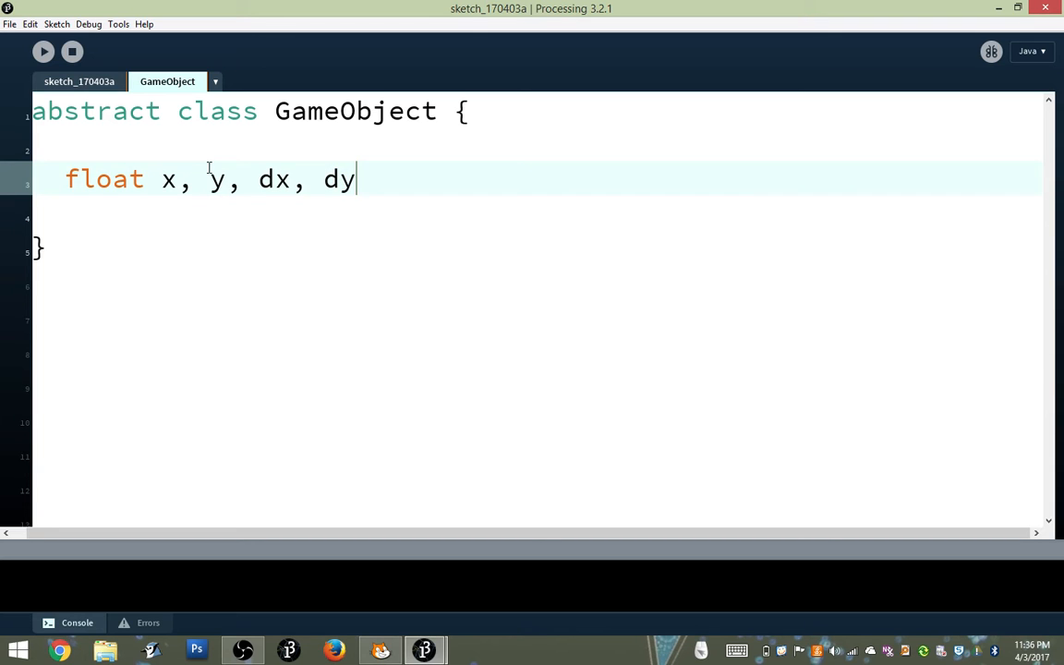
type(";")
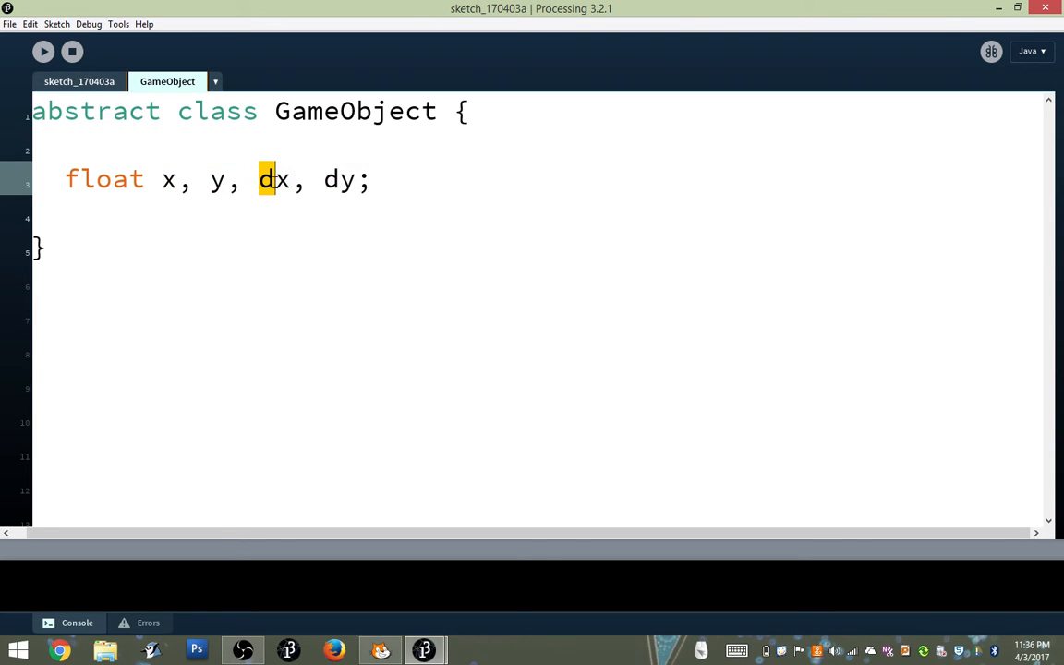
double_click(340, 179)
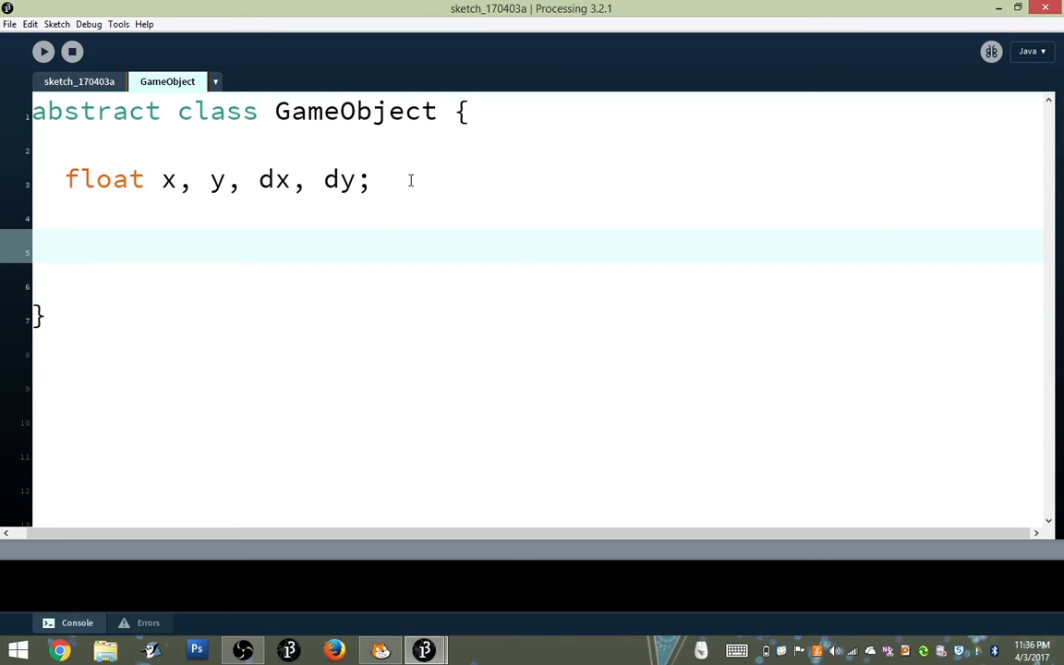
Add an empty GameObject() constructor plus empty show() and act() method stubs
type("GameObjec")
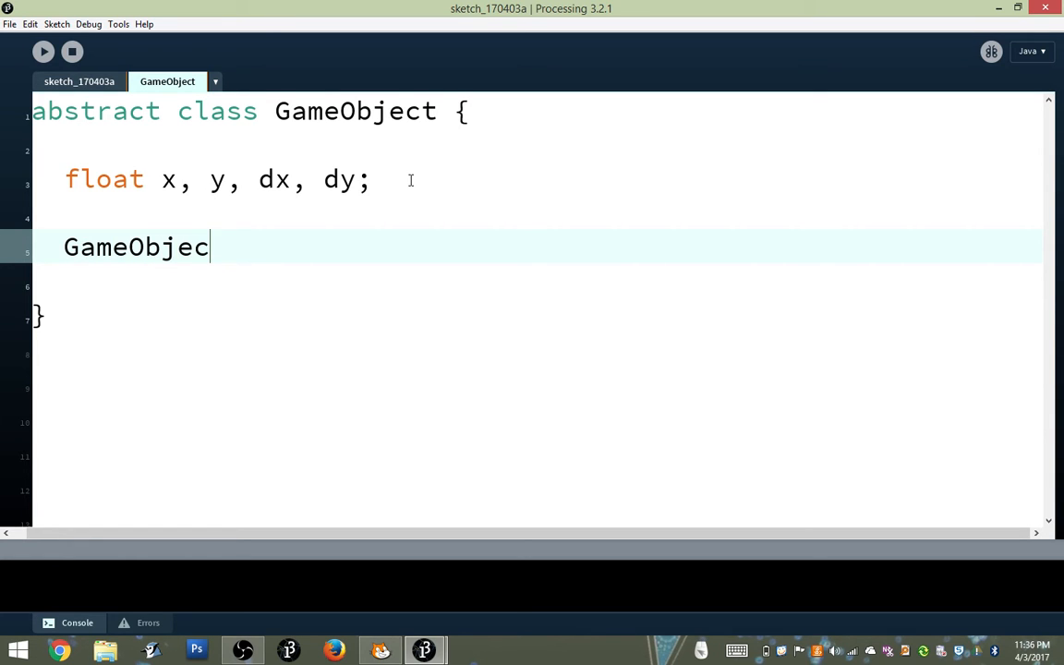
type("t() {")
left_click(537, 282)
type("}")
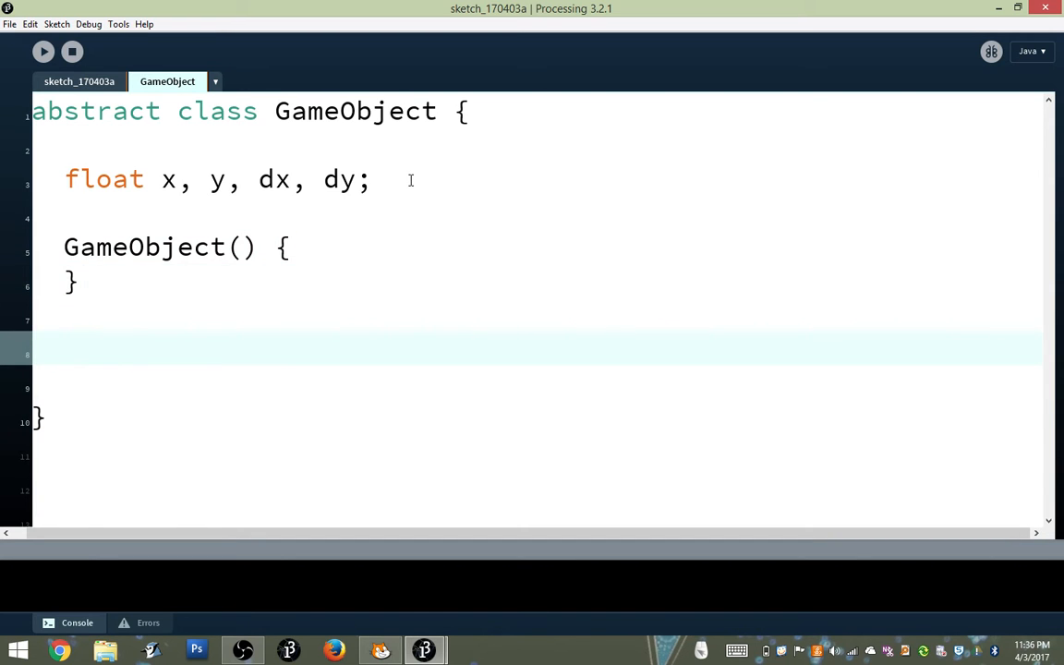
mouse_move(151, 353)
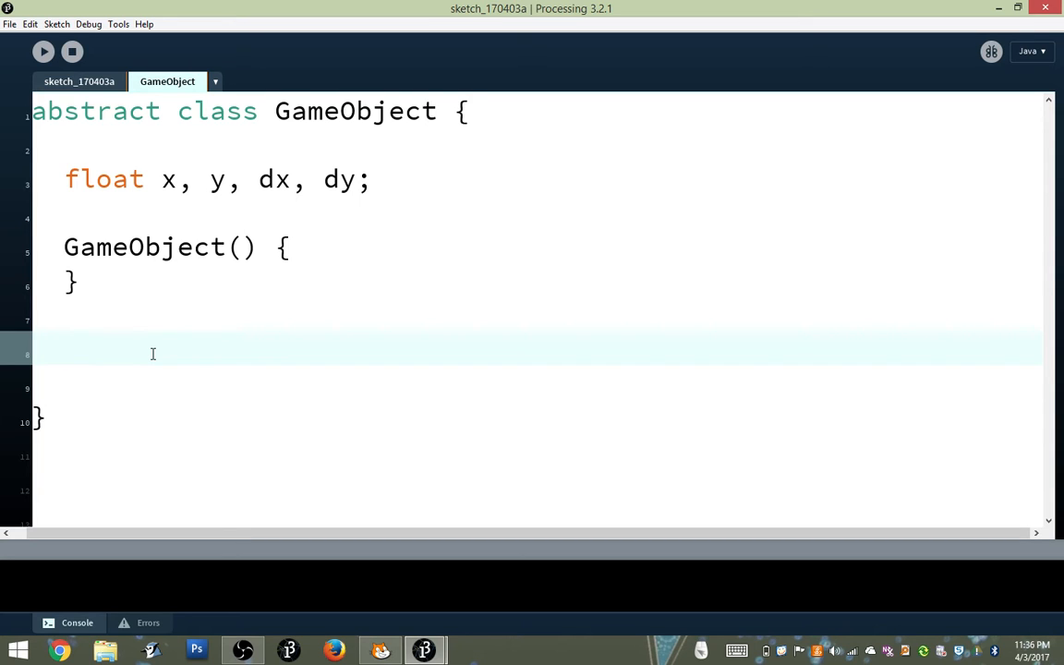
type("void show()")
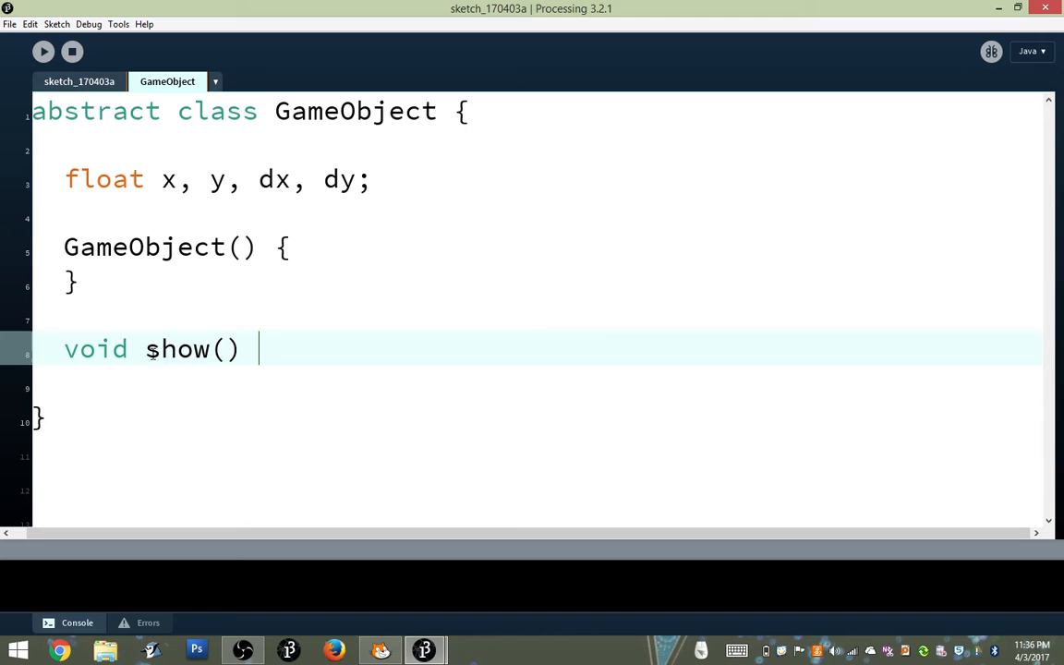
type("{")
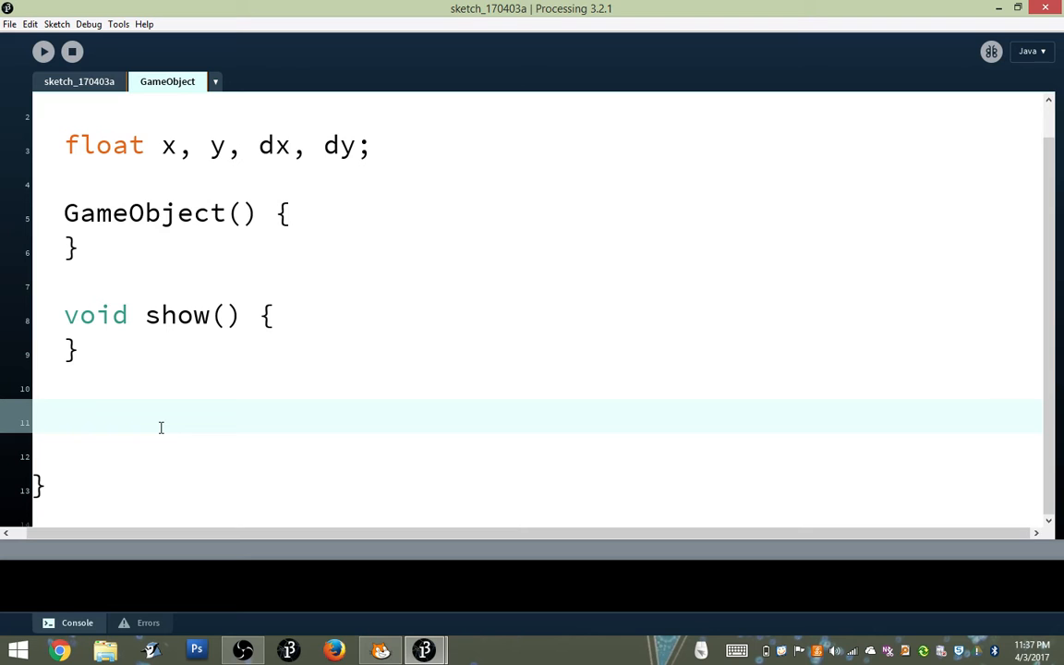
type("void act()")
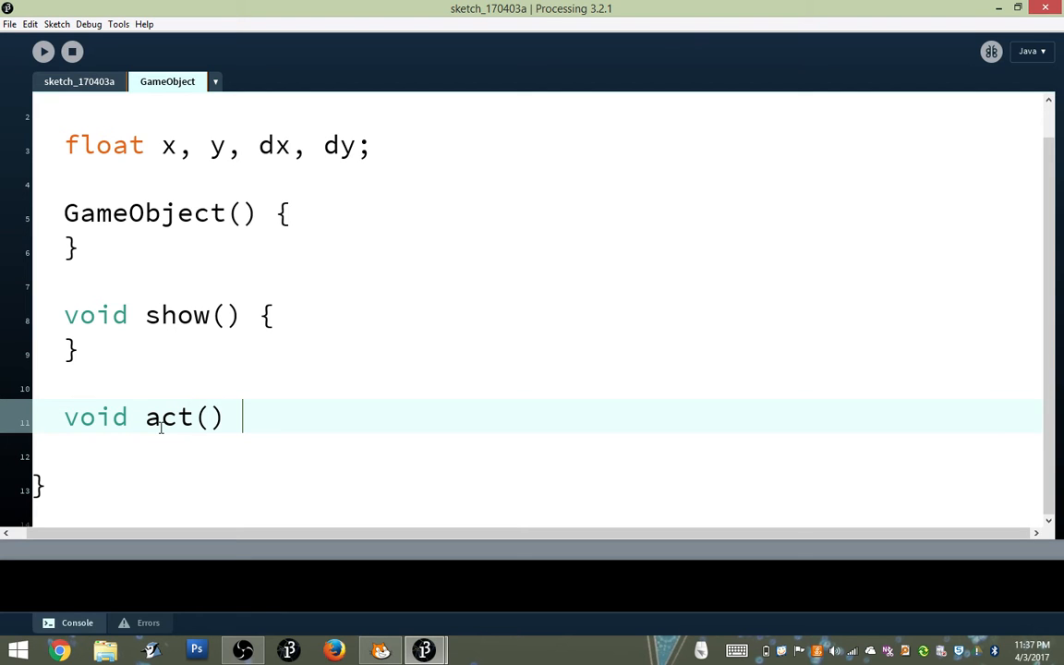
type("{")
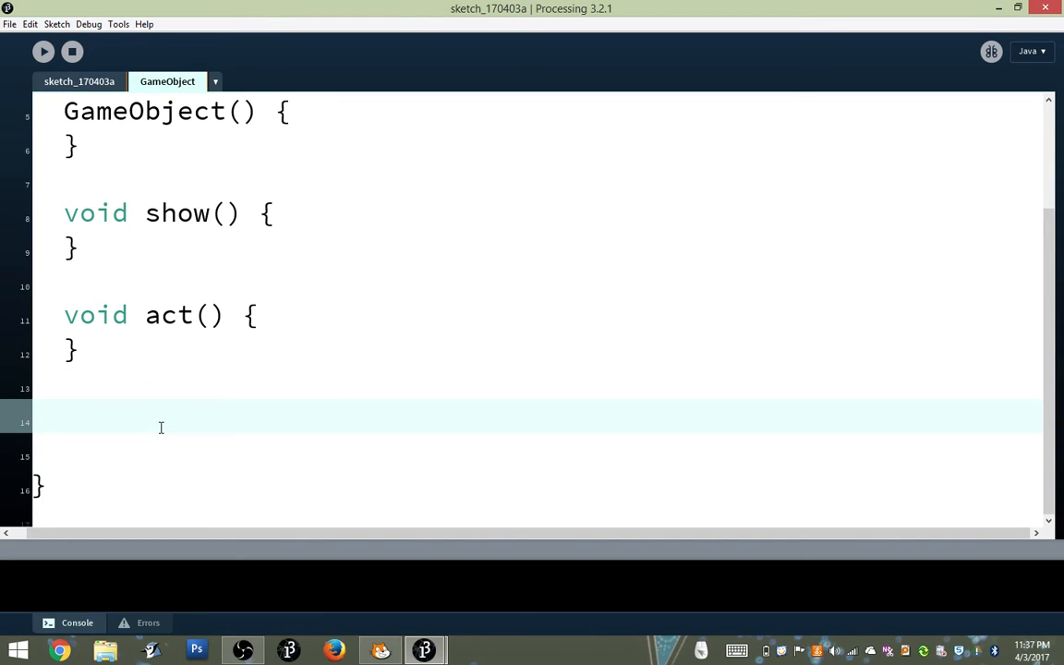
Add a boolean hasDied() method that returns false
type("boolean")
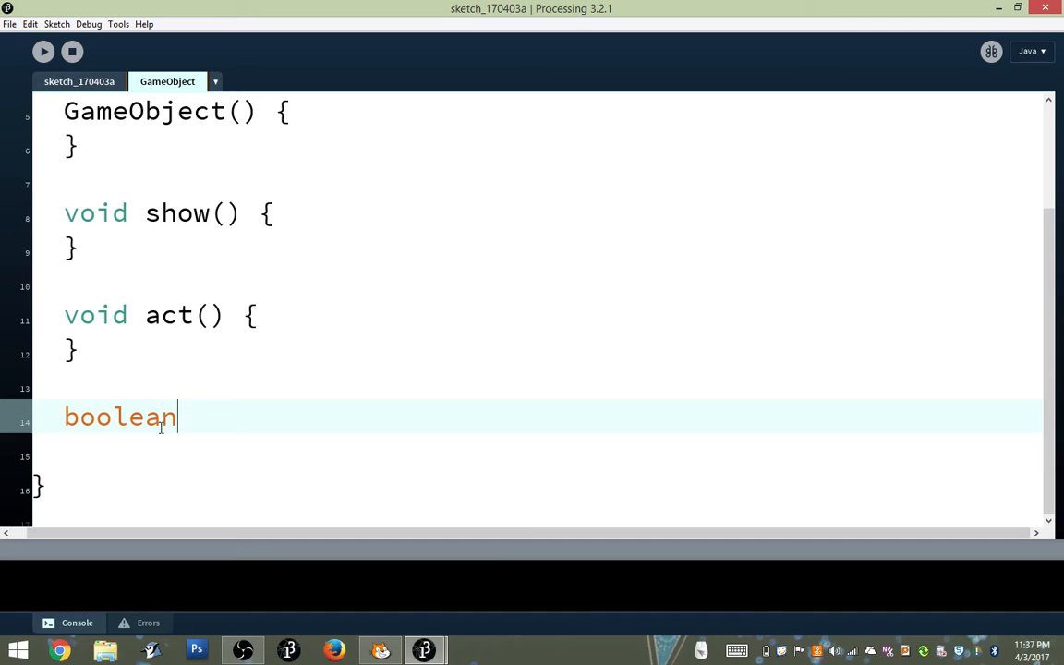
type("hasDied(")
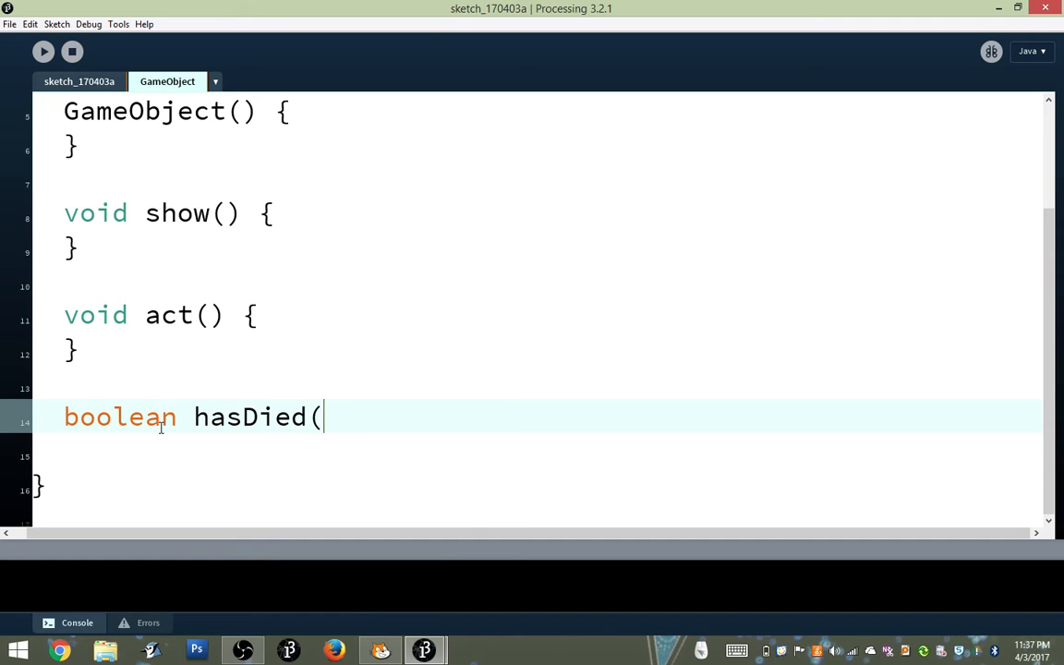
type(") {")
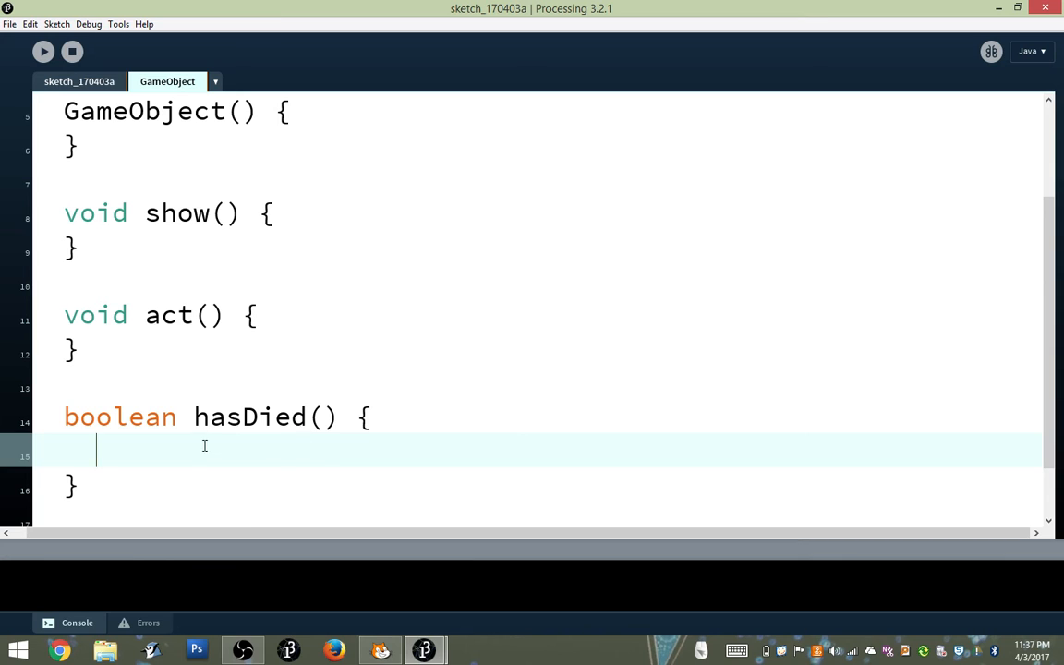
type("return f")
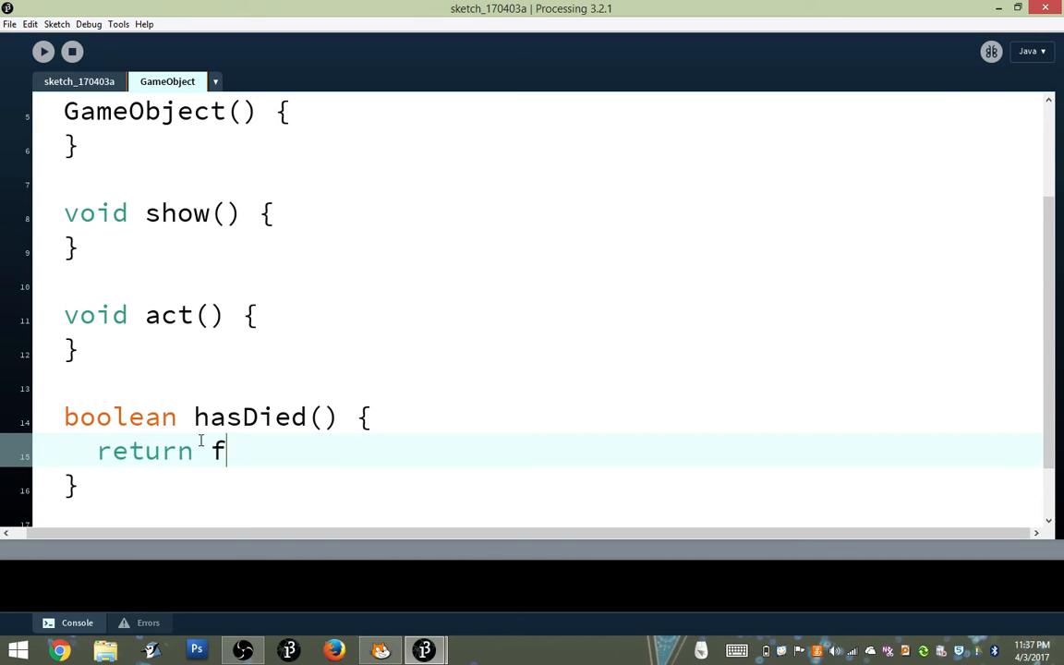
type("alse;")
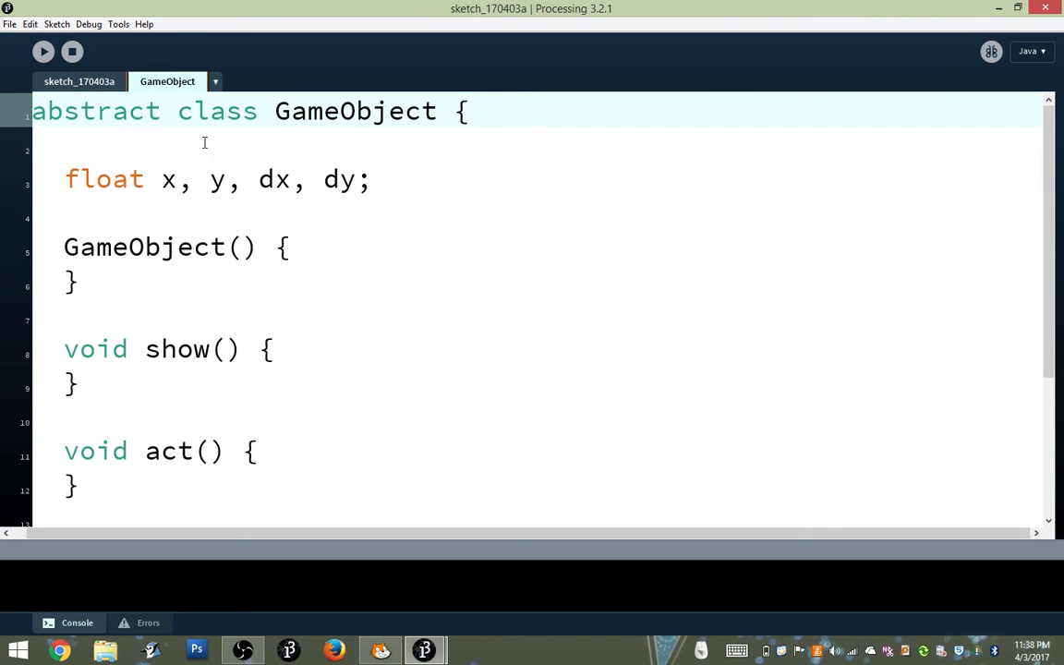
Back in the main sketch, add a //capacity comment on the ArrayList line
left_click(77, 81)
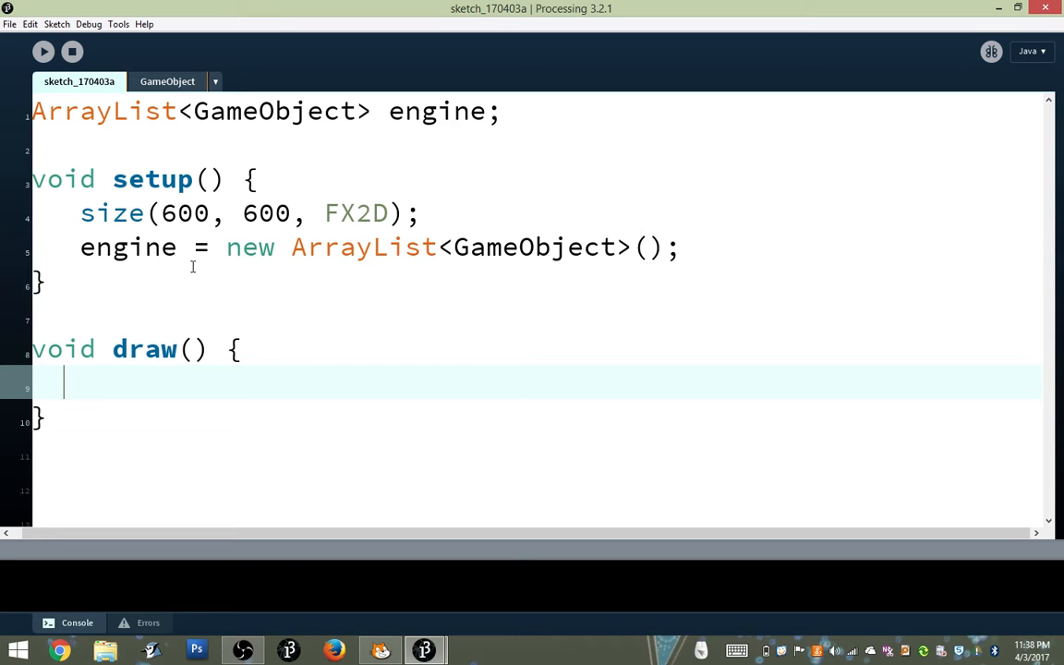
mouse_move(144, 370)
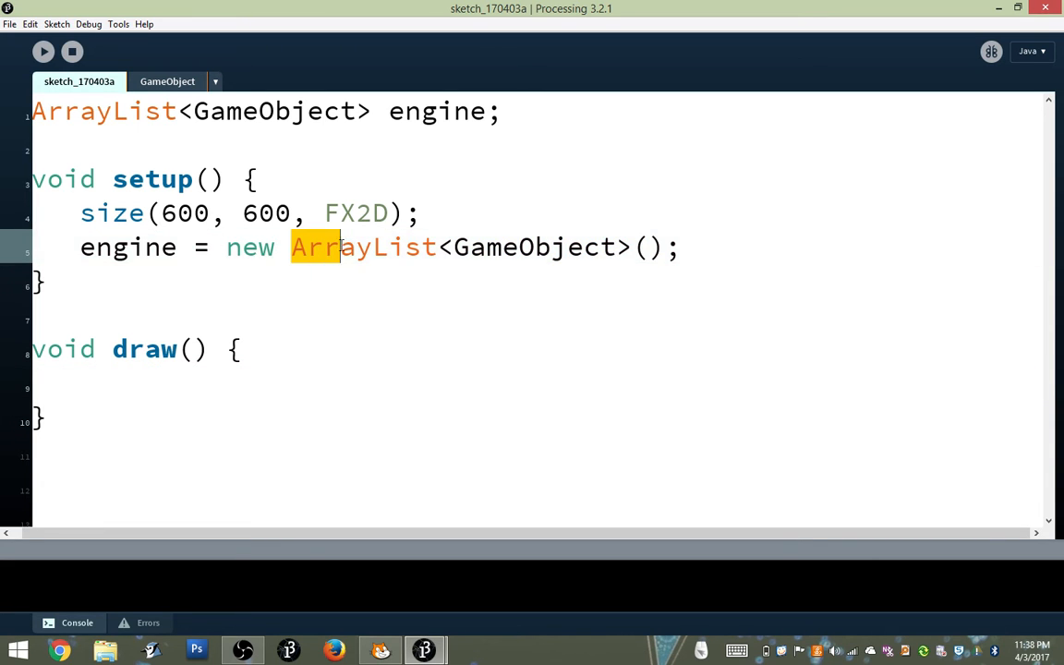
double_click(363, 247)
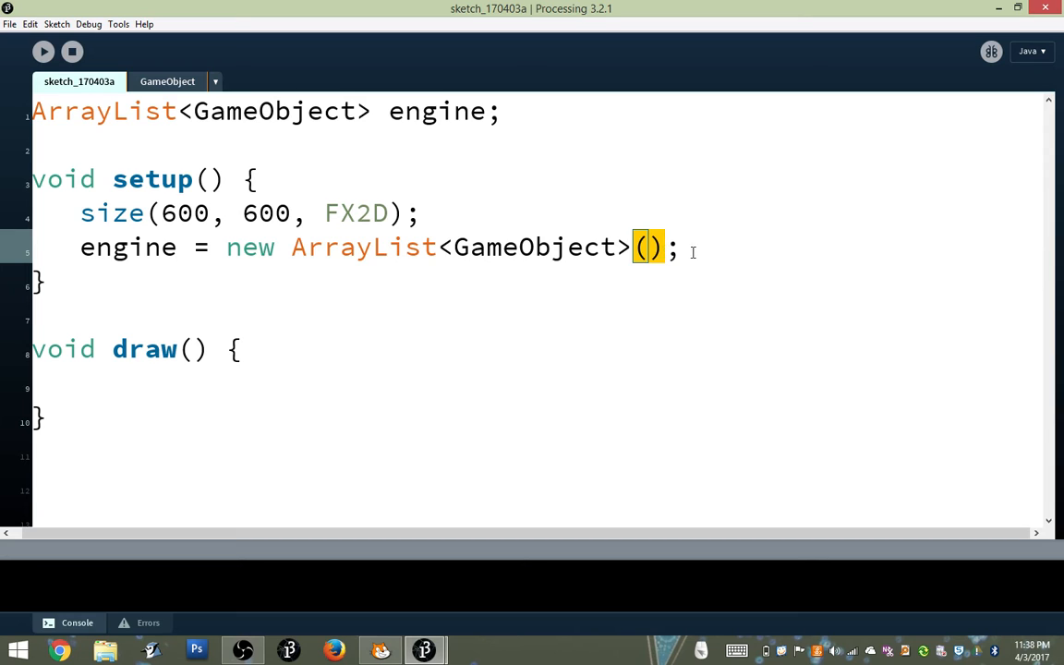
type("//capa")
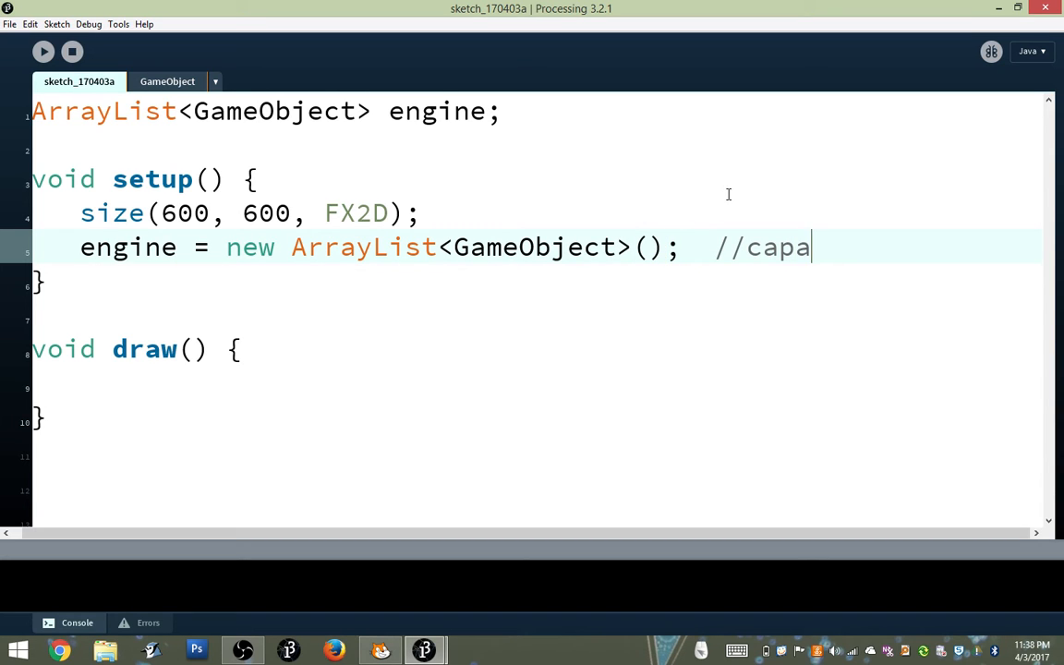
type("city")
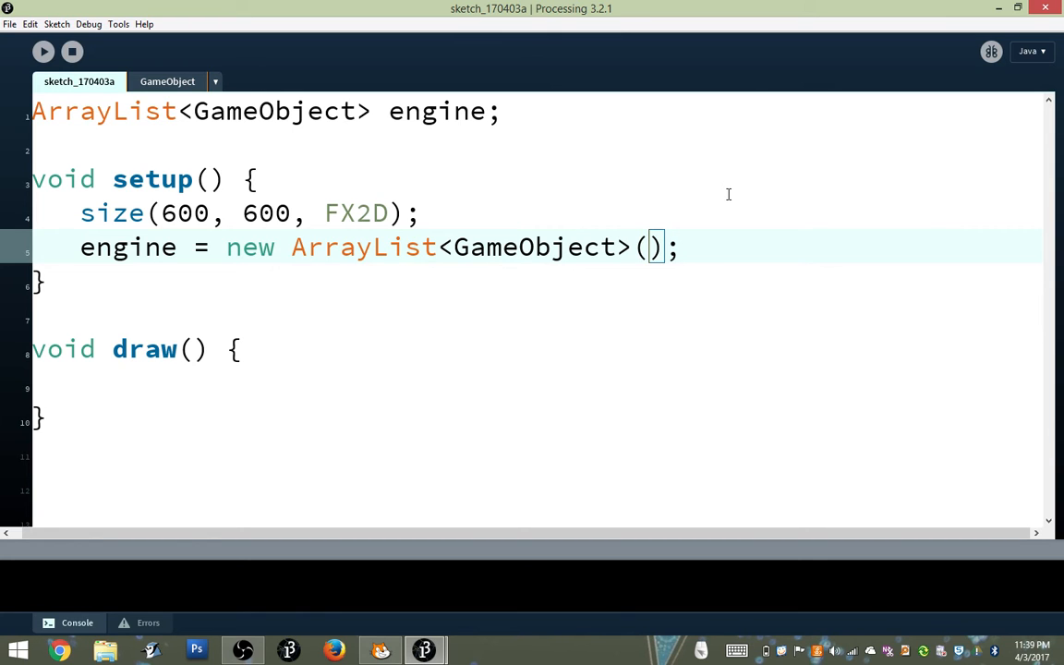
Give new ArrayList<GameObject>() an initial capacity of 10000
type("10")
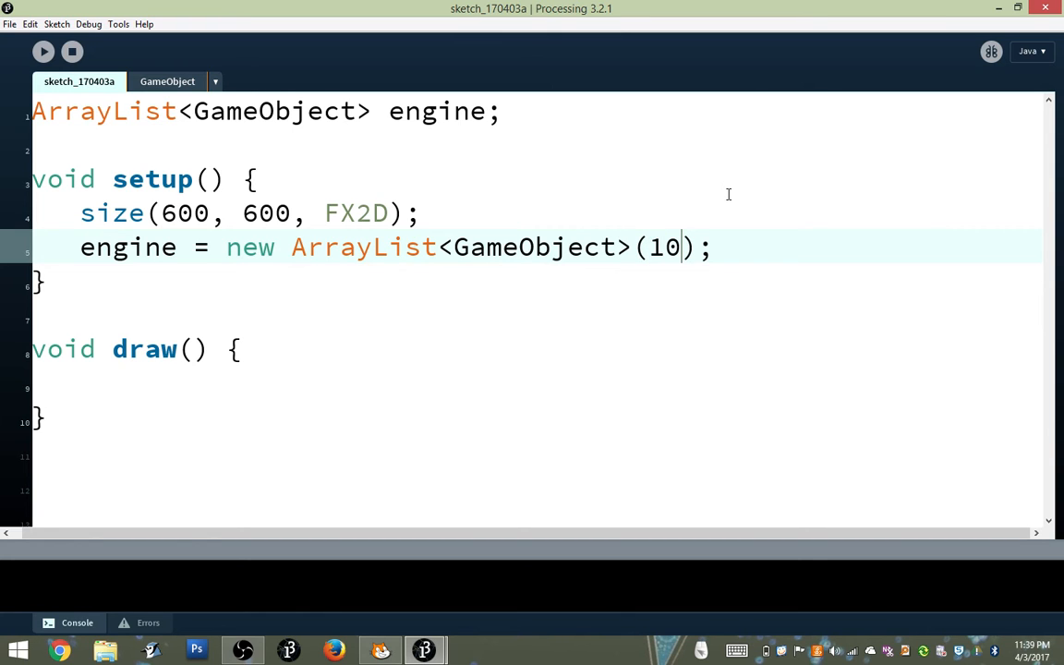
type("000")
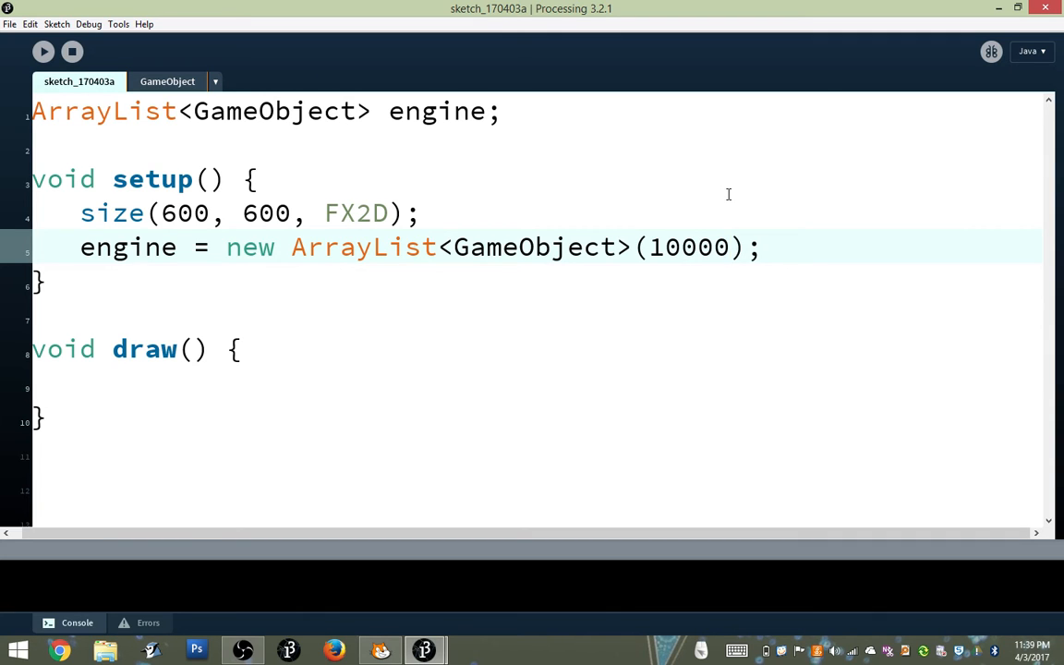
double_click(704, 247)
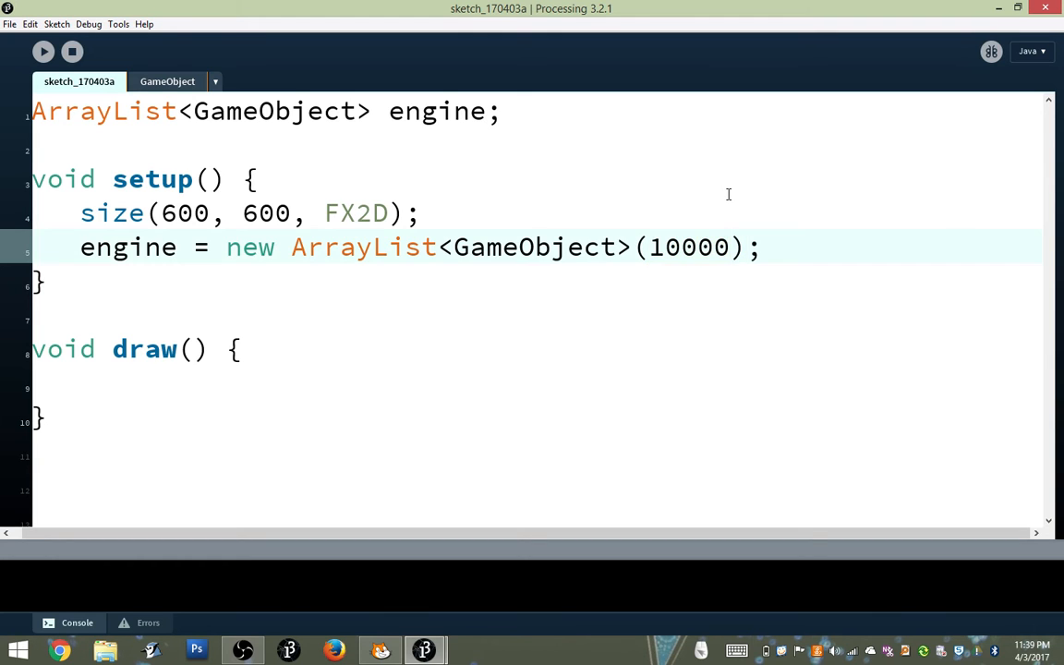
double_click(687, 248)
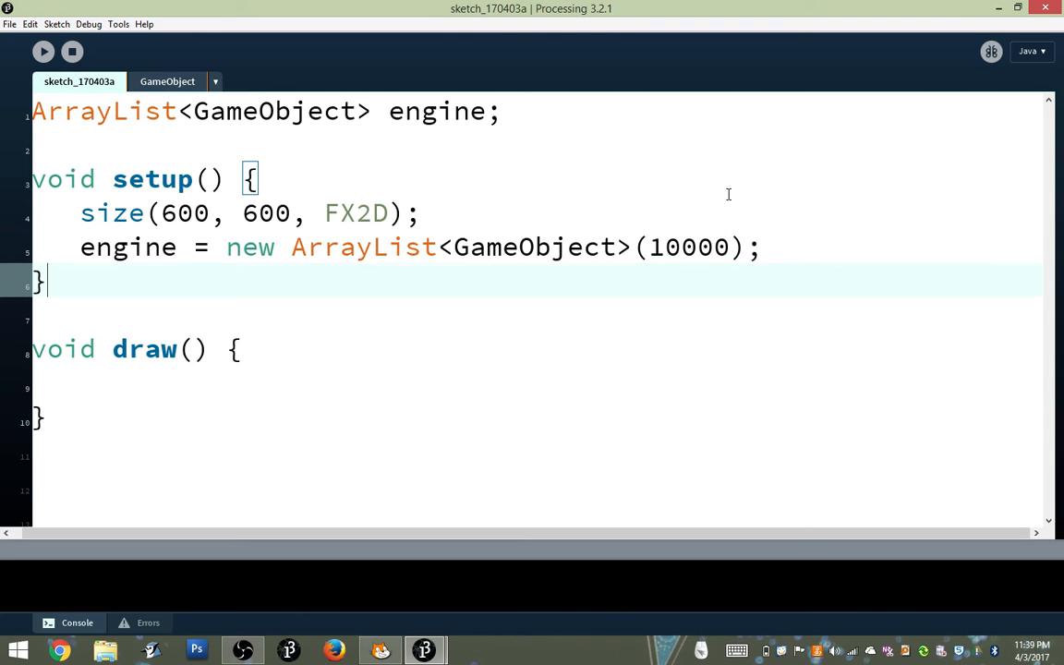
mouse_move(657, 151)
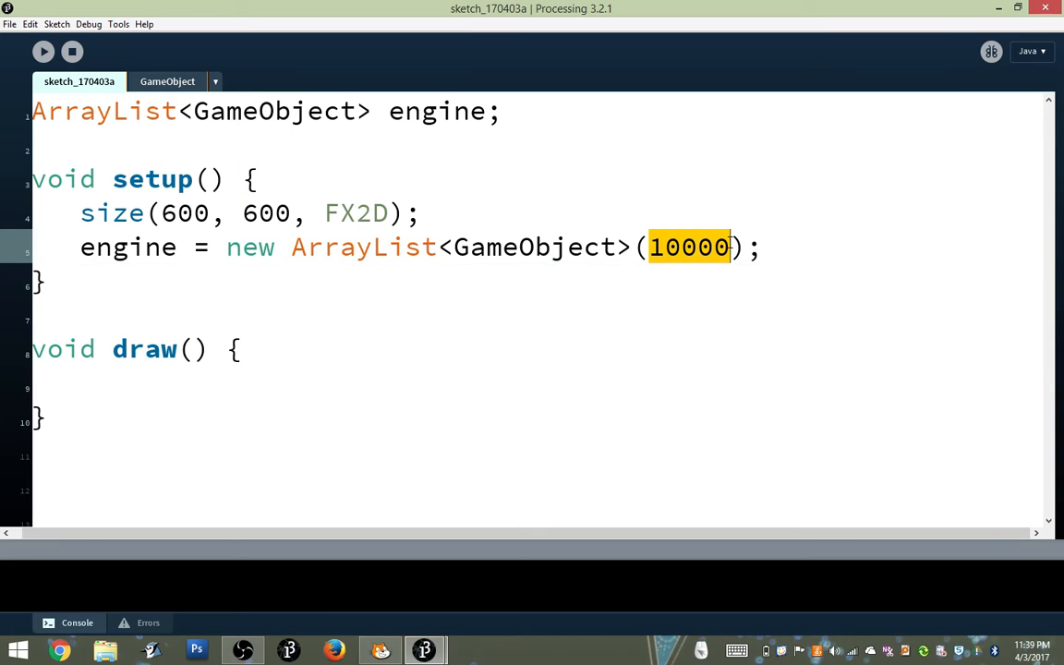
mouse_move(739, 218)
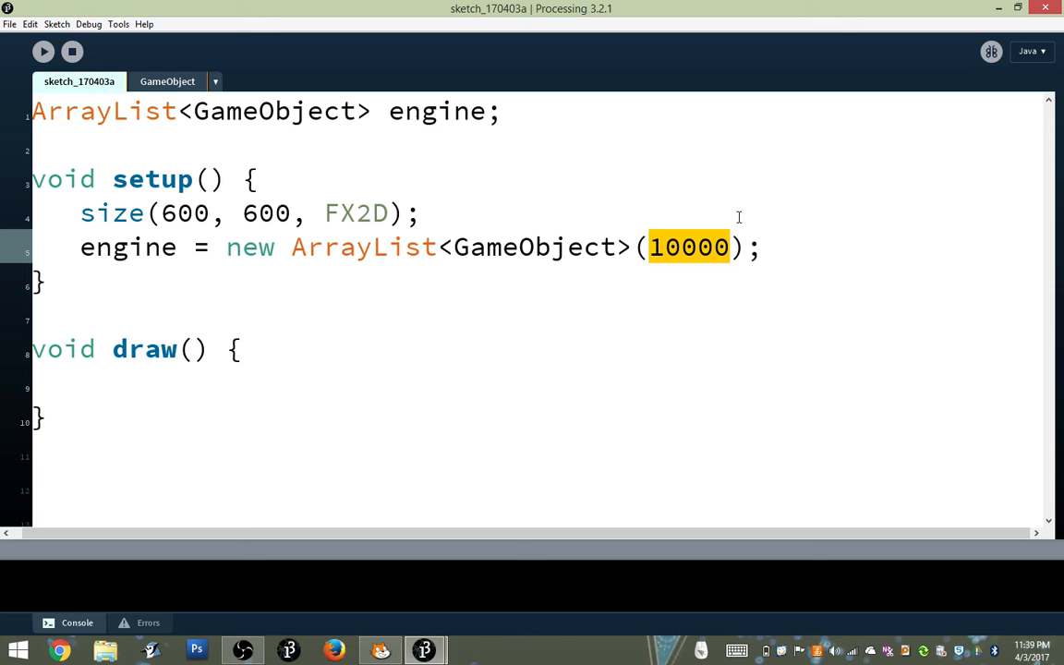
left_click(769, 248)
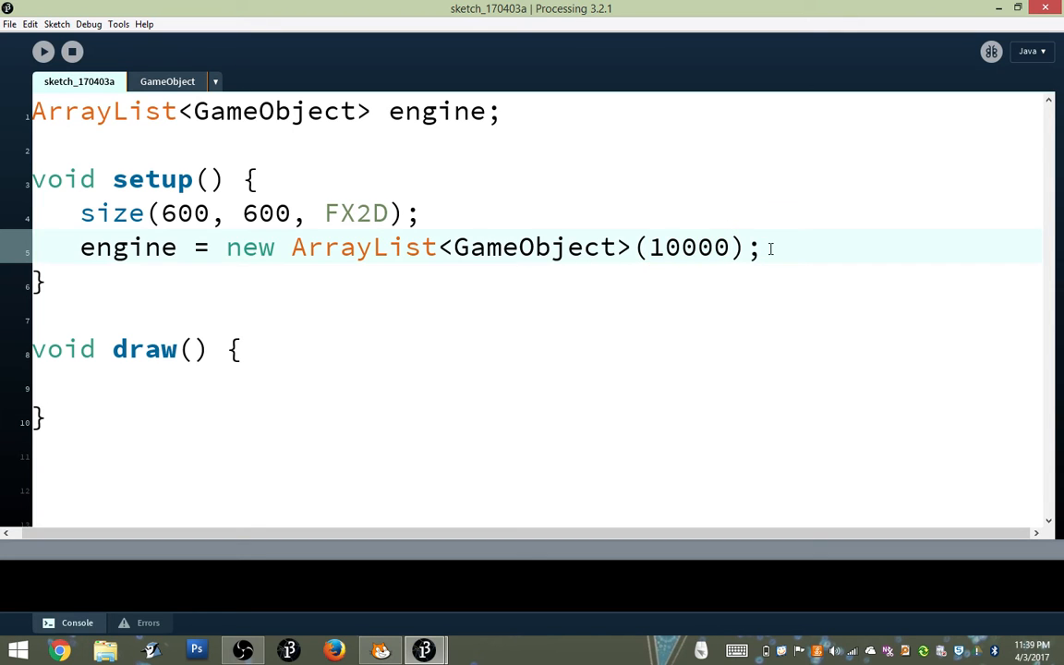
left_click(224, 386)
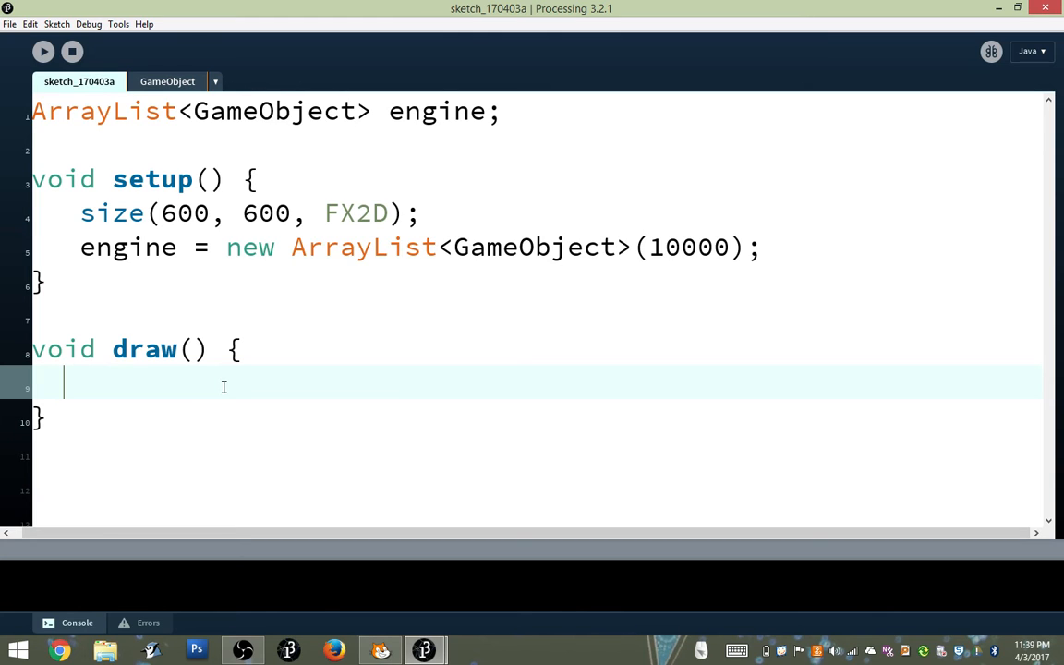
mouse_move(314, 386)
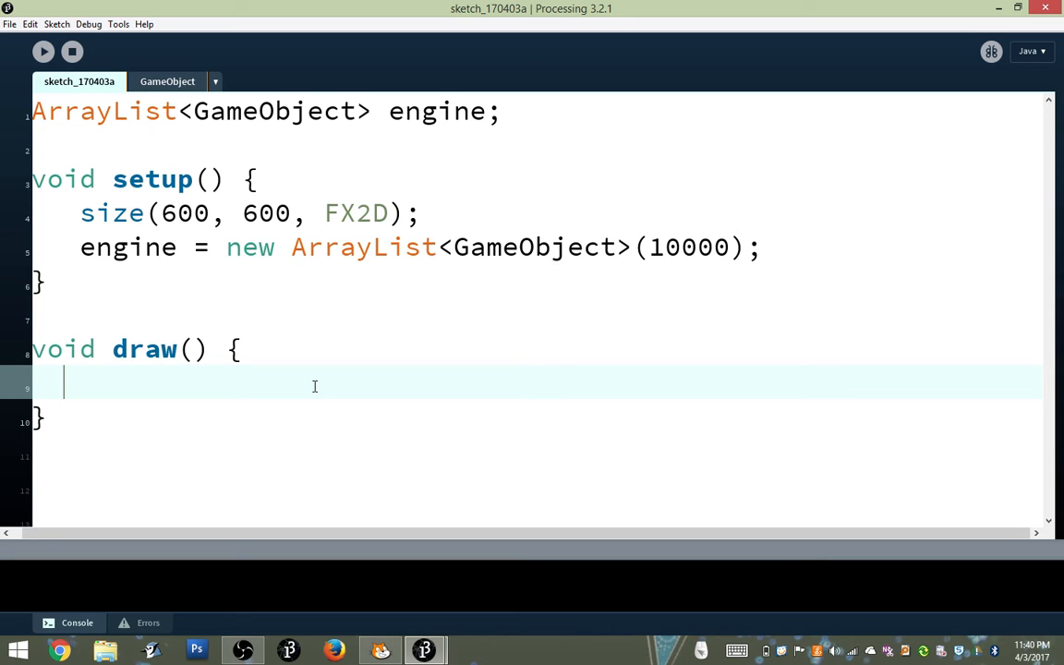
In draw(), store engine.size()-1 in an int variable renamed from lastIndex to i
type("engine")
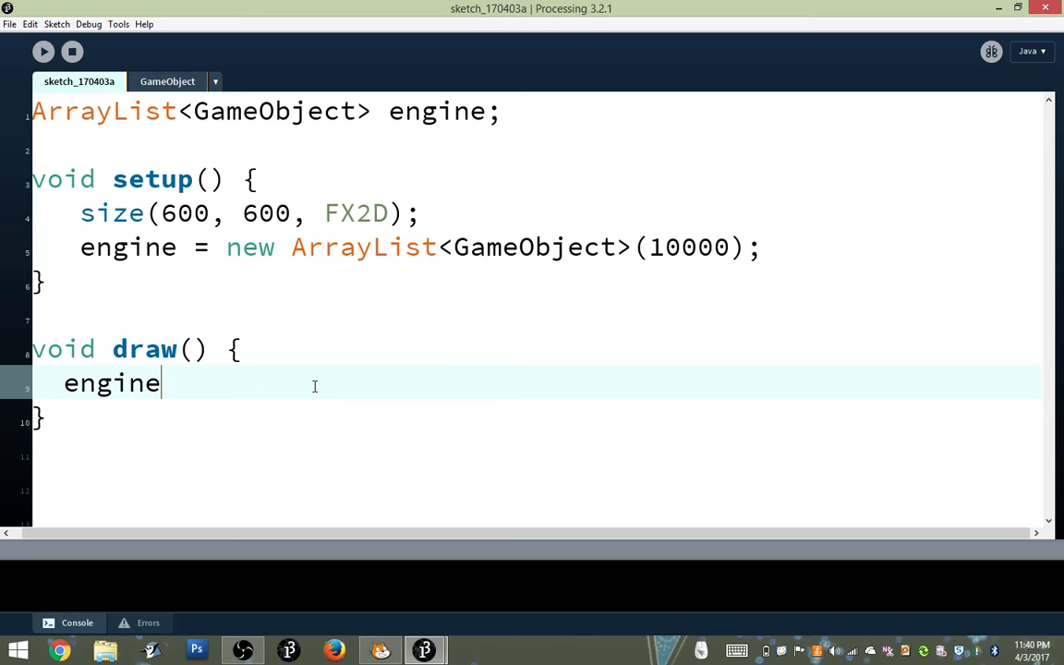
type(".size(")
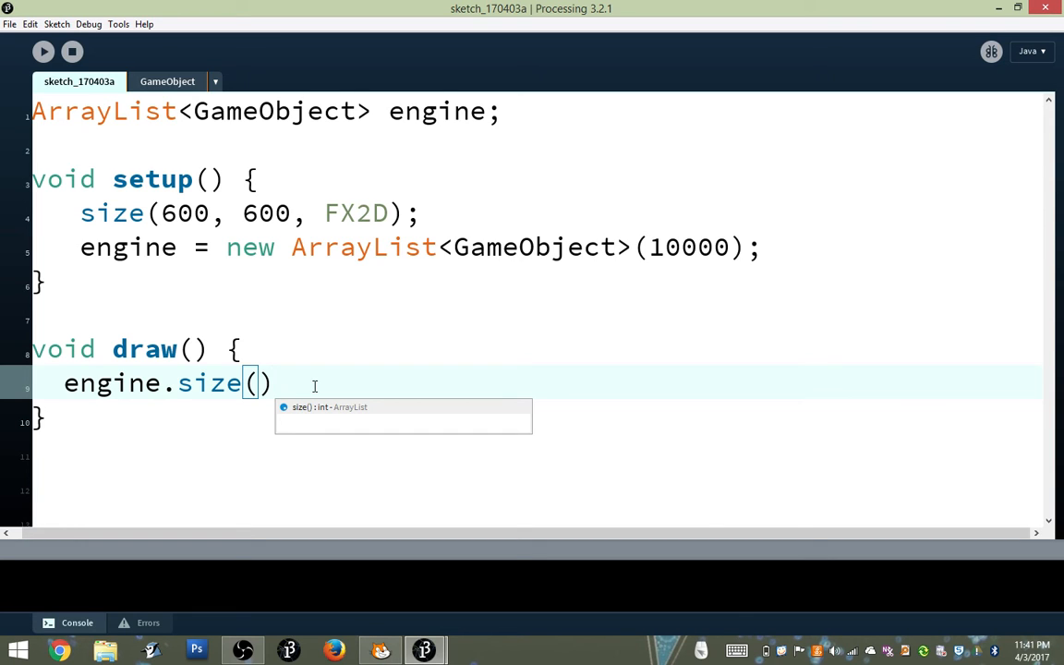
type(")-1")
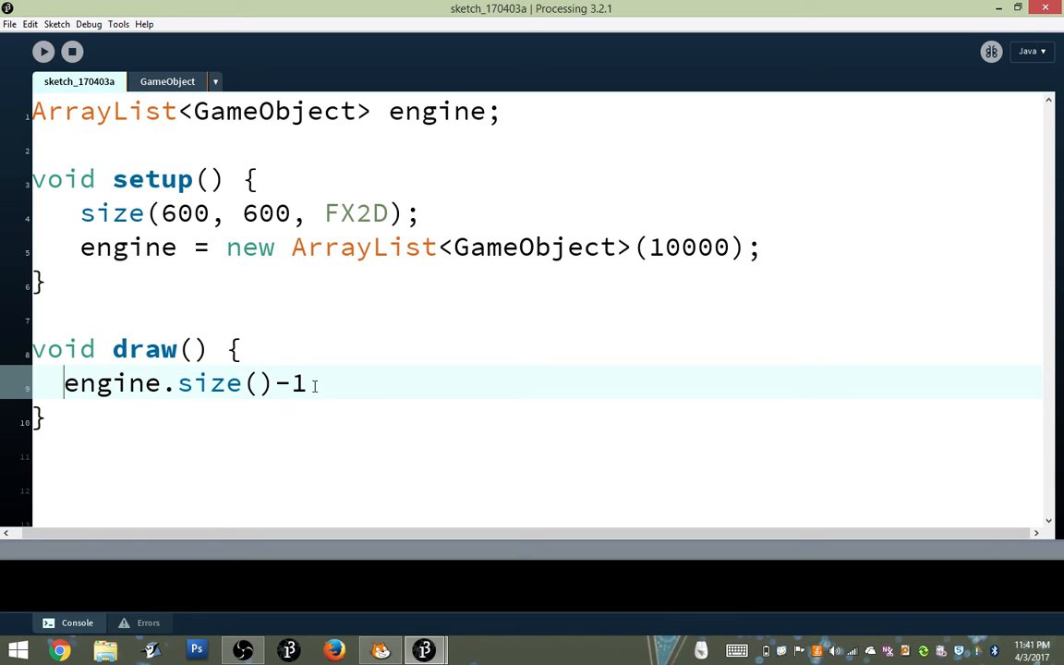
type("int")
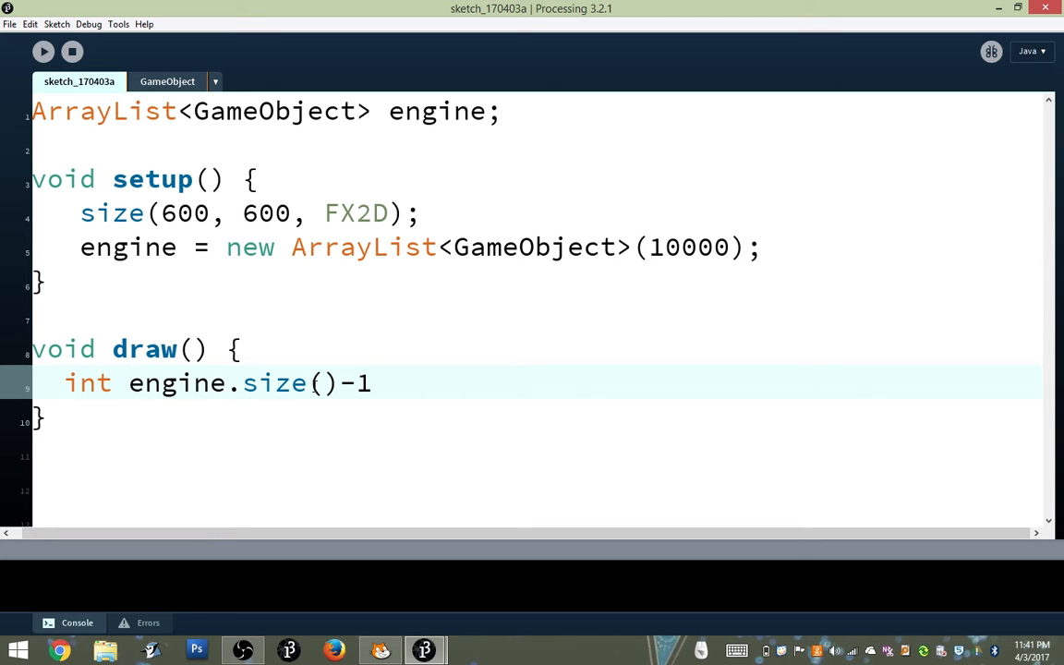
type("lastIndex =")
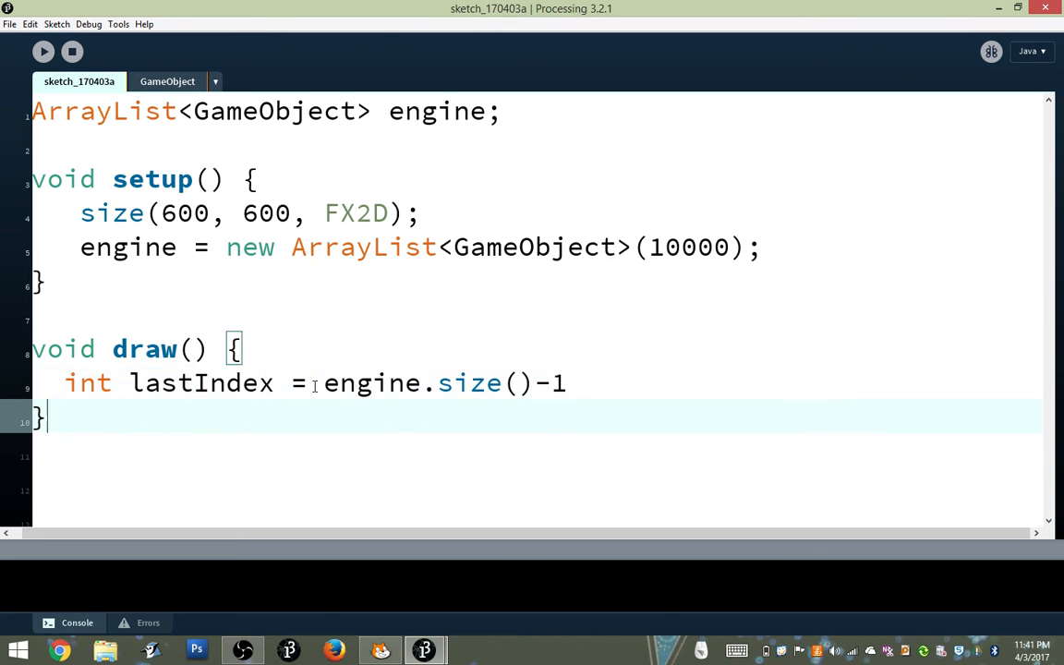
type(";")
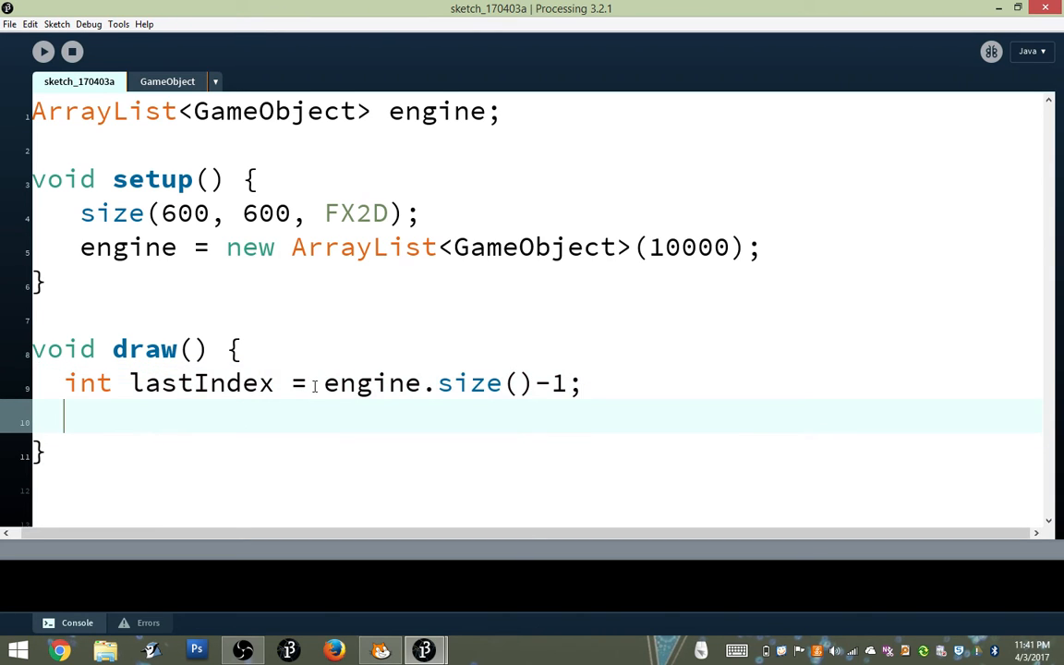
left_click(81, 383)
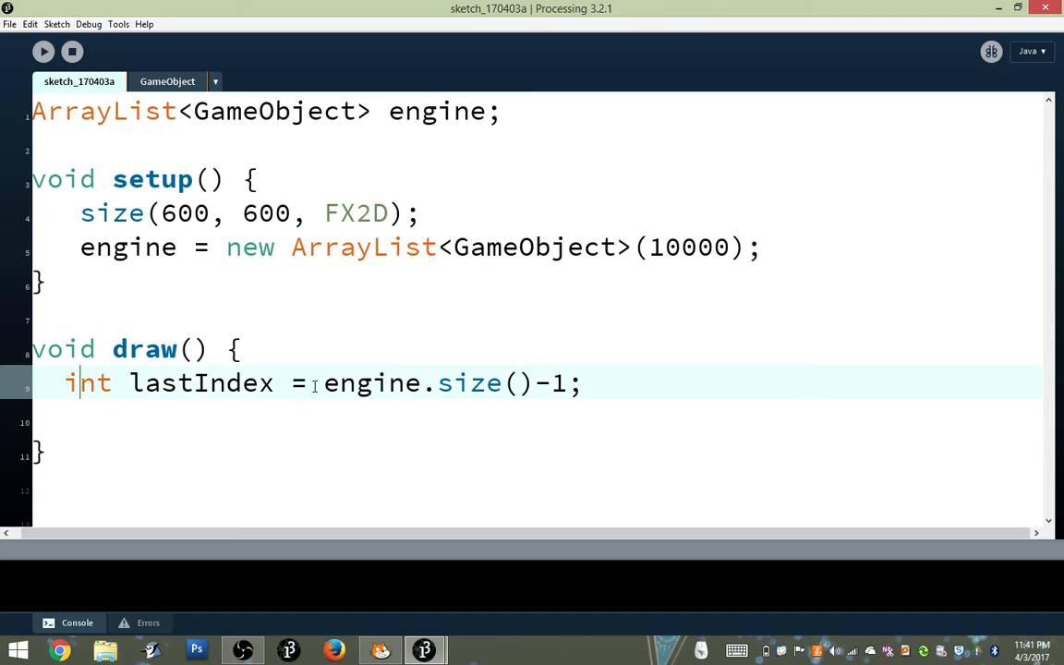
double_click(259, 383)
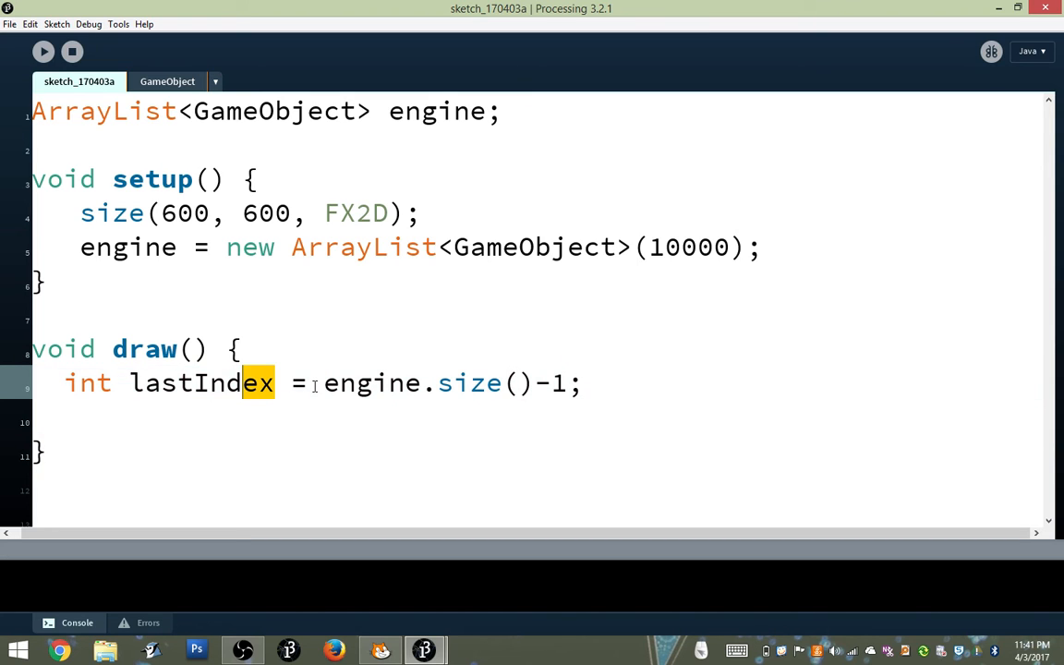
type("i")
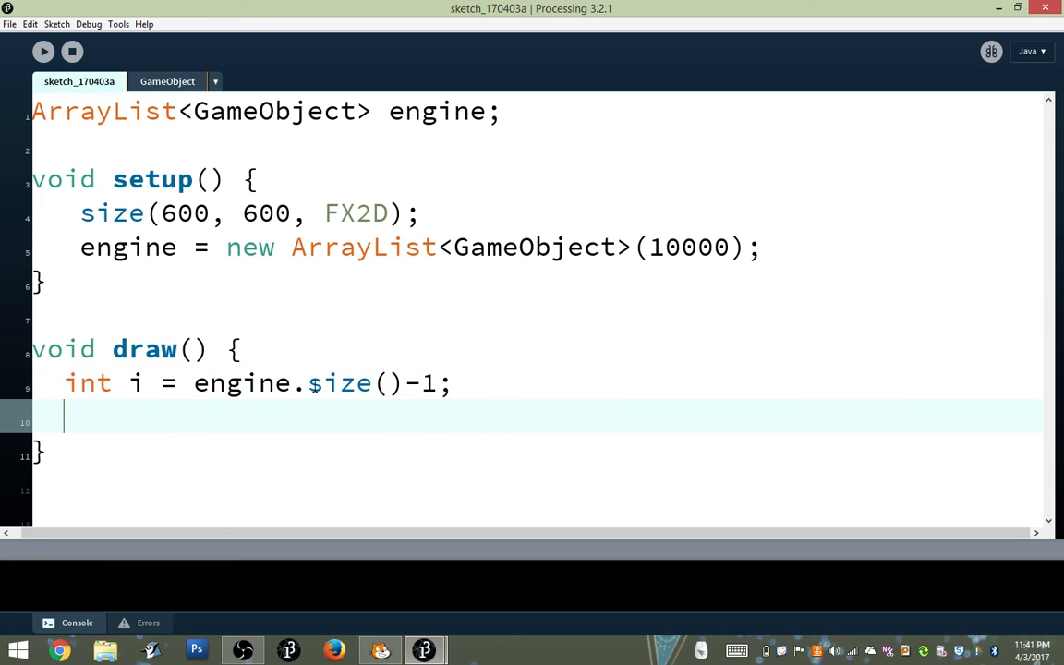
Begin a while (i >= 0) { loop that decrements i each pass
type("while (")
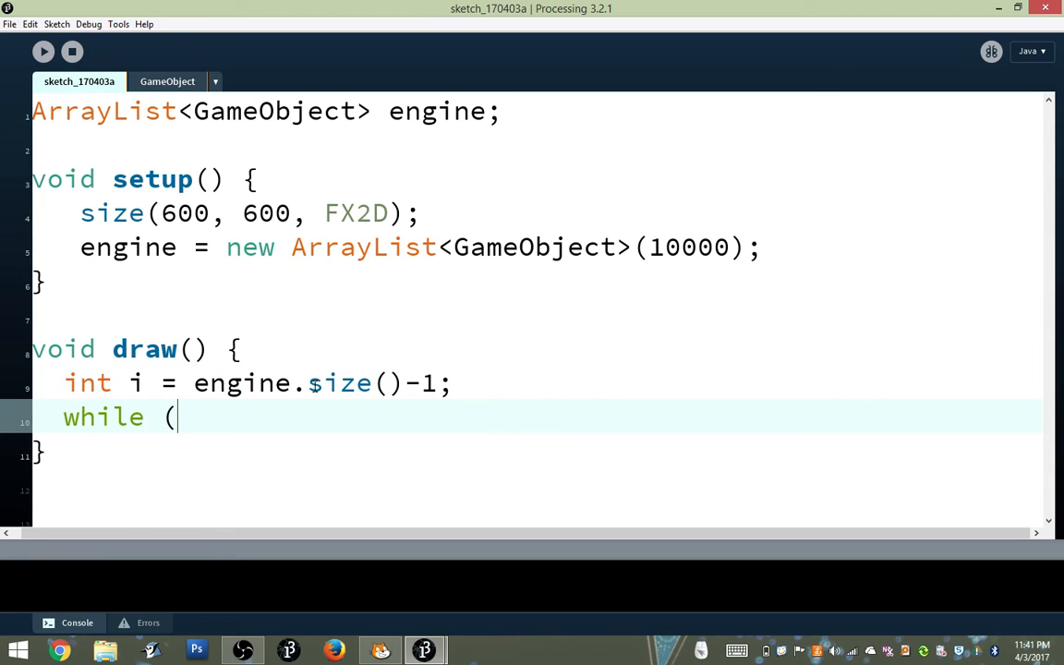
type("i >")
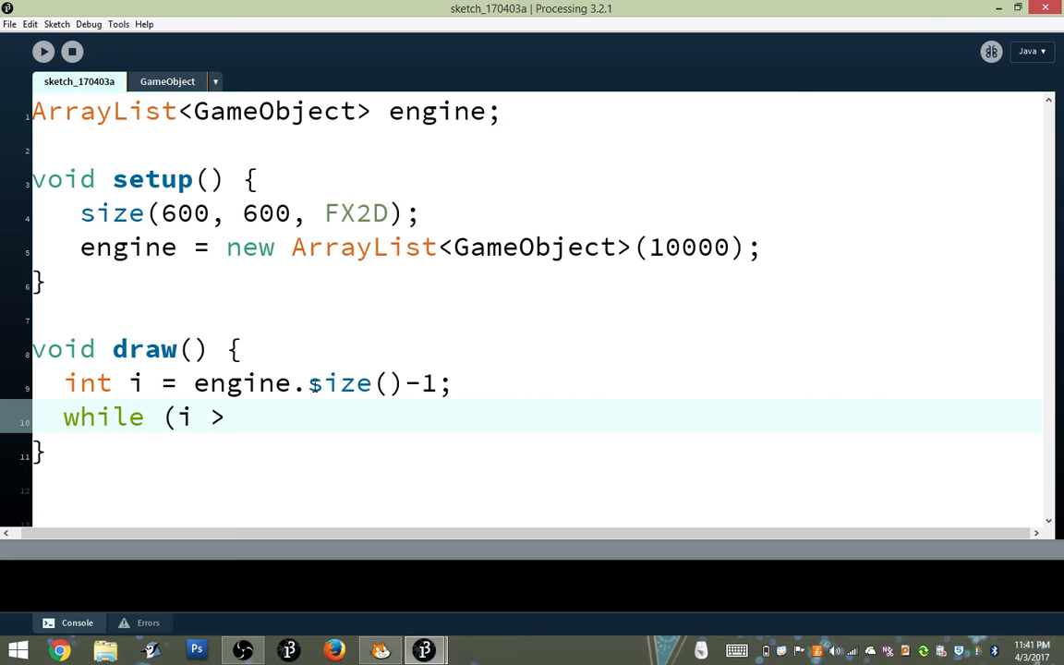
type("= 0)")
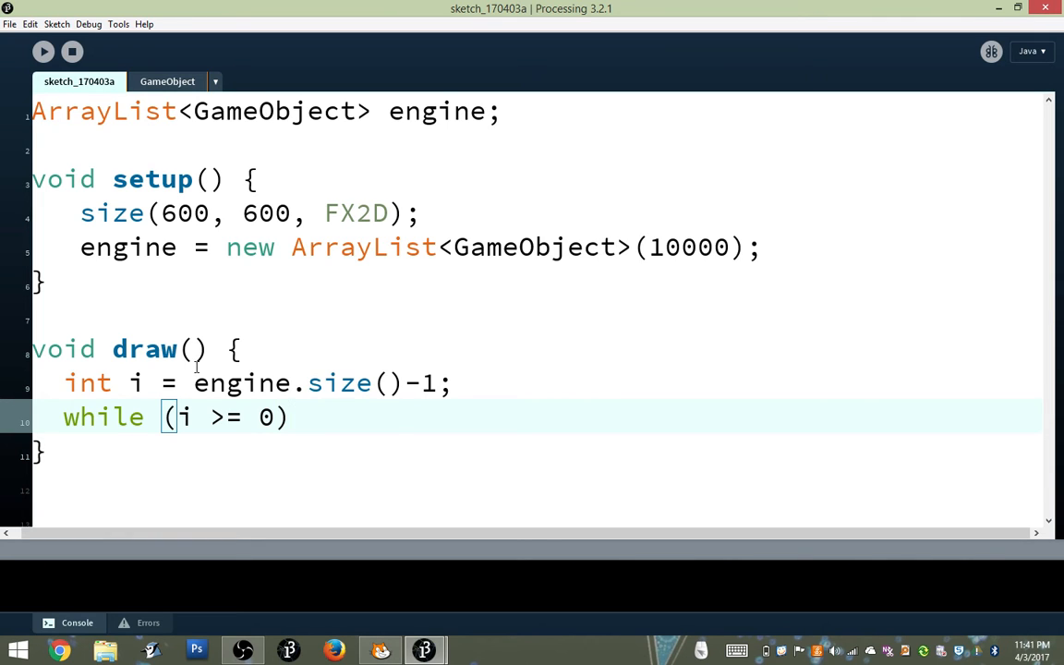
double_click(137, 382)
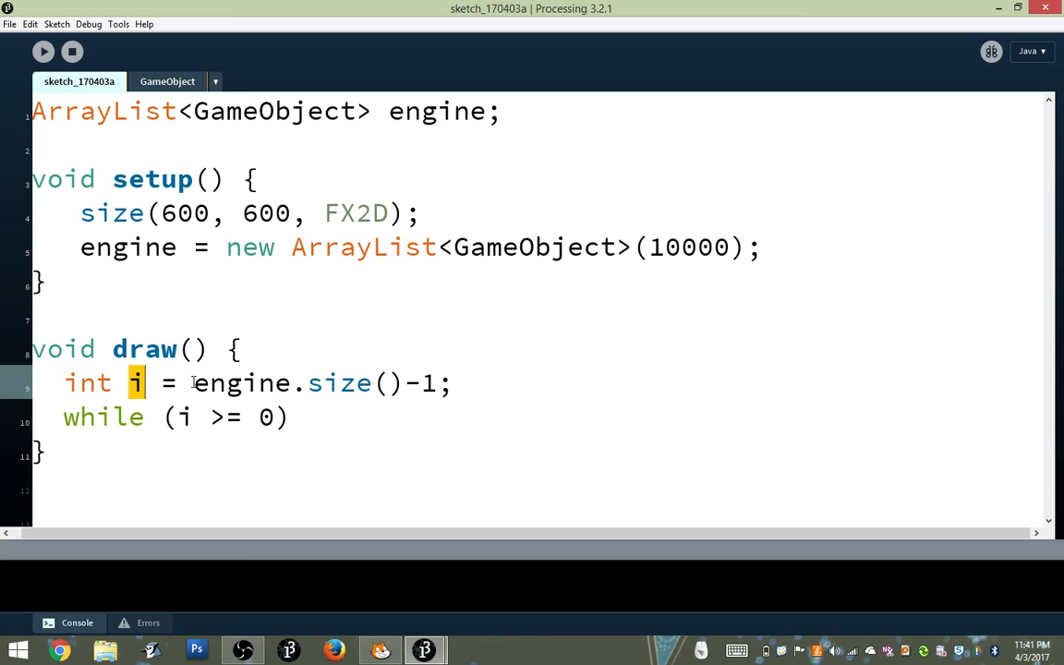
left_click_drag(192, 382, 452, 383)
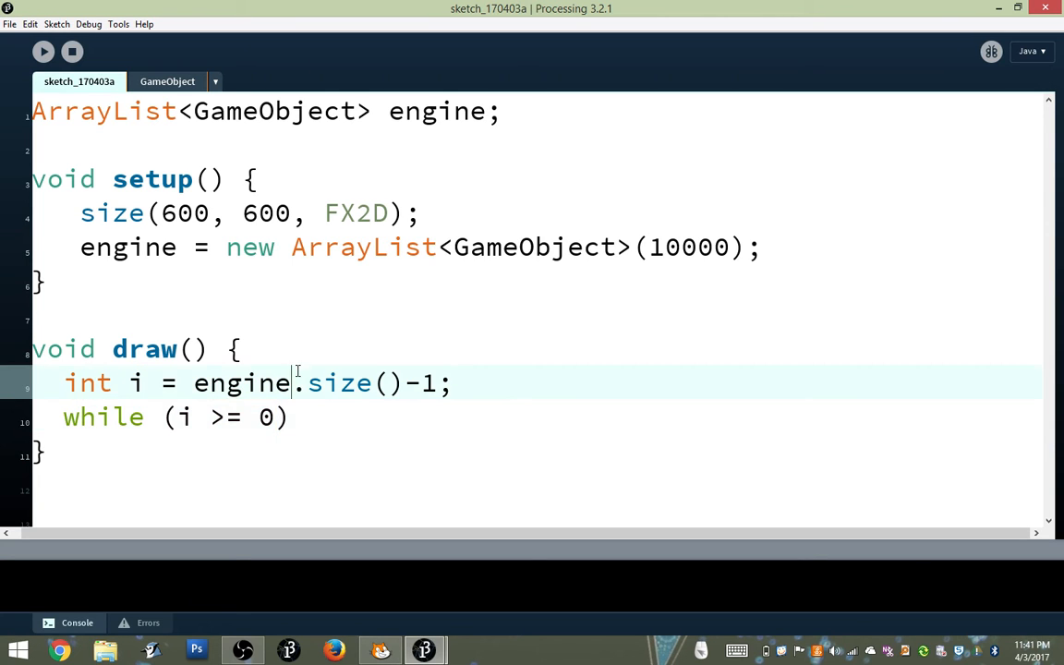
type("{")
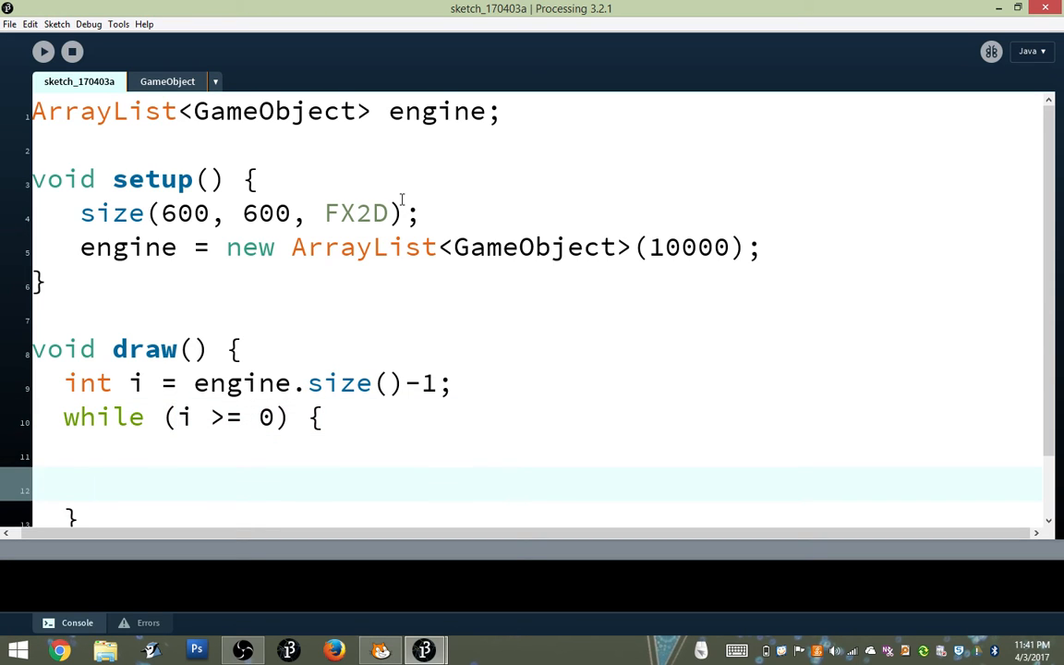
type("i--;")
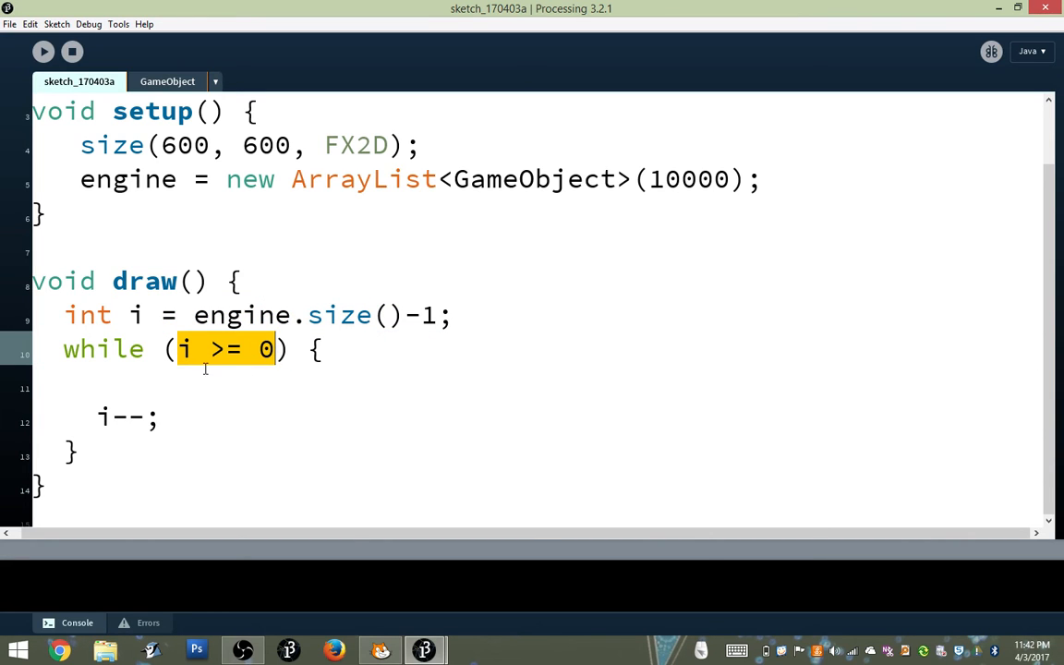
mouse_move(189, 351)
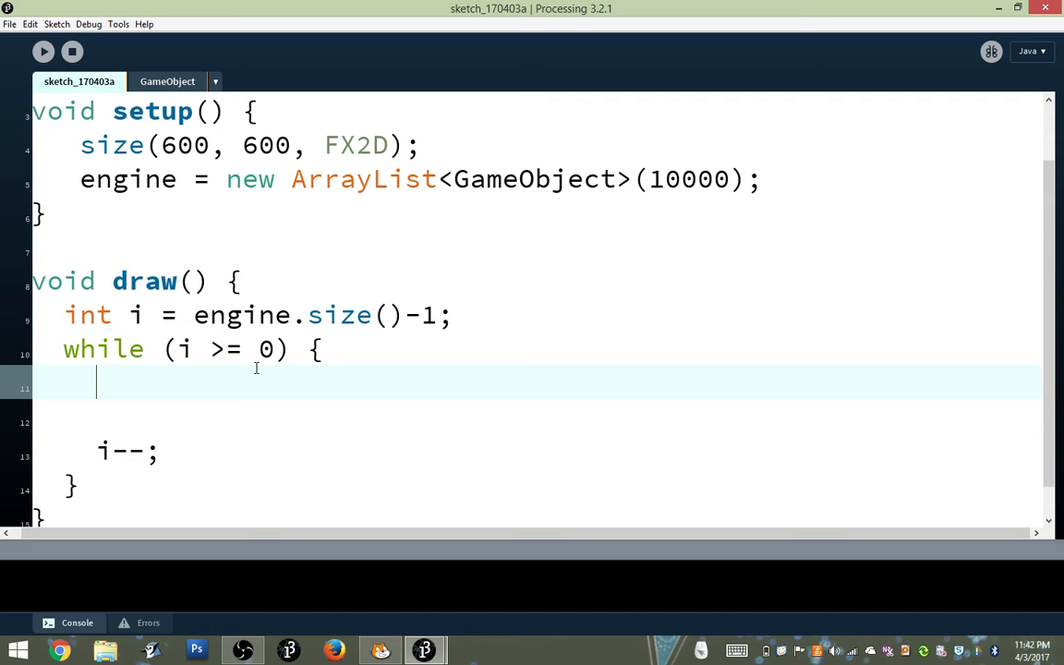
Fetch GameObject obj from engine at index i inside the loop
type("GameOb")
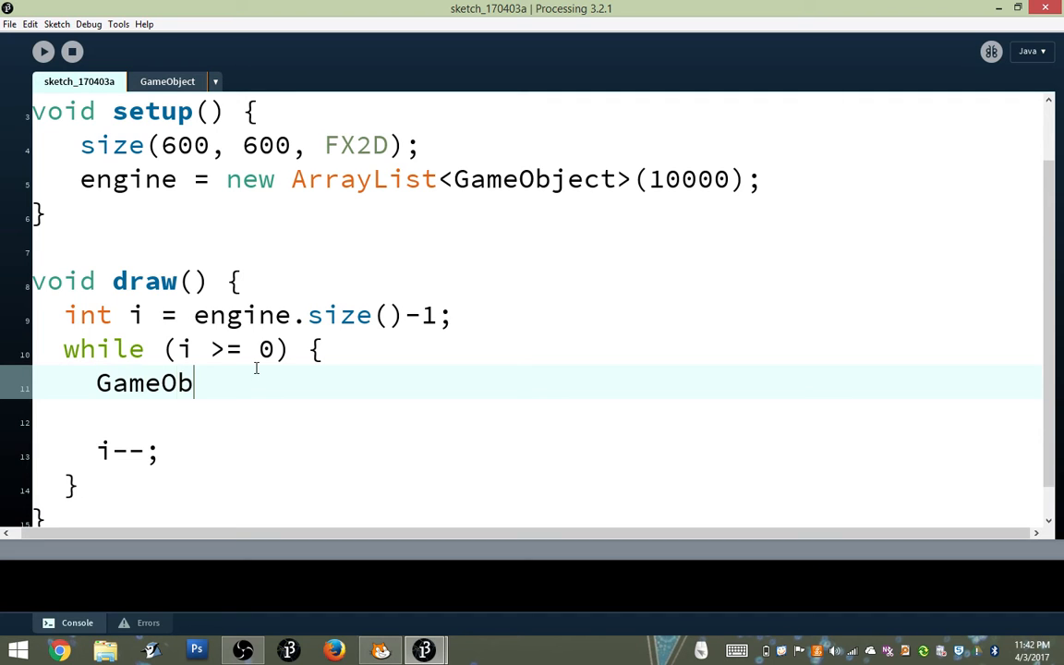
type("ject obj")
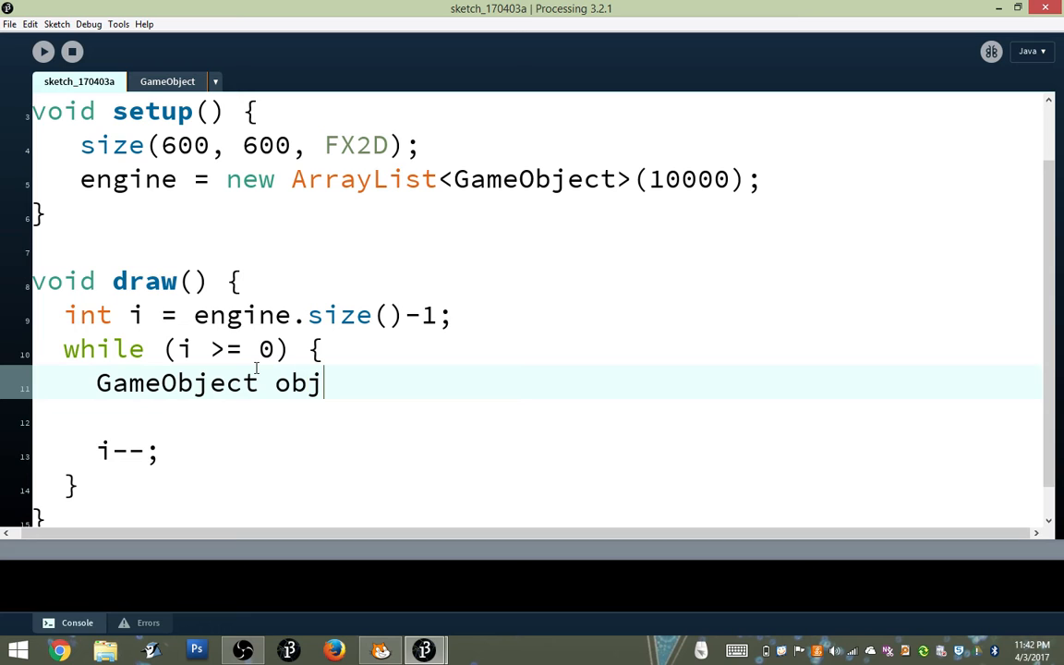
type("=")
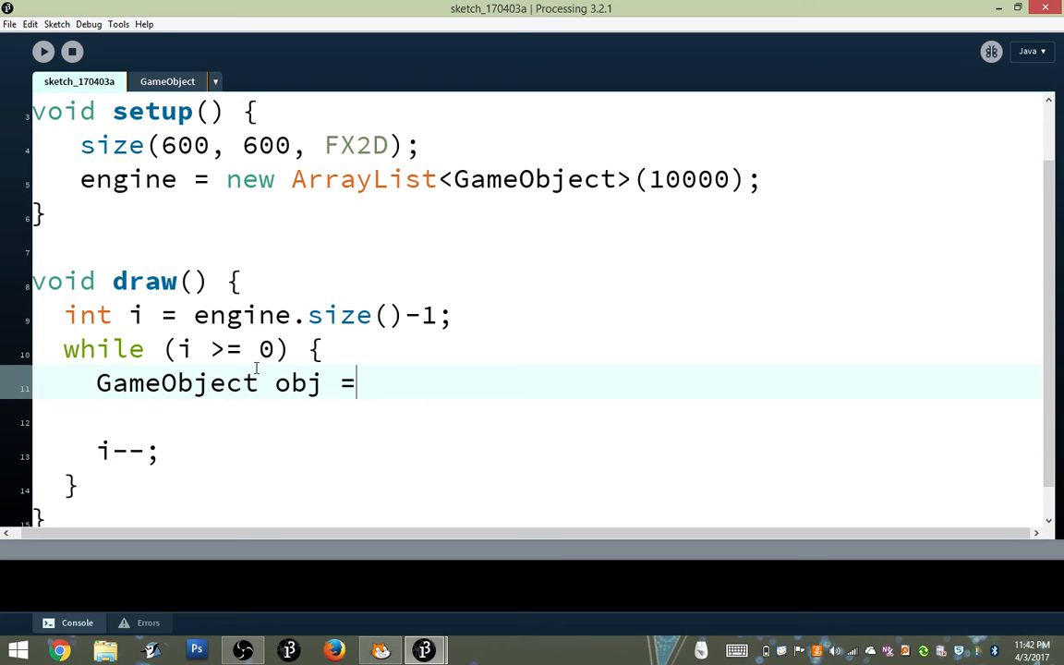
type("engine.get(i")
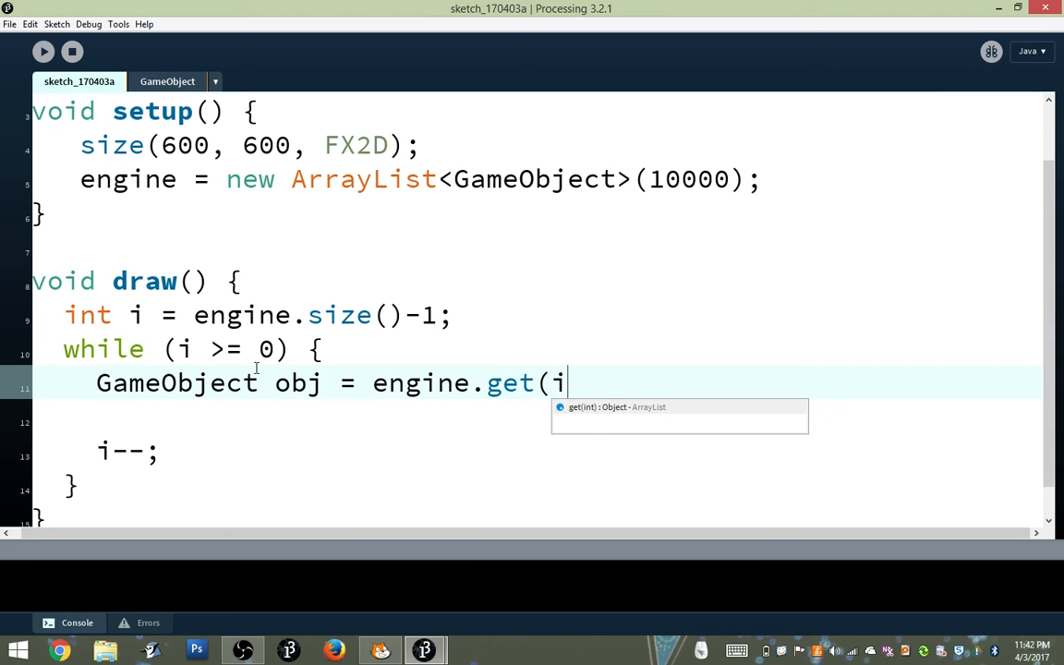
type(");")
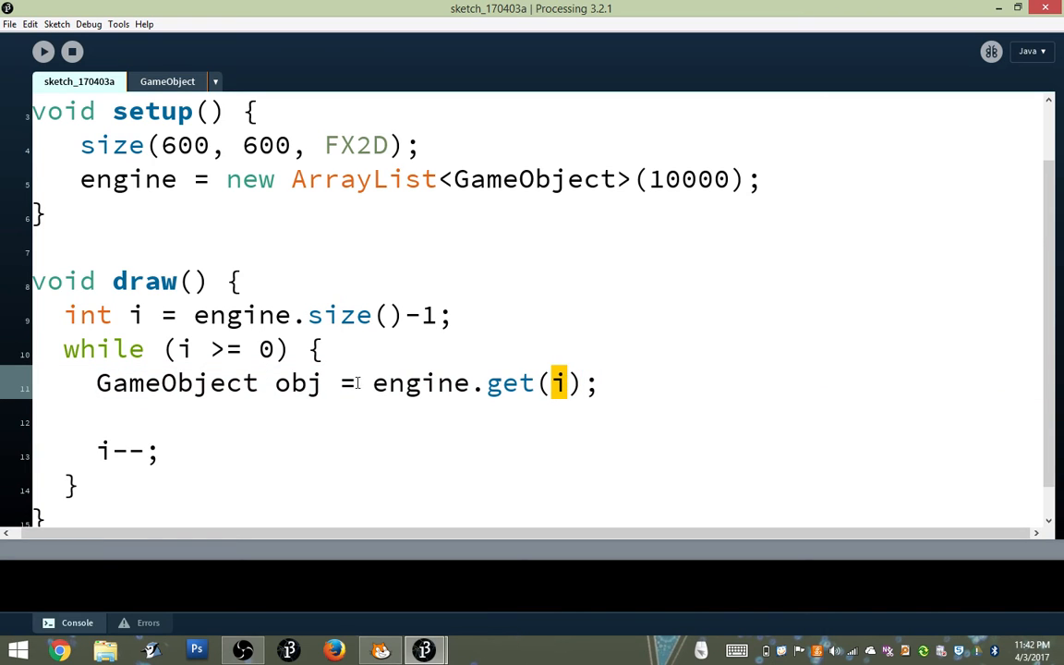
mouse_move(277, 388)
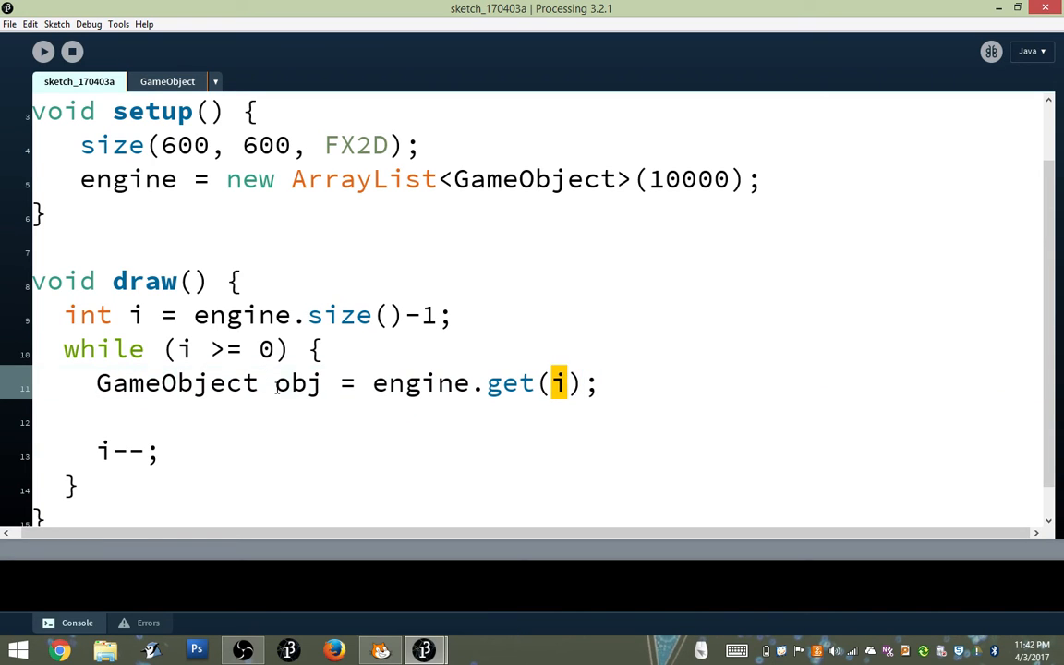
double_click(295, 382)
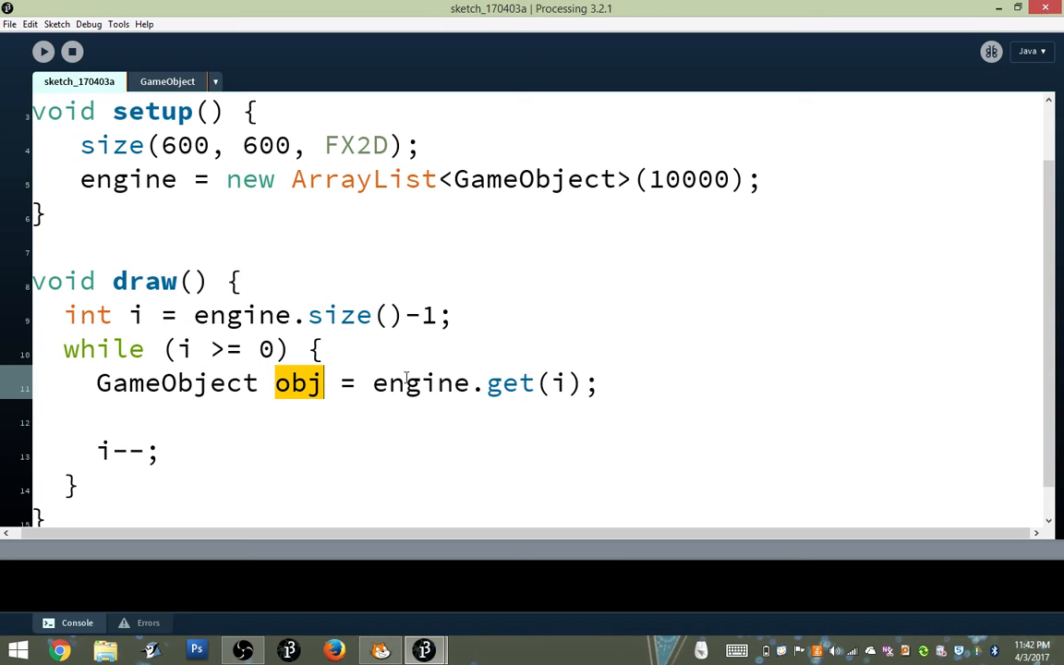
left_click(610, 382)
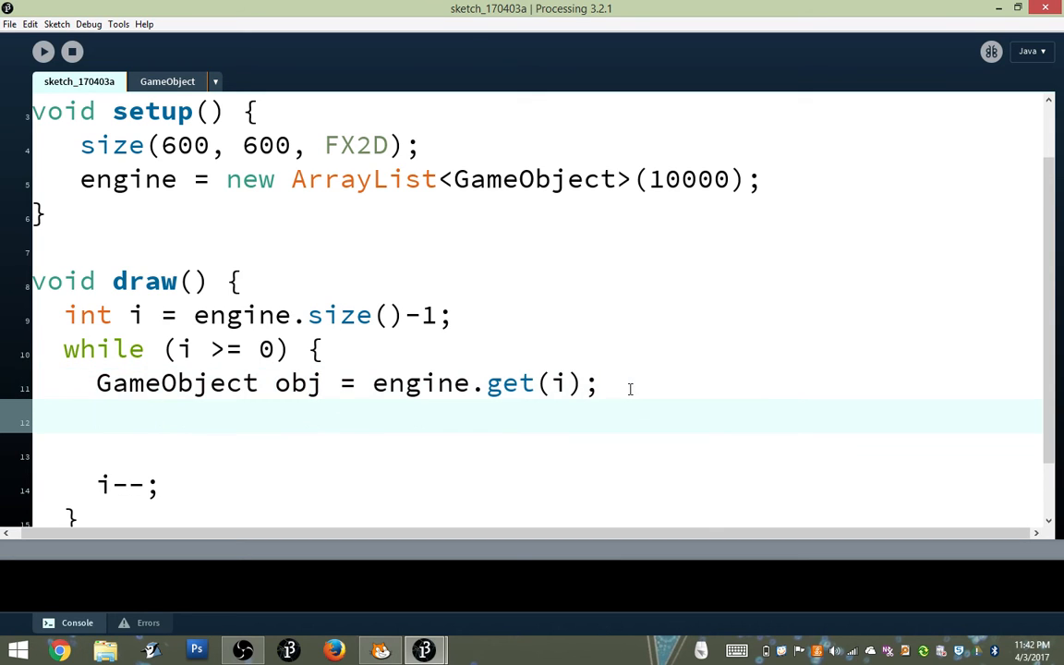
Call obj.show() and obj.act() on each object
type("ob")
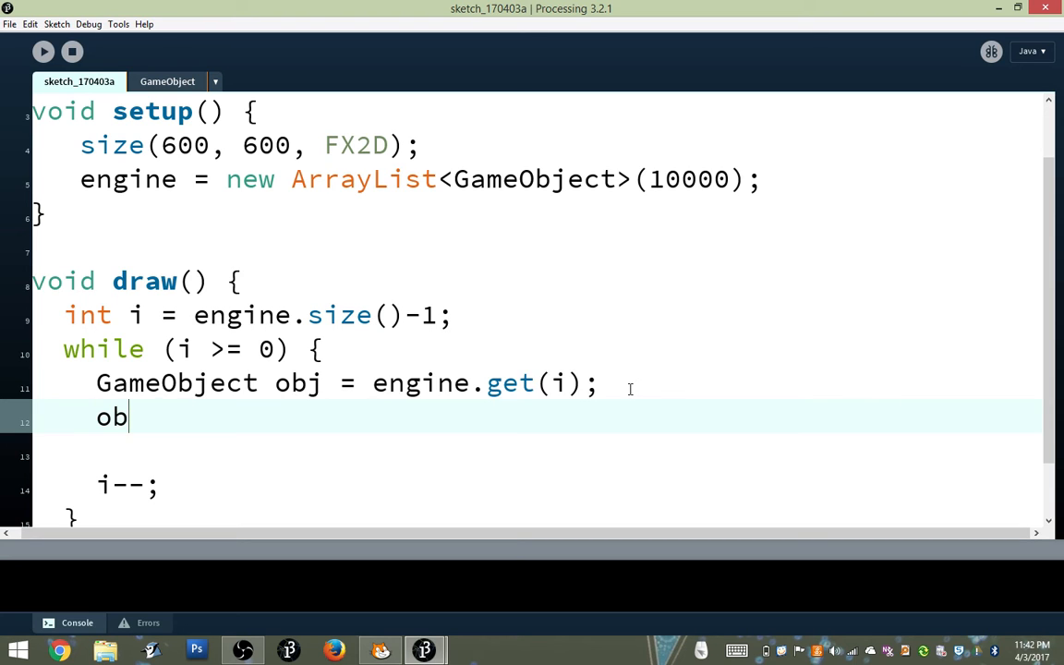
type("j.")
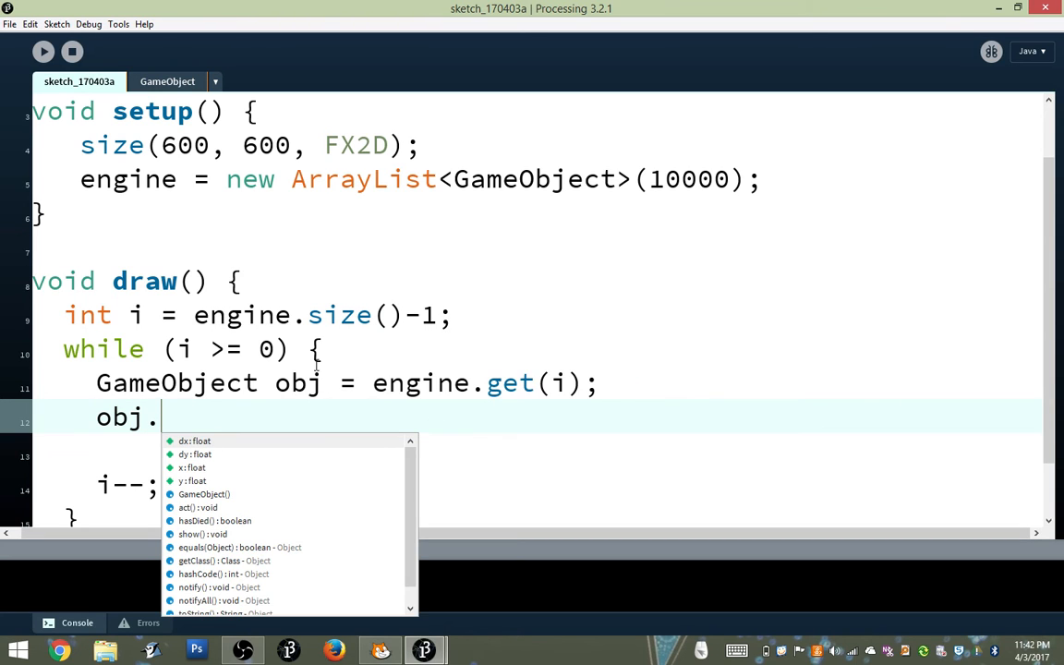
mouse_move(373, 325)
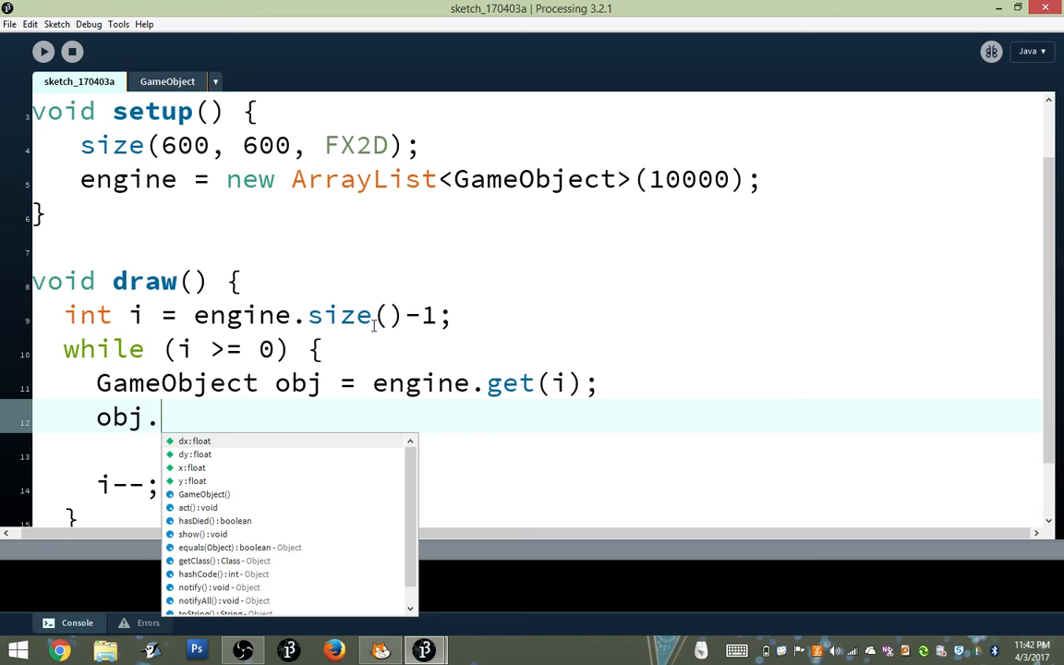
type("show();")
left_click(538, 456)
type("obj")
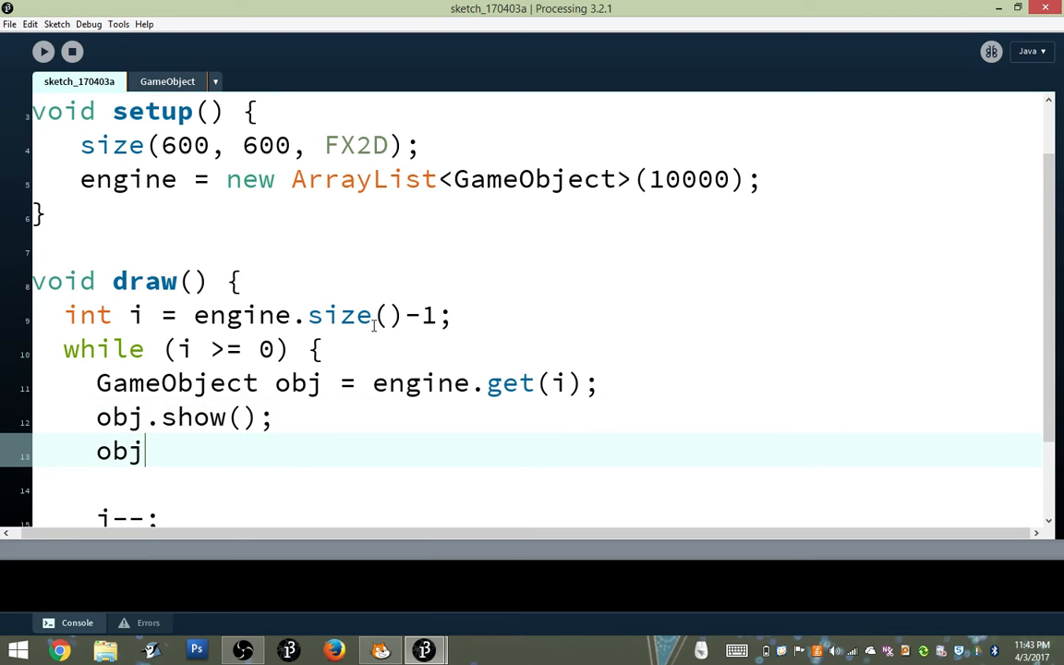
type(".act()")
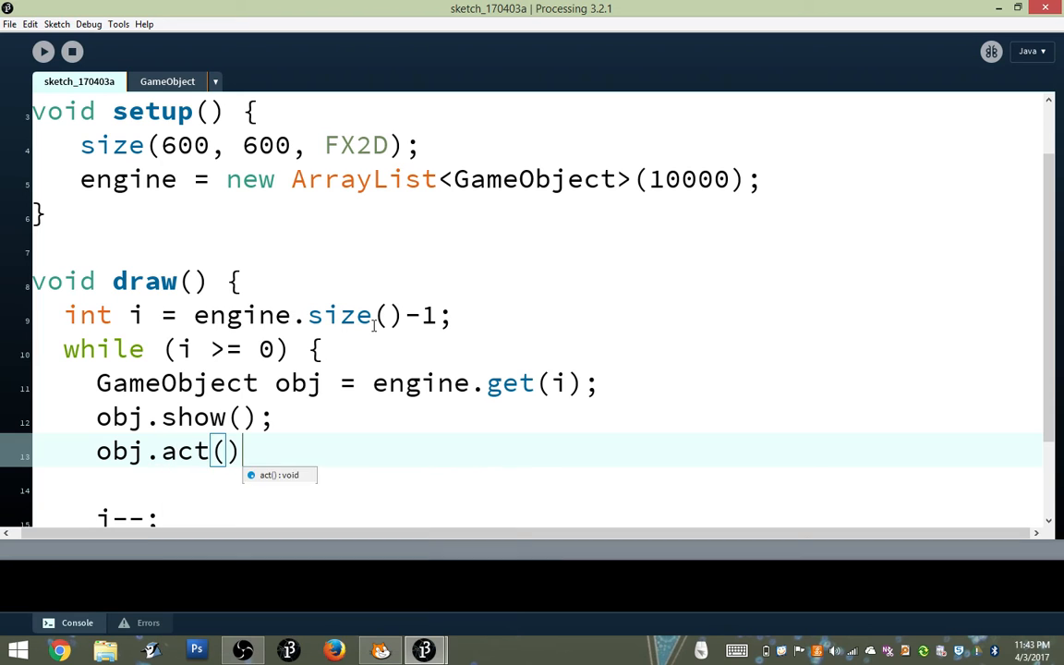
type(";")
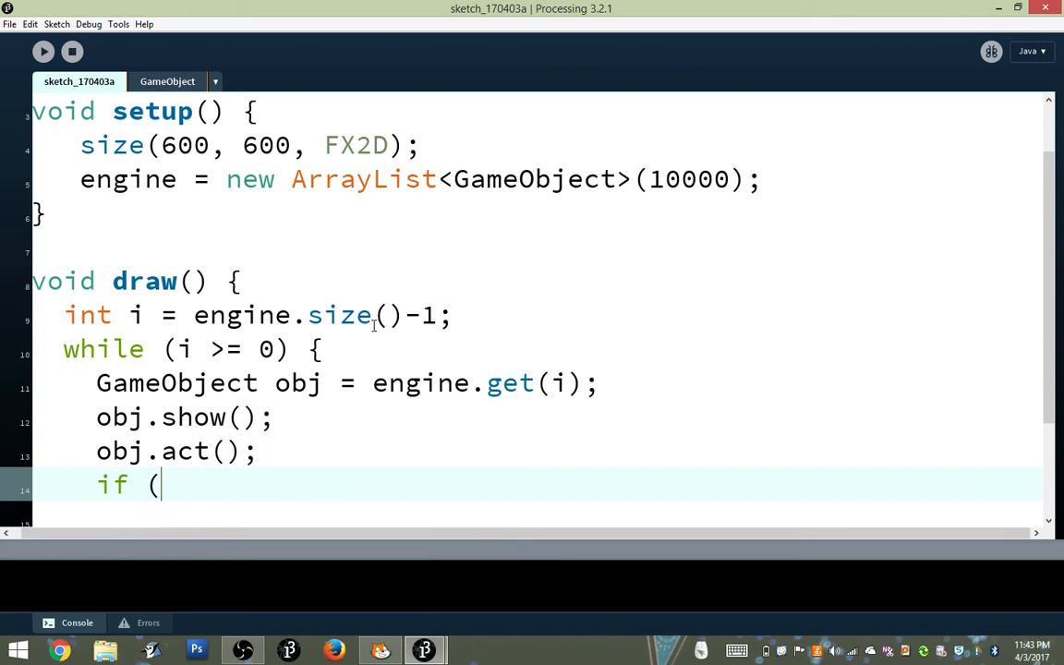
Remove the object with engine.remove(i) when obj.hasDied() is true
type("obj.hasDied())")
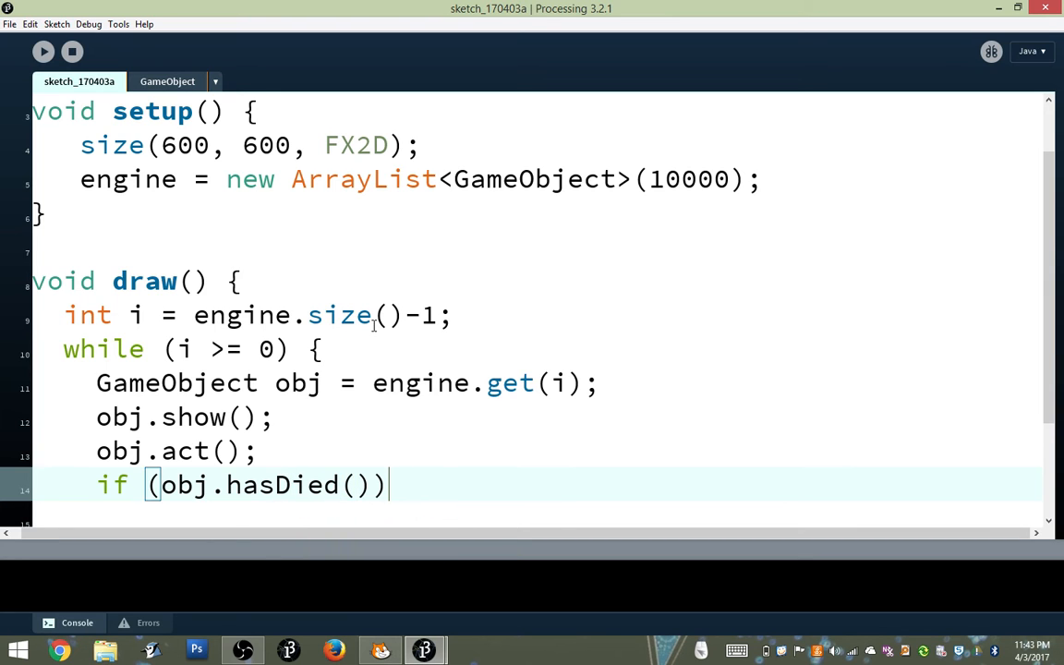
type("{")
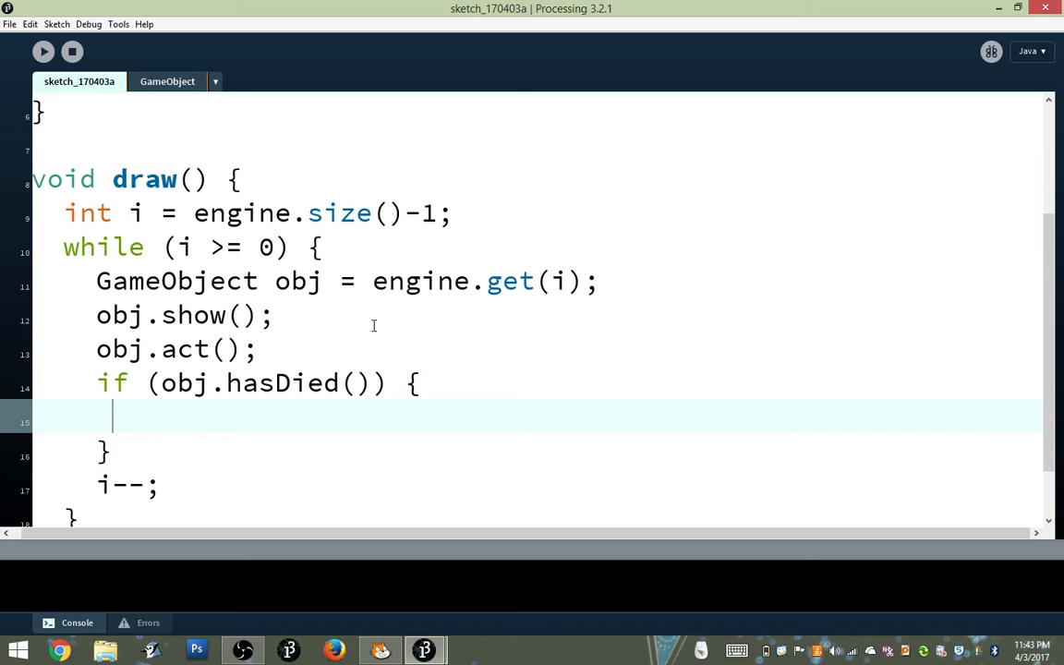
type("engine.re")
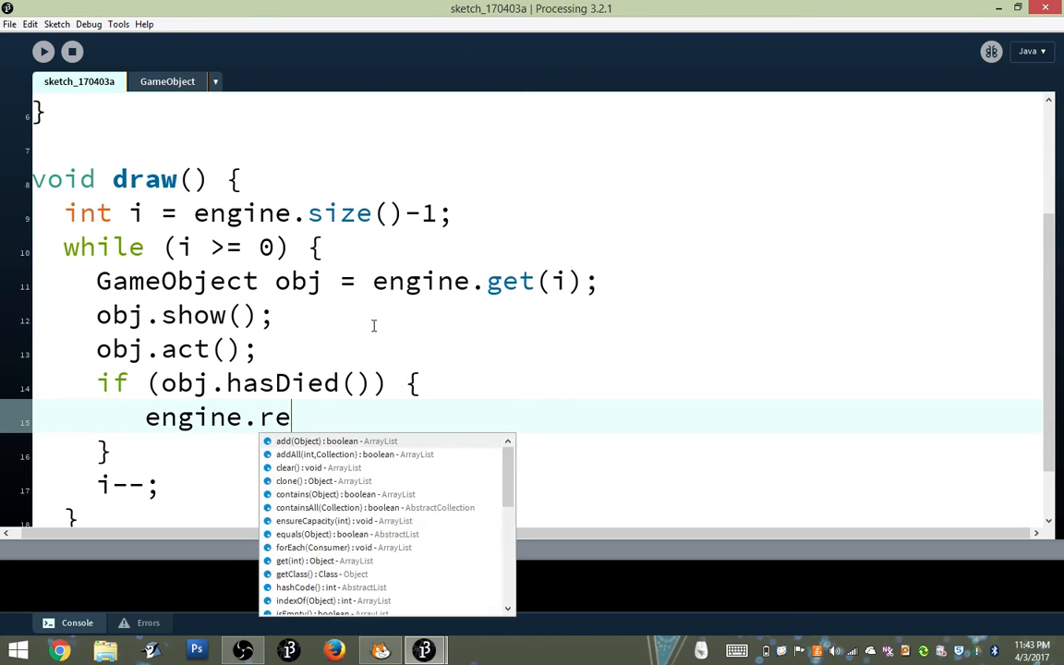
type("move(i);")
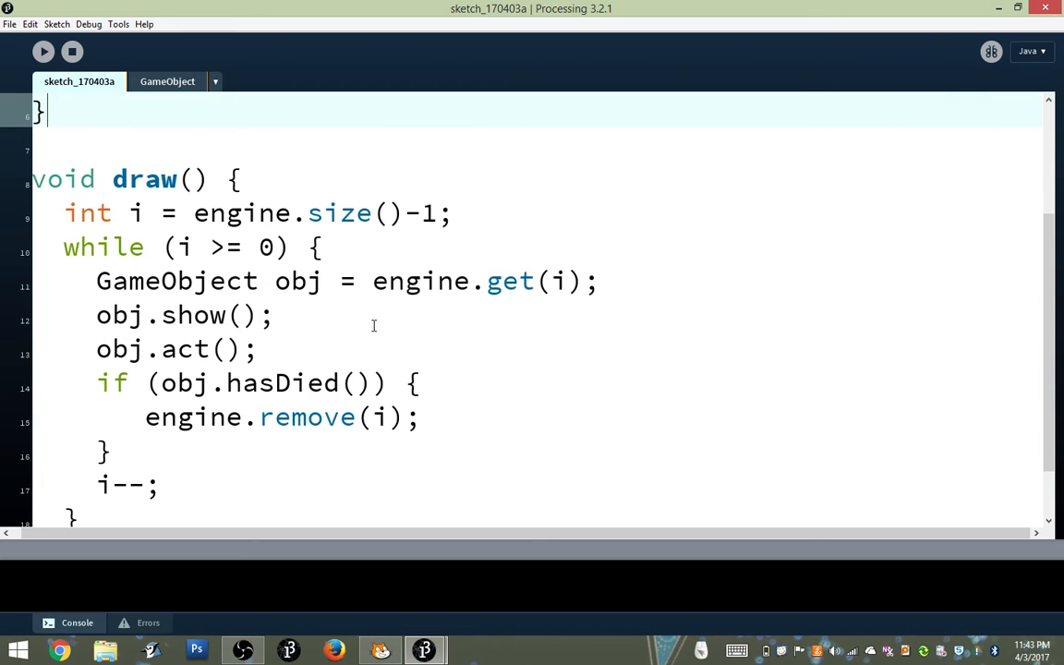
scroll("down", 3)
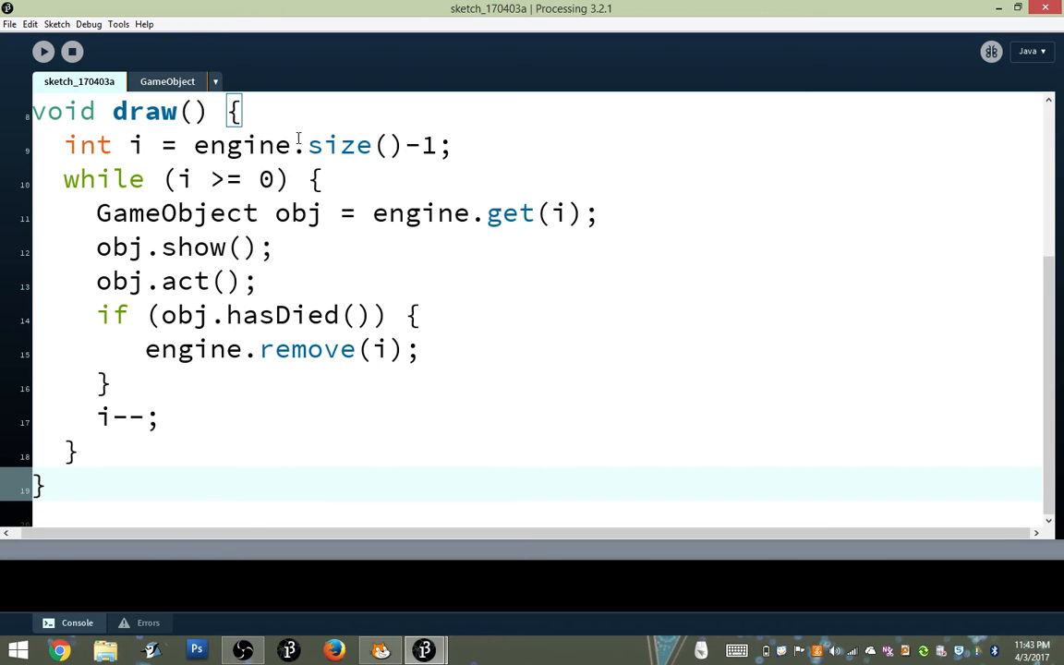
mouse_move(215, 294)
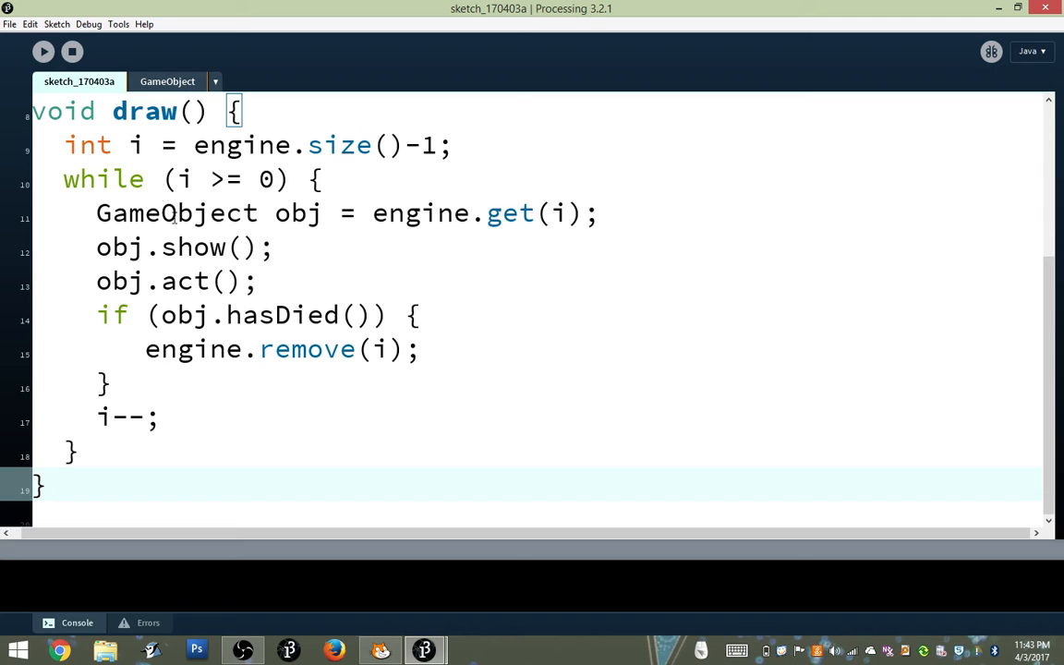
left_click_drag(192, 144, 451, 144)
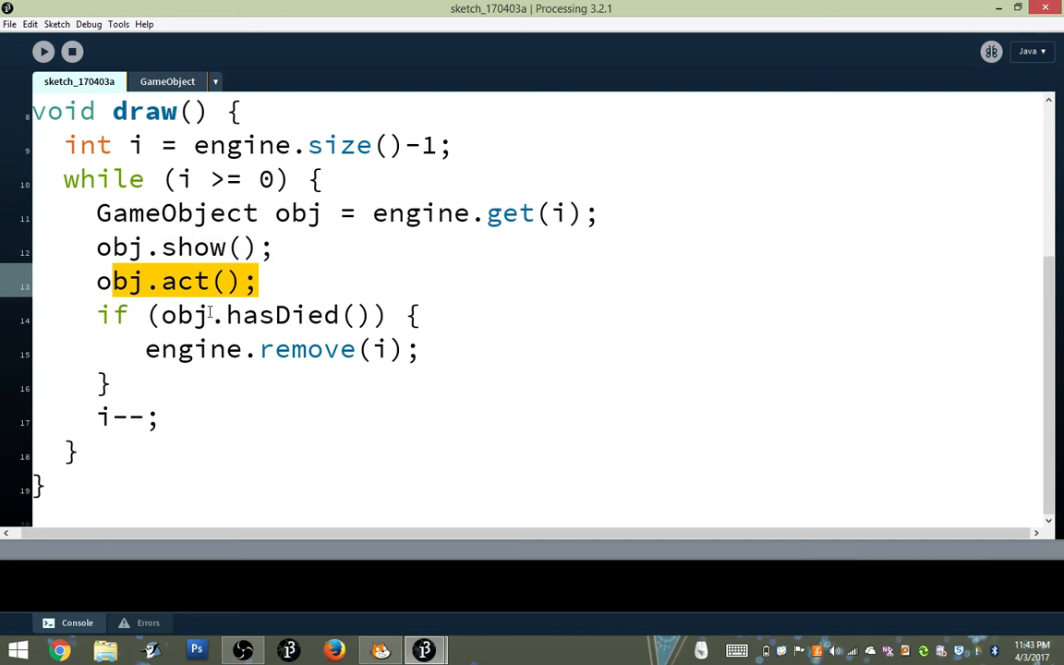
double_click(125, 418)
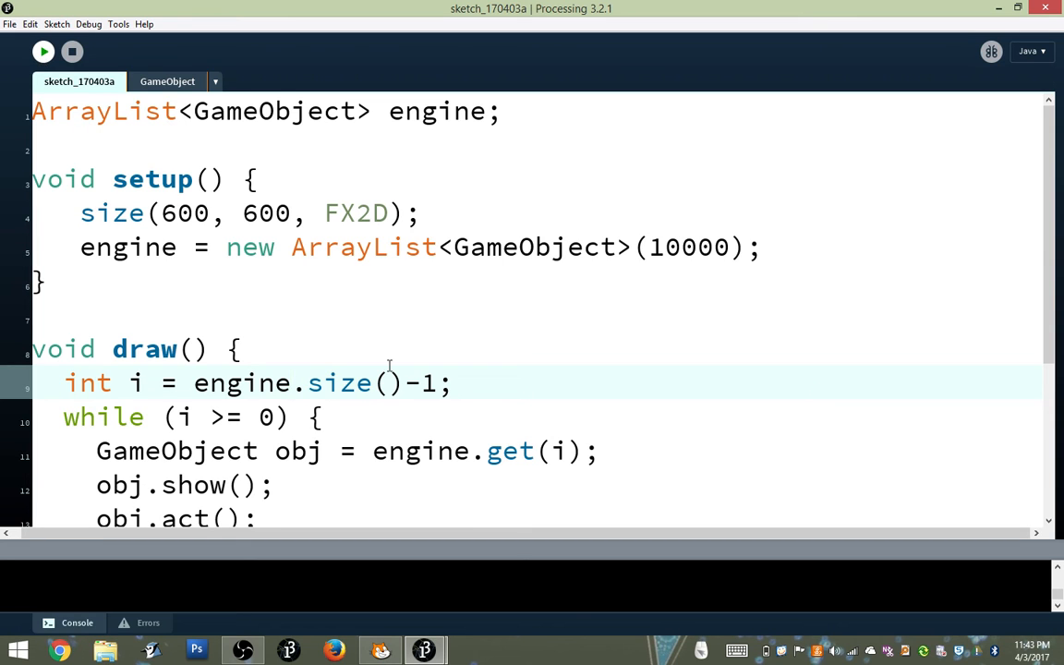
left_click(43, 52)
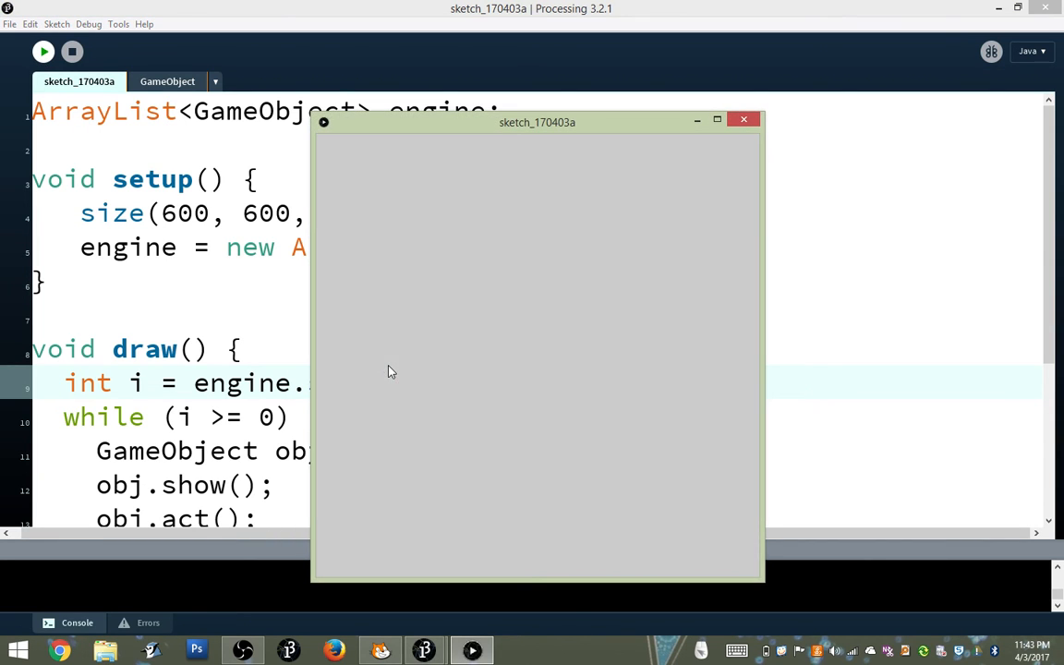
left_click_drag(538, 122, 617, 137)
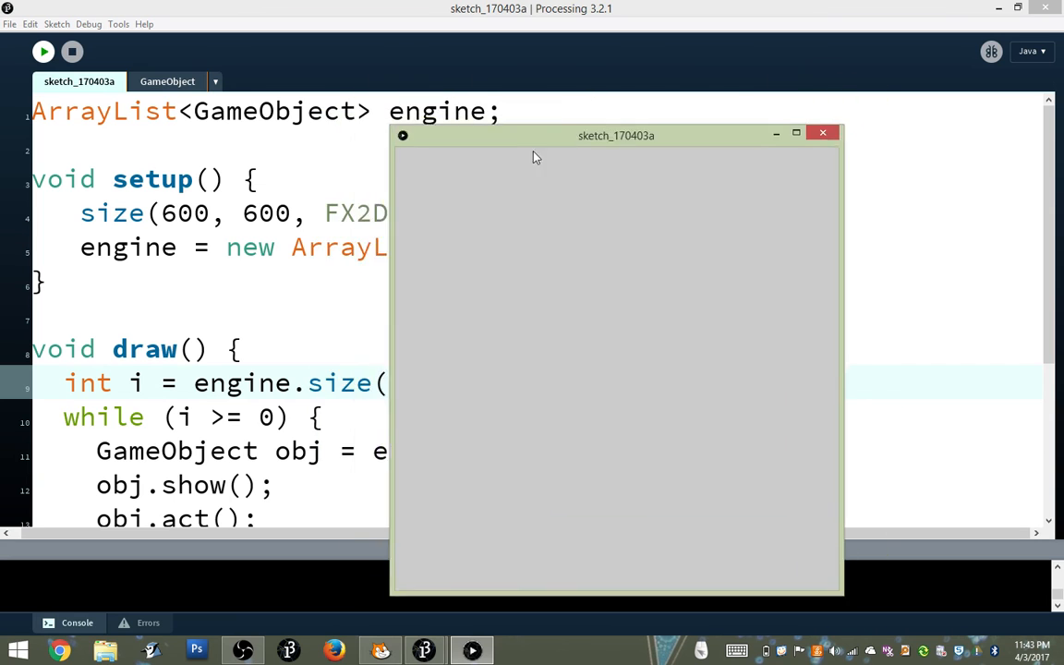
left_click_drag(617, 135, 584, 147)
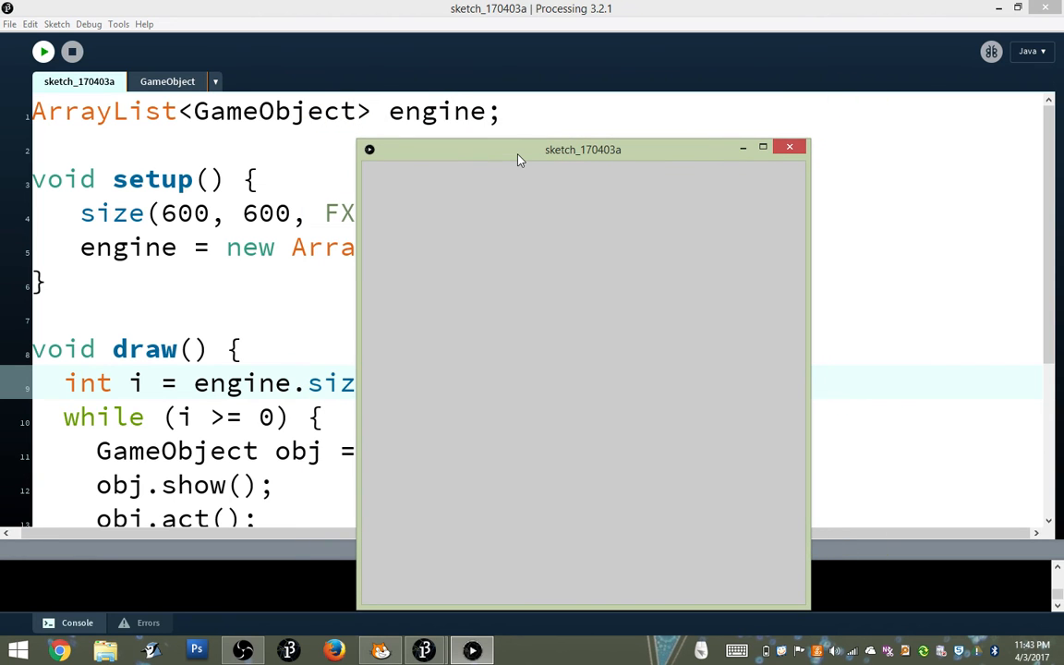
mouse_move(573, 338)
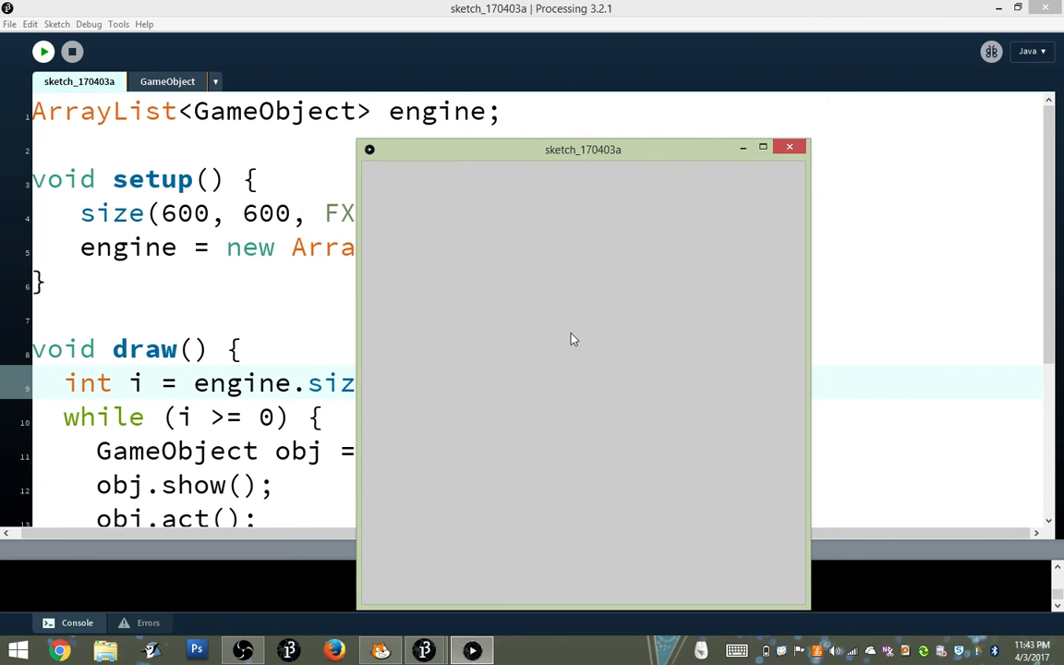
mouse_move(791, 148)
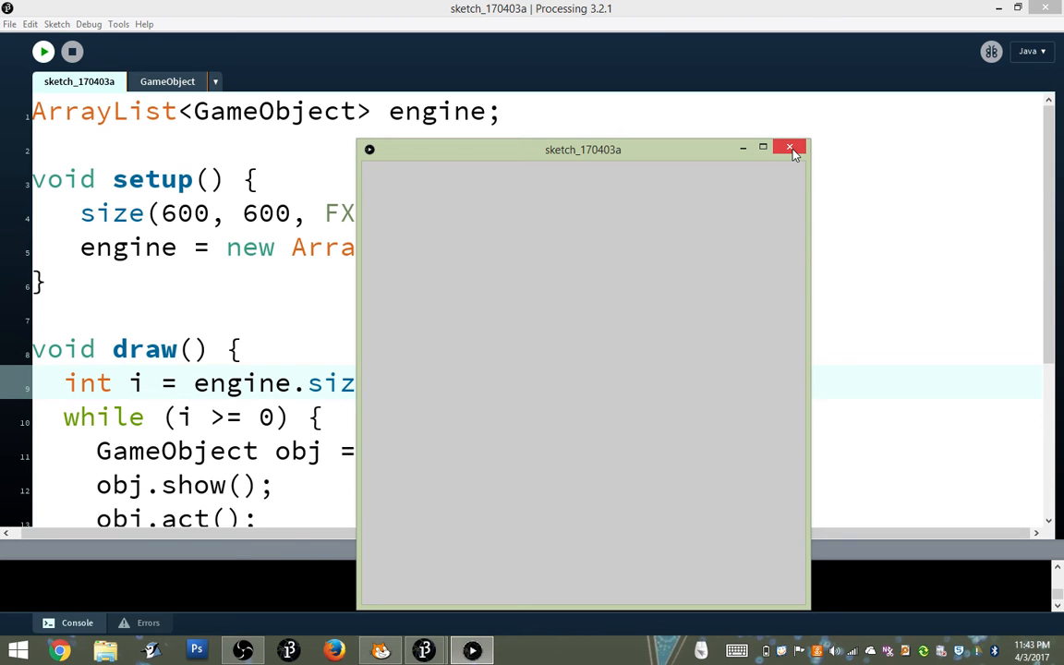
mouse_move(791, 148)
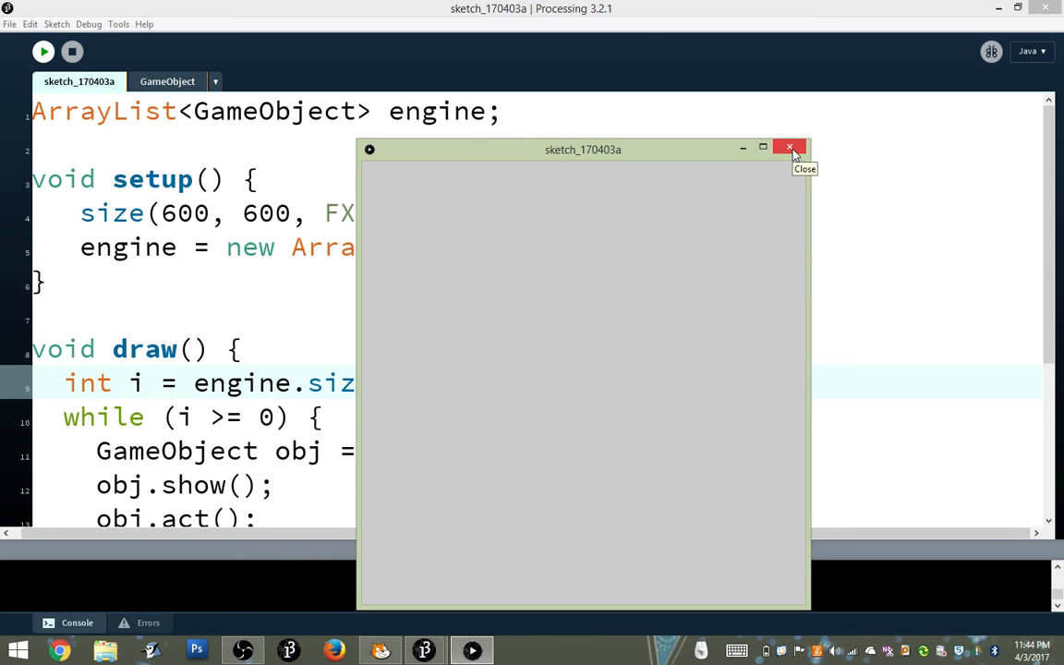
left_click(791, 148)
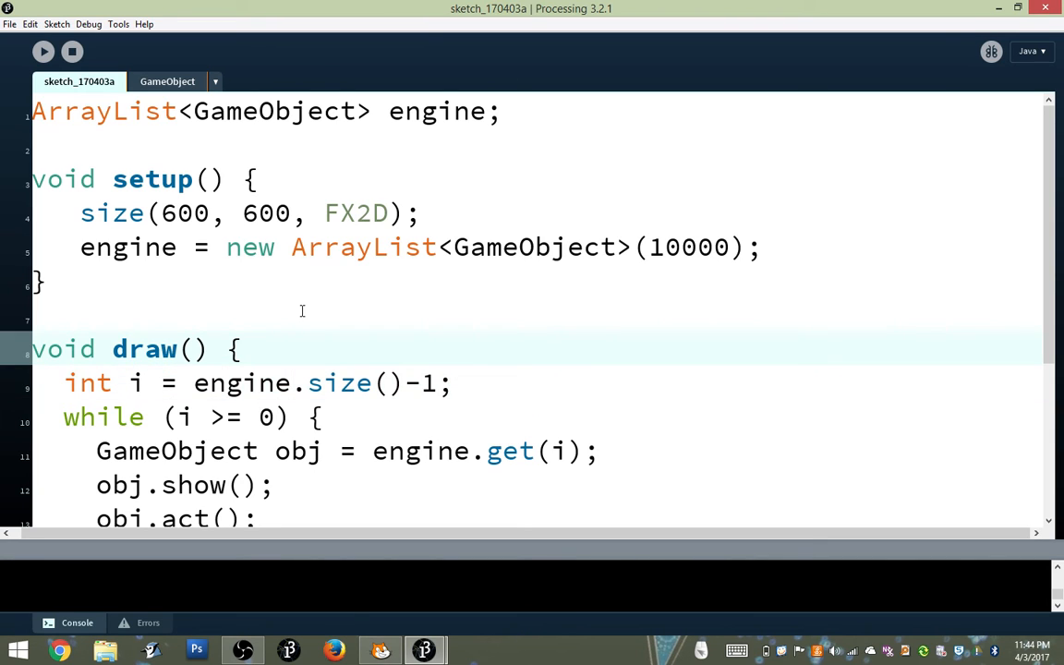
mouse_move(156, 6)
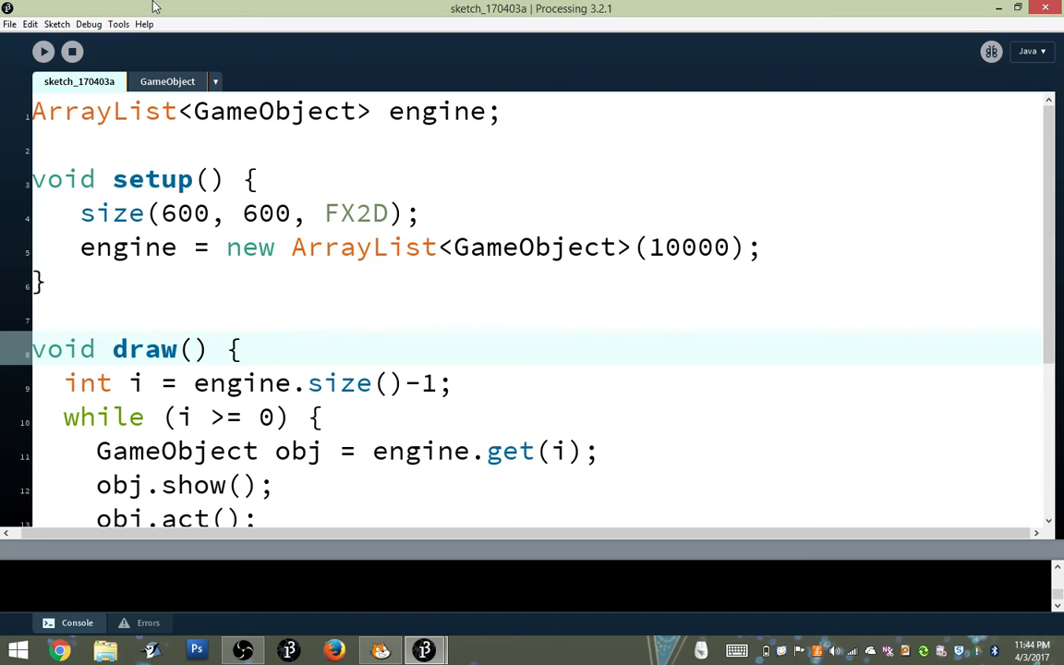
Review the GameObject class, then start adding a new code file
left_click(167, 82)
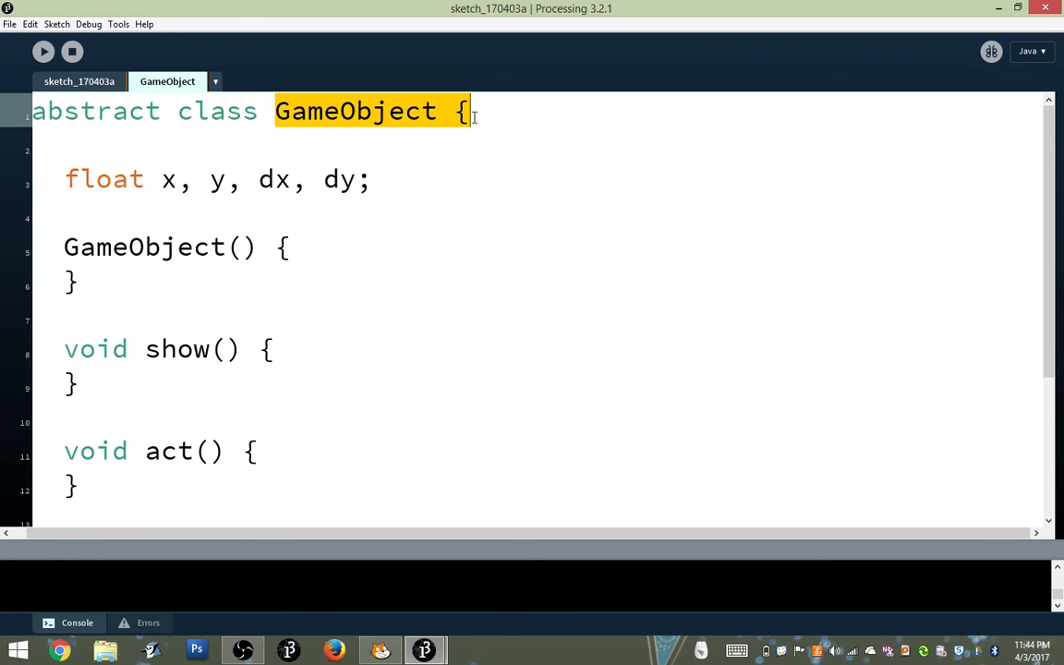
left_click(470, 111)
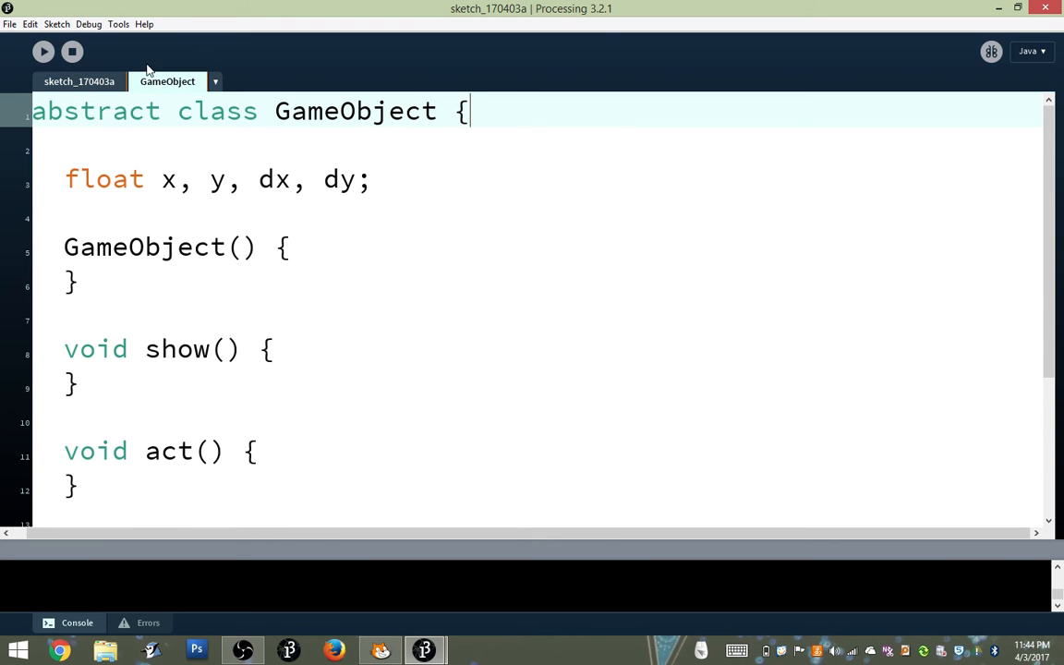
left_click(78, 81)
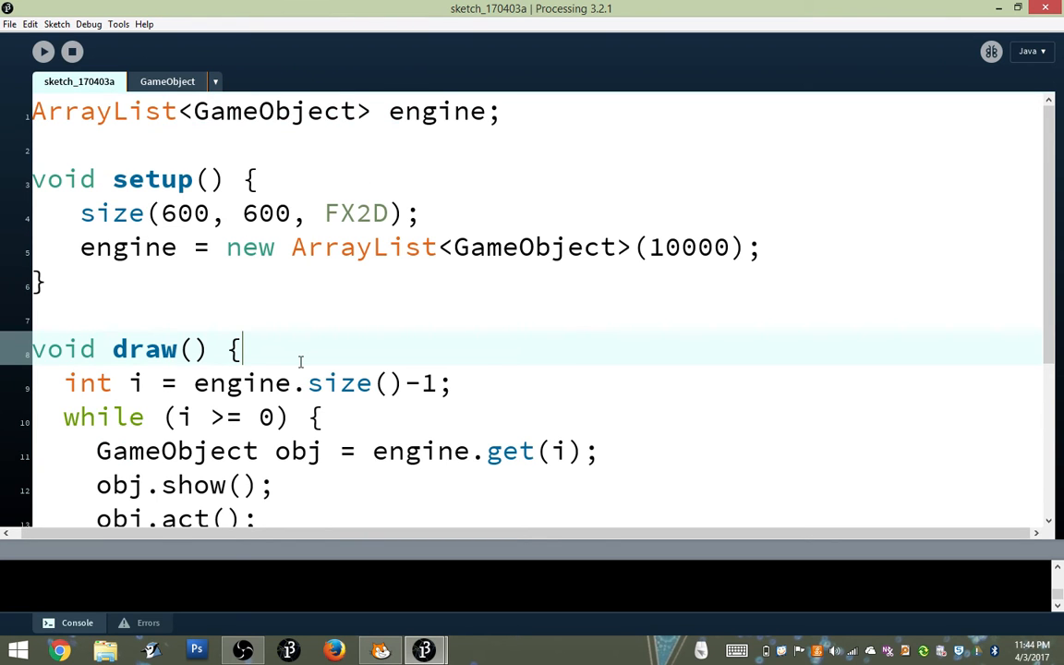
left_click(166, 81)
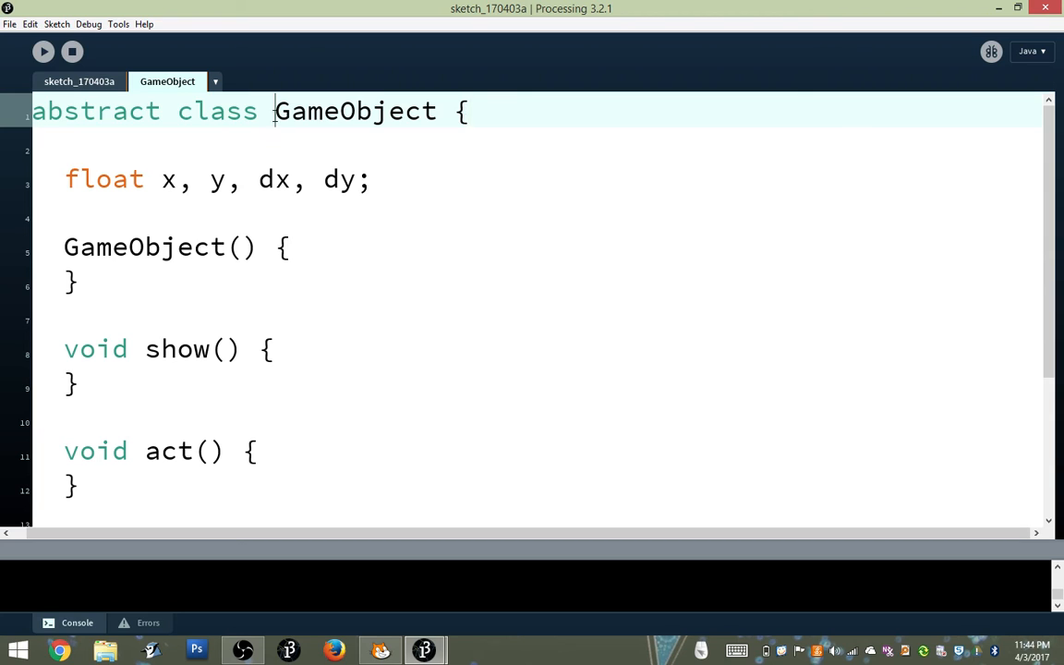
double_click(355, 111)
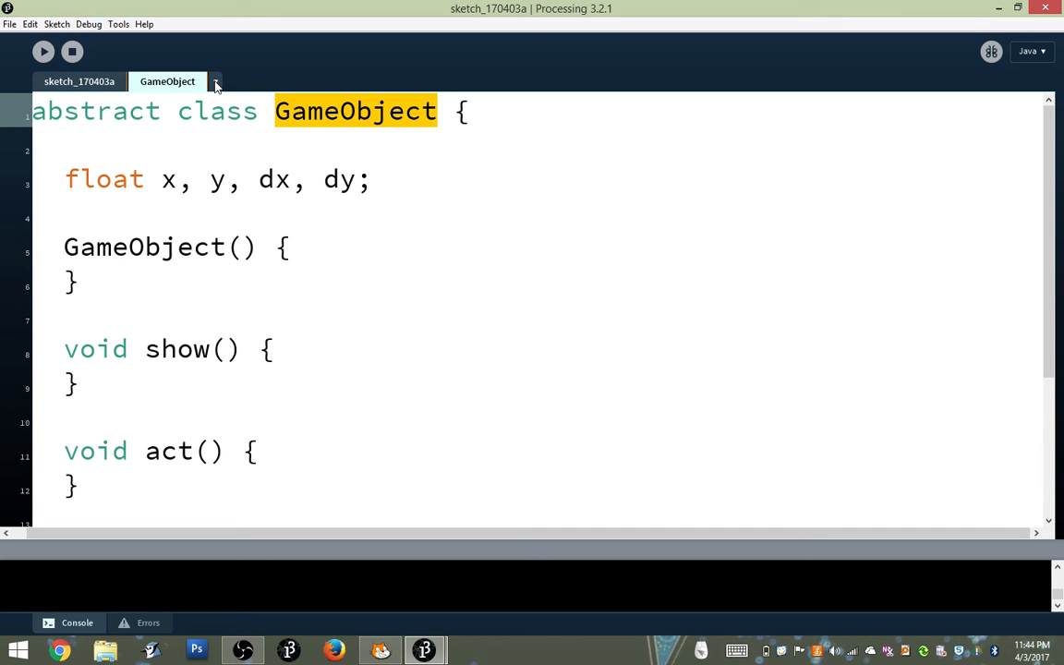
left_click(214, 81)
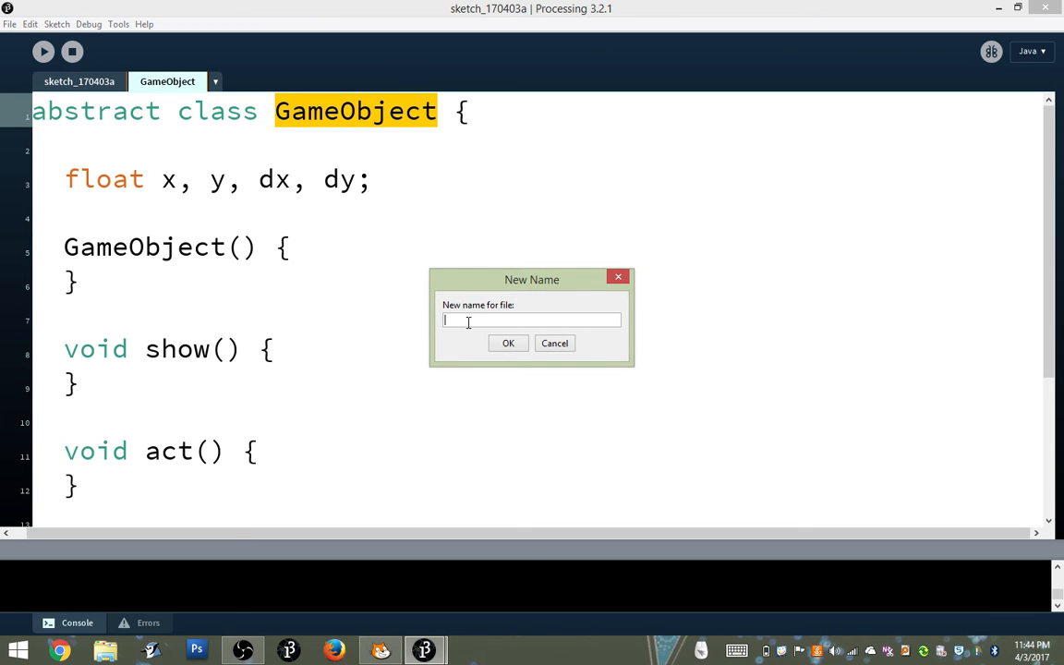
Create a new tab file named Star
type("s")
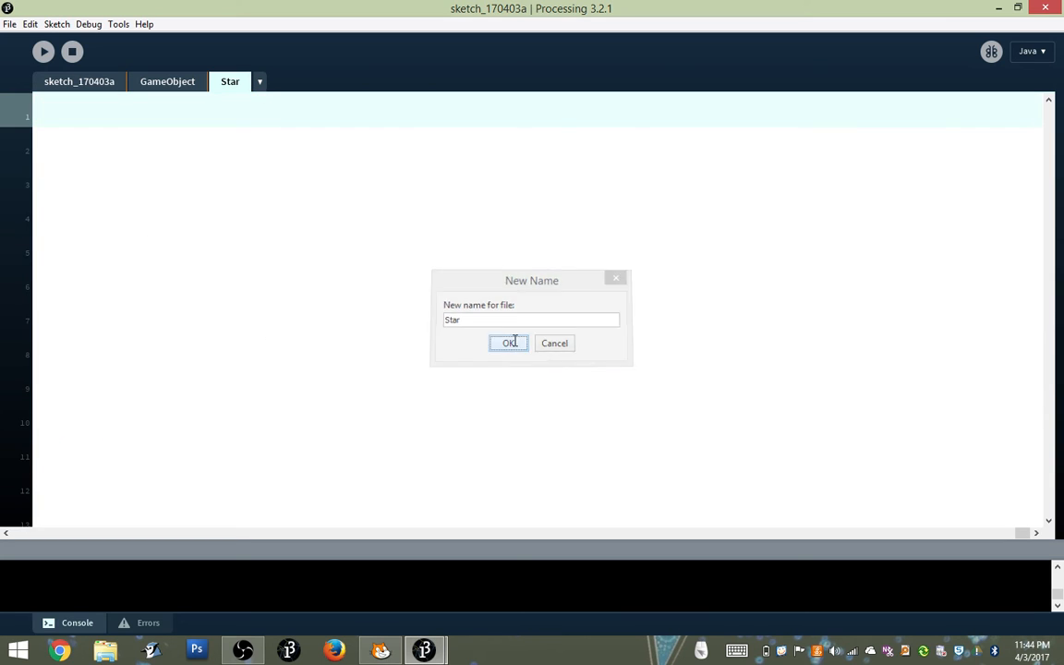
left_click(508, 342)
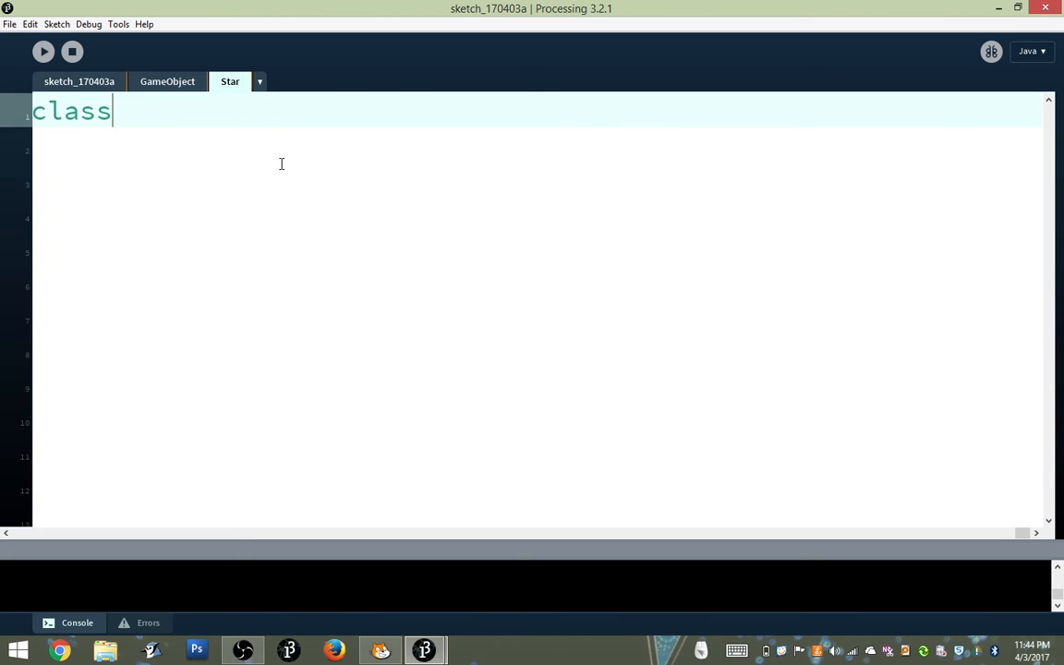
Declare an empty class Star extends GameObject with its braces
type("S")
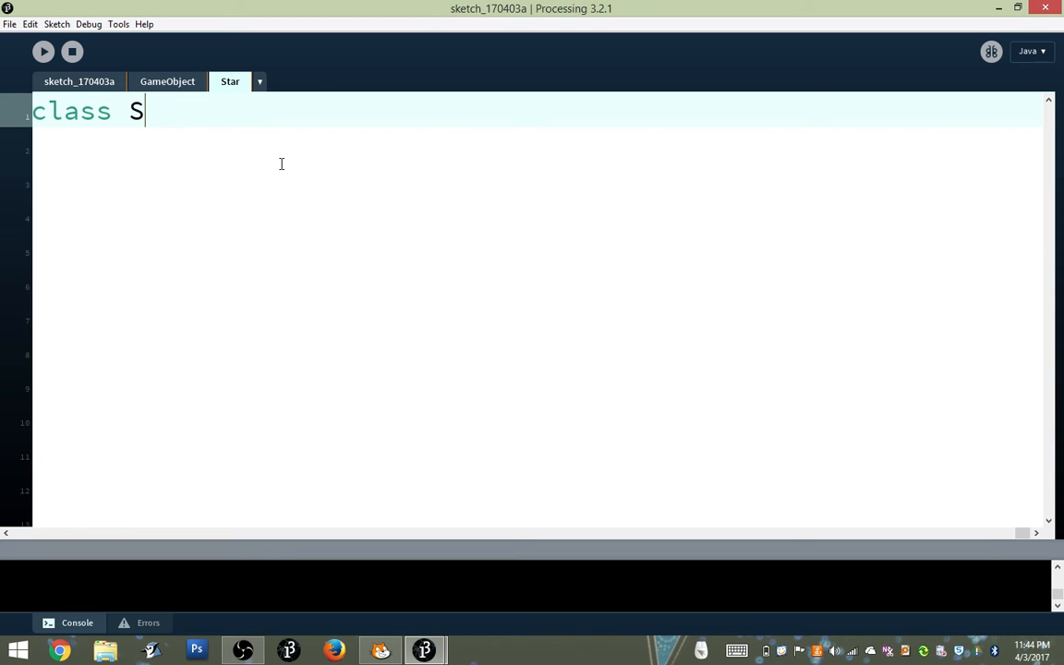
type("tar")
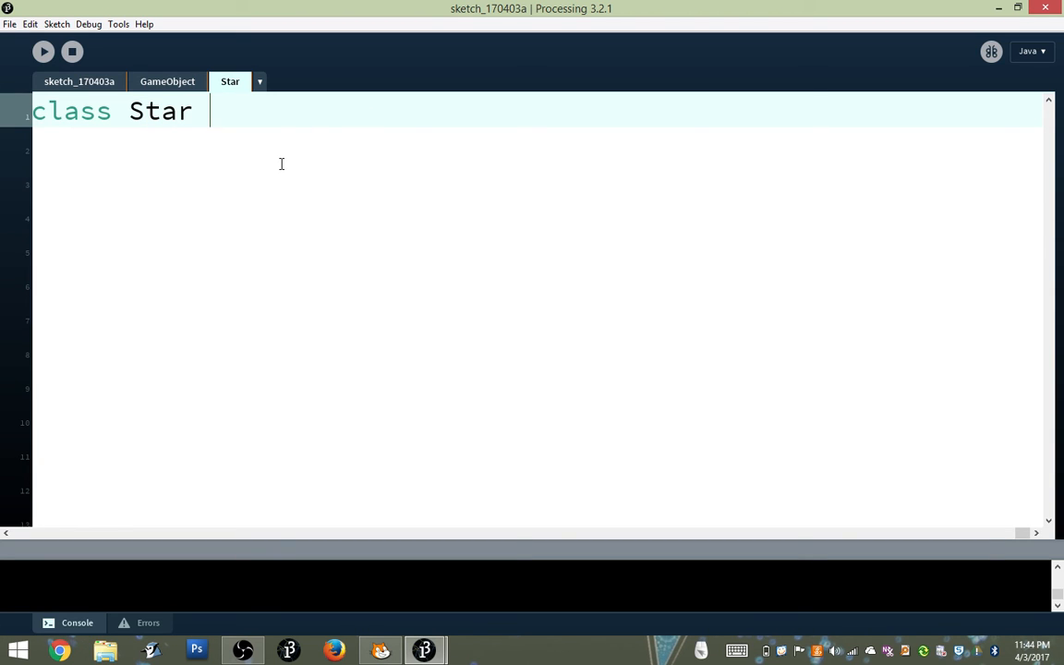
type("exte")
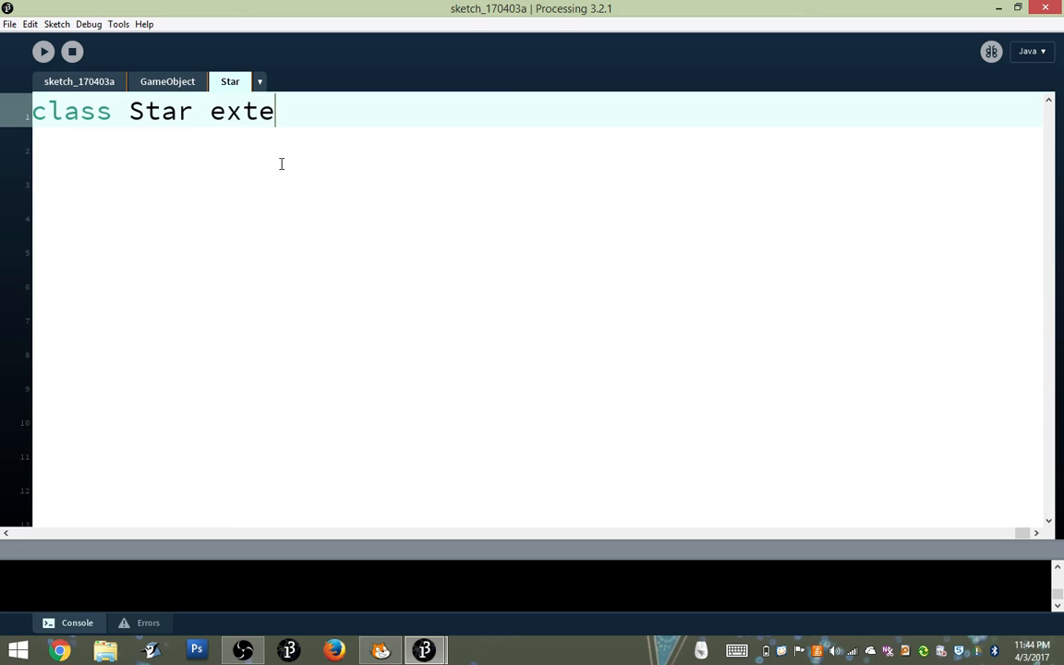
type("nd GameO")
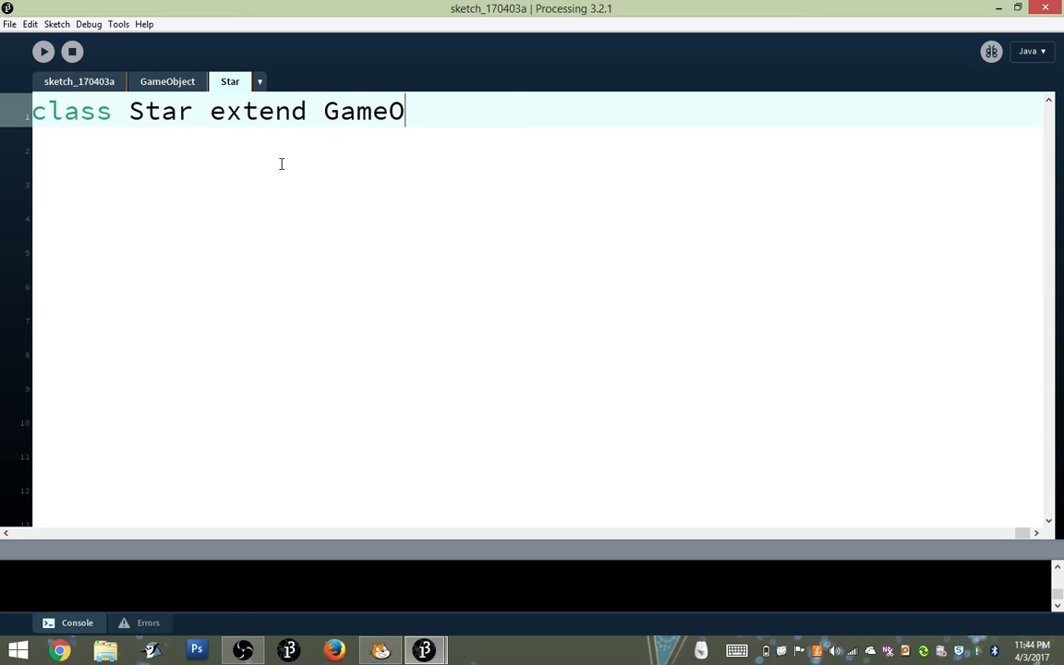
type("bject")
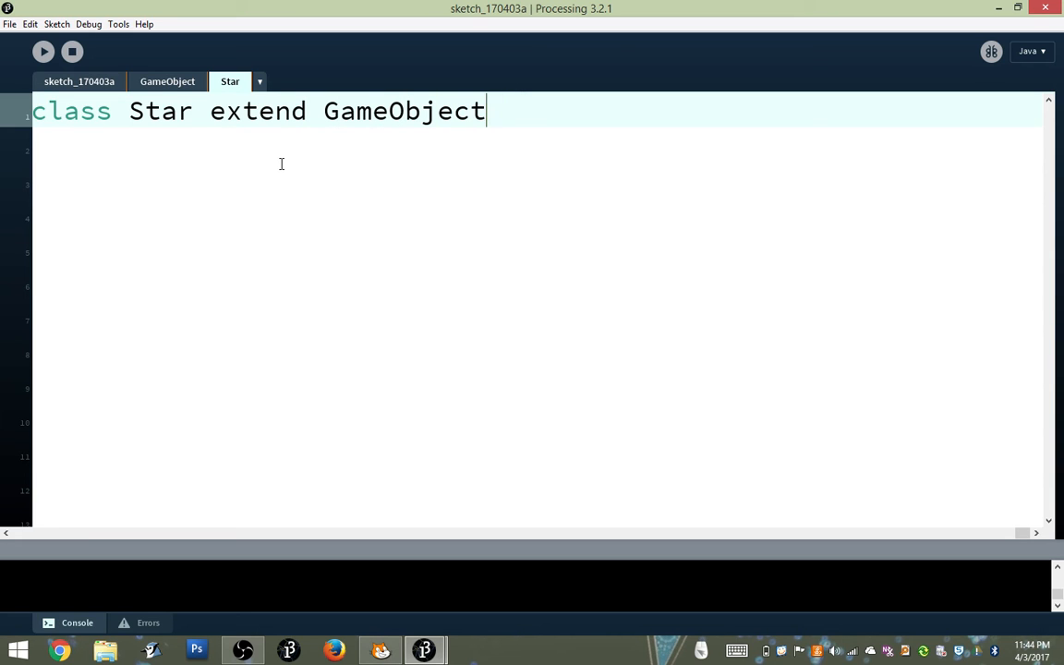
type("s")
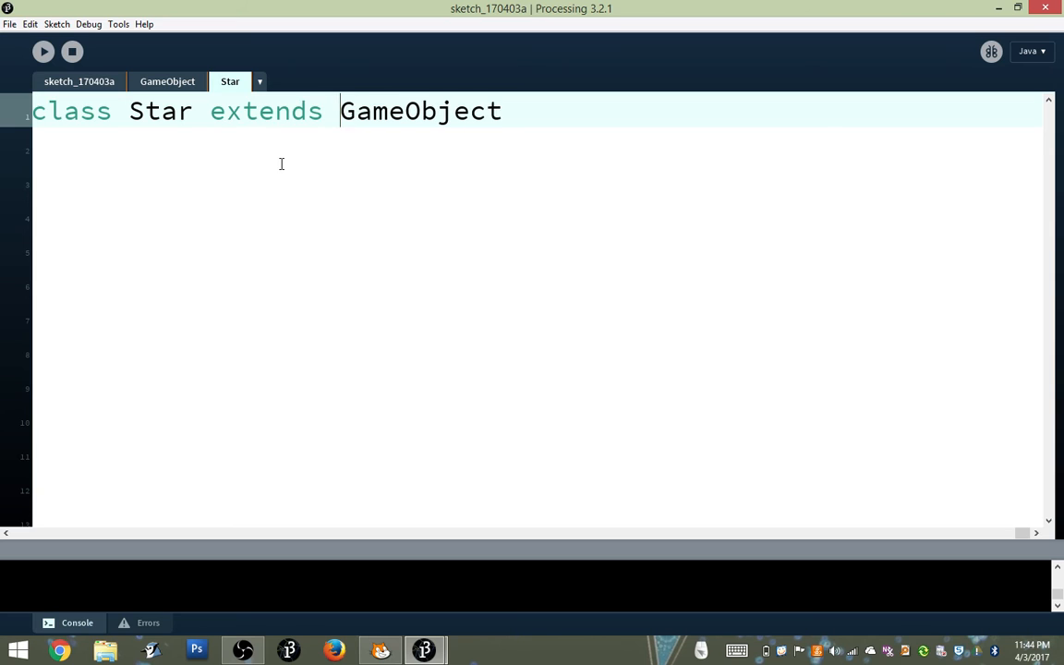
type("{")
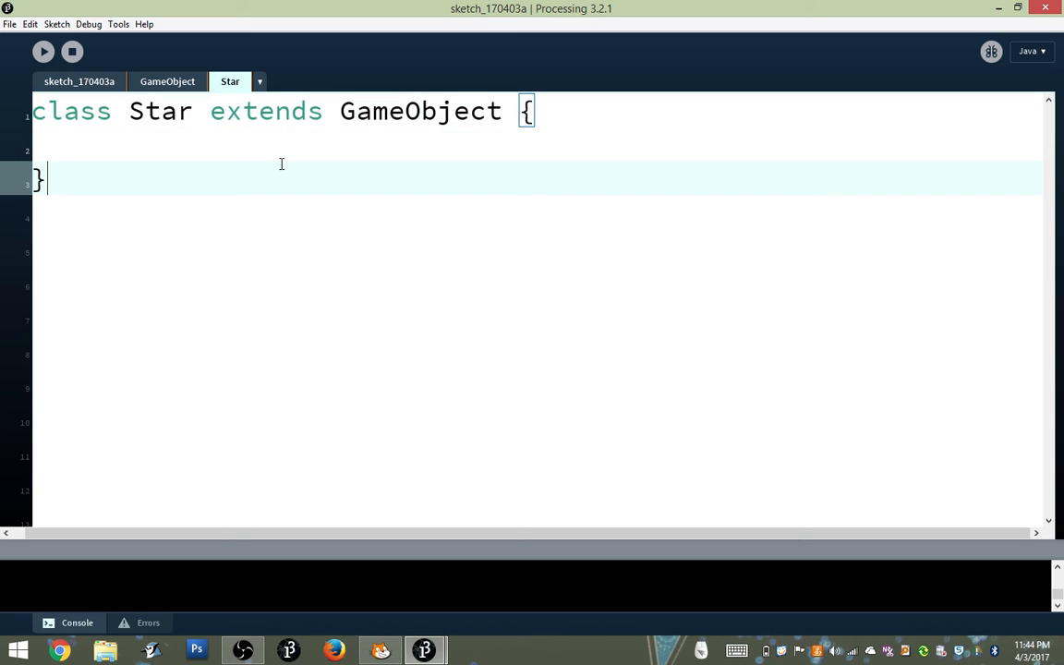
mouse_move(151, 100)
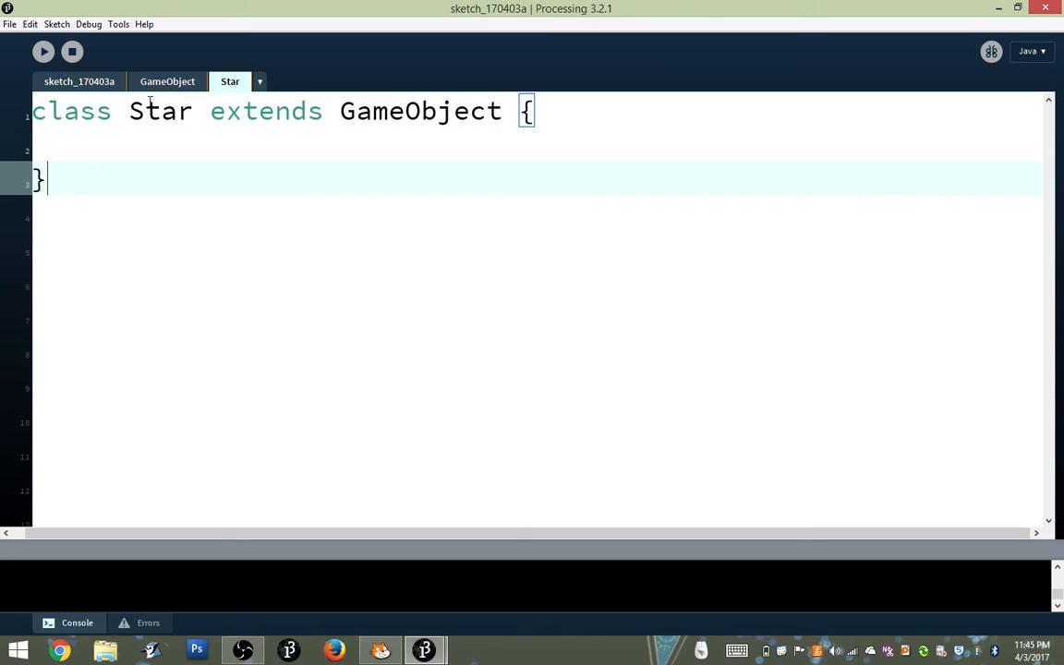
double_click(159, 111)
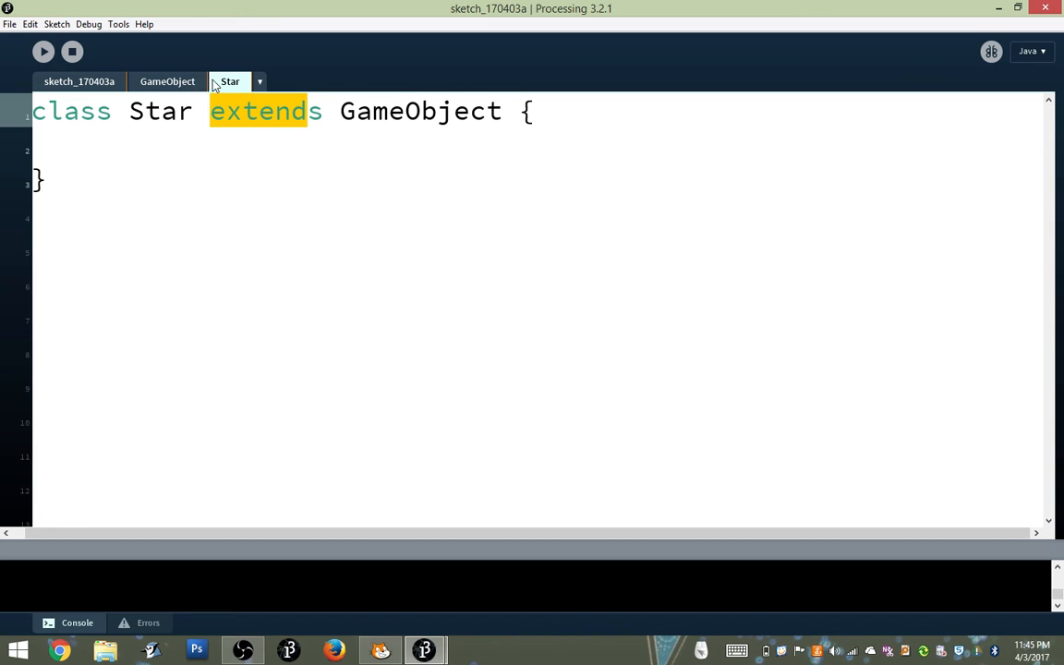
Review GameObject's fields and methods, then return to the empty Star class
left_click(166, 81)
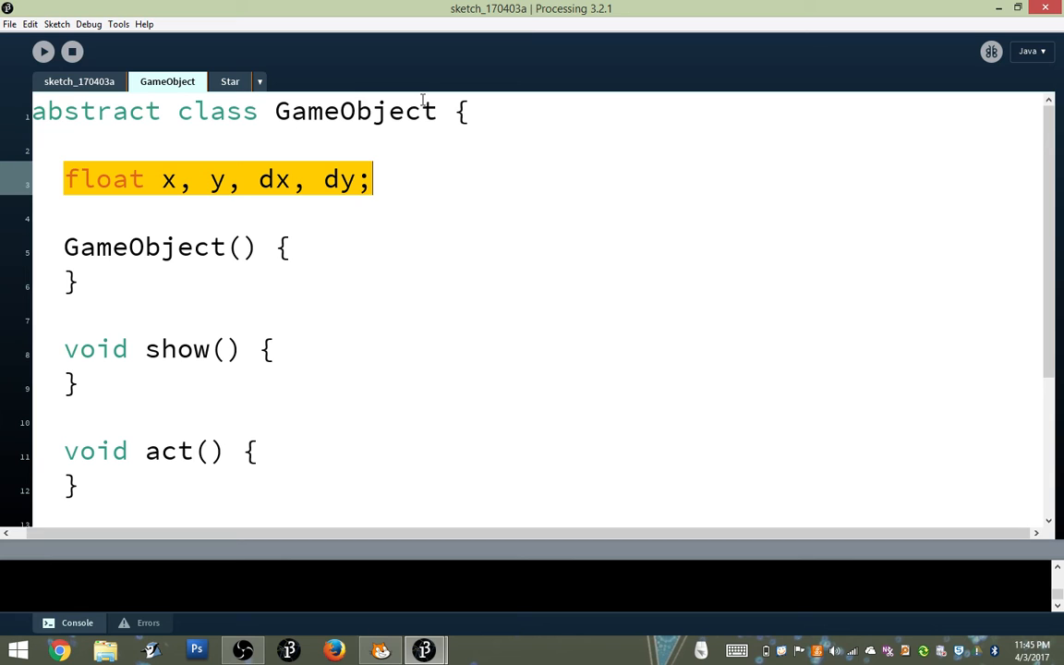
mouse_move(157, 180)
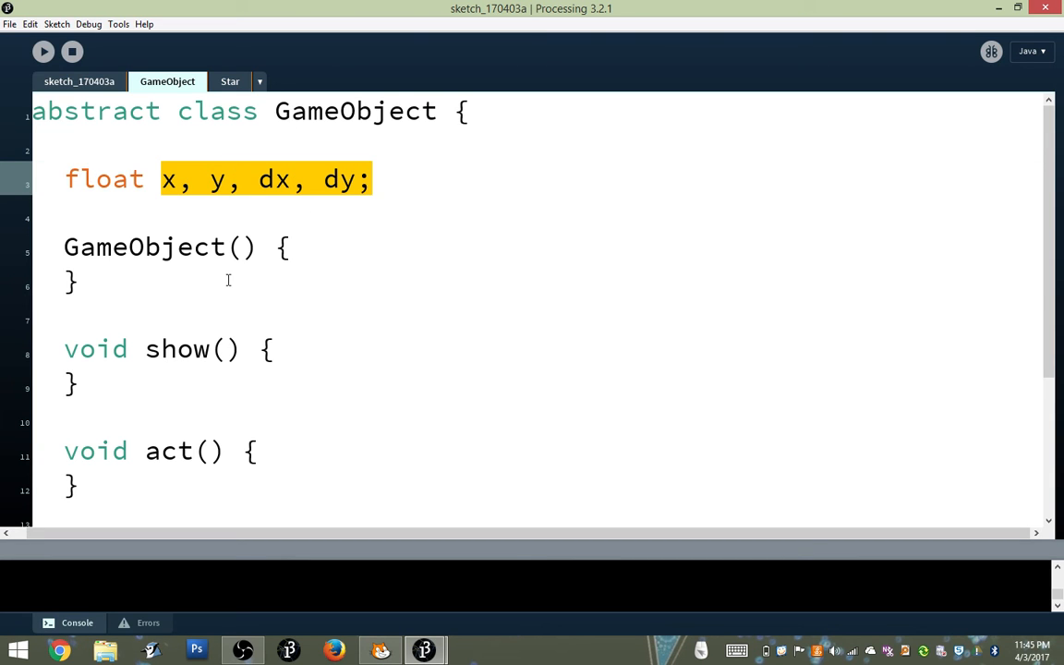
scroll("down", 3)
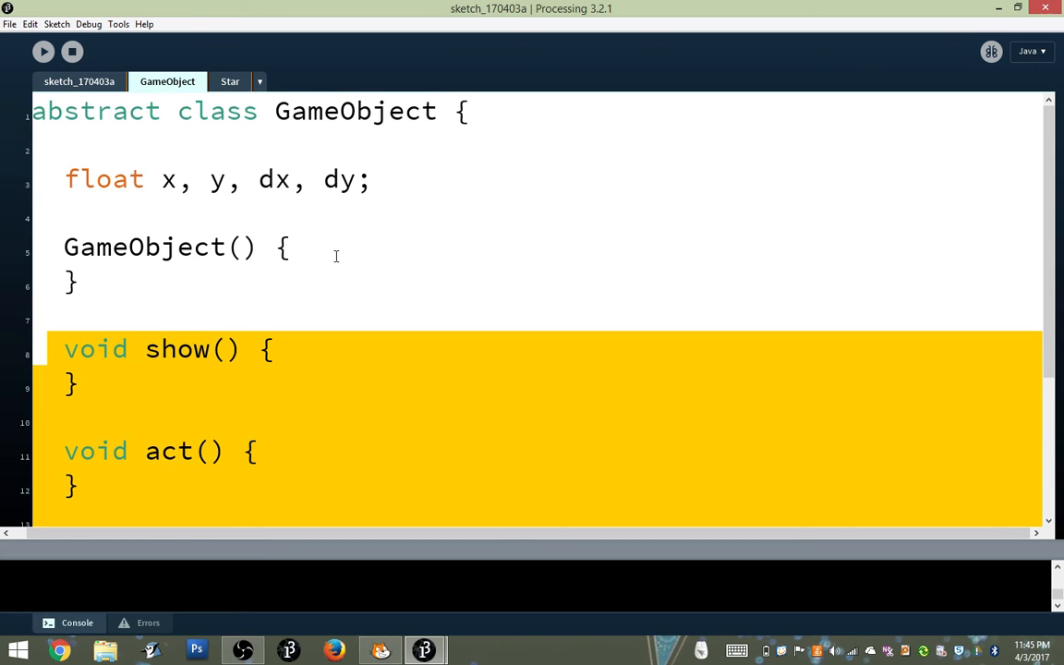
left_click(145, 350)
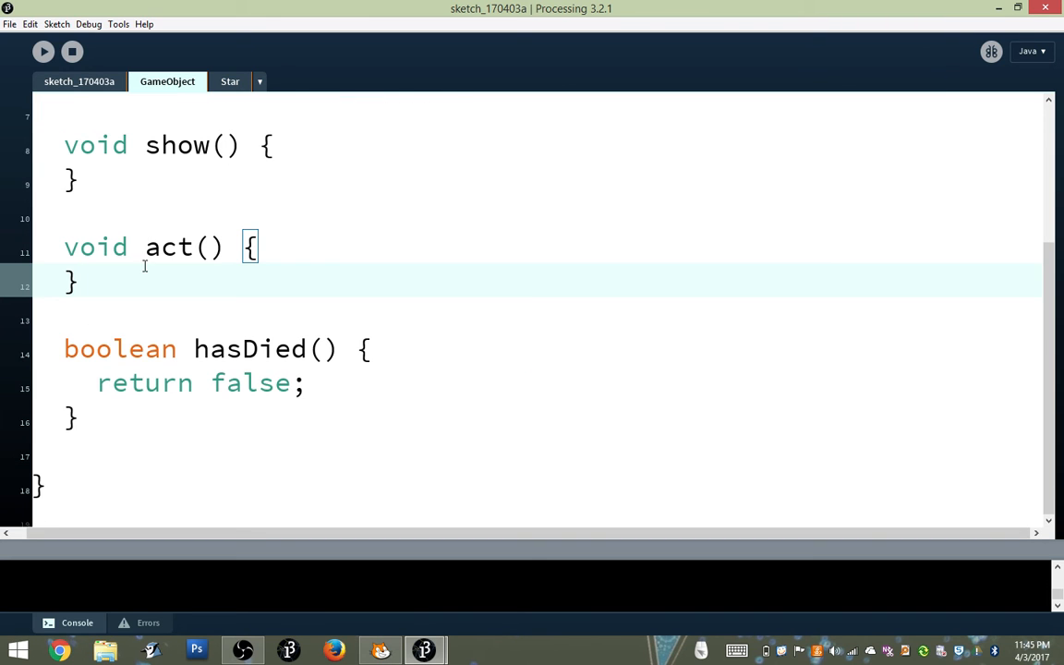
left_click(229, 81)
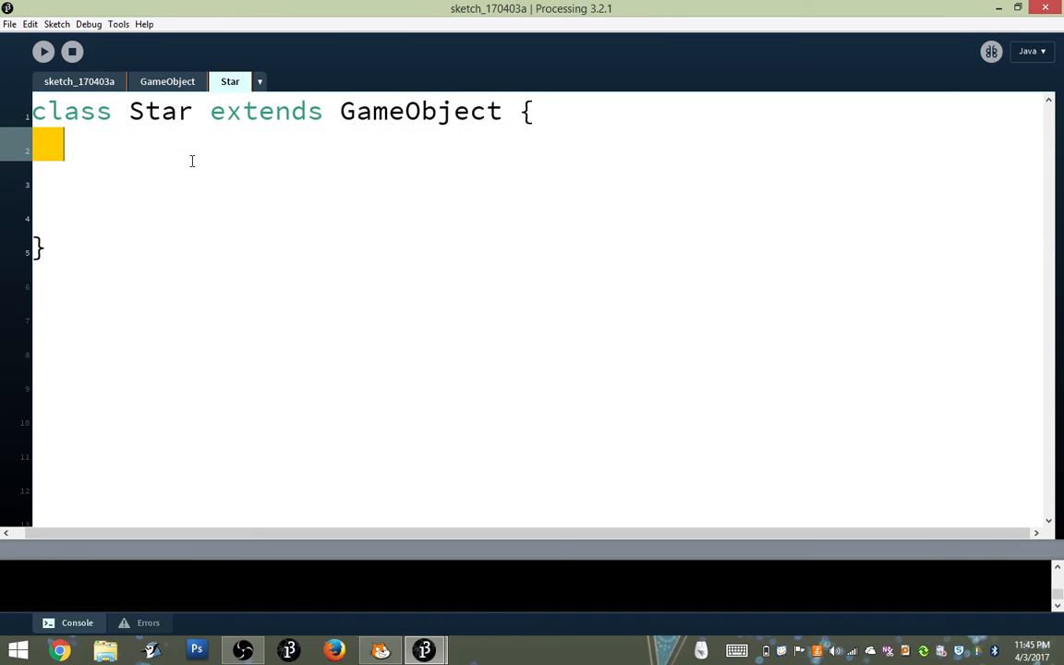
Add a Star() constructor with a //constructor comment above it
left_click(161, 185)
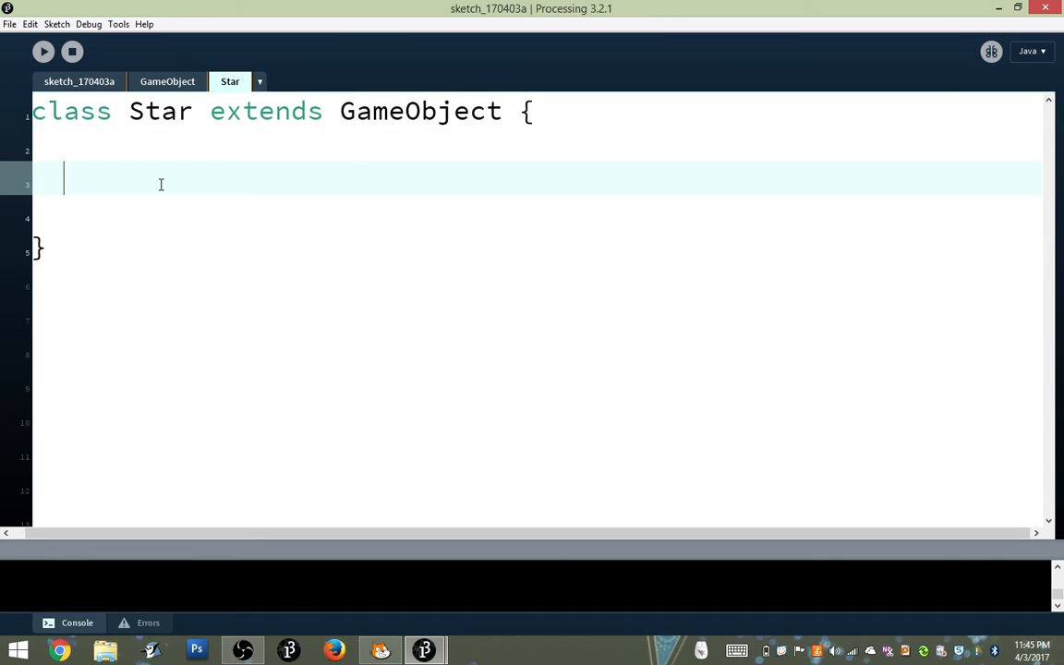
type("Star()")
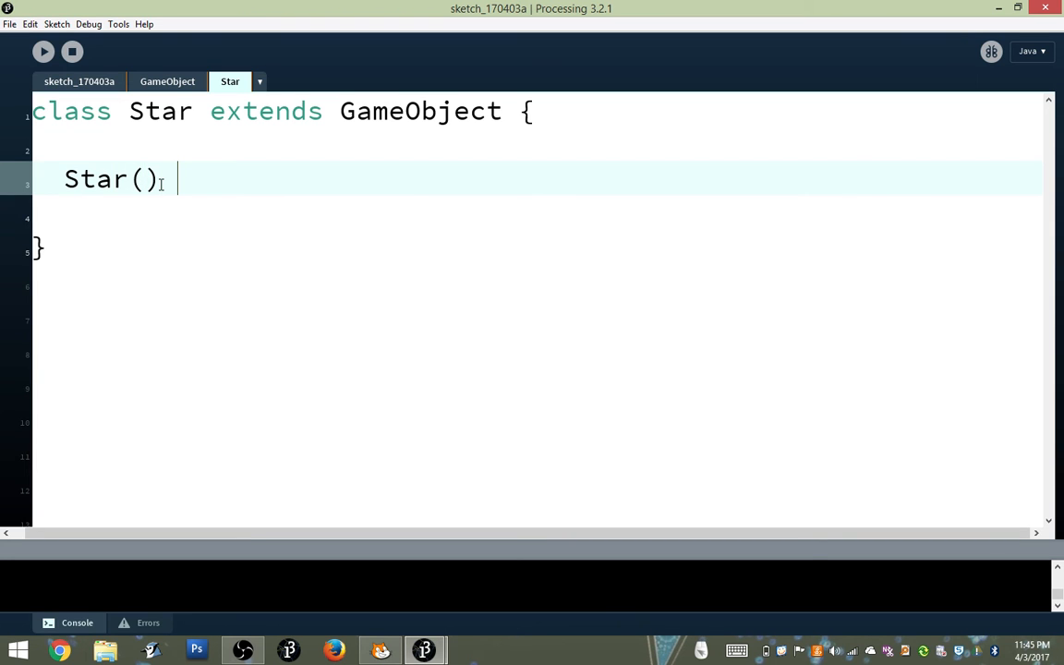
type("{")
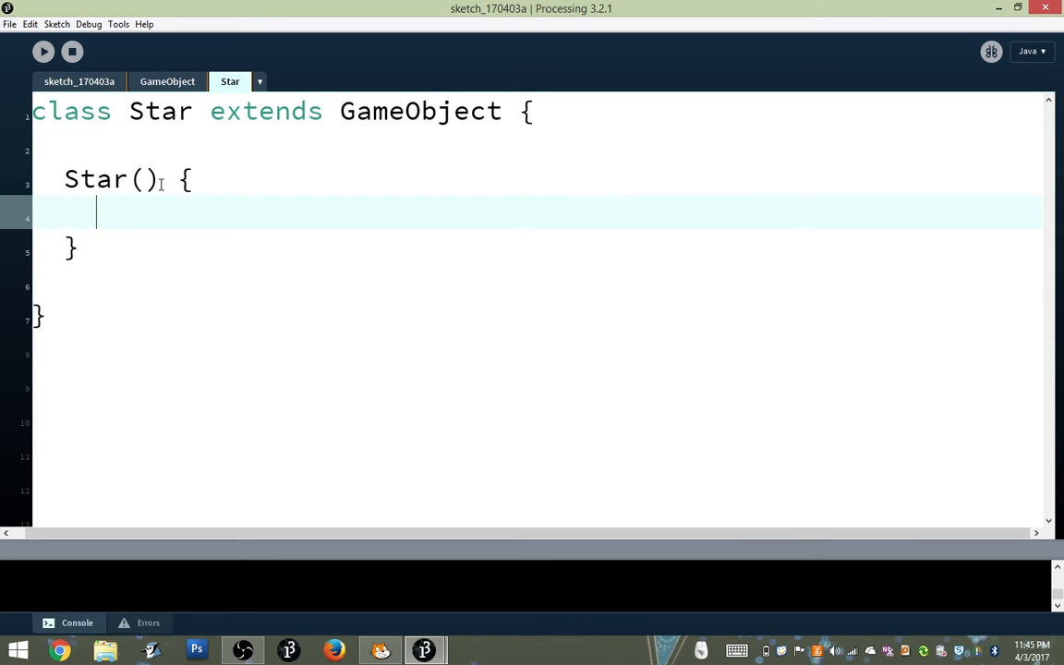
key("Enter")
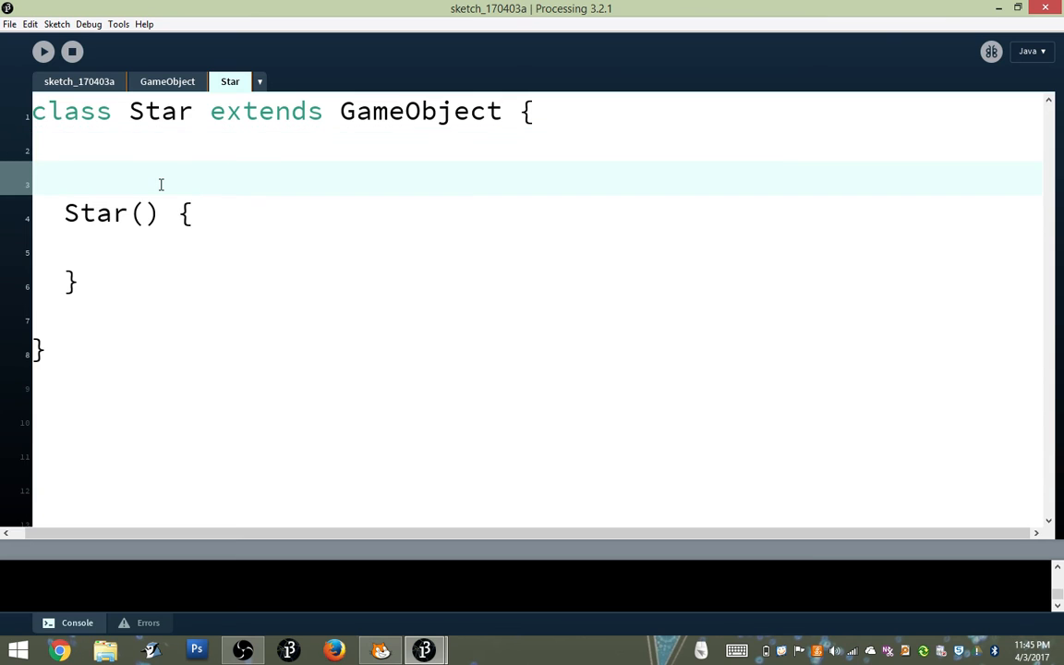
type("//")
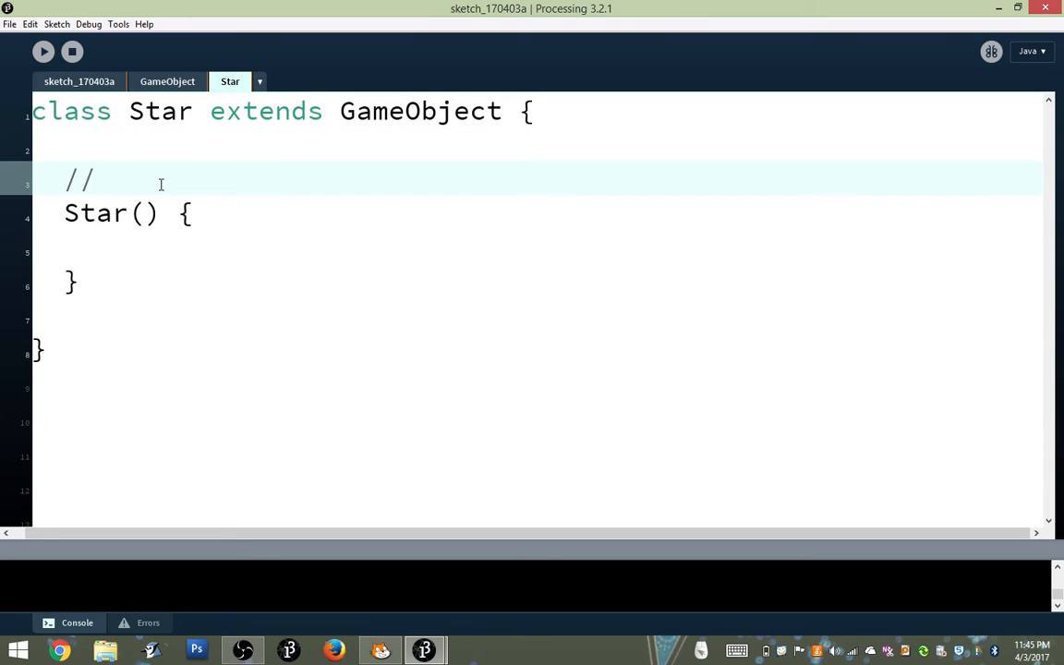
type("constructor")
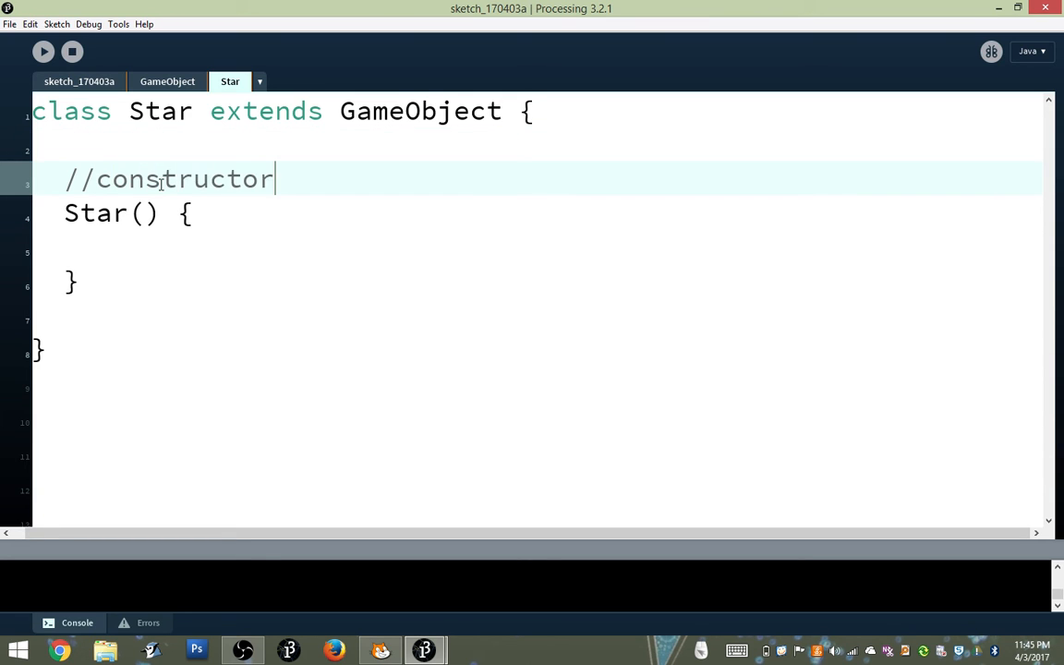
Assign x = random(0, width) and y = 0 in the constructor
type("x =")
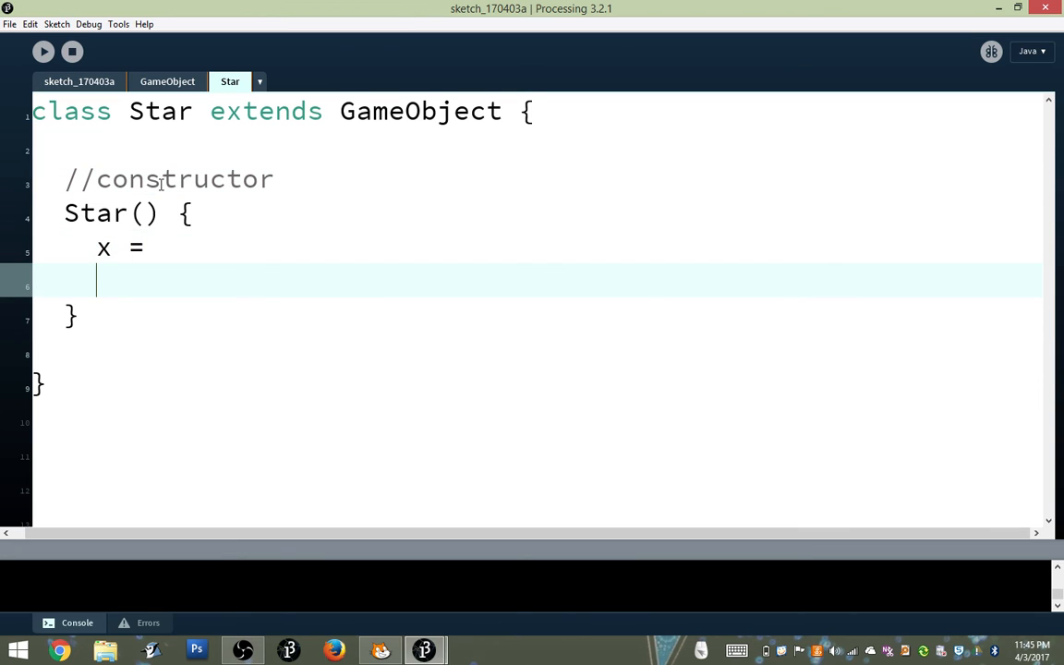
type("y =")
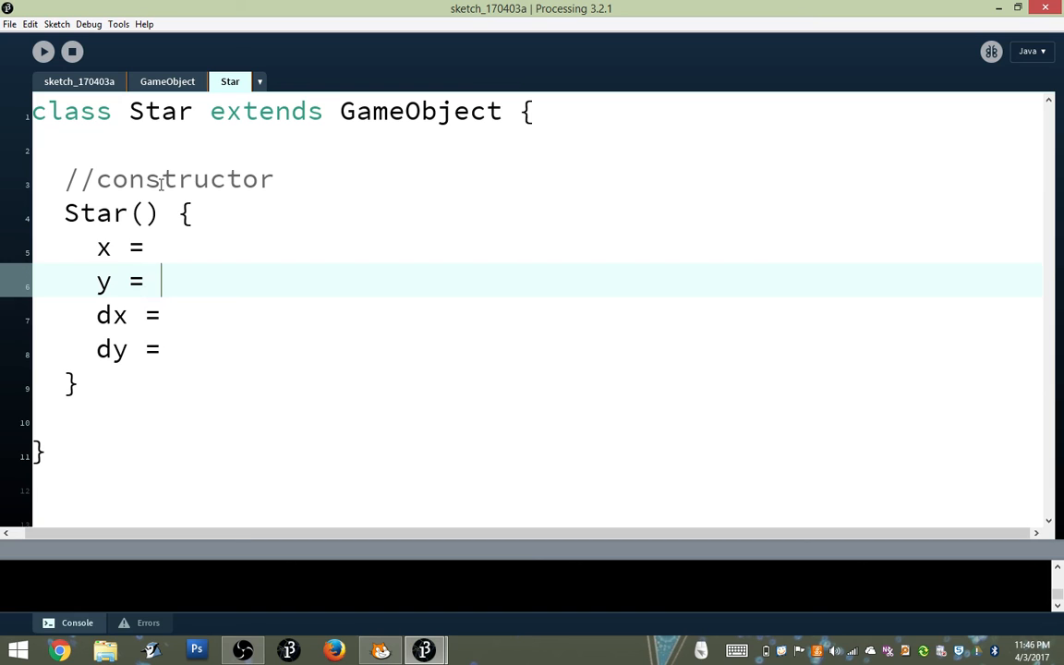
type("0;")
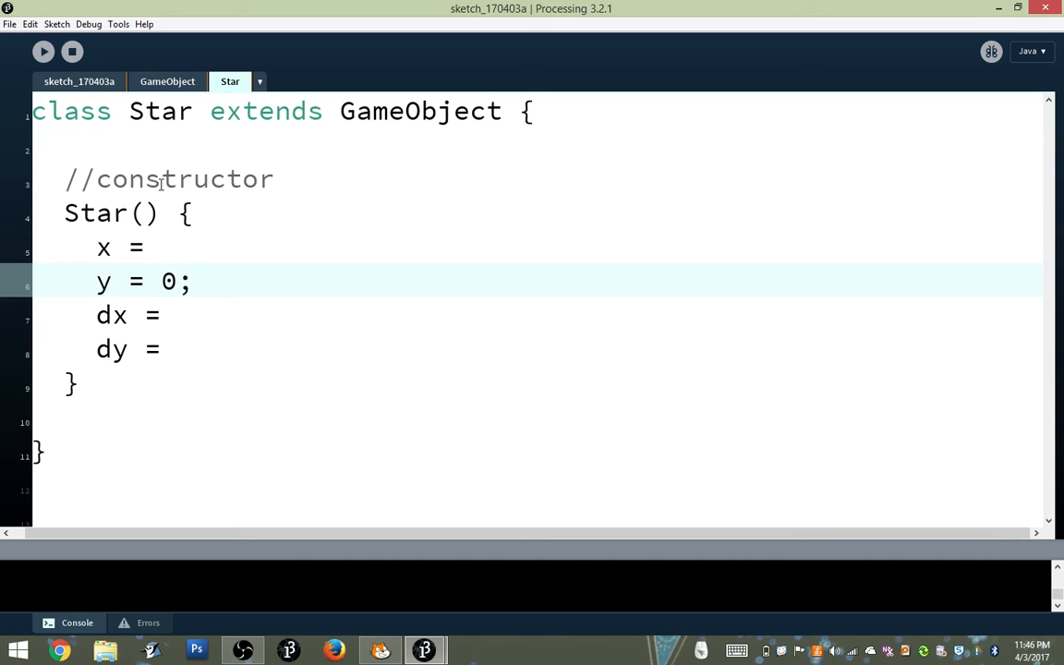
type("x")
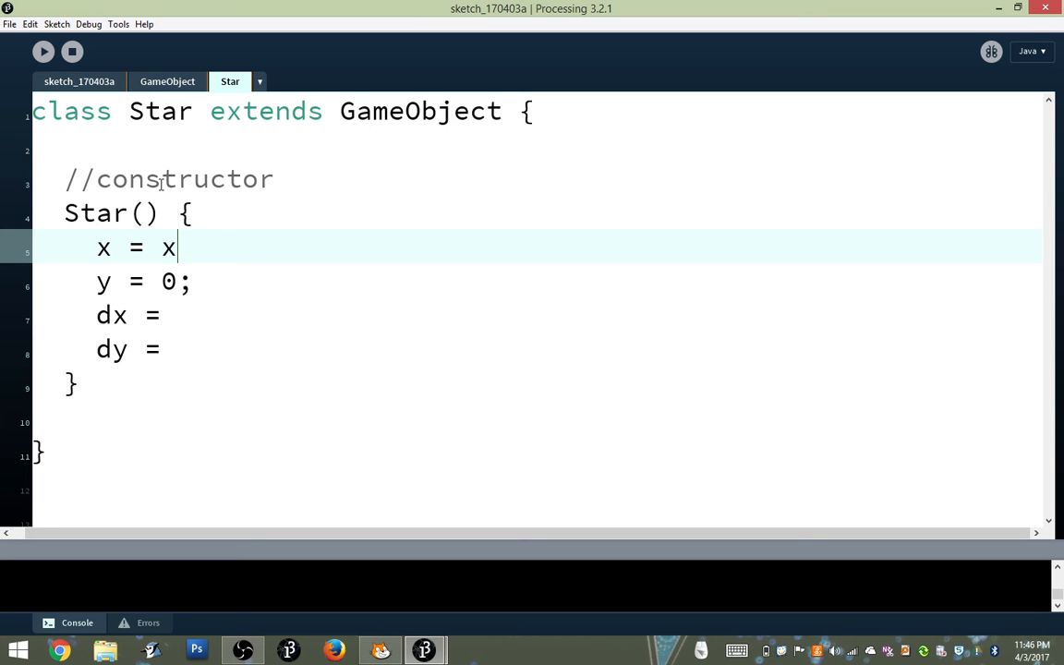
type("and")
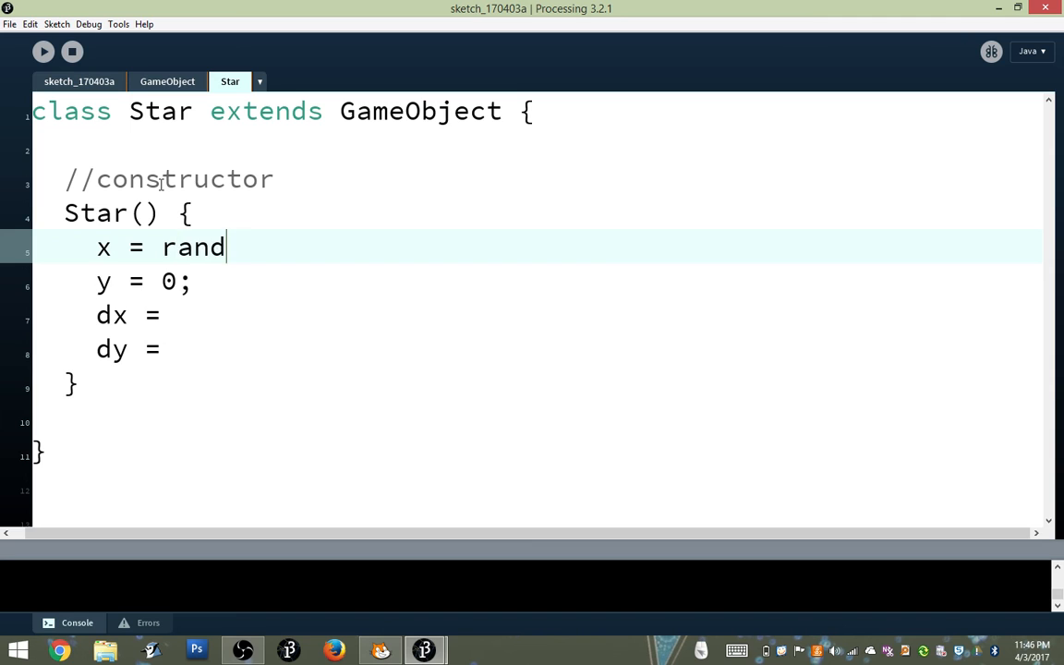
type("om(")
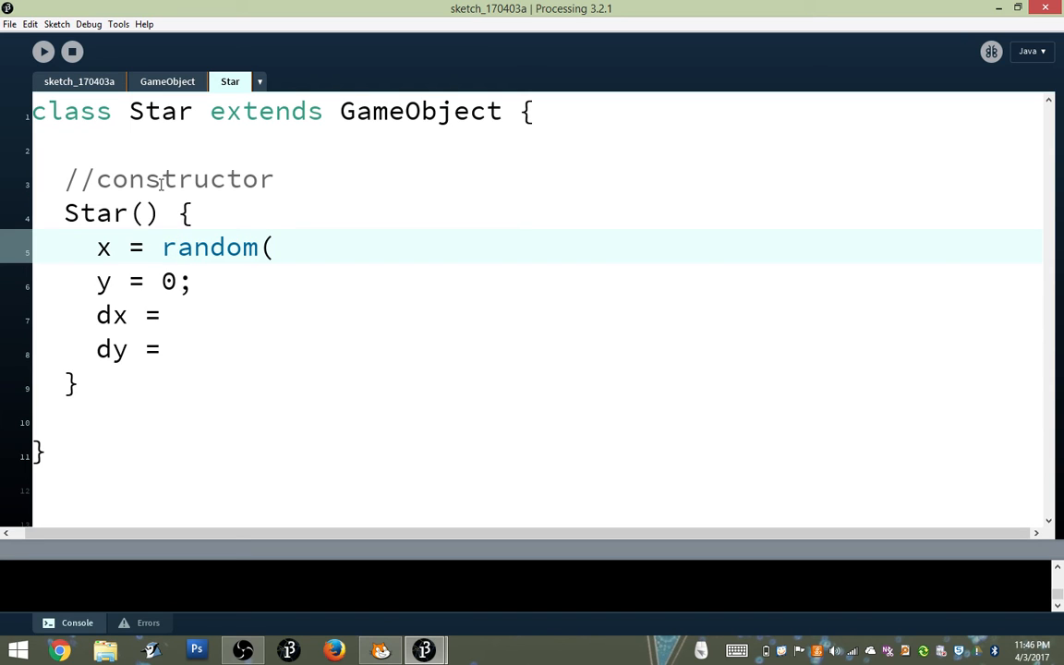
type("0, width);")
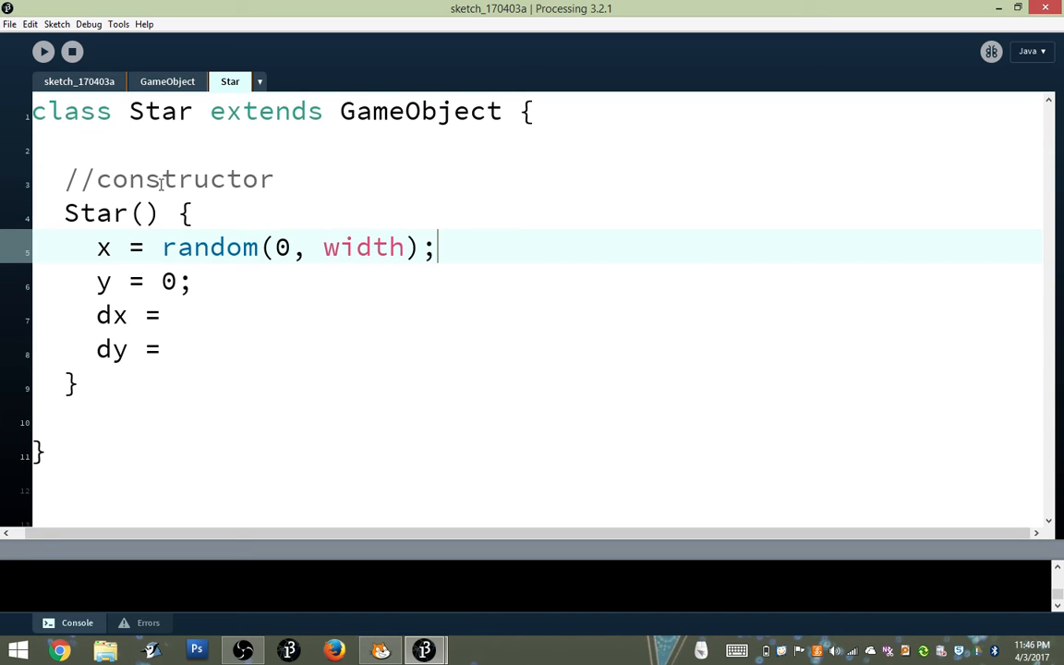
Assign dx = 0 and dy = random(3, 5), then move below the constructor
left_click(163, 315)
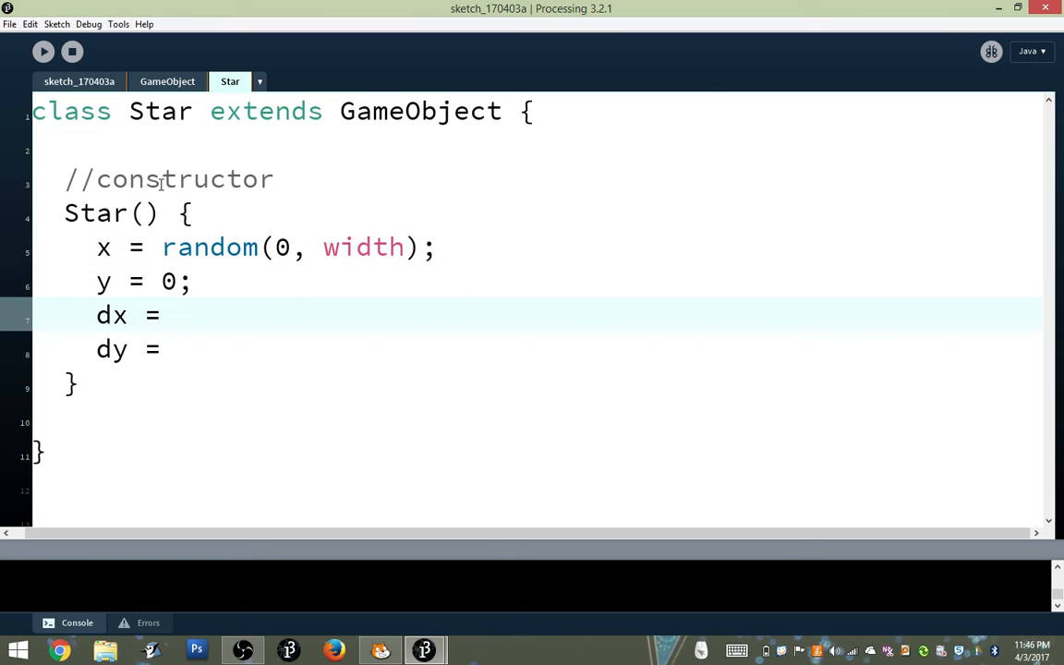
type("d")
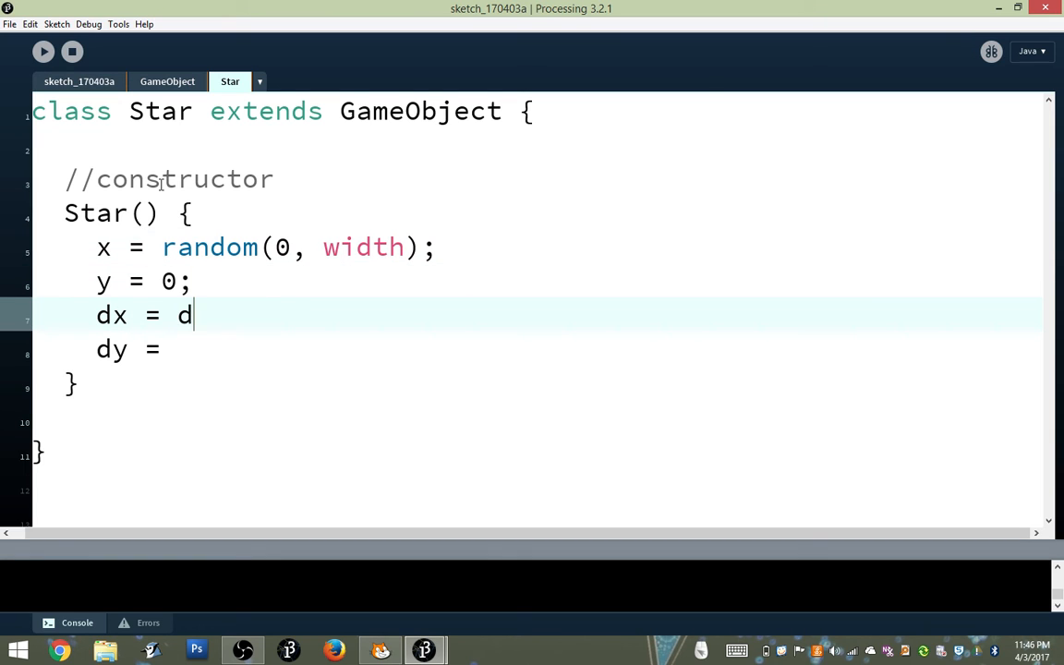
key("Backspace")
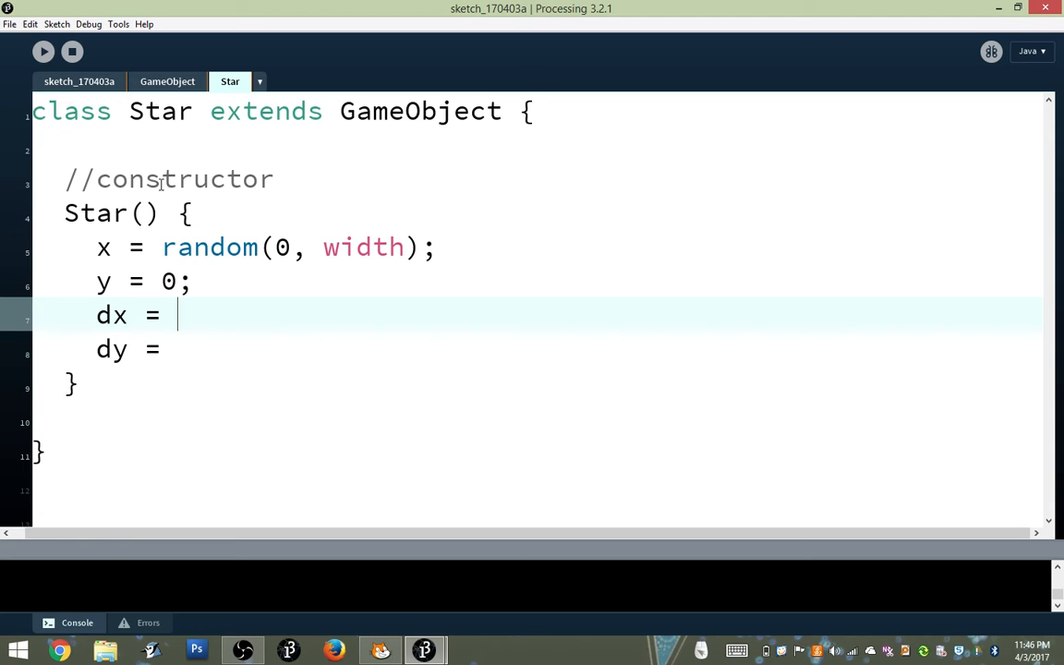
type("0;")
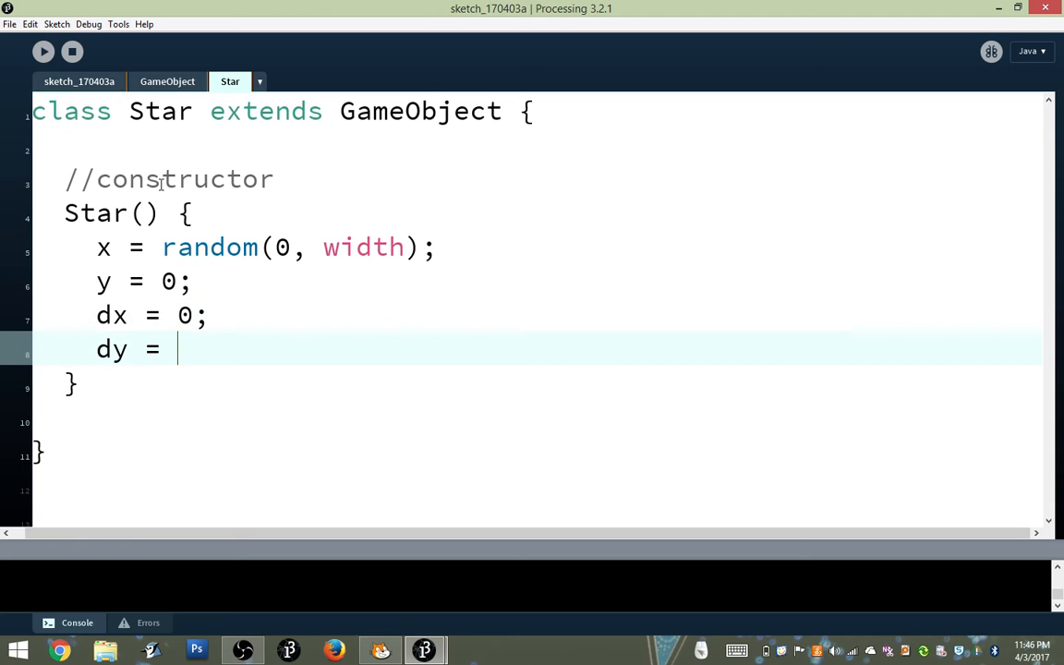
type("ran")
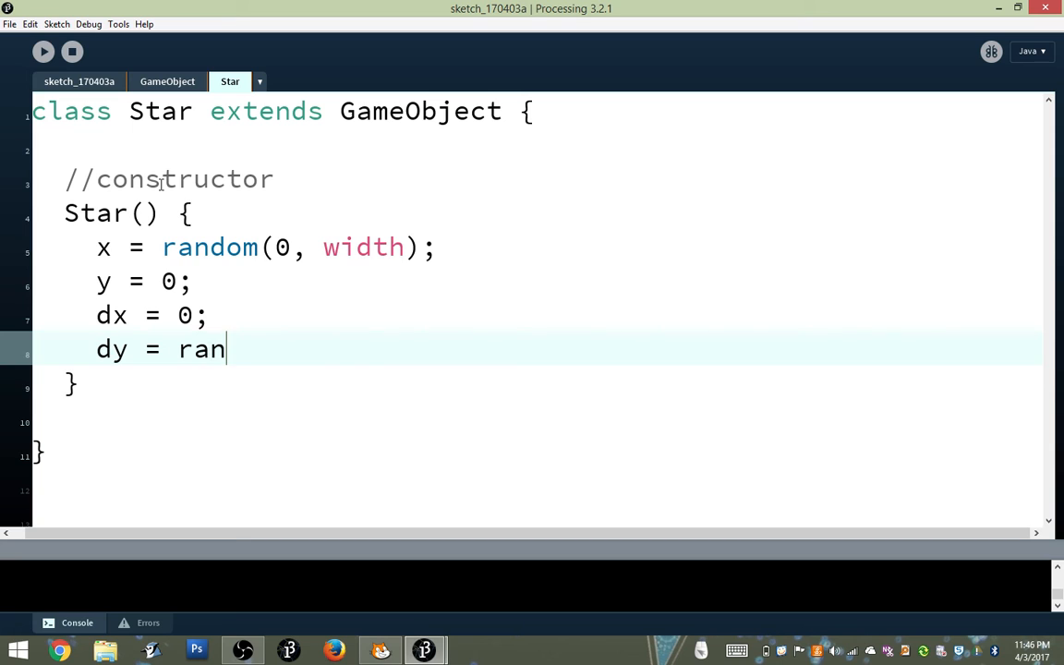
type("dom(3,")
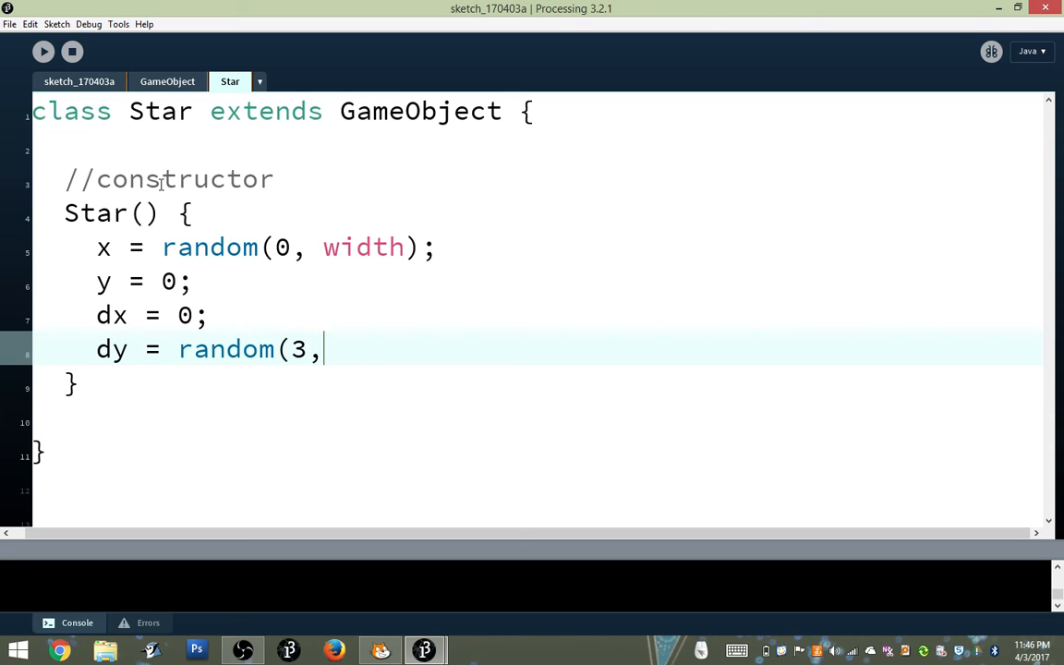
type("5);")
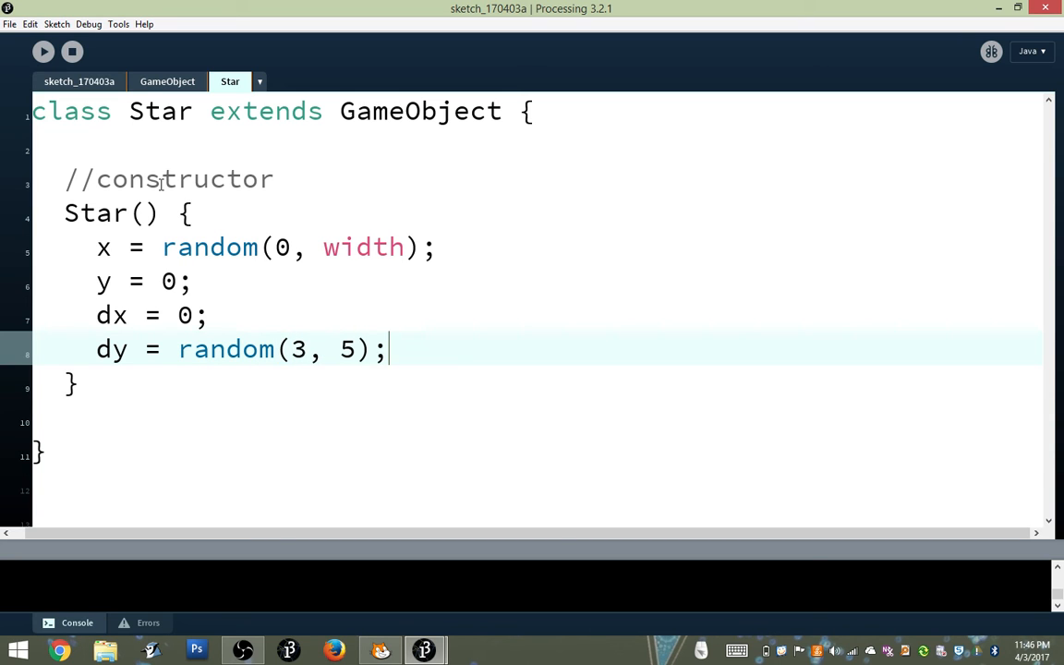
left_click(83, 349)
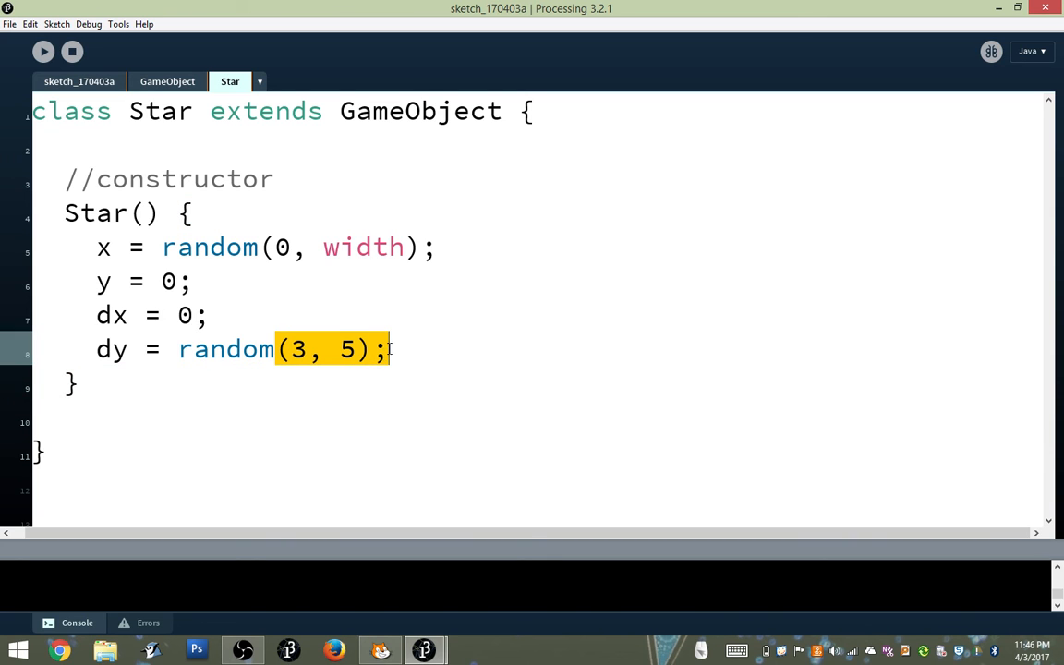
mouse_move(192, 349)
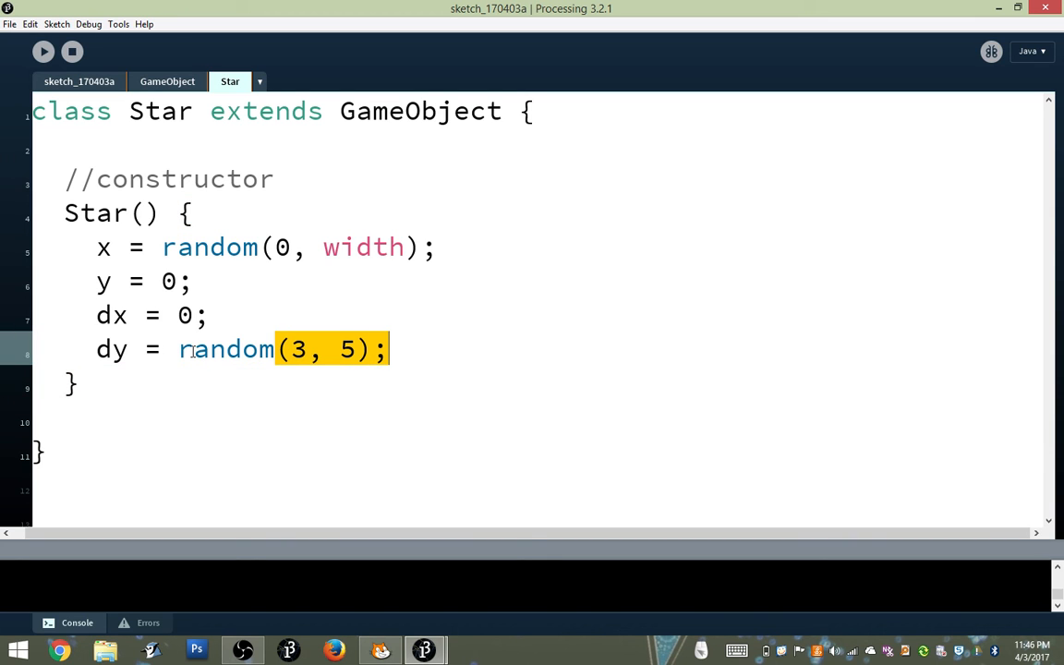
left_click(64, 421)
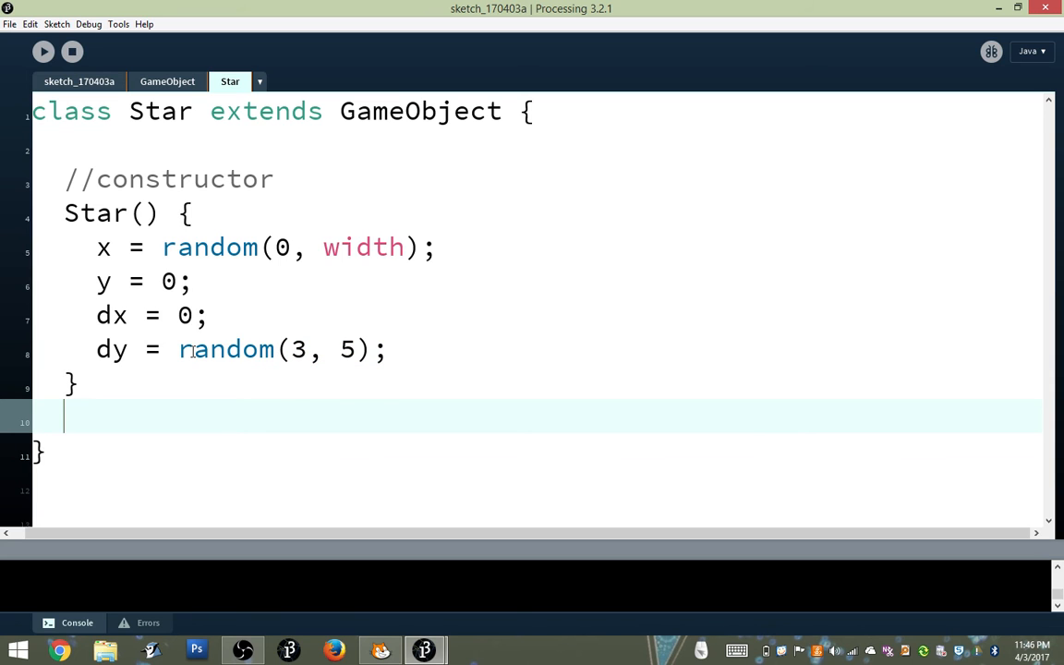
Write void show() with fill(255) and rect(x, y, dy, dy)
type("void show() {")
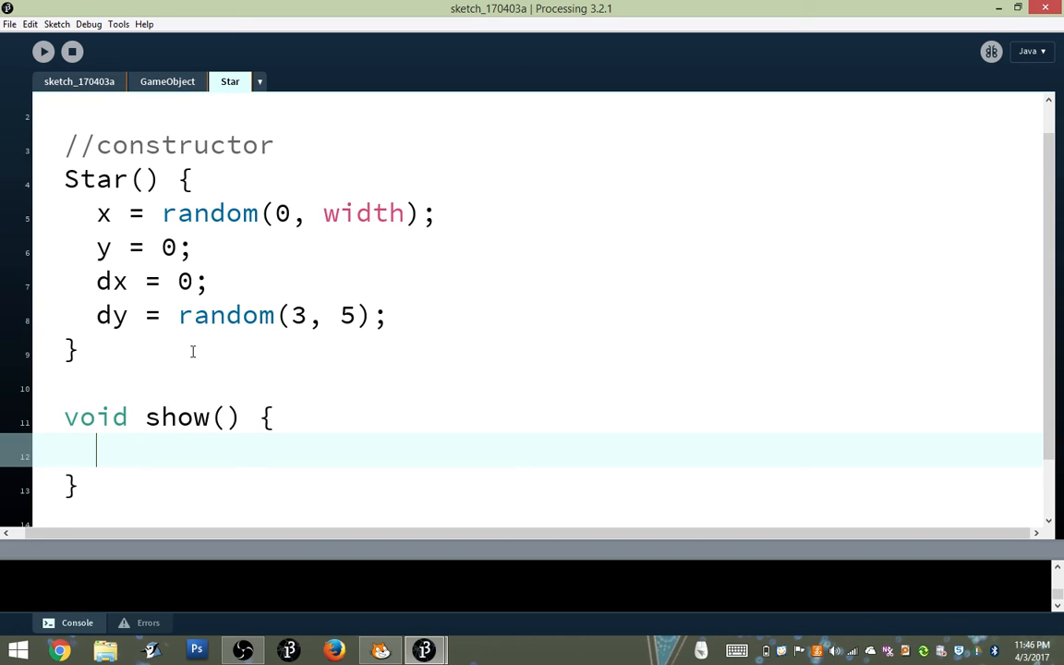
type("fill")
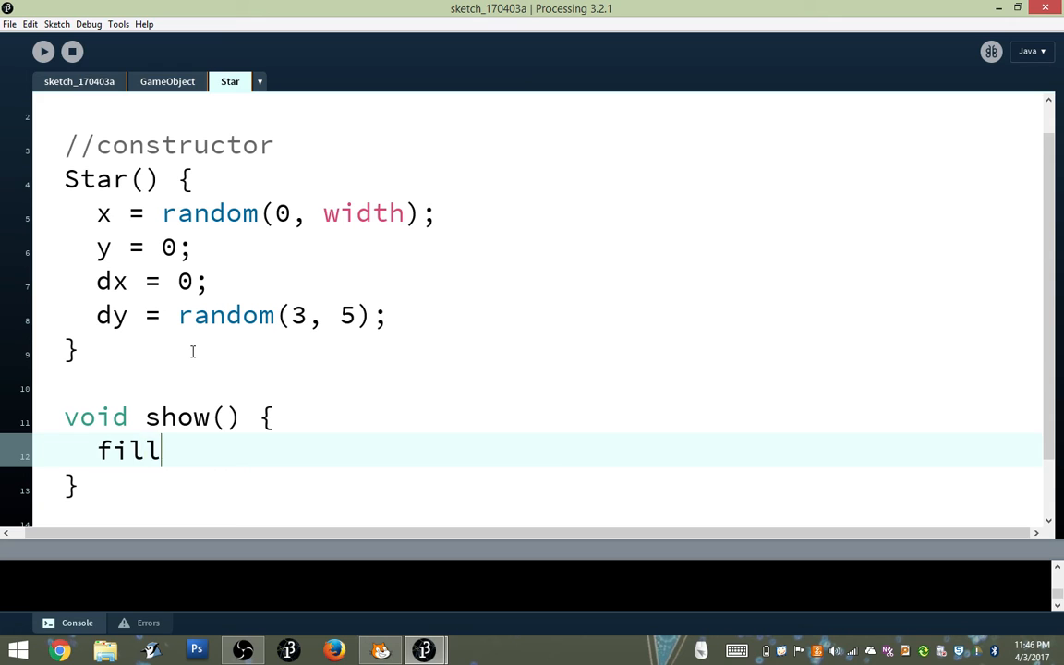
type("(255);")
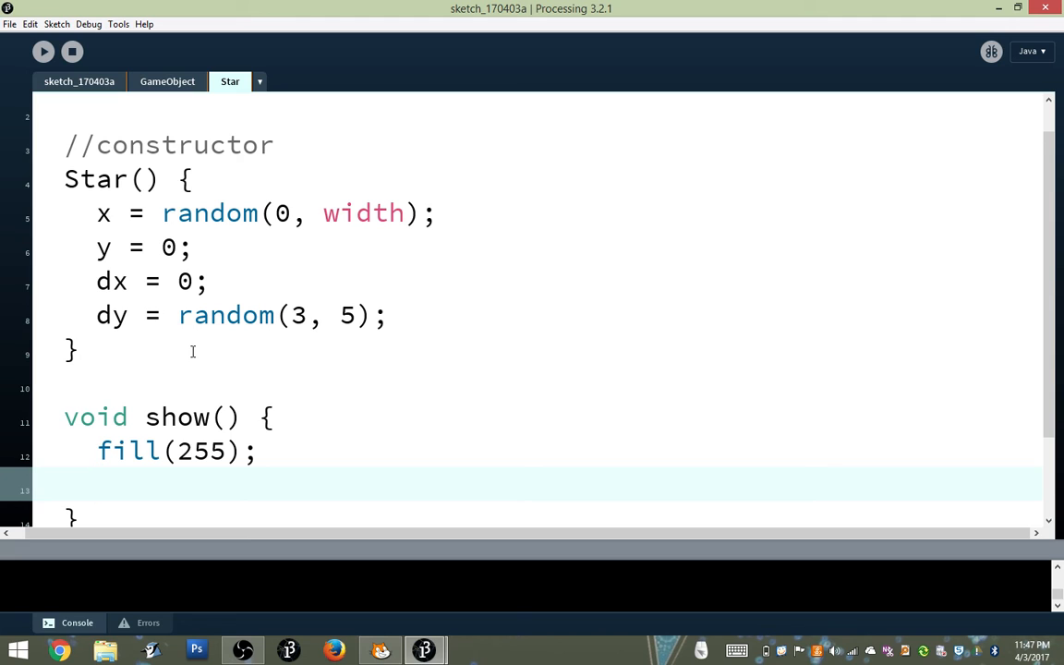
type("rect")
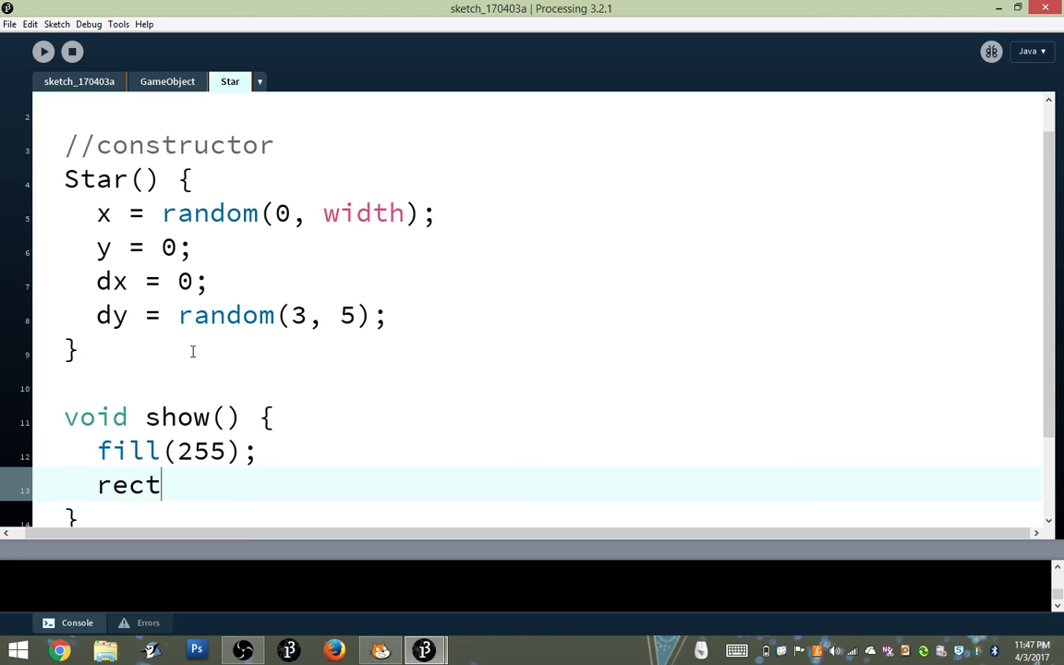
type("(x,y,")
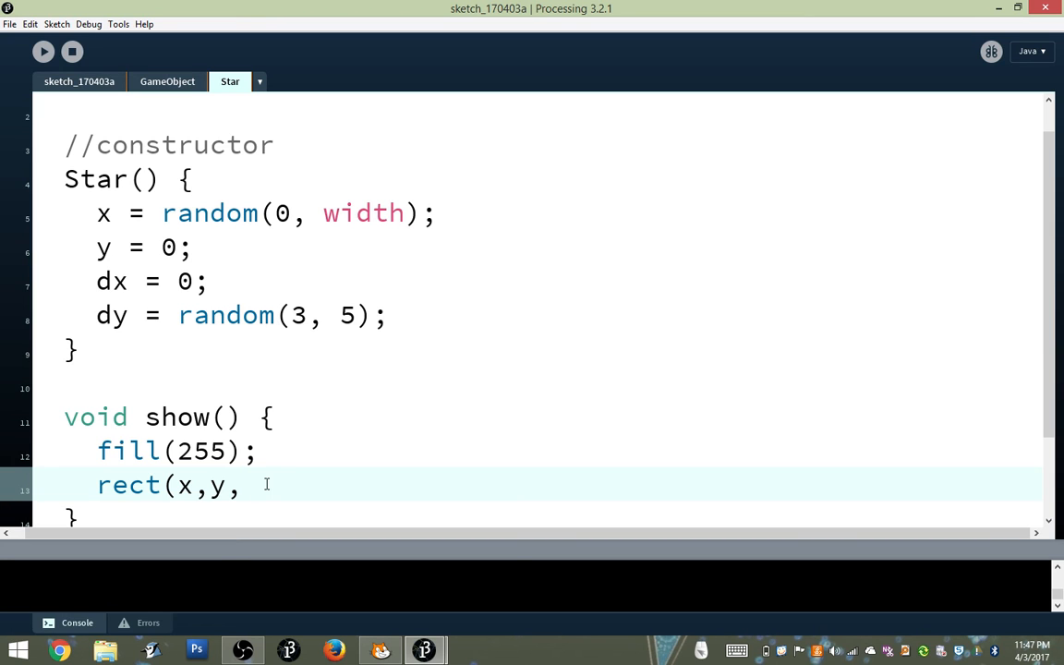
type("dy,dy);")
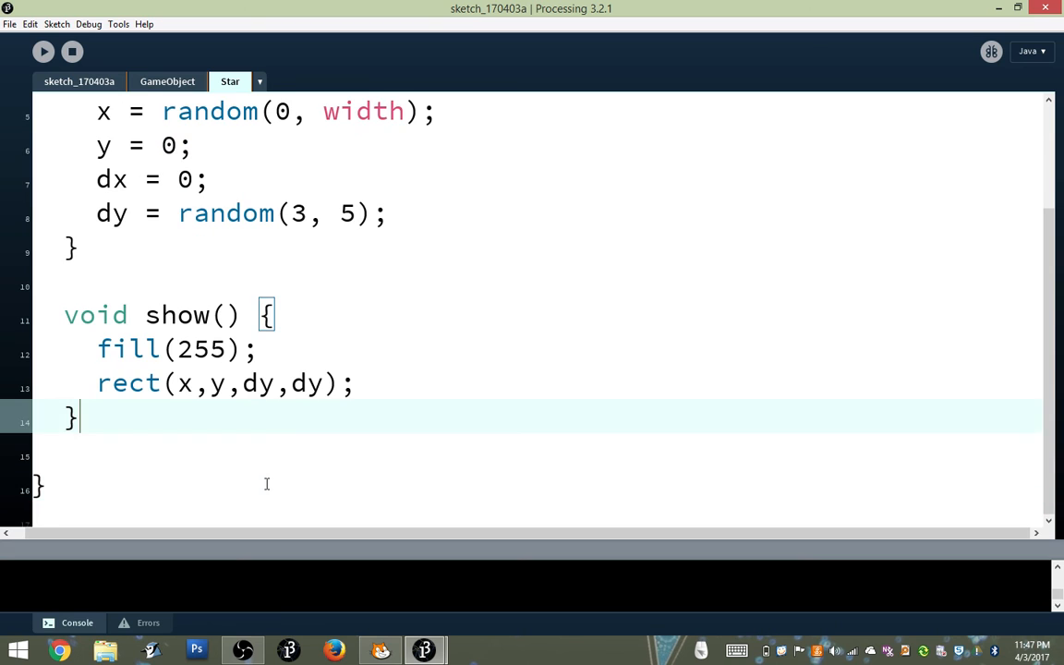
Write void act() setting x = x + dx and y = y + dy
type("void act()")
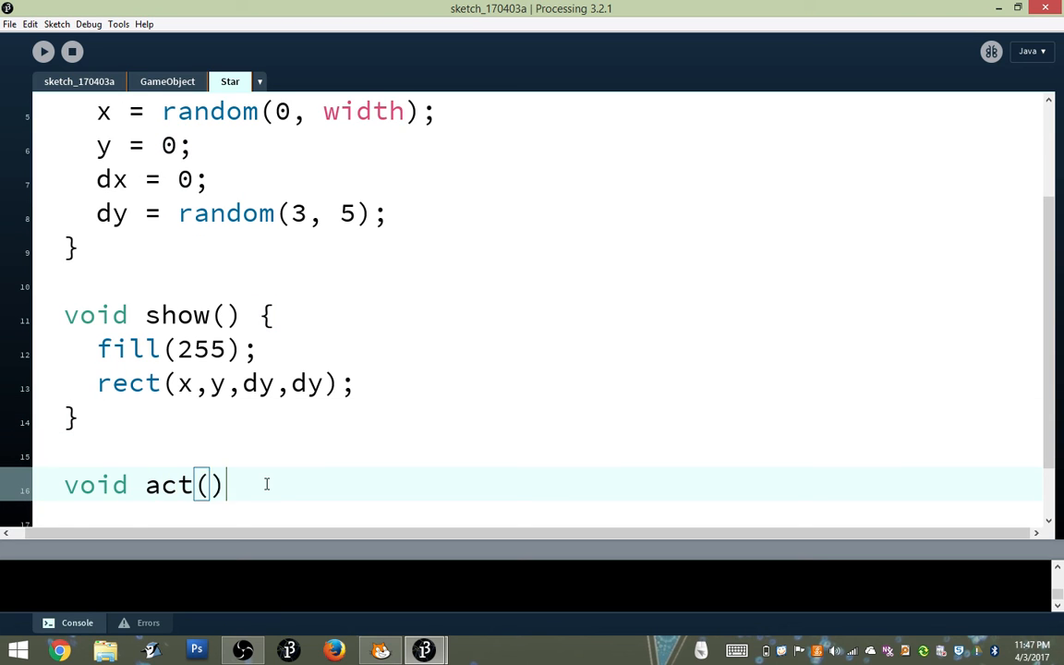
type("{")
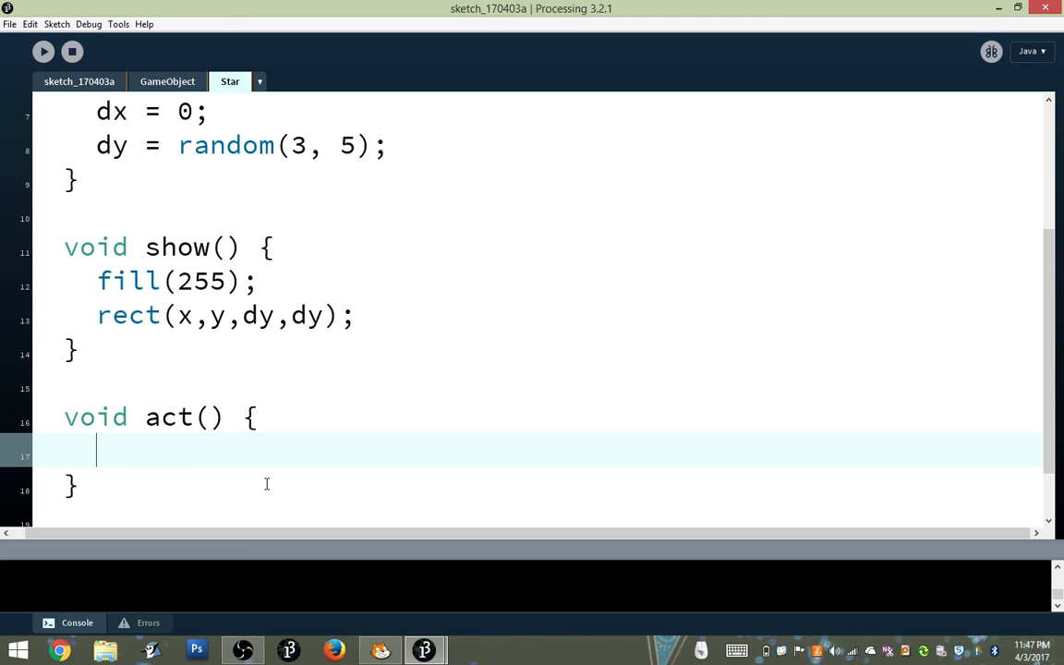
type("x= x +")
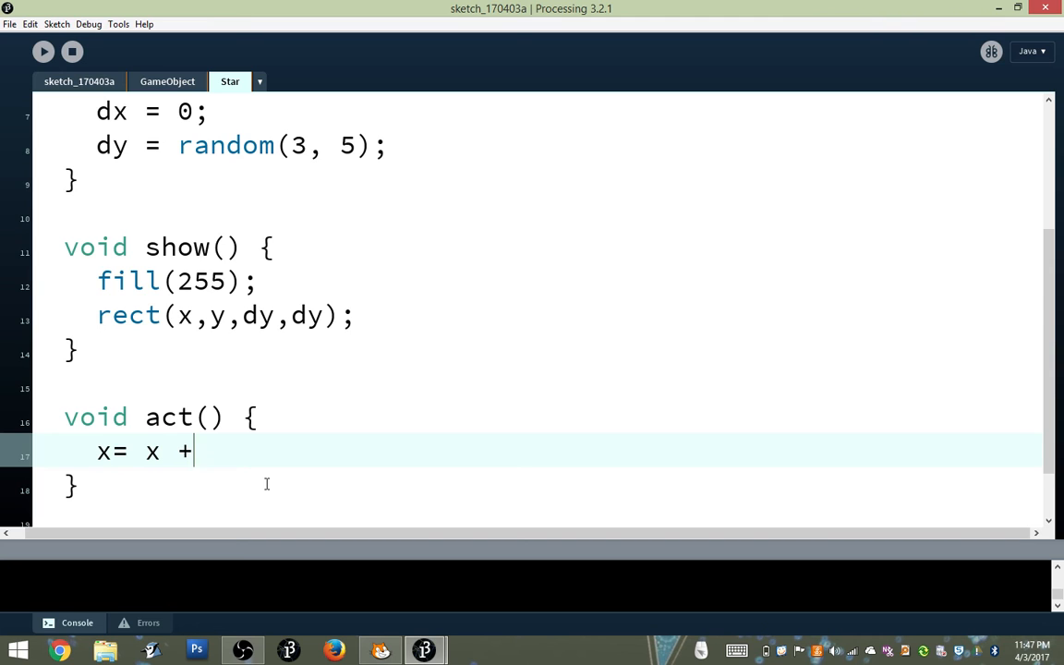
type("dx;")
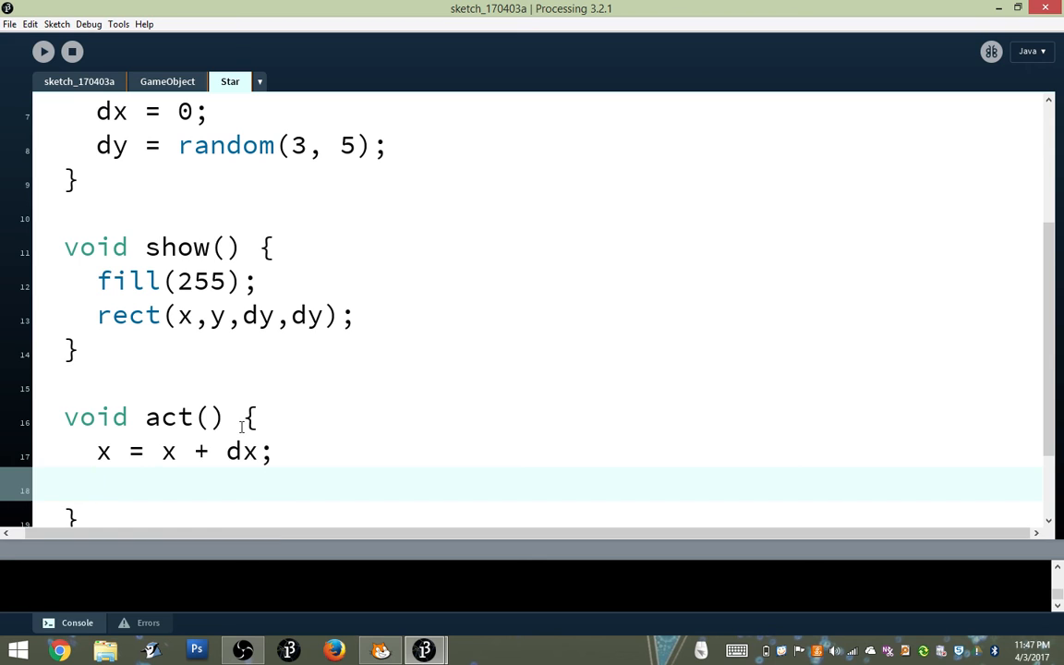
type("y = y + dy;")
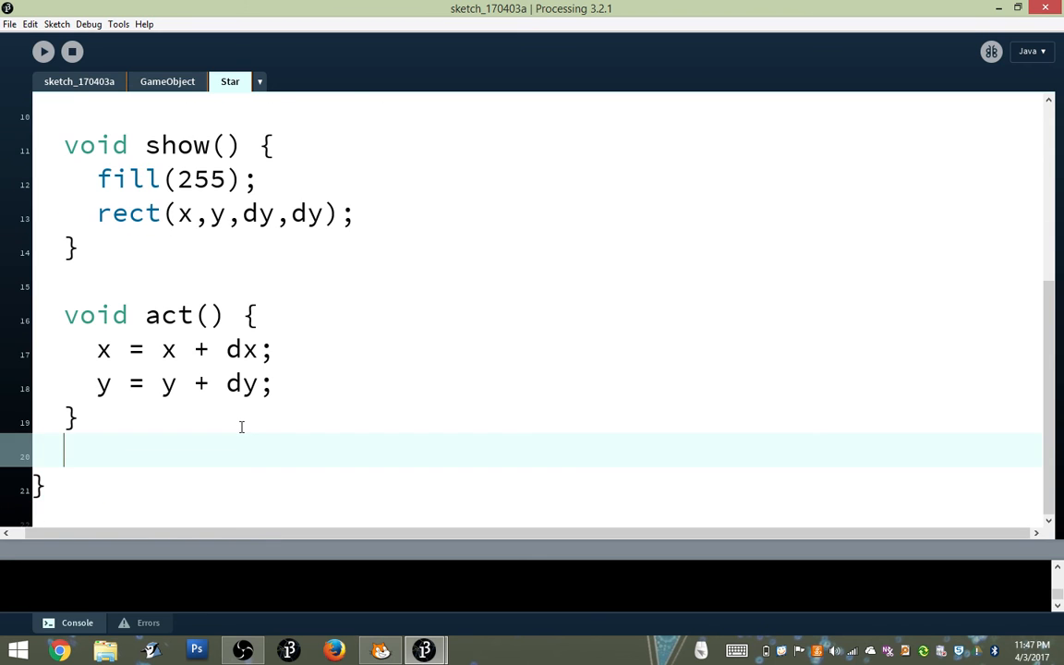
Write boolean hasDied() returning y > height, briefly highlighting the condition
type("has")
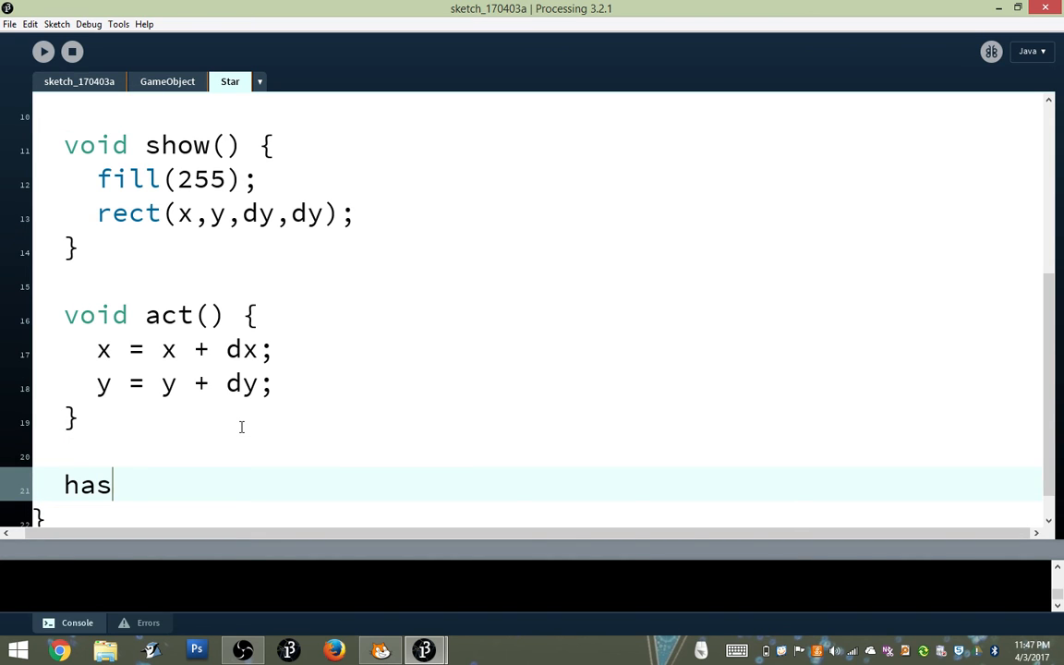
type("boolean")
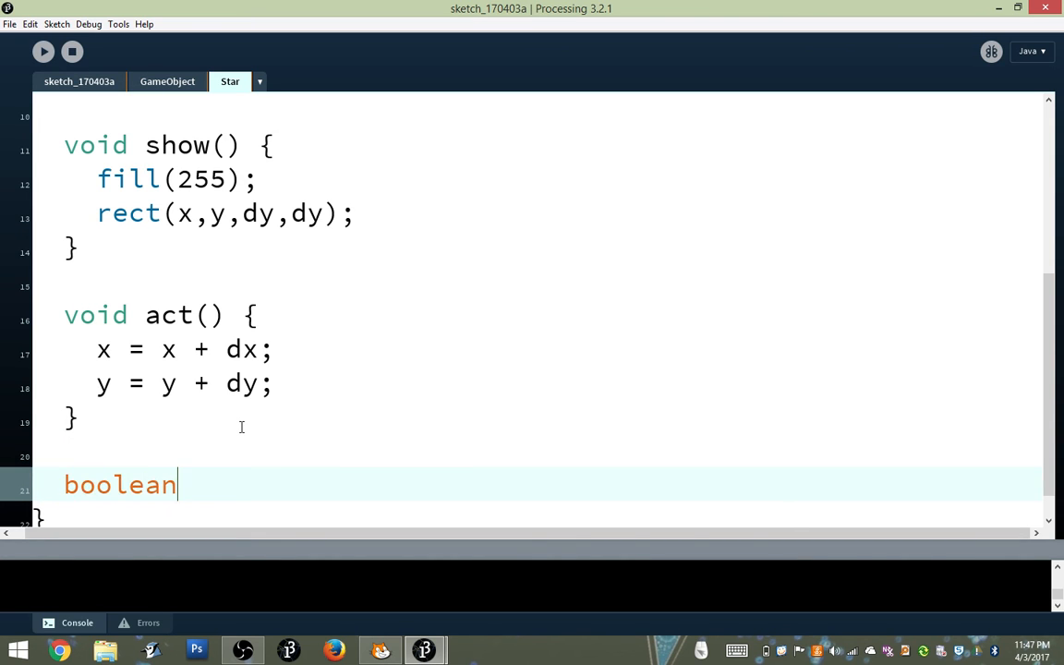
type("hasDied")
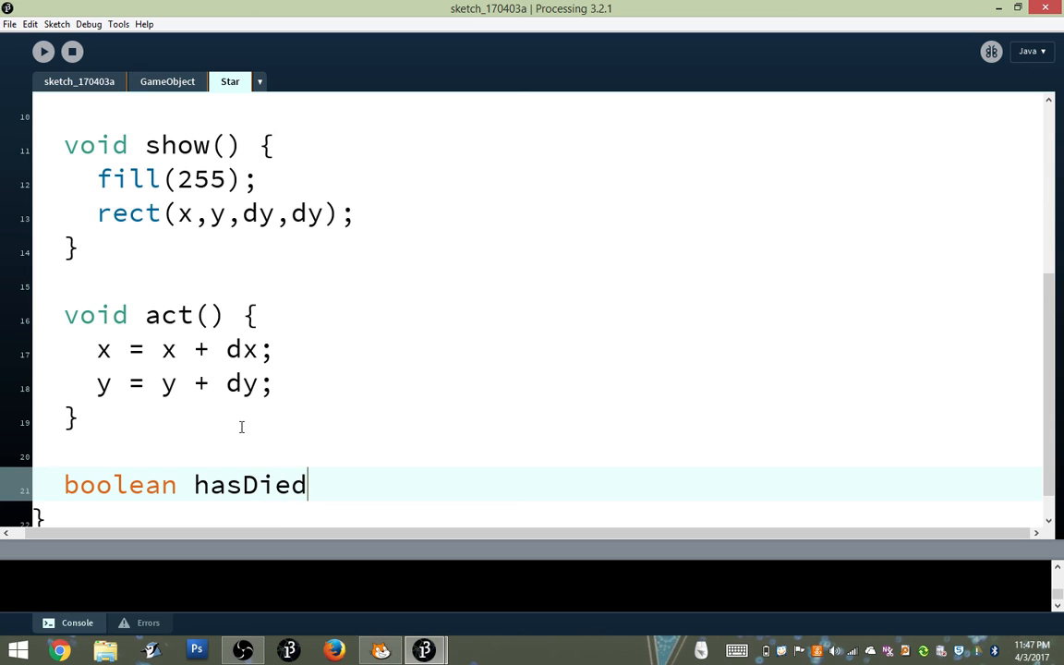
type("() {")
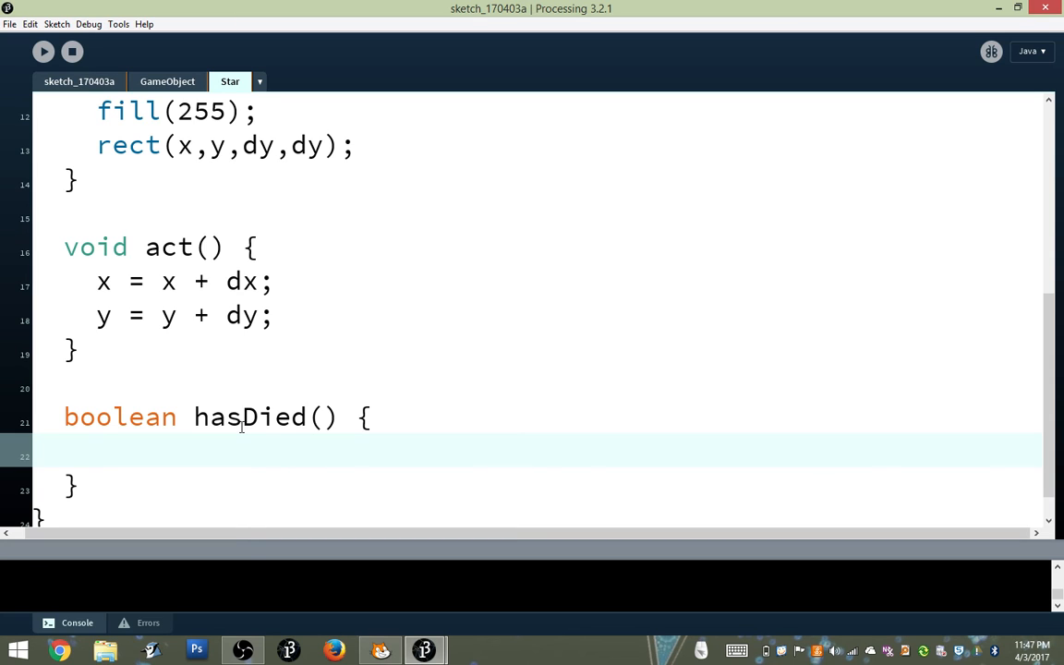
type("ret")
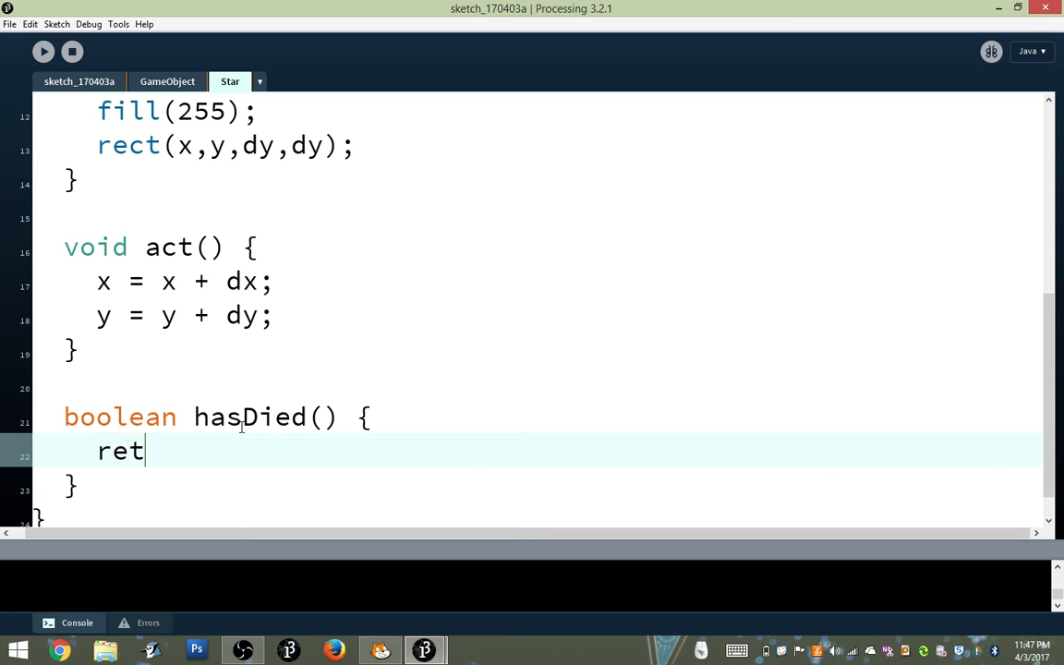
type("urn")
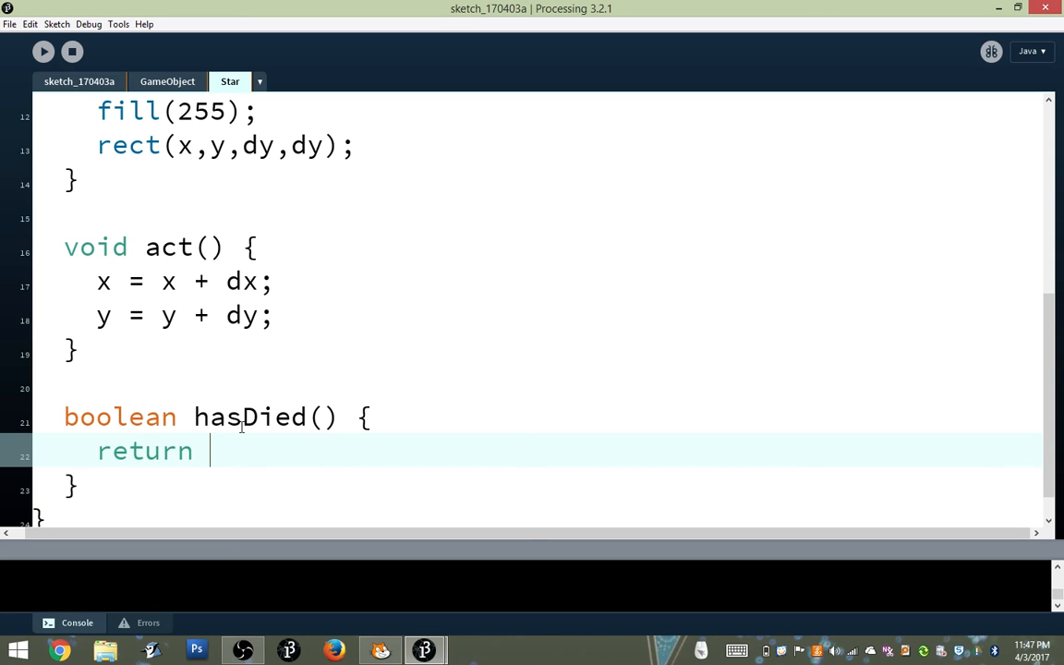
type("y")
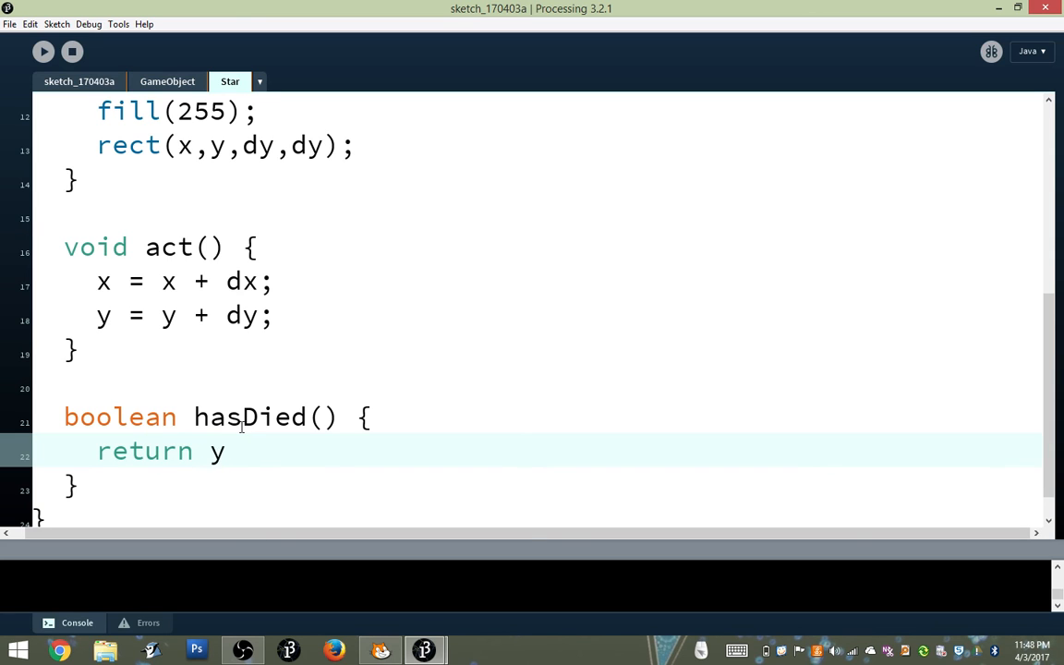
type("> height;")
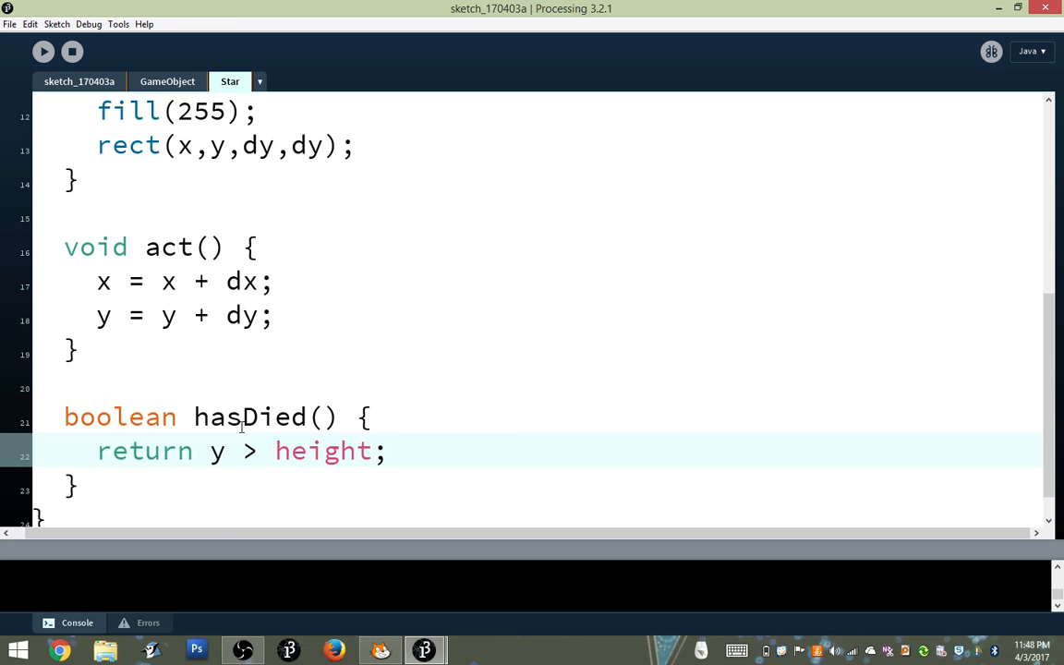
left_click_drag(210, 451, 371, 451)
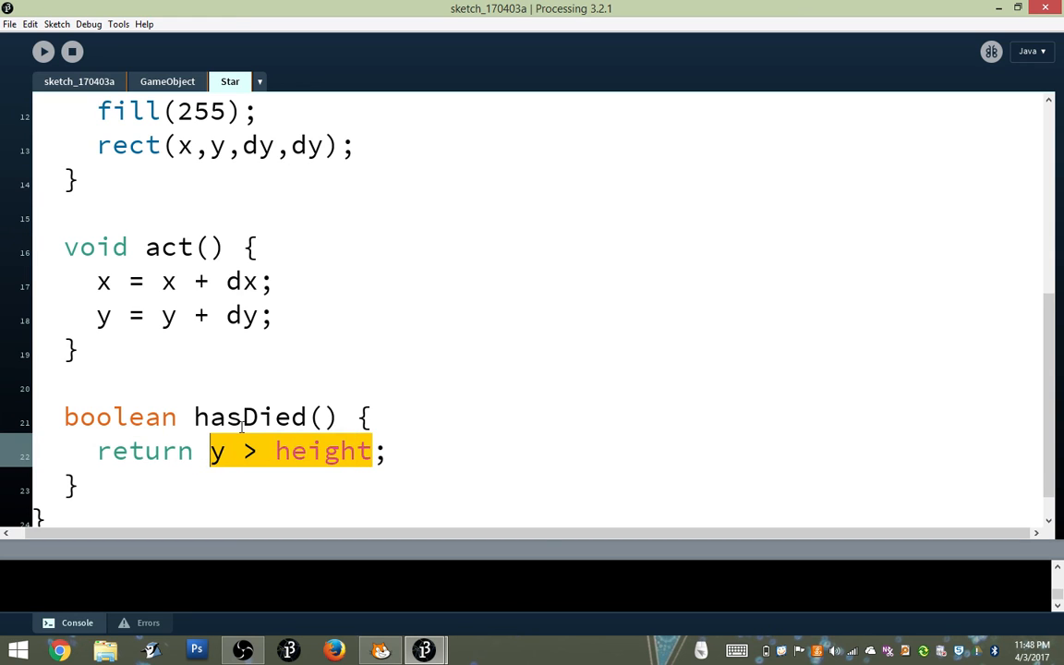
mouse_move(145, 431)
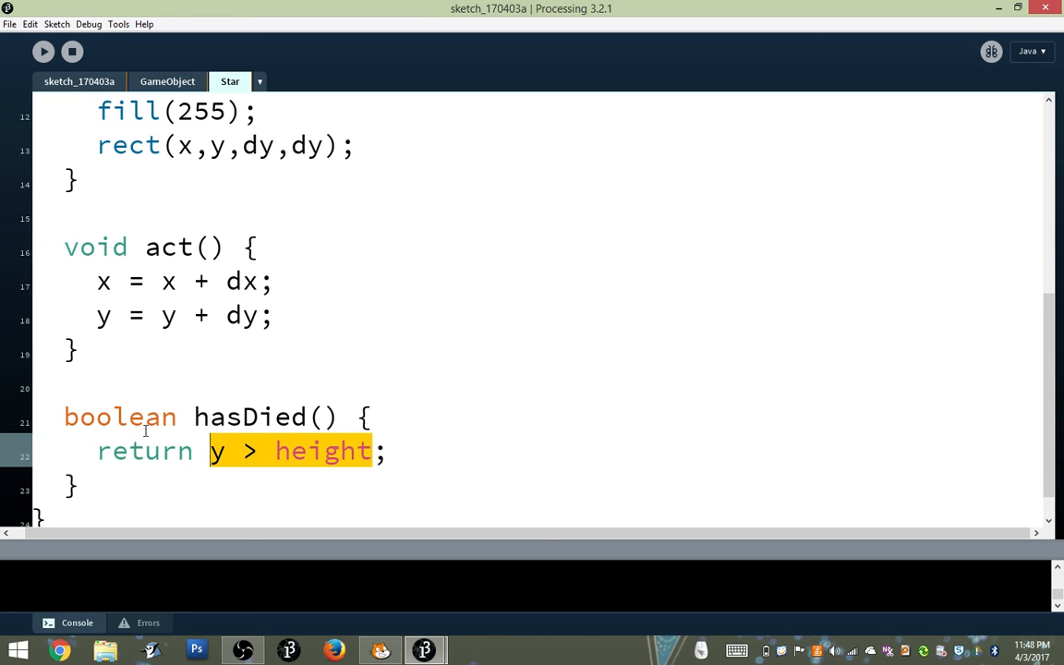
mouse_move(188, 459)
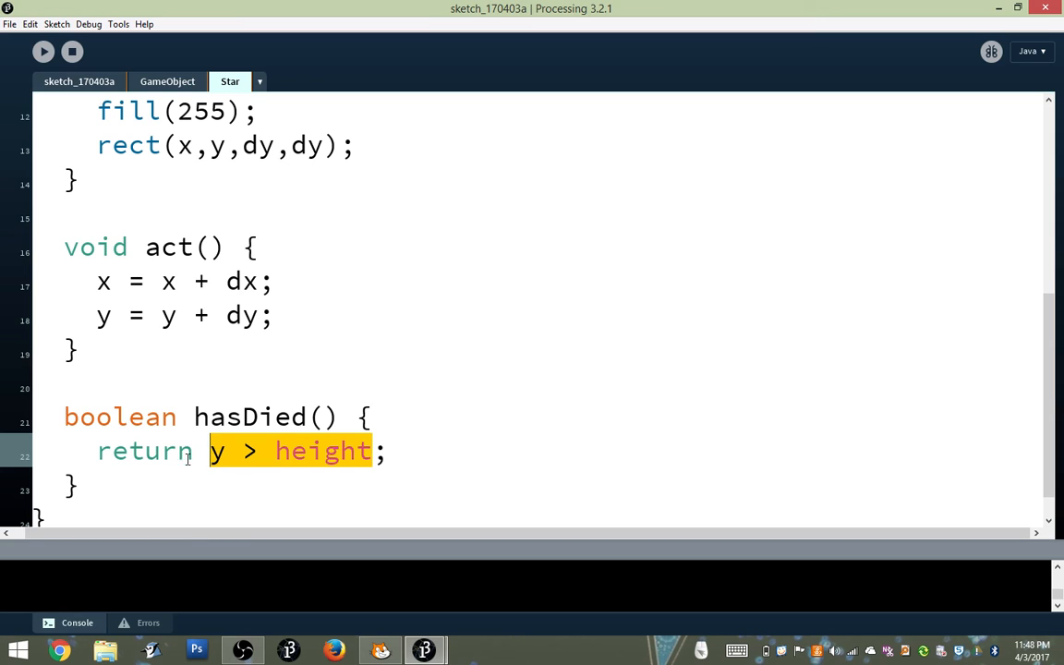
mouse_move(162, 456)
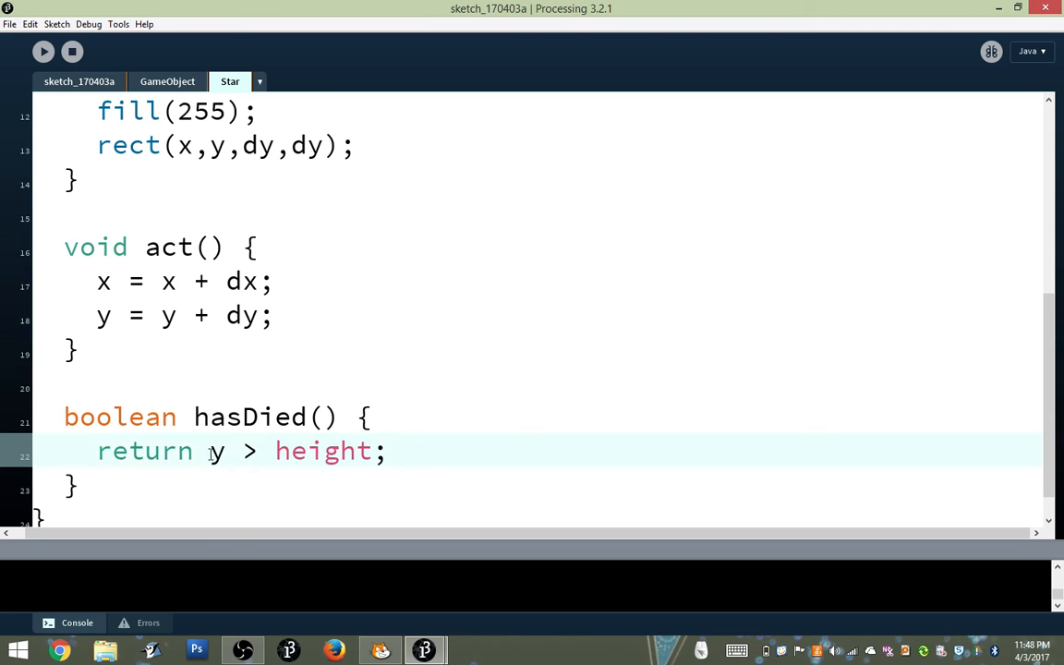
left_click(390, 451)
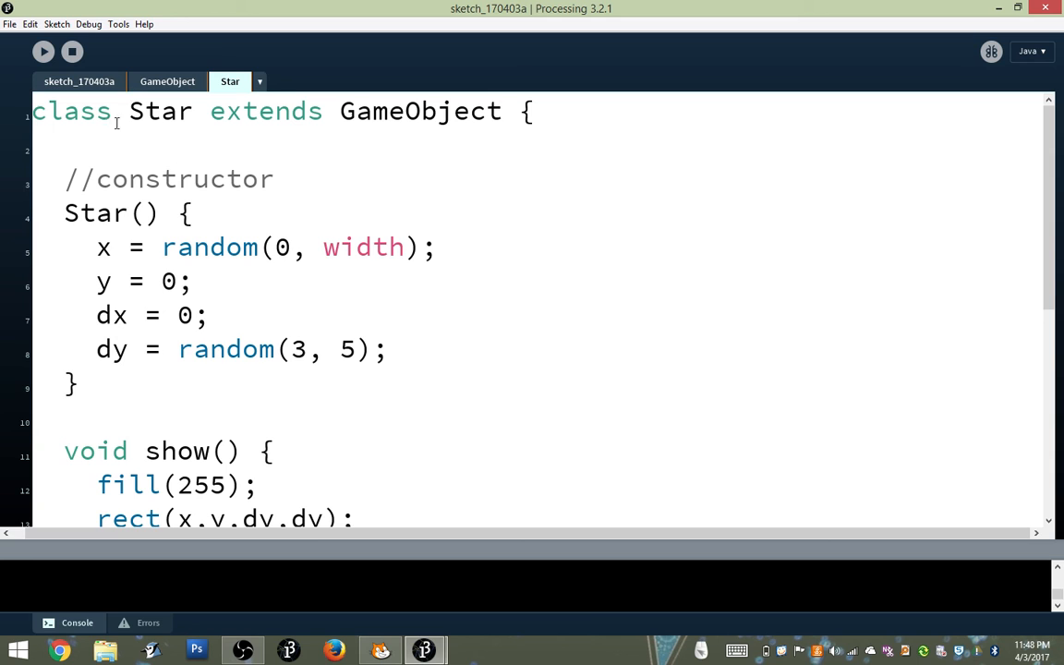
mouse_move(33, 66)
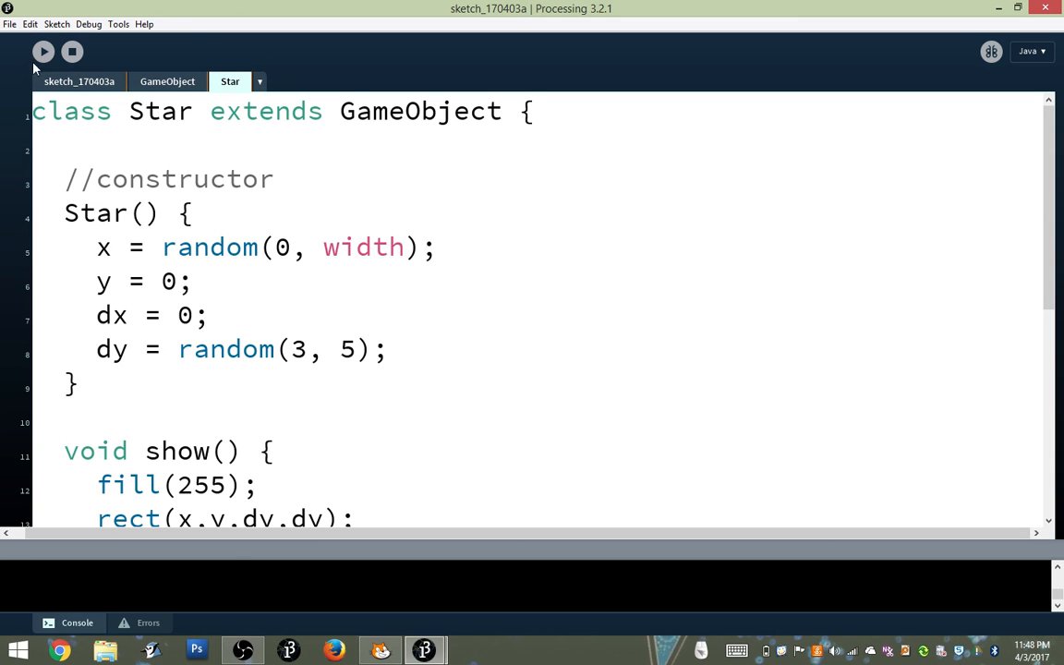
left_click(77, 81)
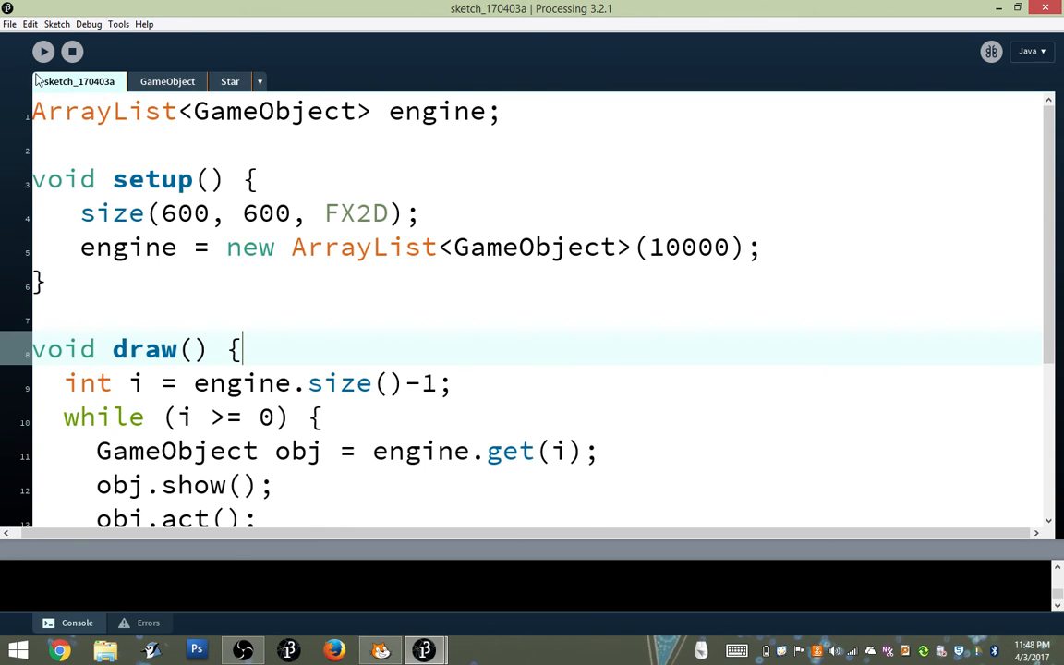
mouse_move(42, 51)
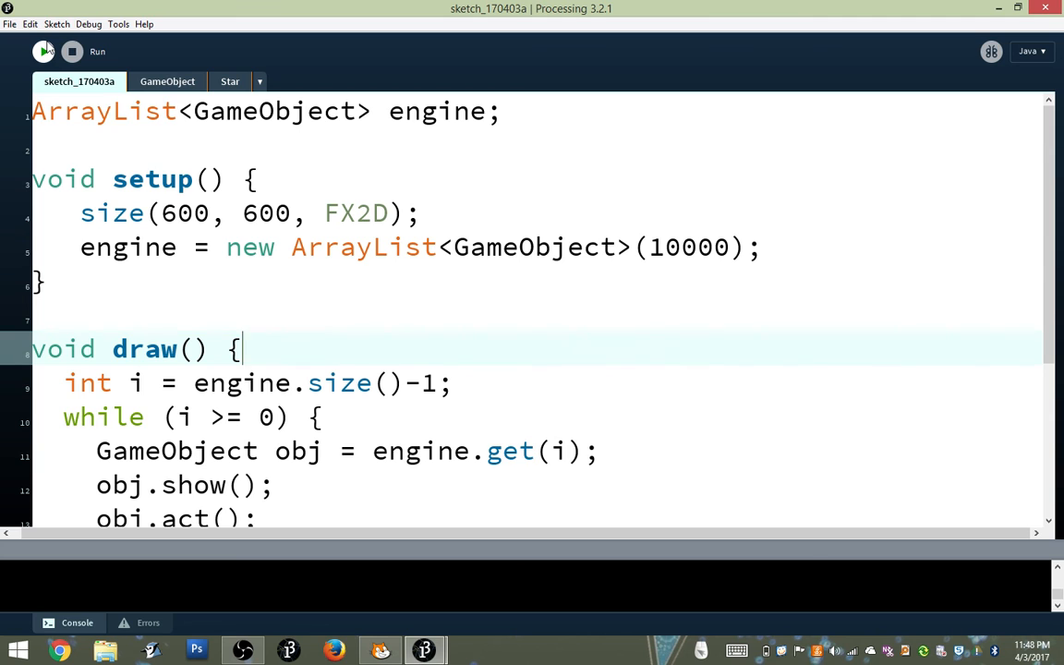
left_click(45, 52)
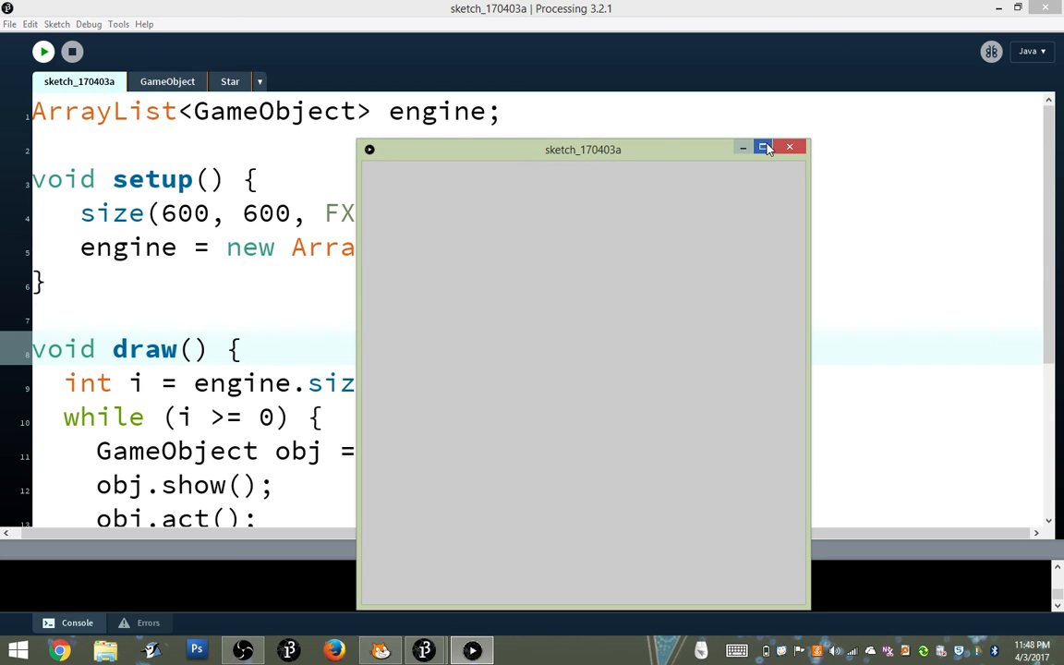
left_click(791, 147)
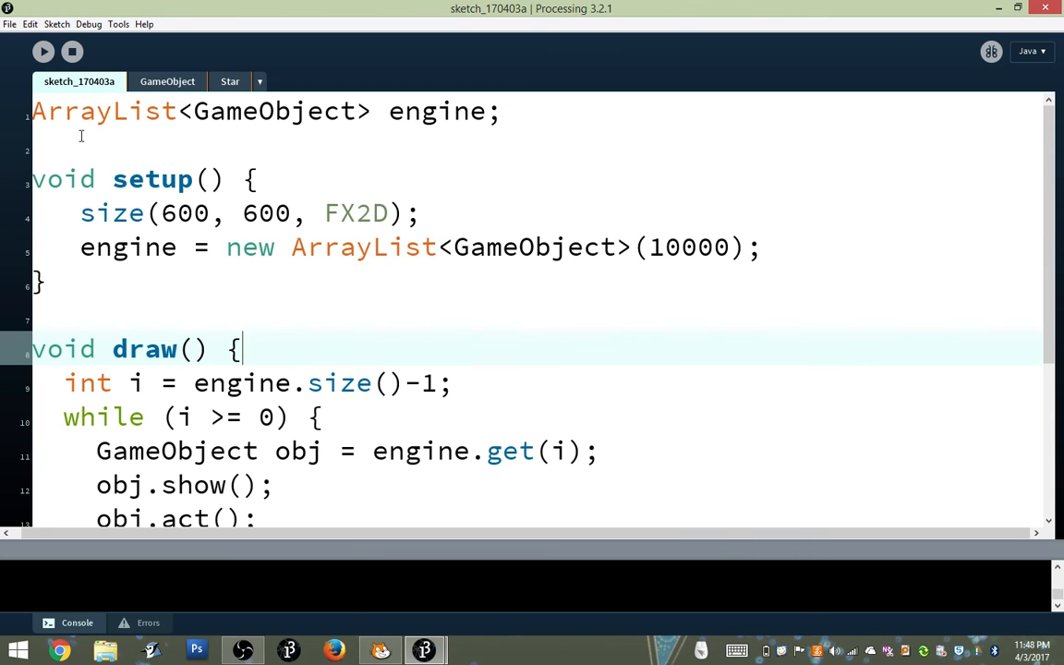
left_click(229, 81)
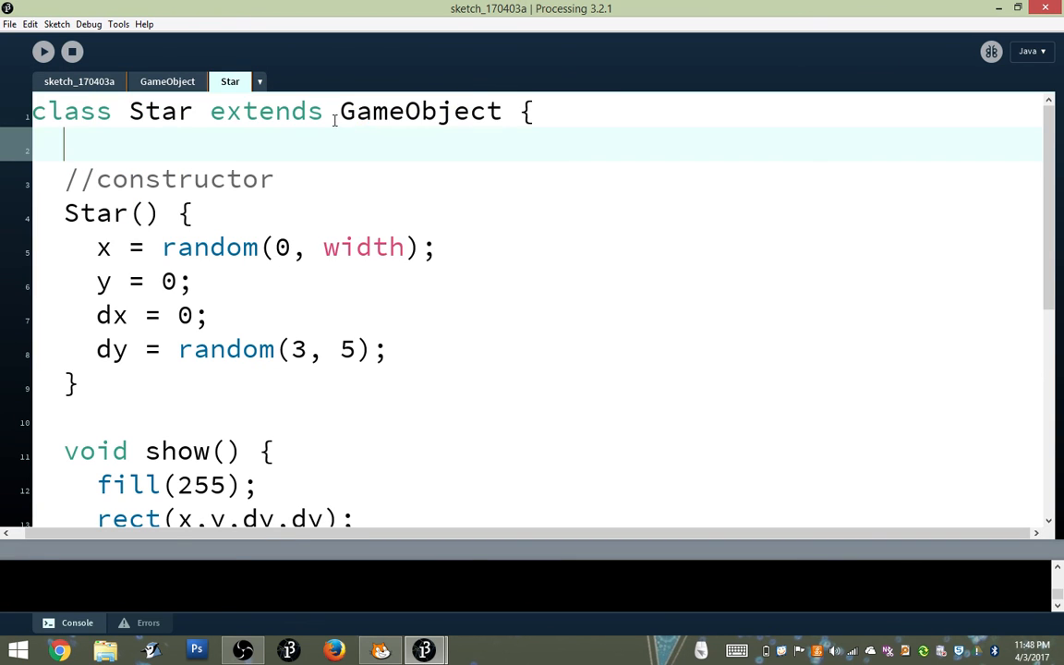
Highlight GameObject in the Star header, then return to the main sketch's draw()
double_click(422, 111)
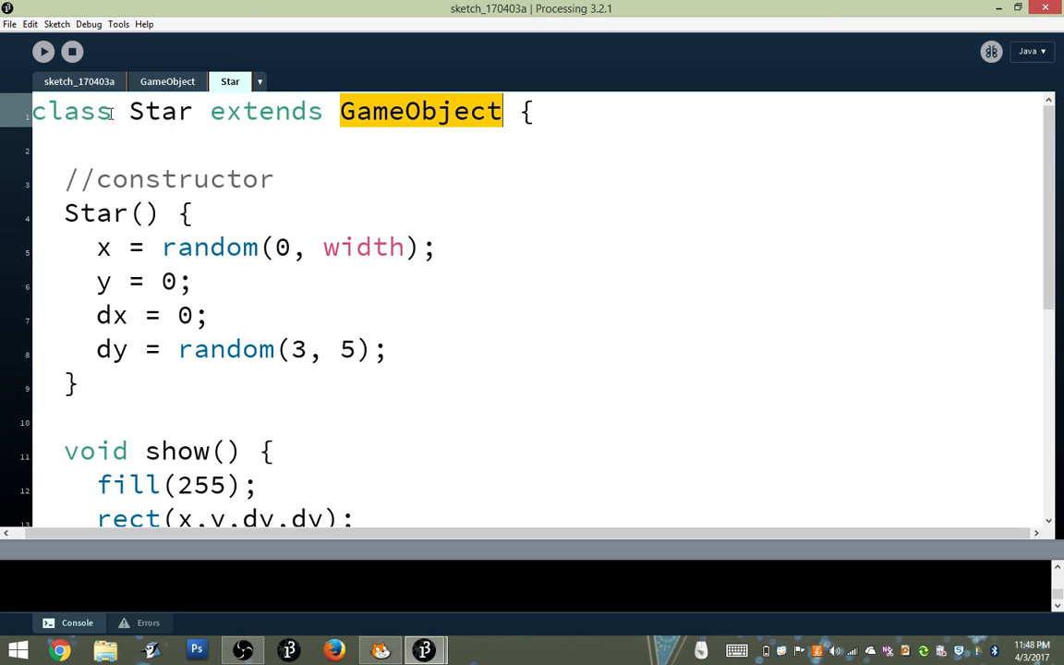
left_click(79, 82)
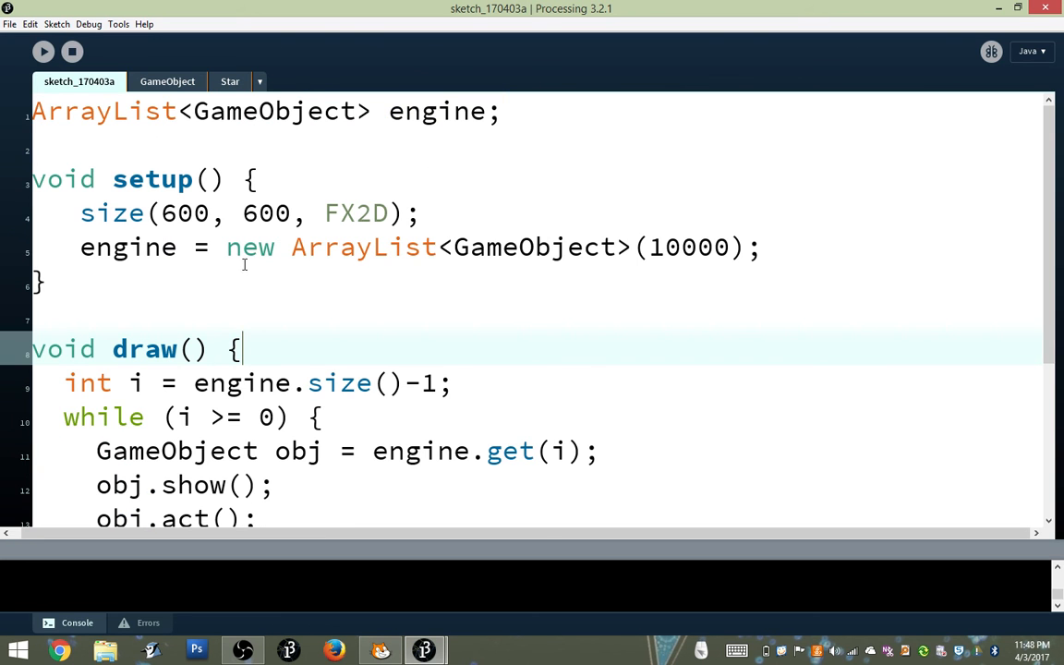
scroll("down", 3)
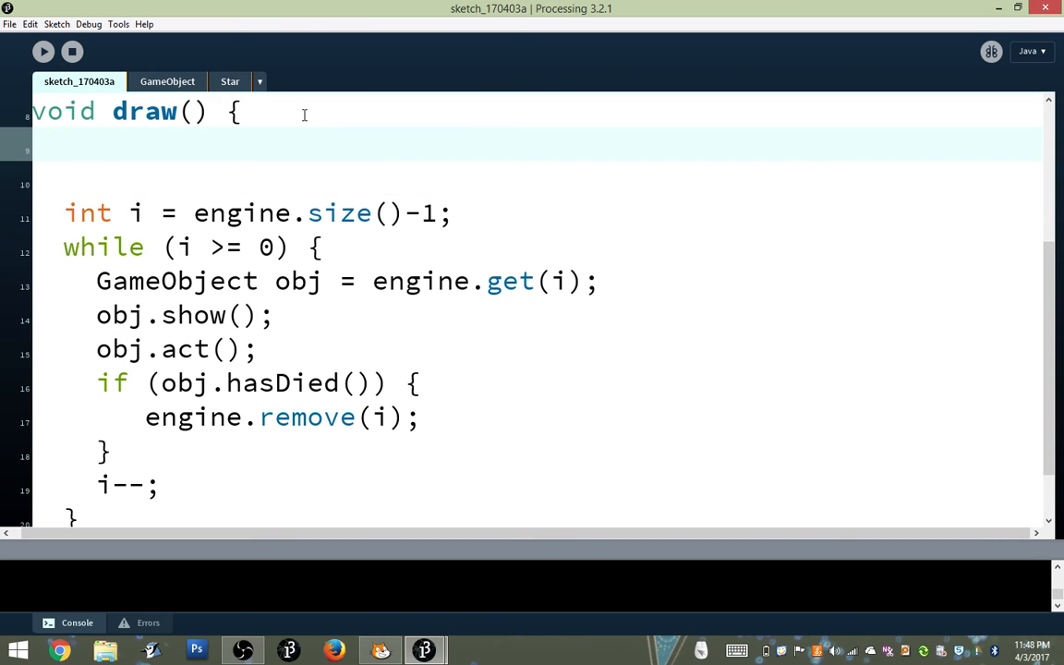
Add background(0) at the top of draw() and rectMode(CENTER) at the end of setup()
type("b")
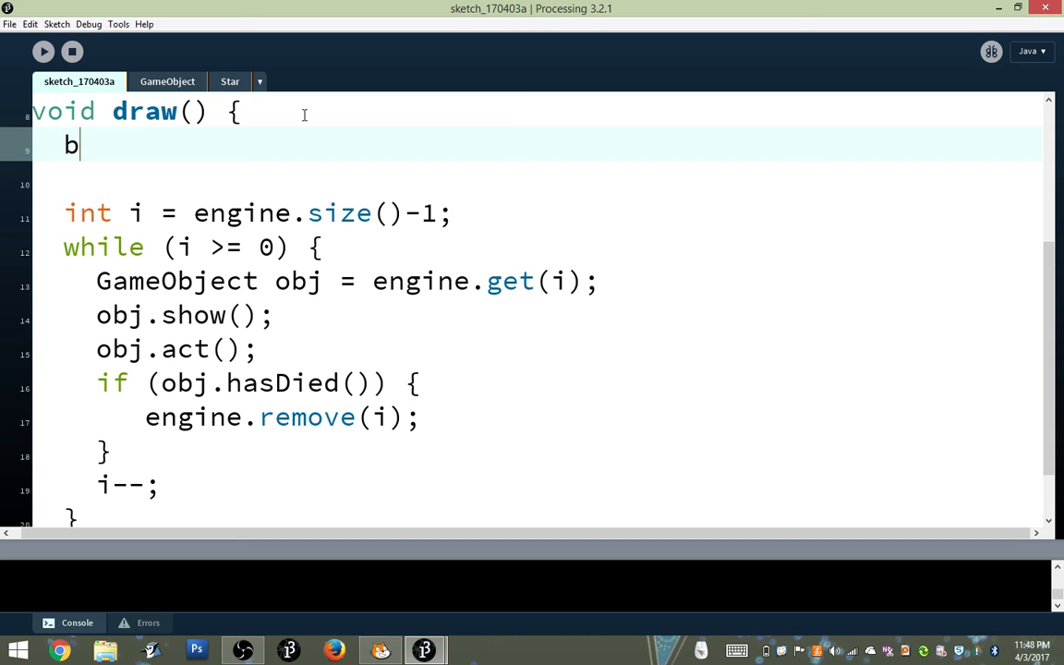
type("ackground(0);")
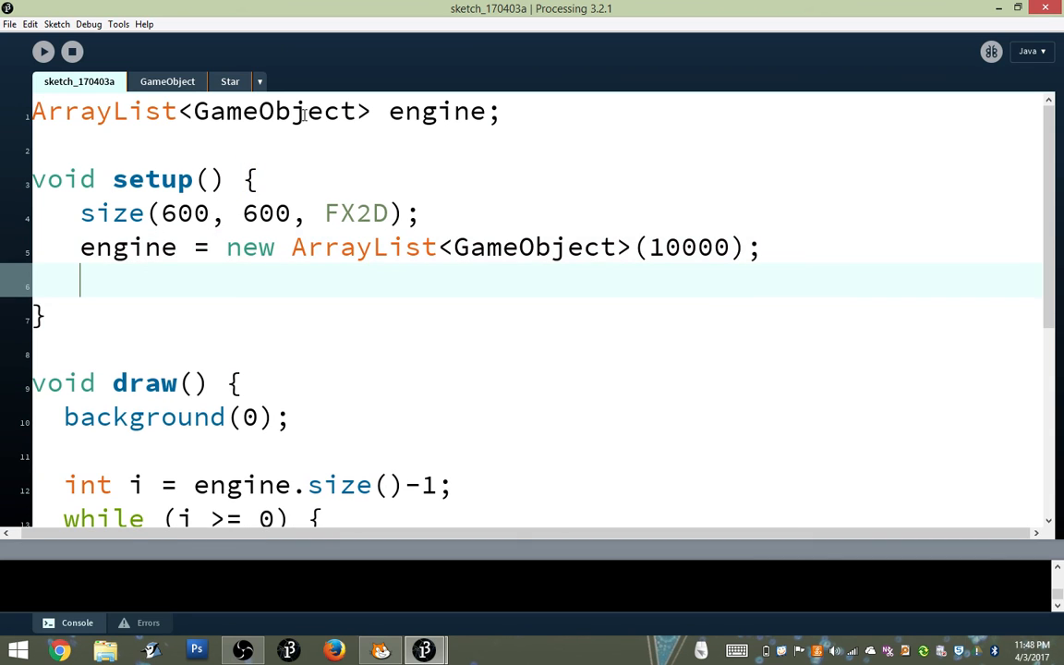
type("rectMode(C")
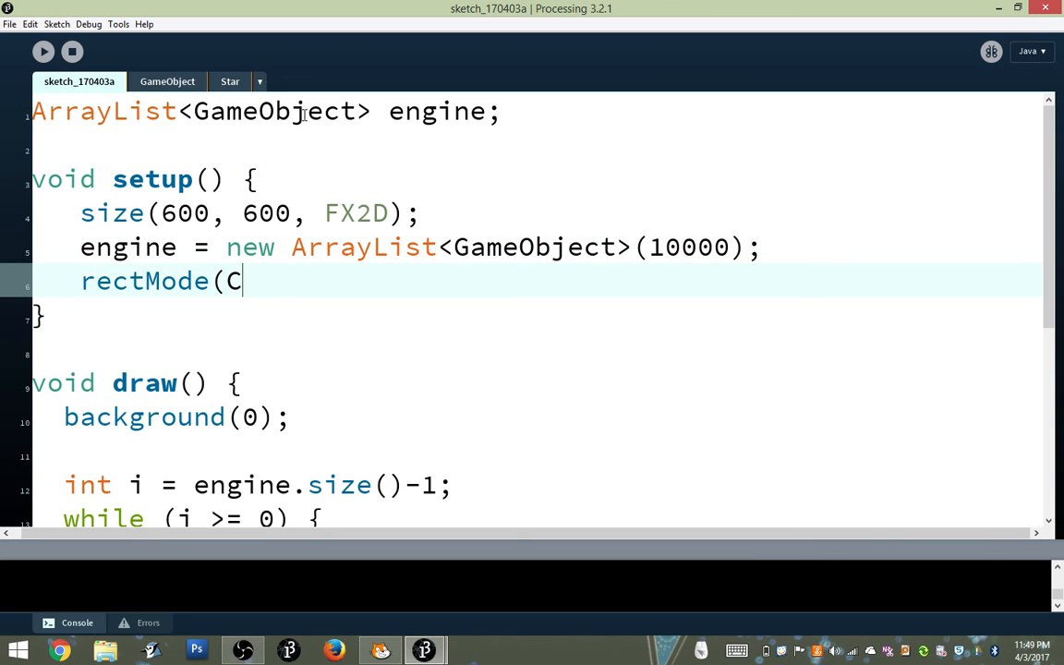
type("ENTER);")
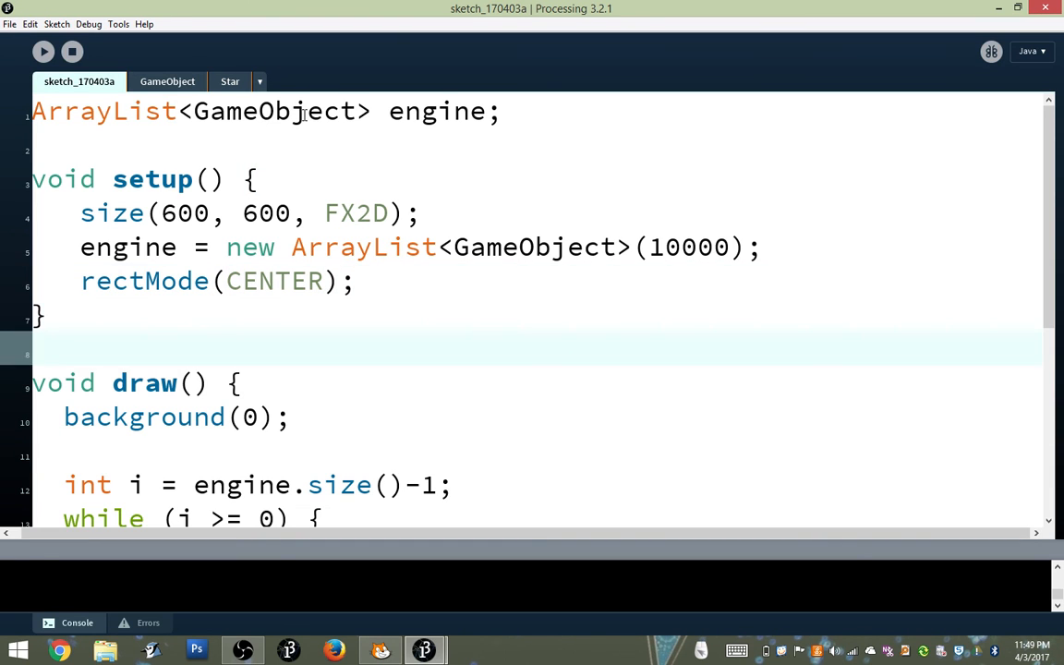
scroll("down", 3)
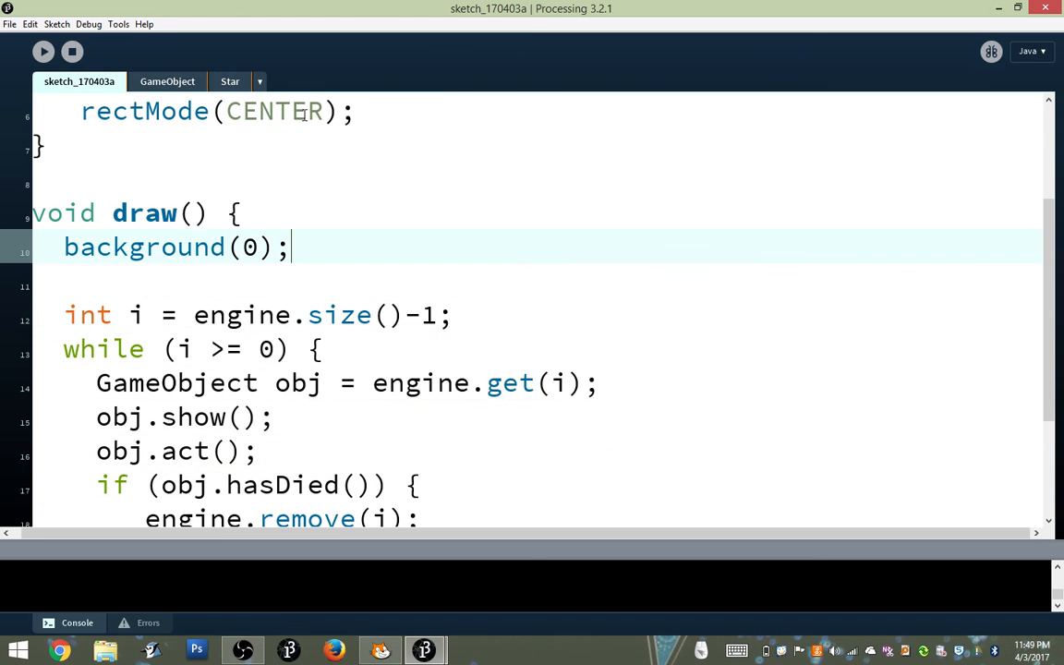
scroll("down", 3)
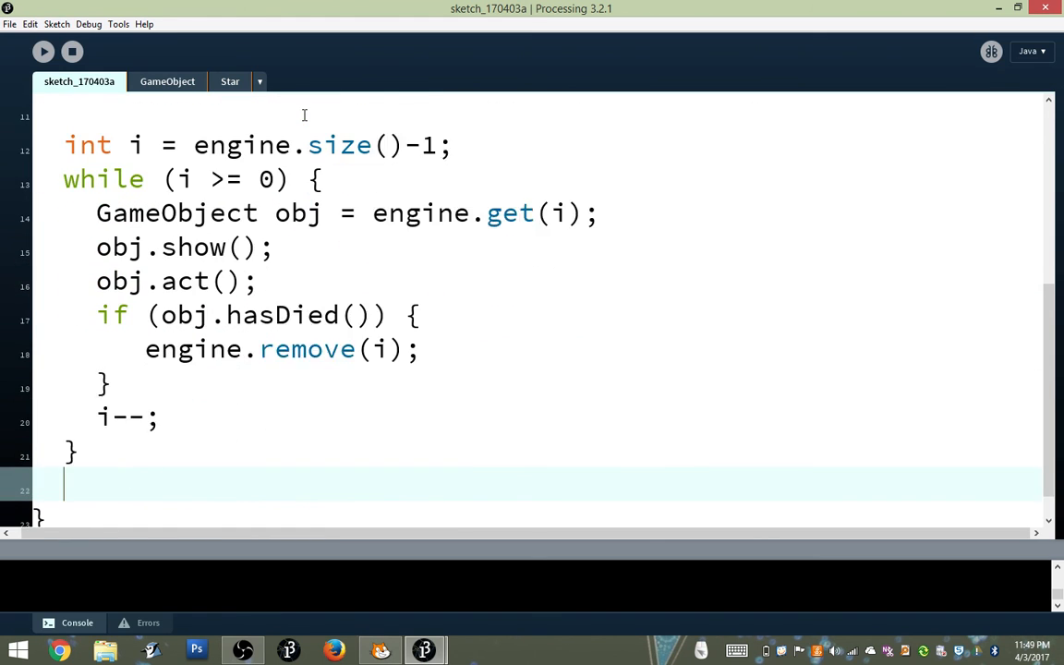
End draw() with engine.add(new Star()); and run the sketch to see falling white squares
scroll("down", 3)
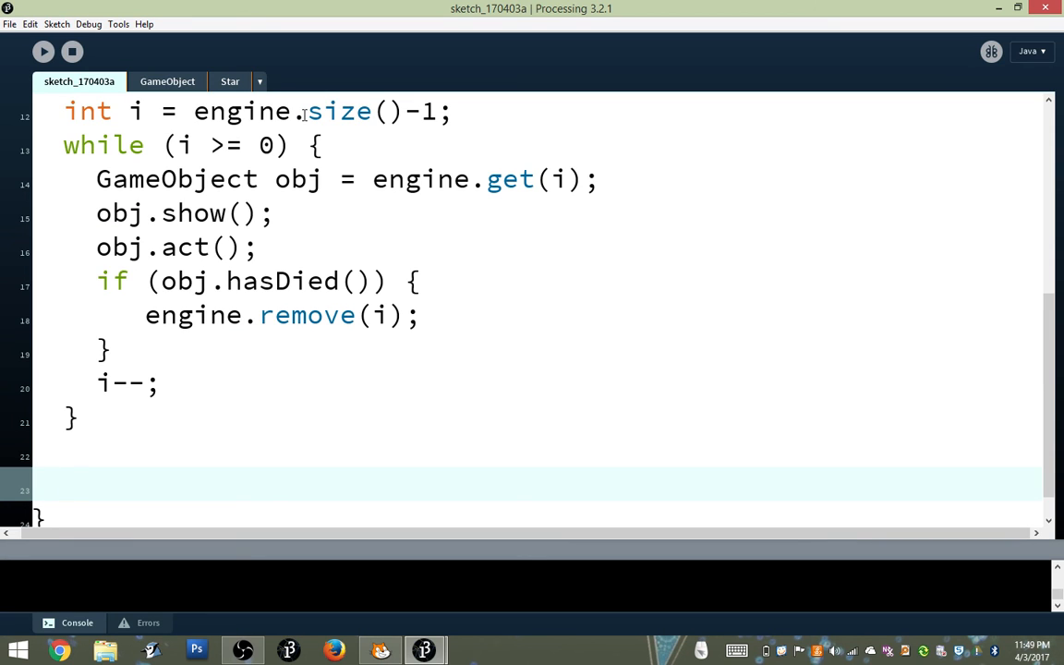
type("engine")
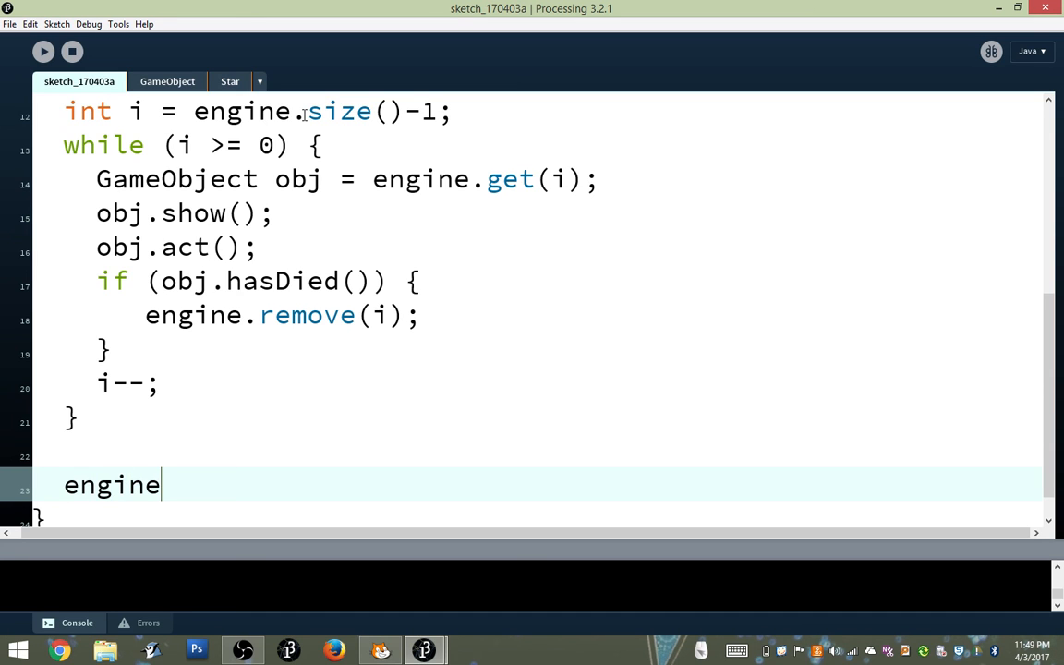
type(".add(n")
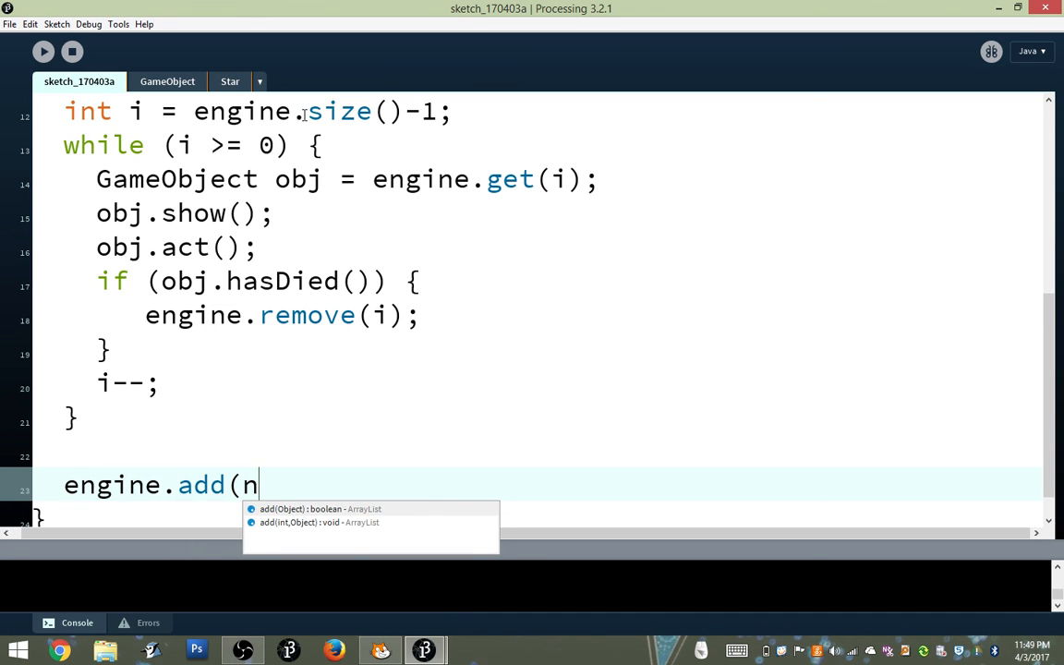
type("ew Star());")
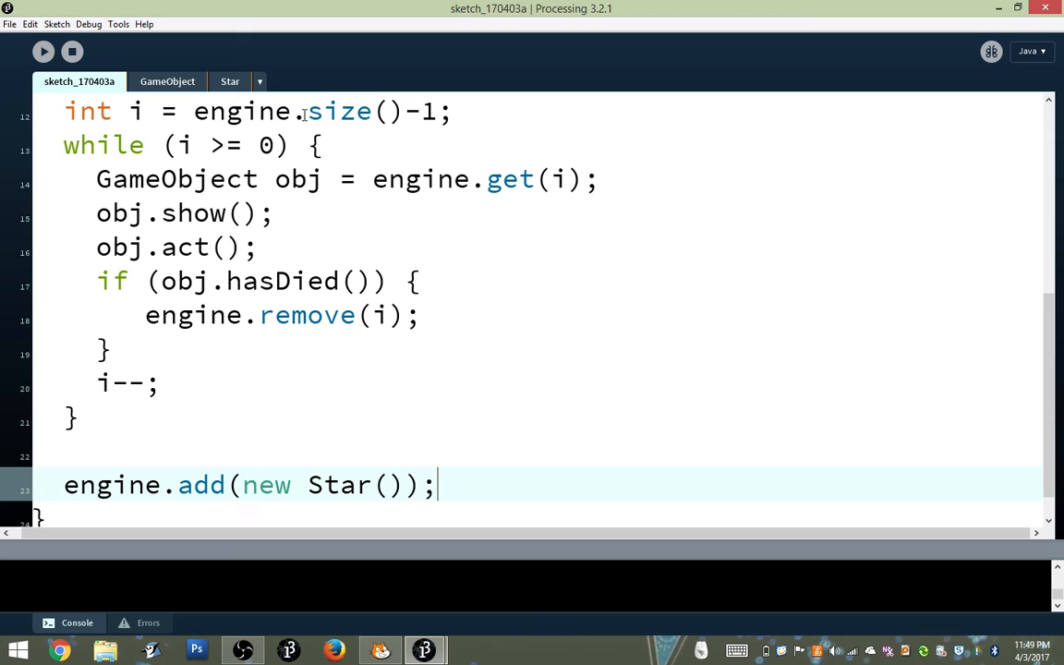
mouse_move(266, 447)
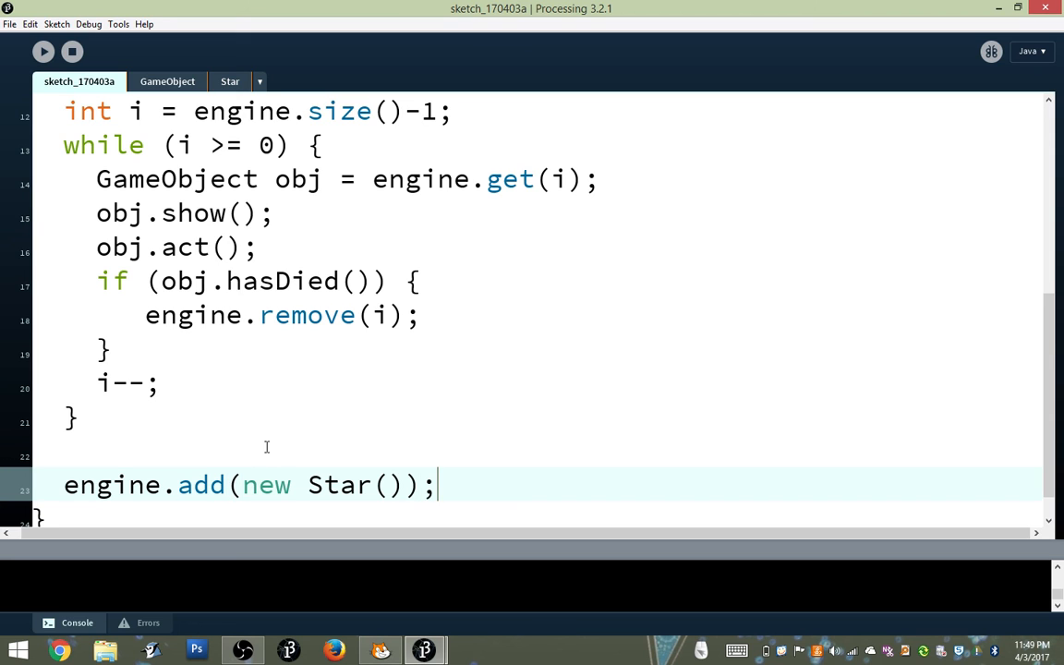
double_click(338, 484)
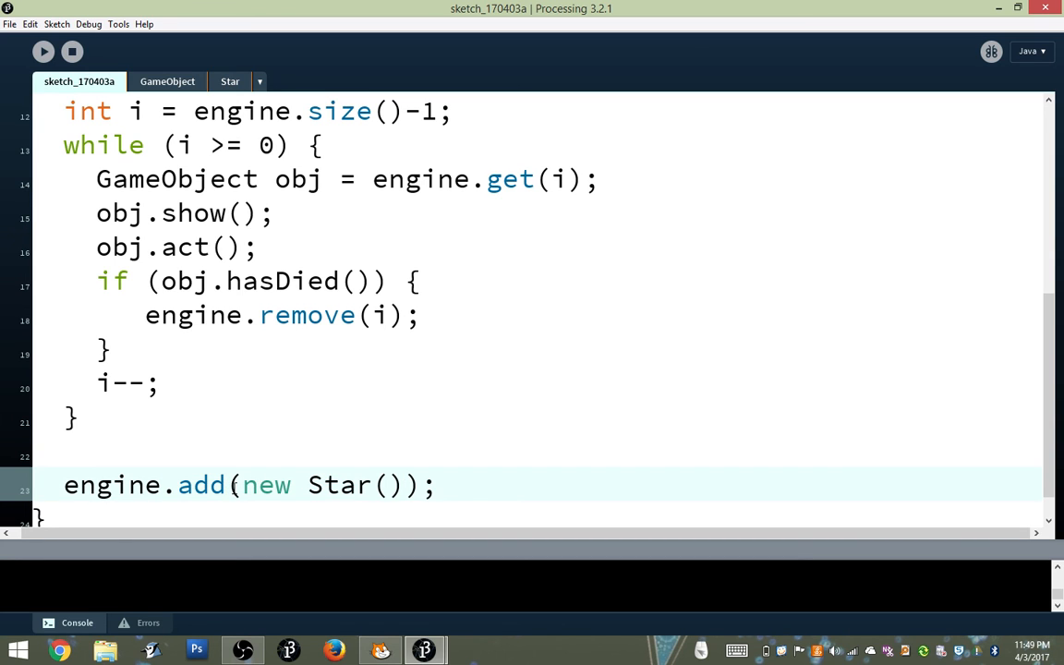
left_click_drag(97, 215, 260, 247)
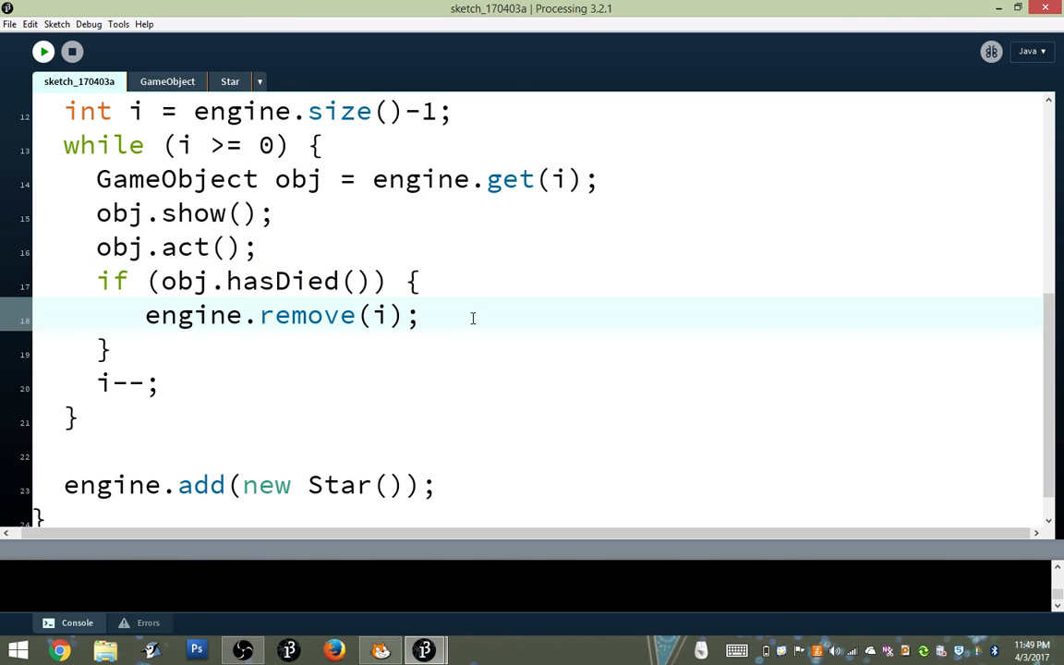
left_click(45, 52)
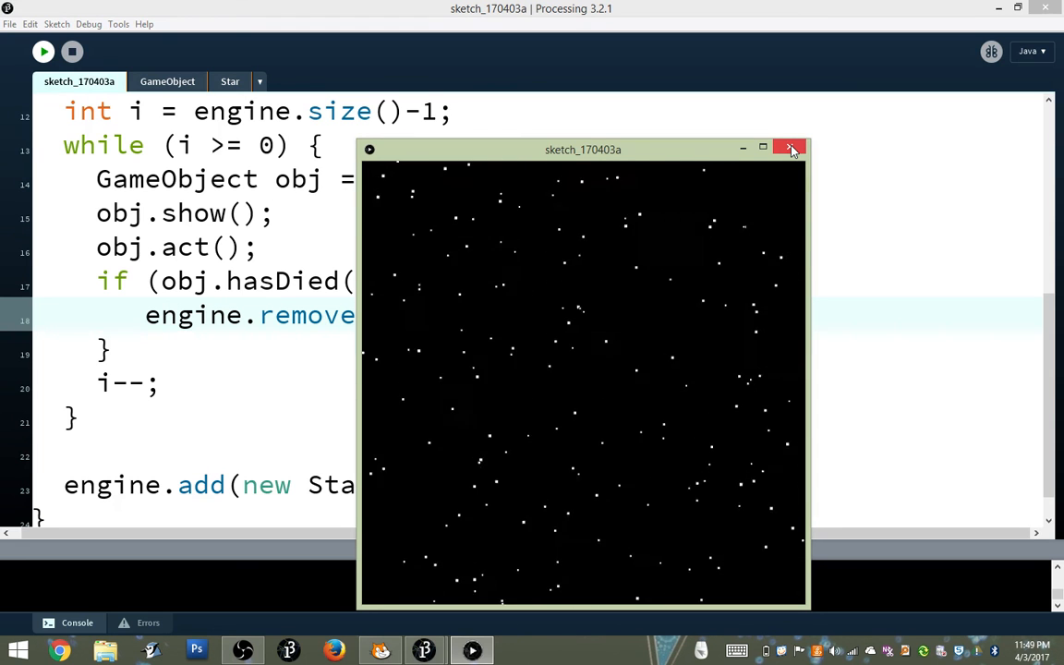
left_click(791, 148)
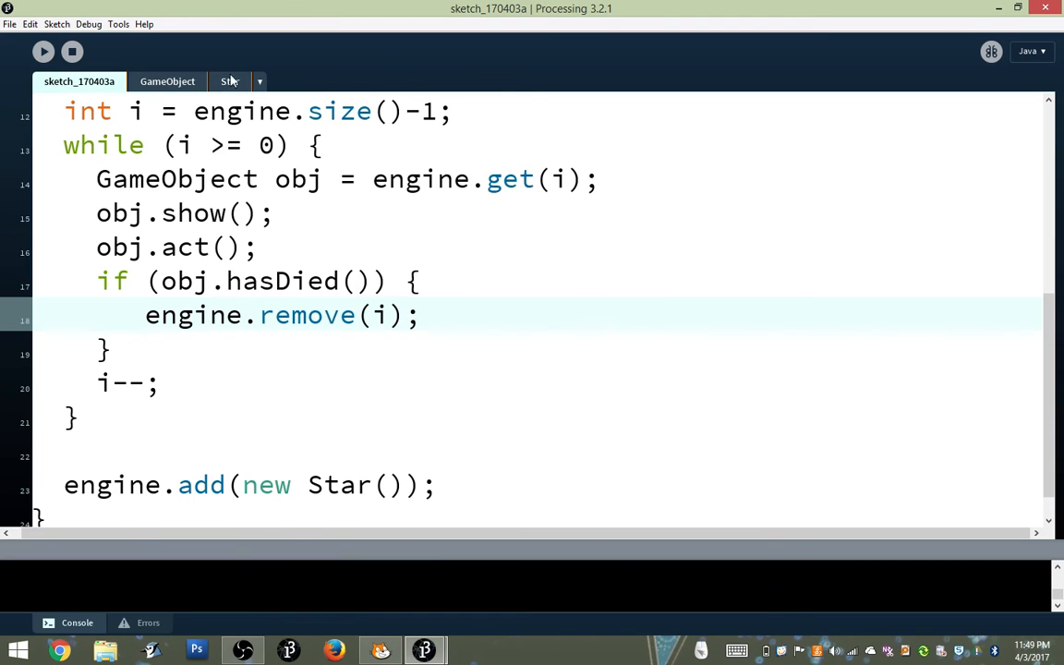
left_click(229, 82)
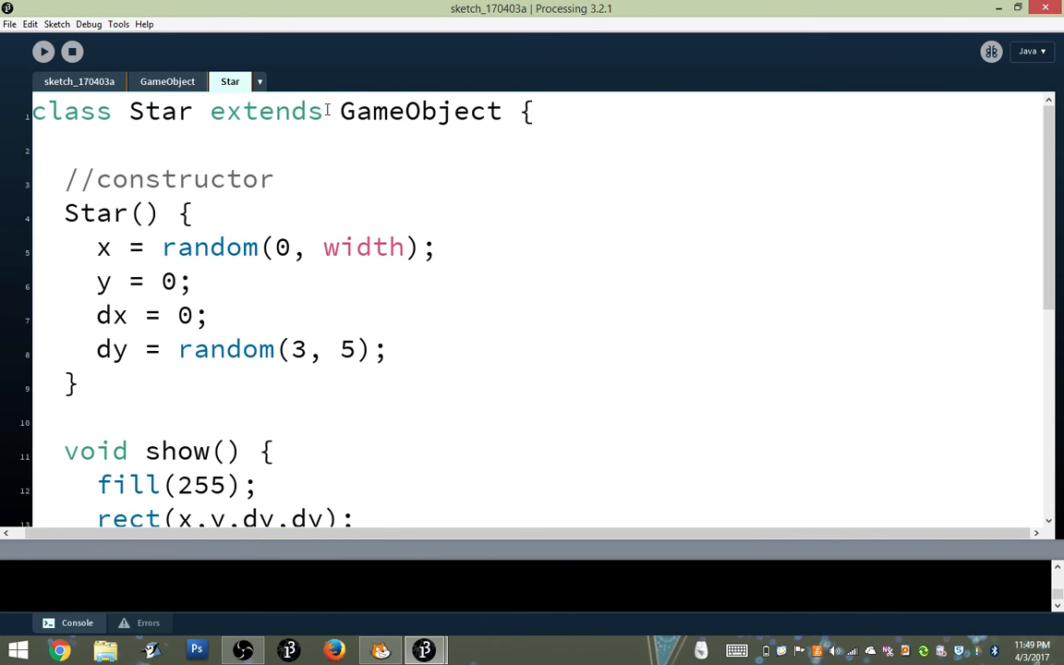
Highlight GameObject in the Star header and in the main sketch's engine declaration
double_click(421, 111)
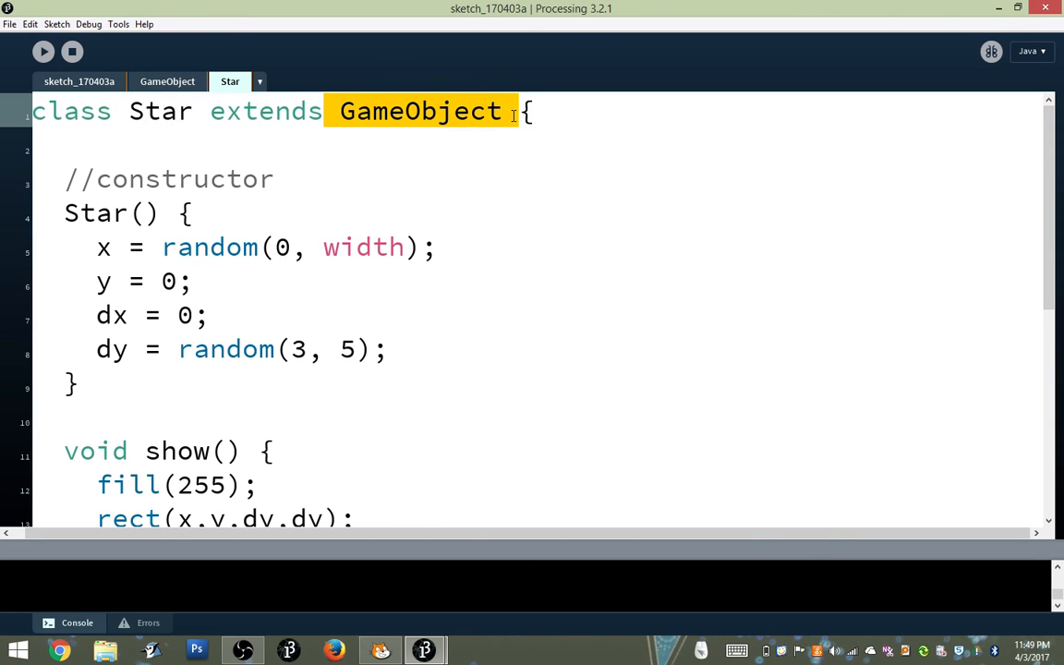
mouse_move(216, 107)
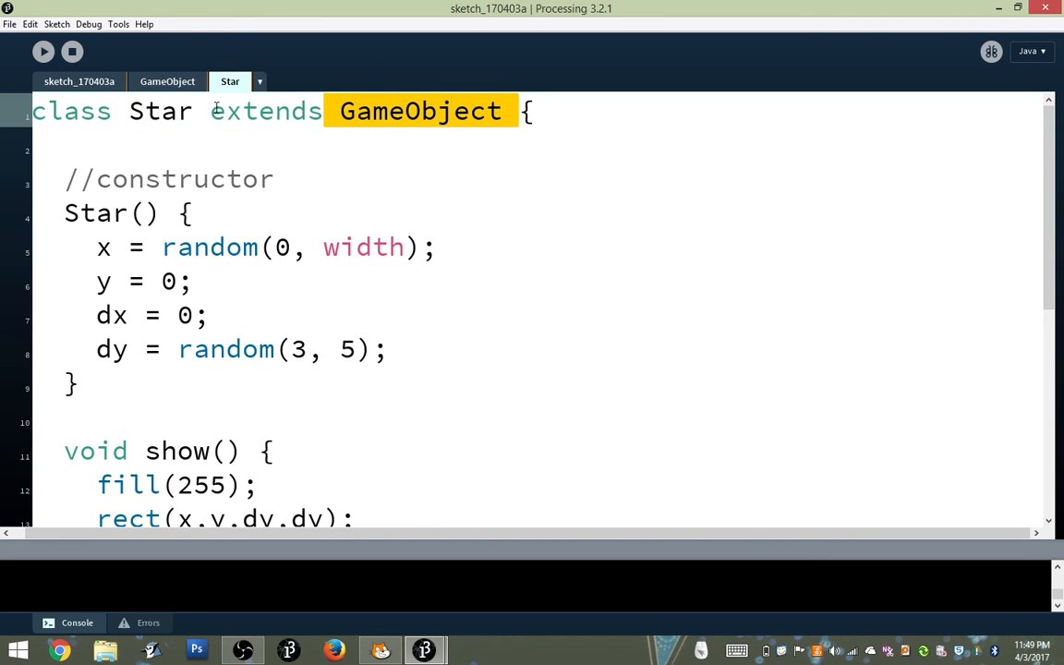
left_click(340, 111)
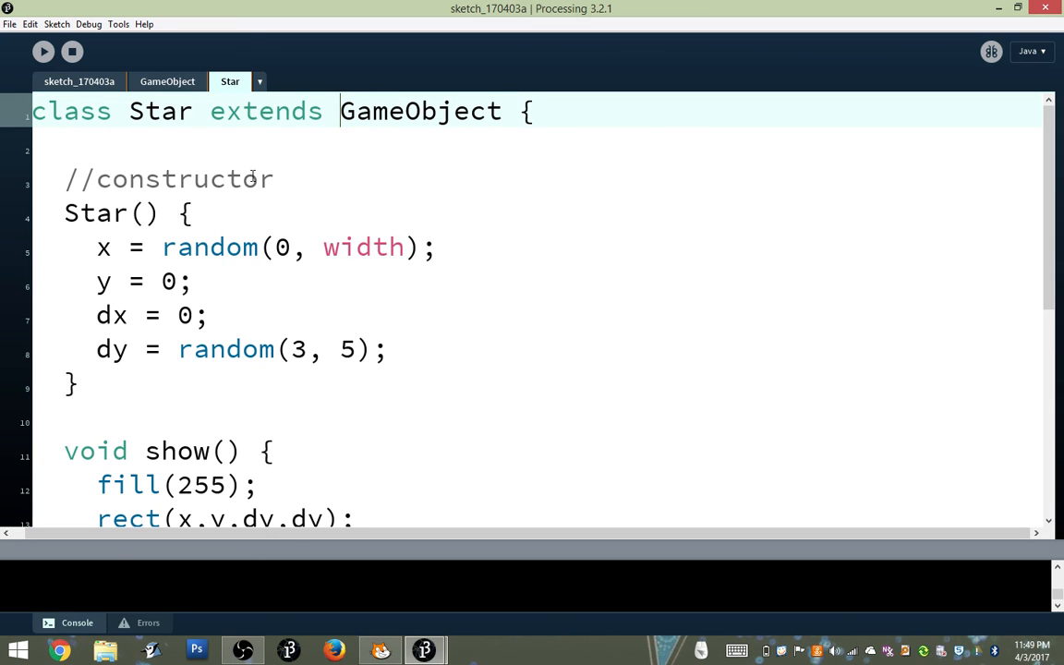
left_click(77, 81)
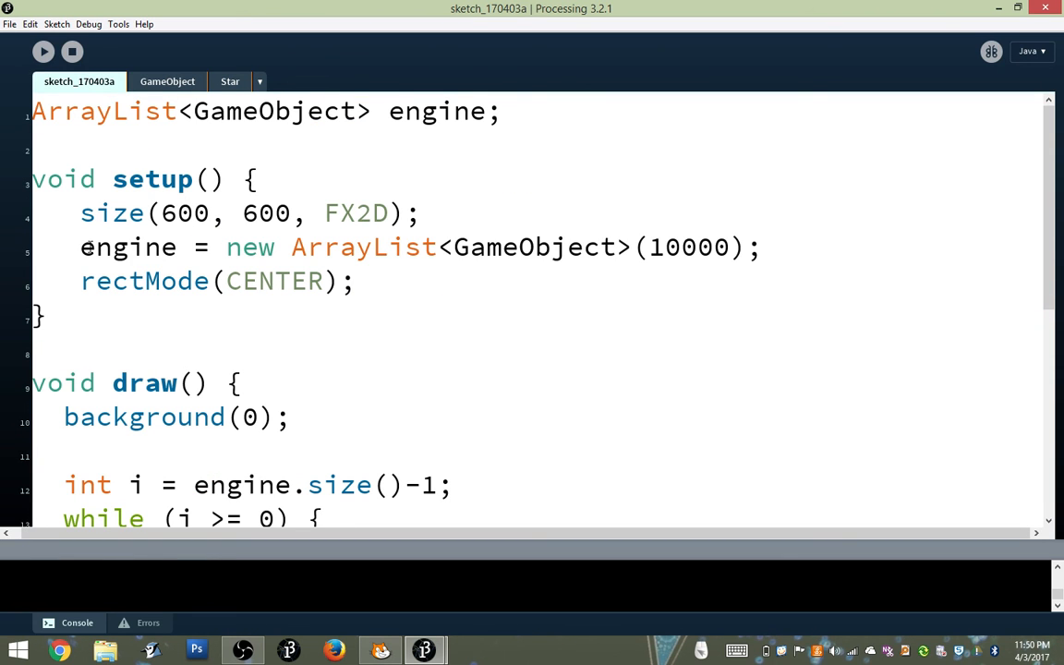
left_click_drag(181, 111, 340, 111)
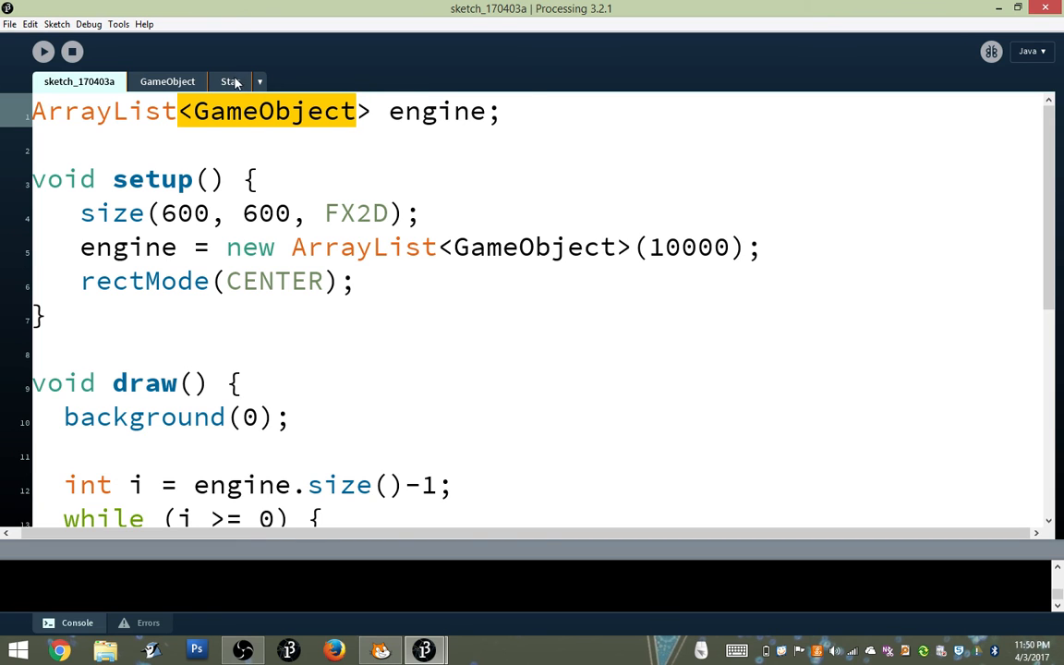
Review the Star class code, then settle back on the main sketch's setup() and draw()
left_click(229, 82)
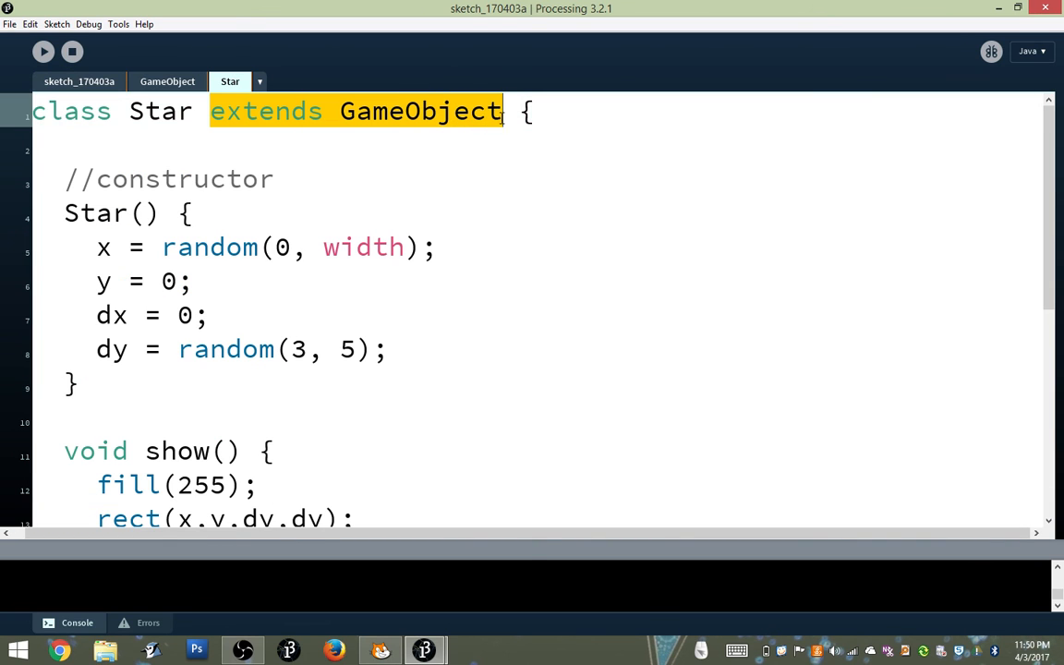
mouse_move(395, 167)
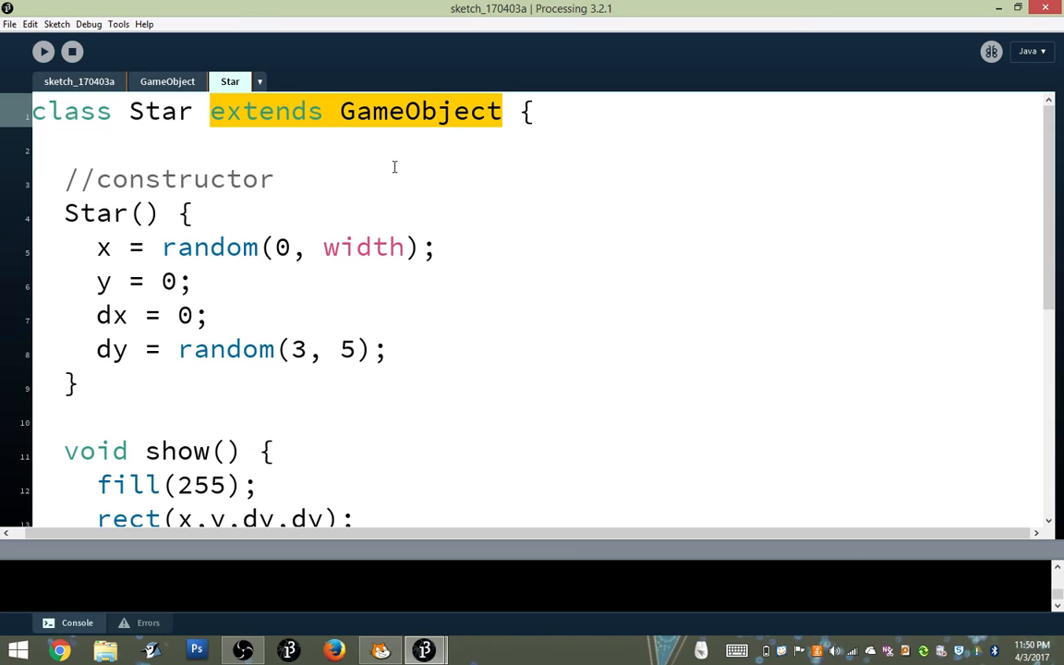
mouse_move(181, 190)
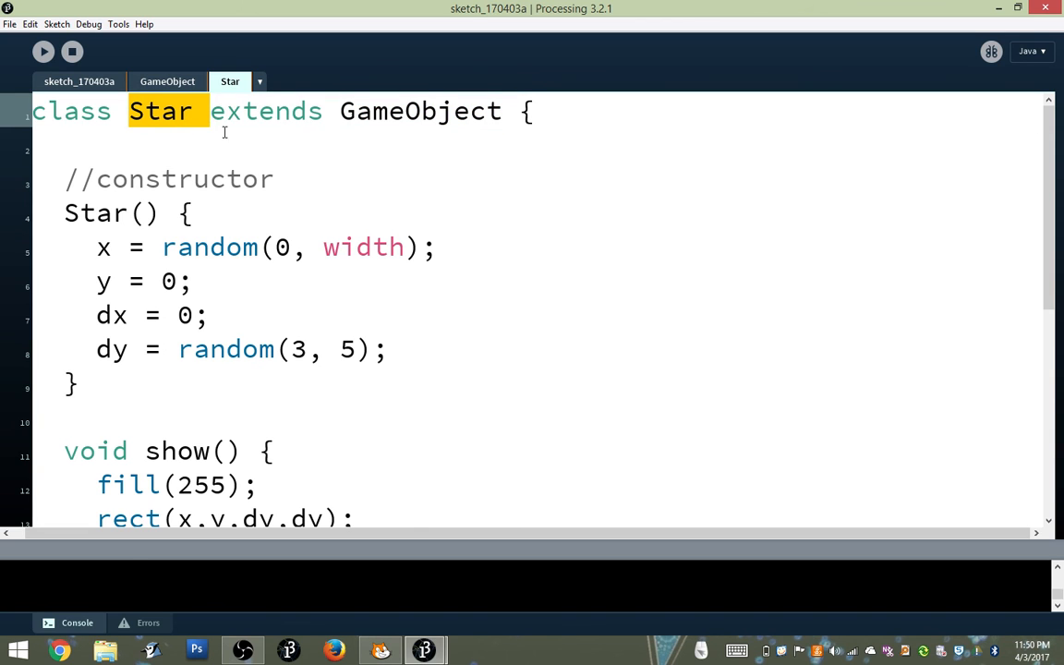
mouse_move(51, 237)
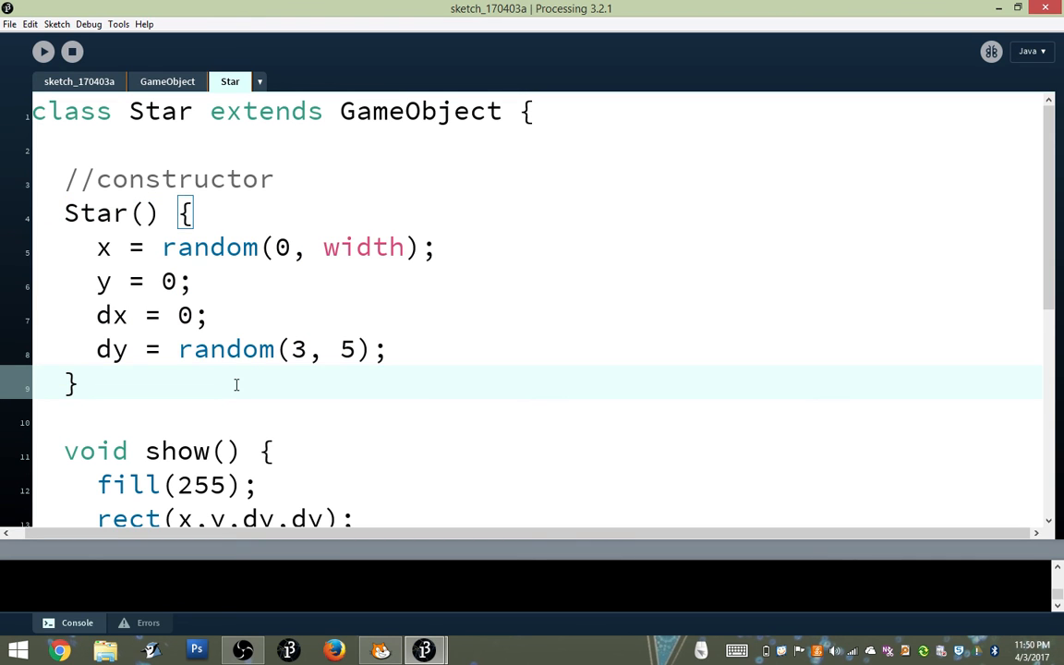
scroll("down", 3)
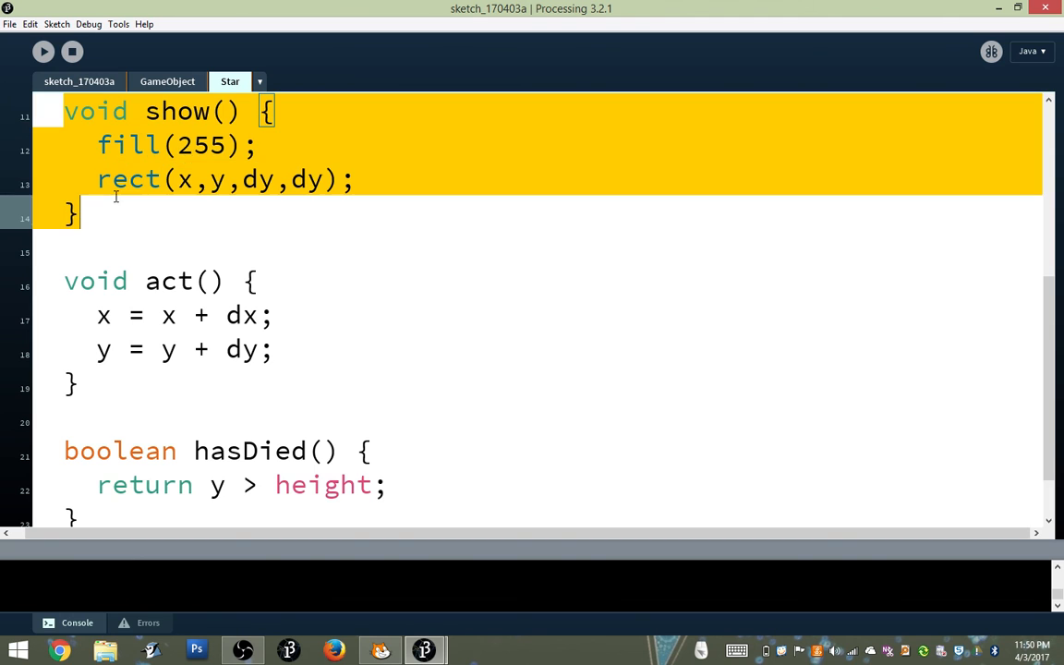
left_click(114, 349)
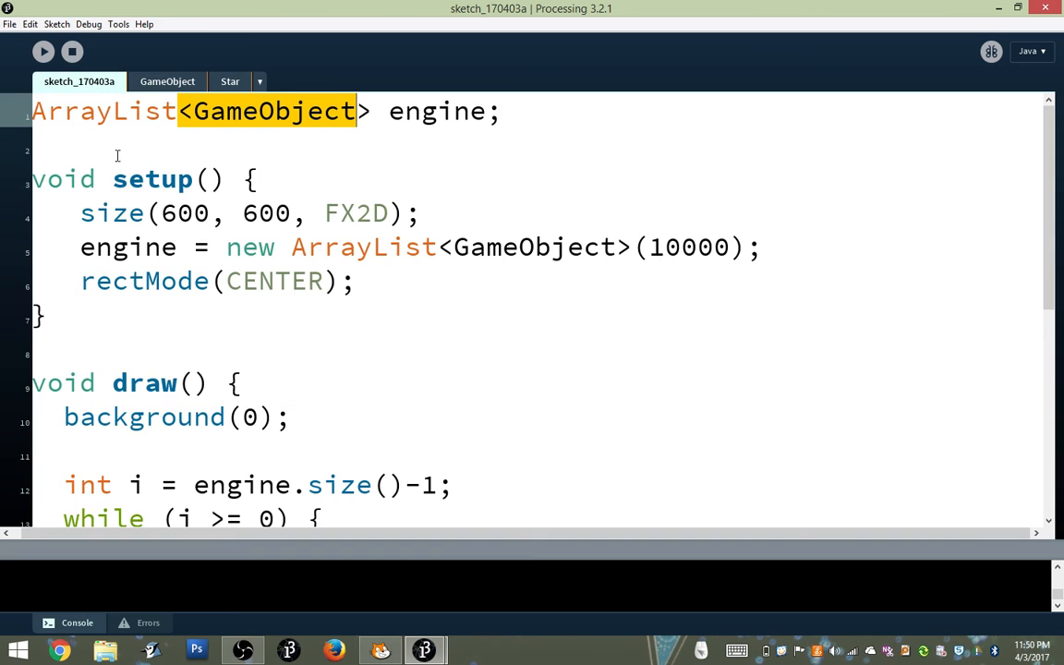
scroll("down", 3)
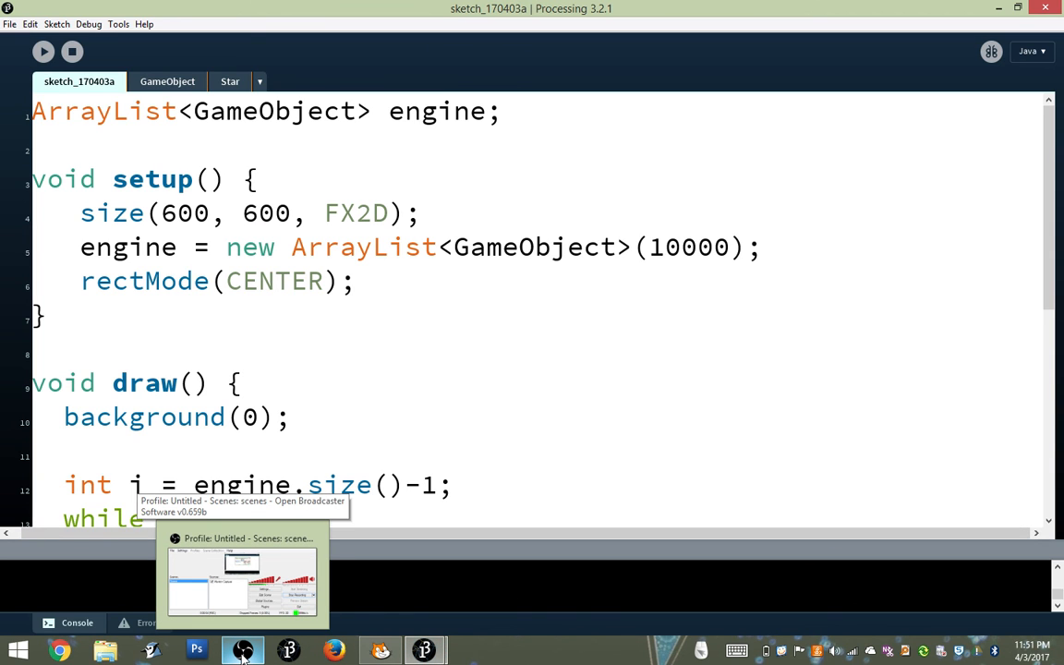
left_click(244, 651)
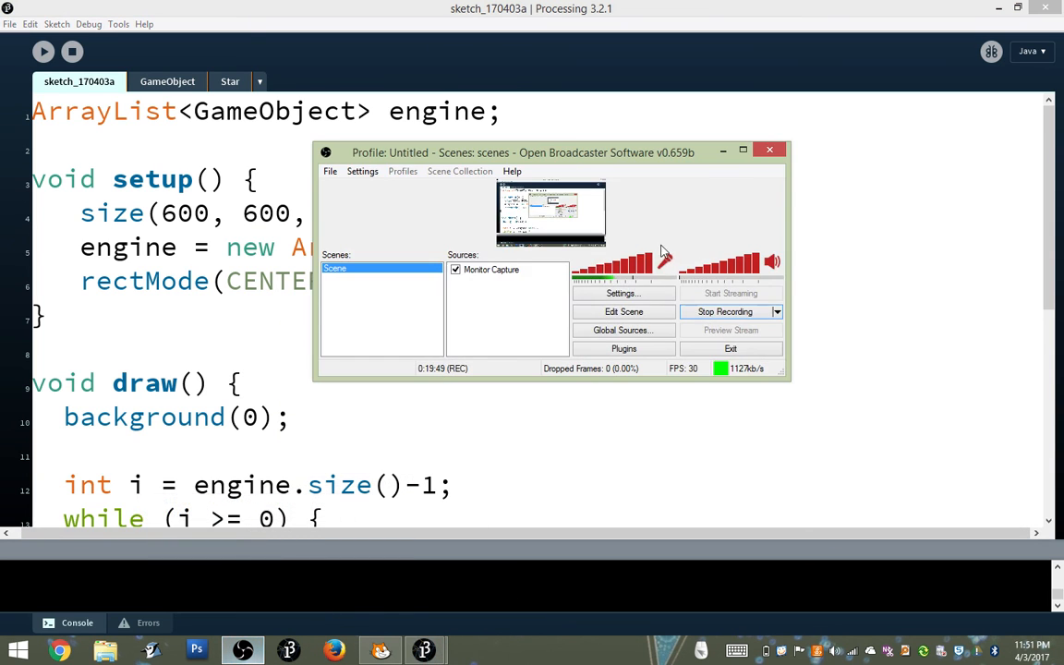